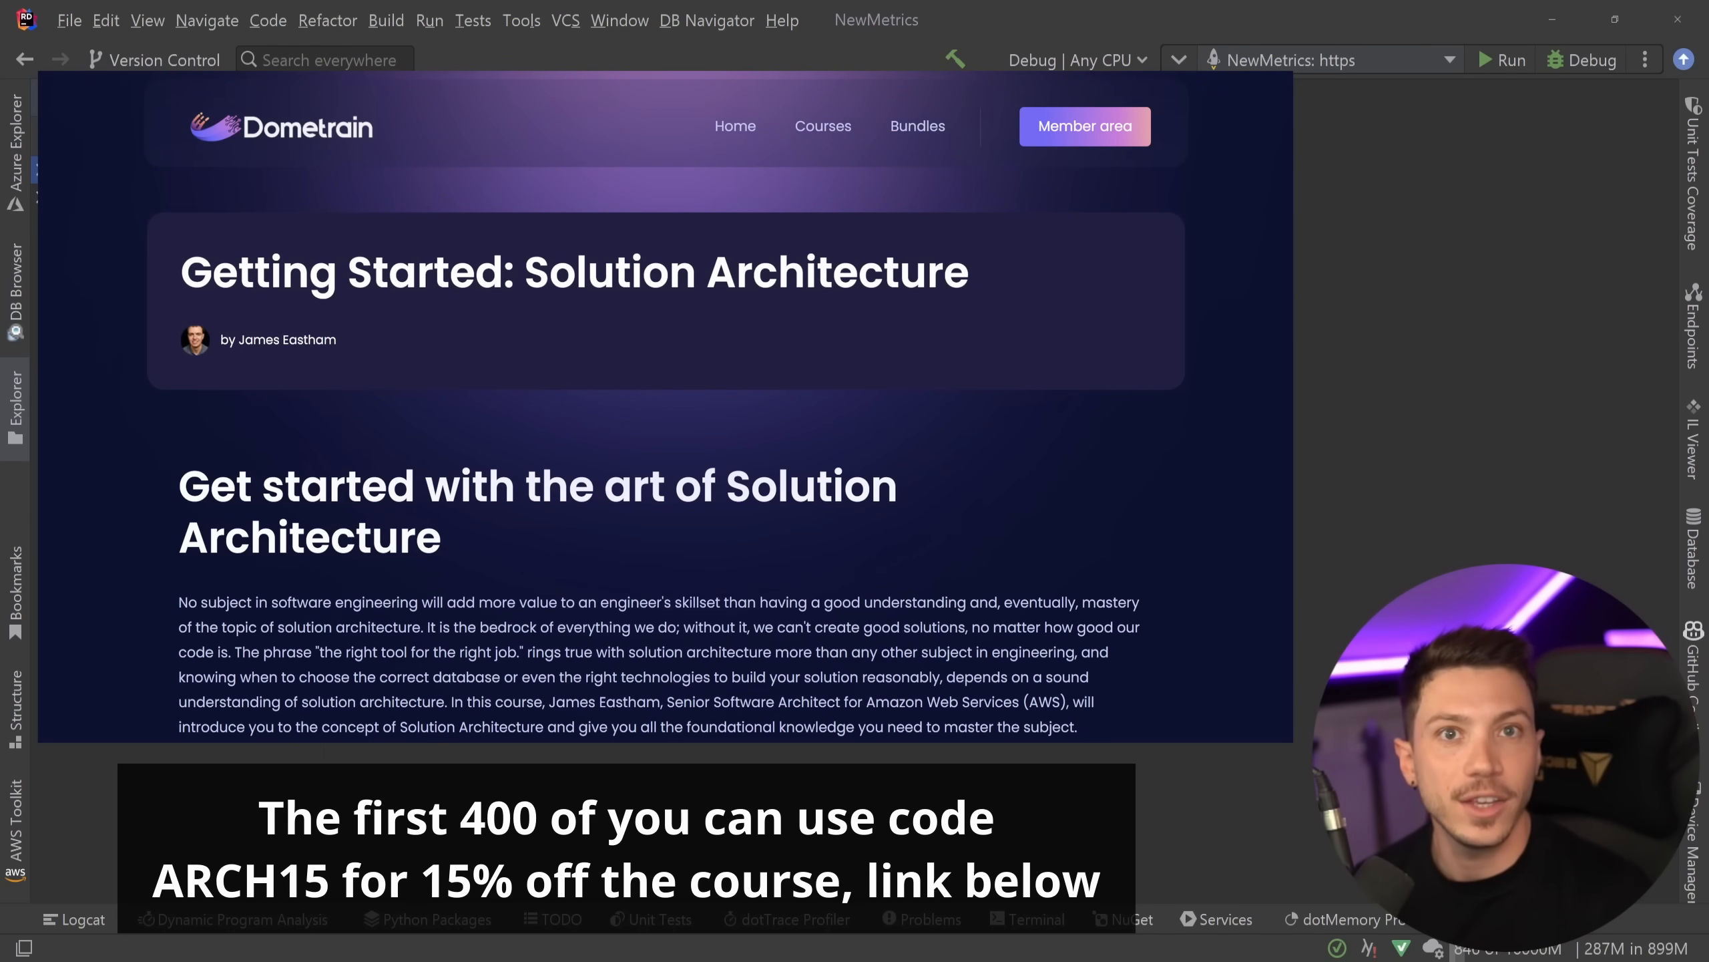
- Review Program.cs and the OpenWeatherMapService implementation, returning to Program.cs
scroll(down, 3)
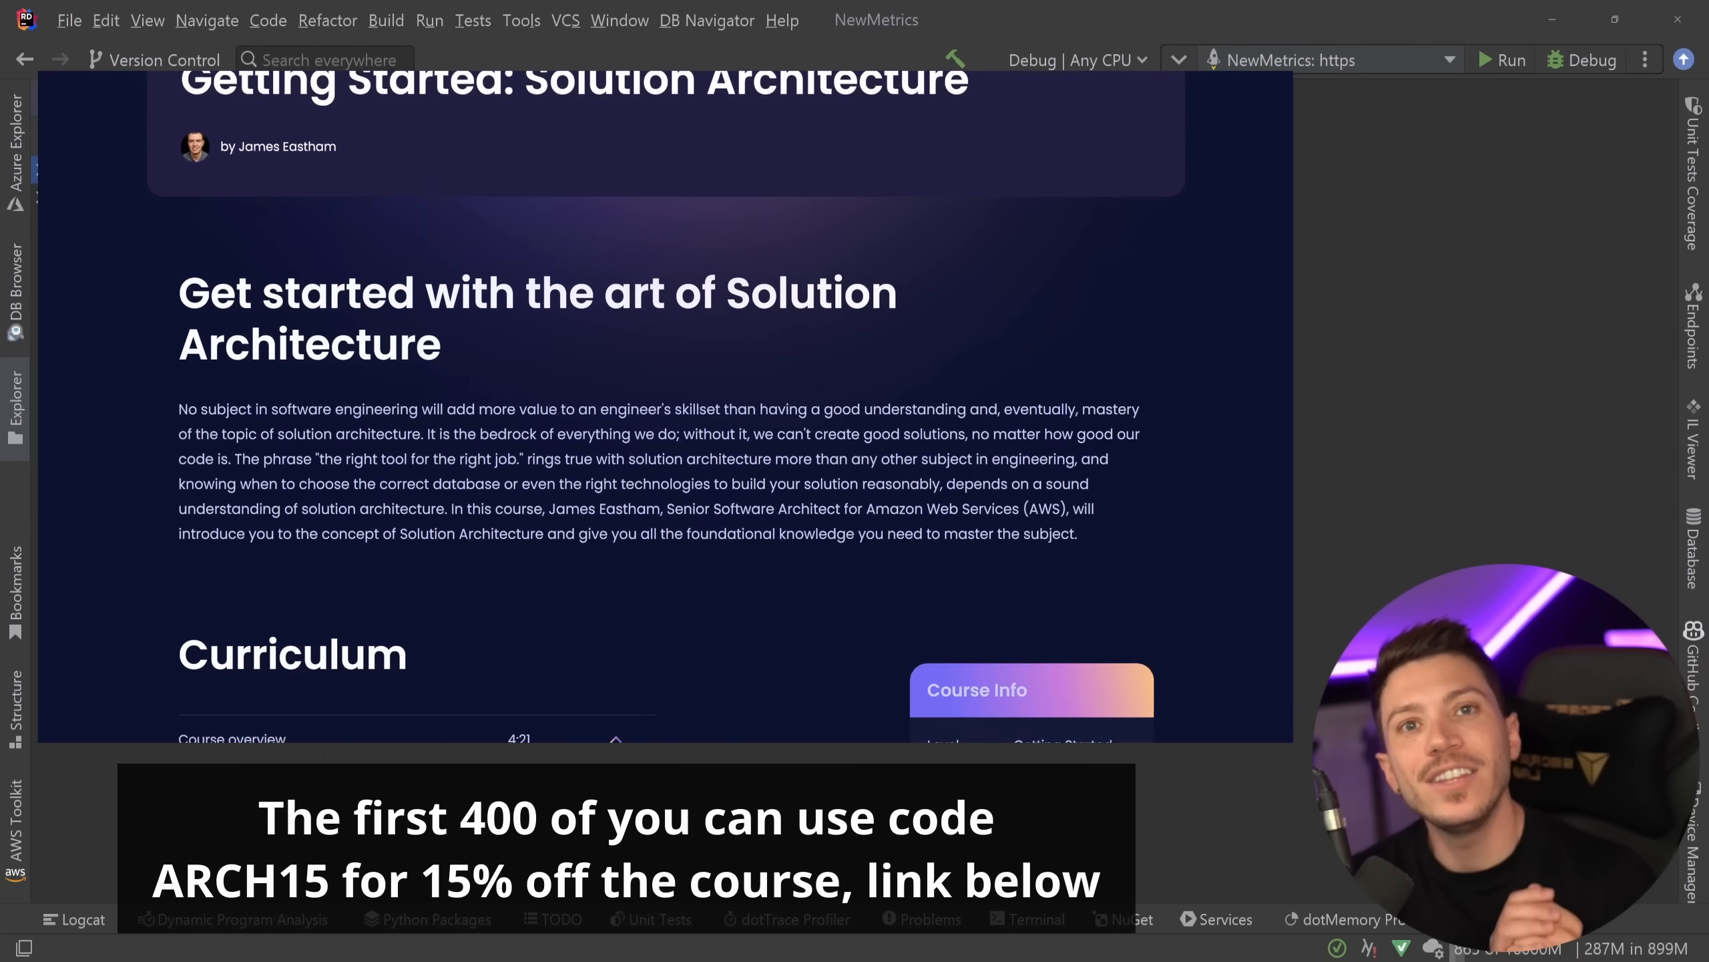
scroll(down, 3)
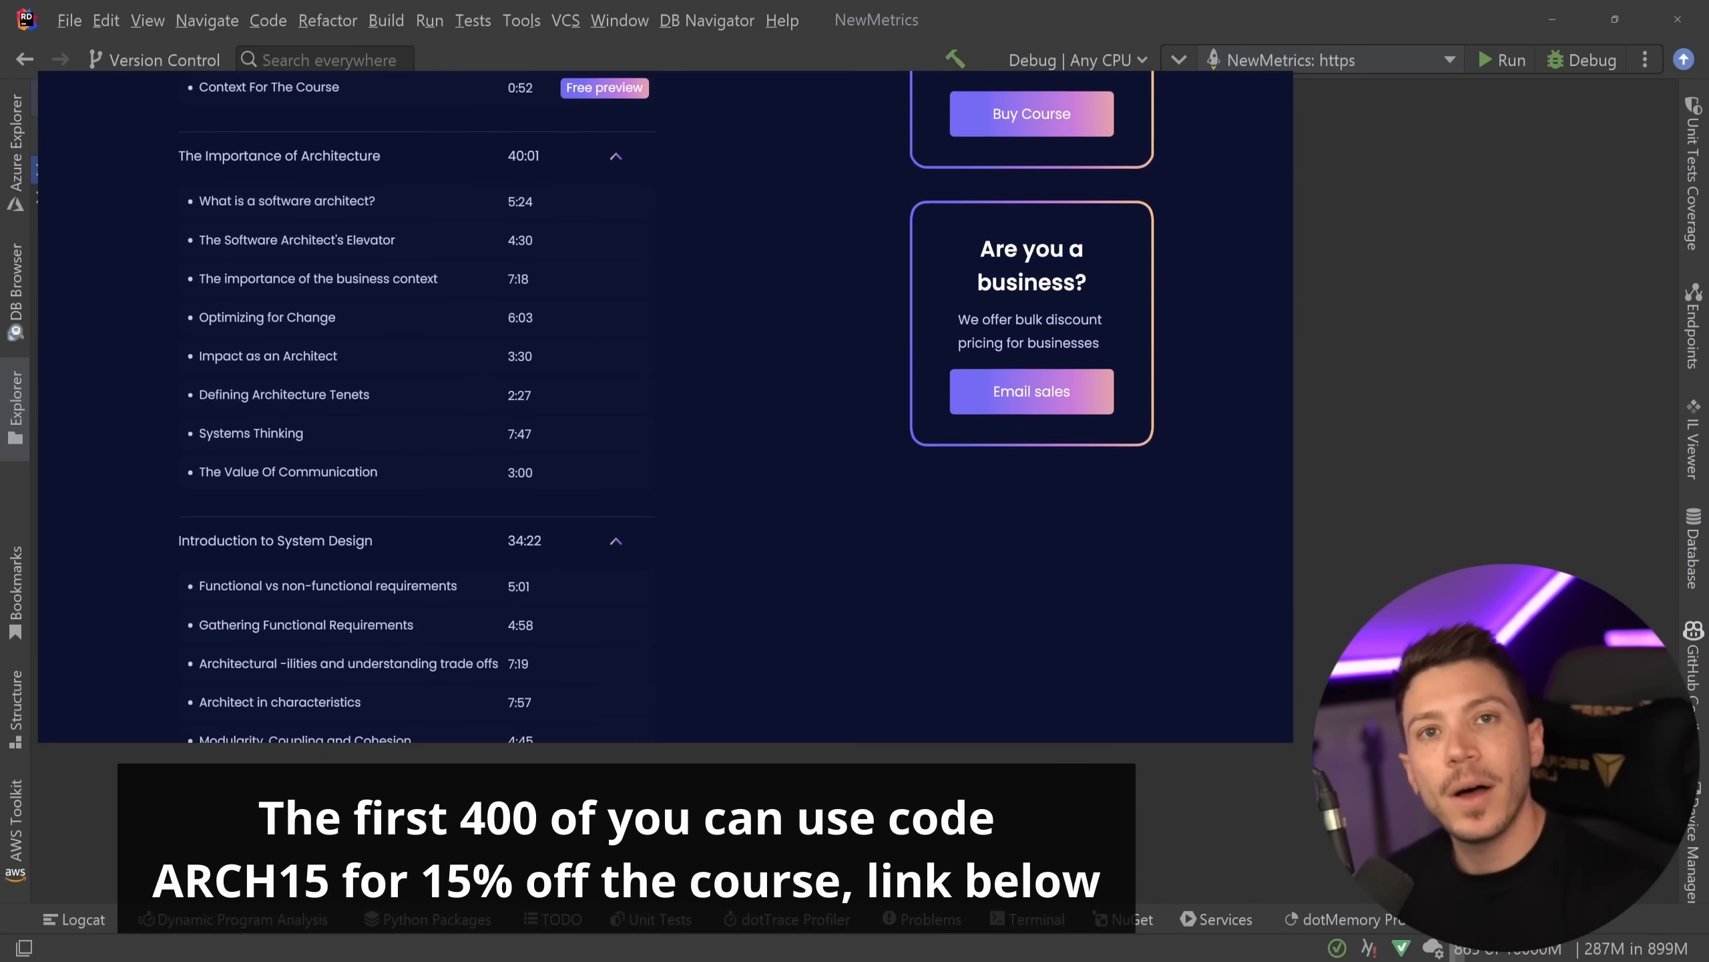
scroll(down, 3)
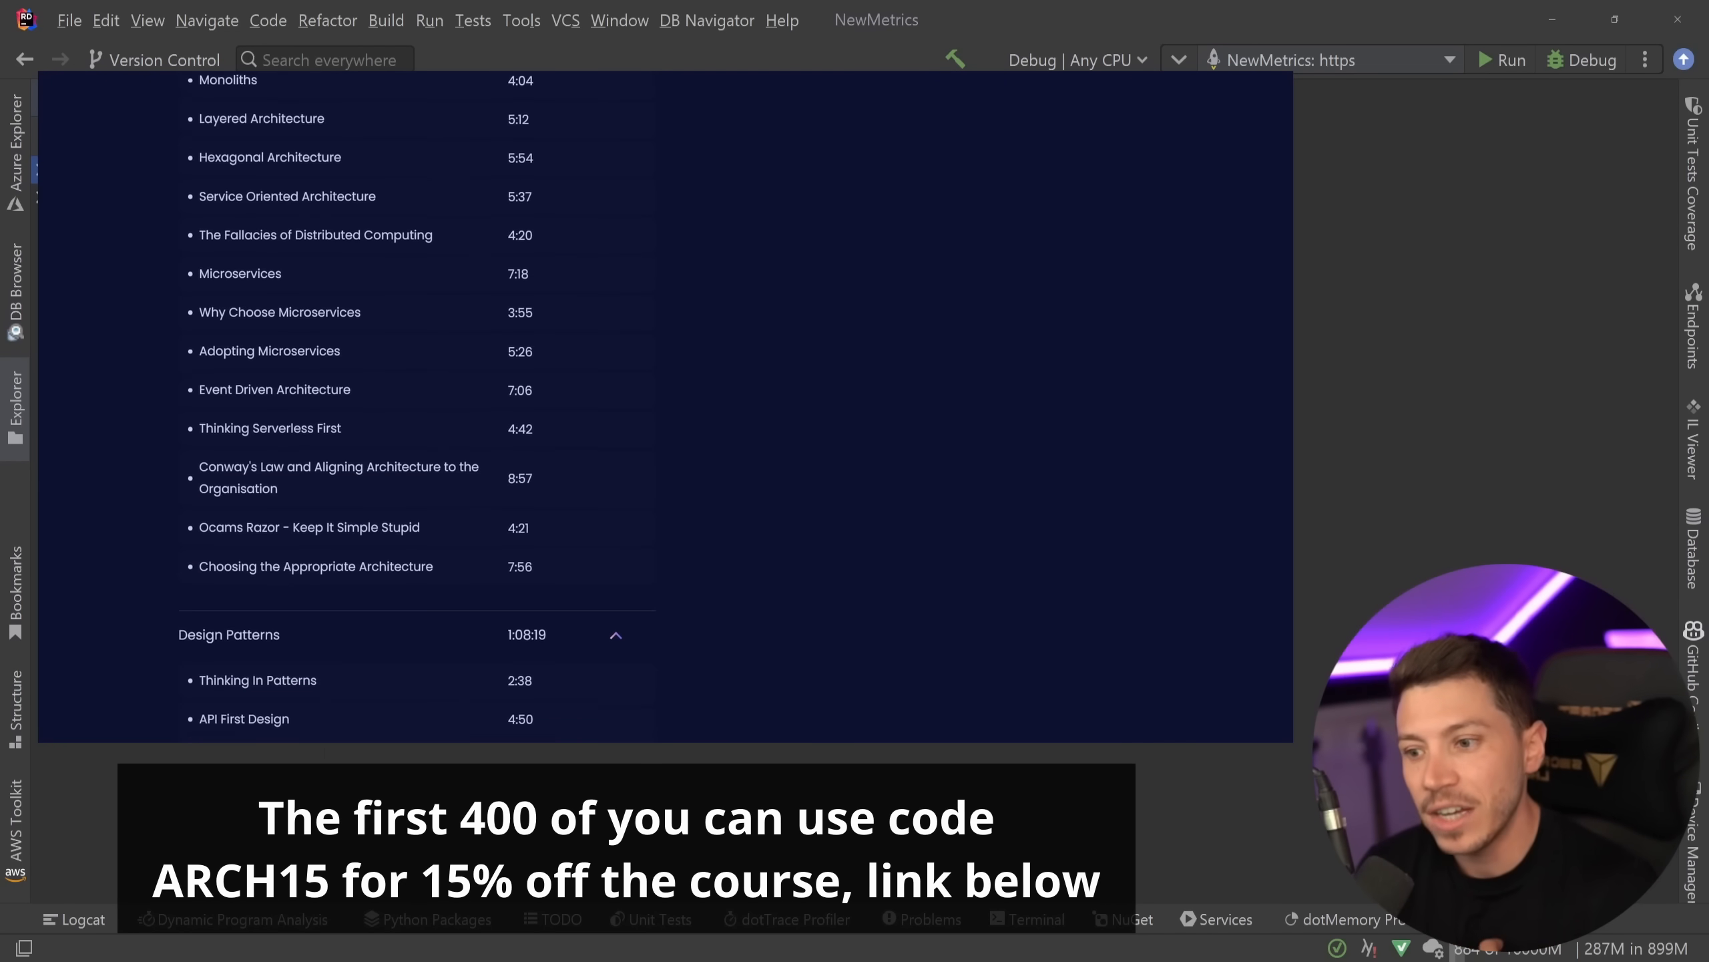
scroll(down, 3)
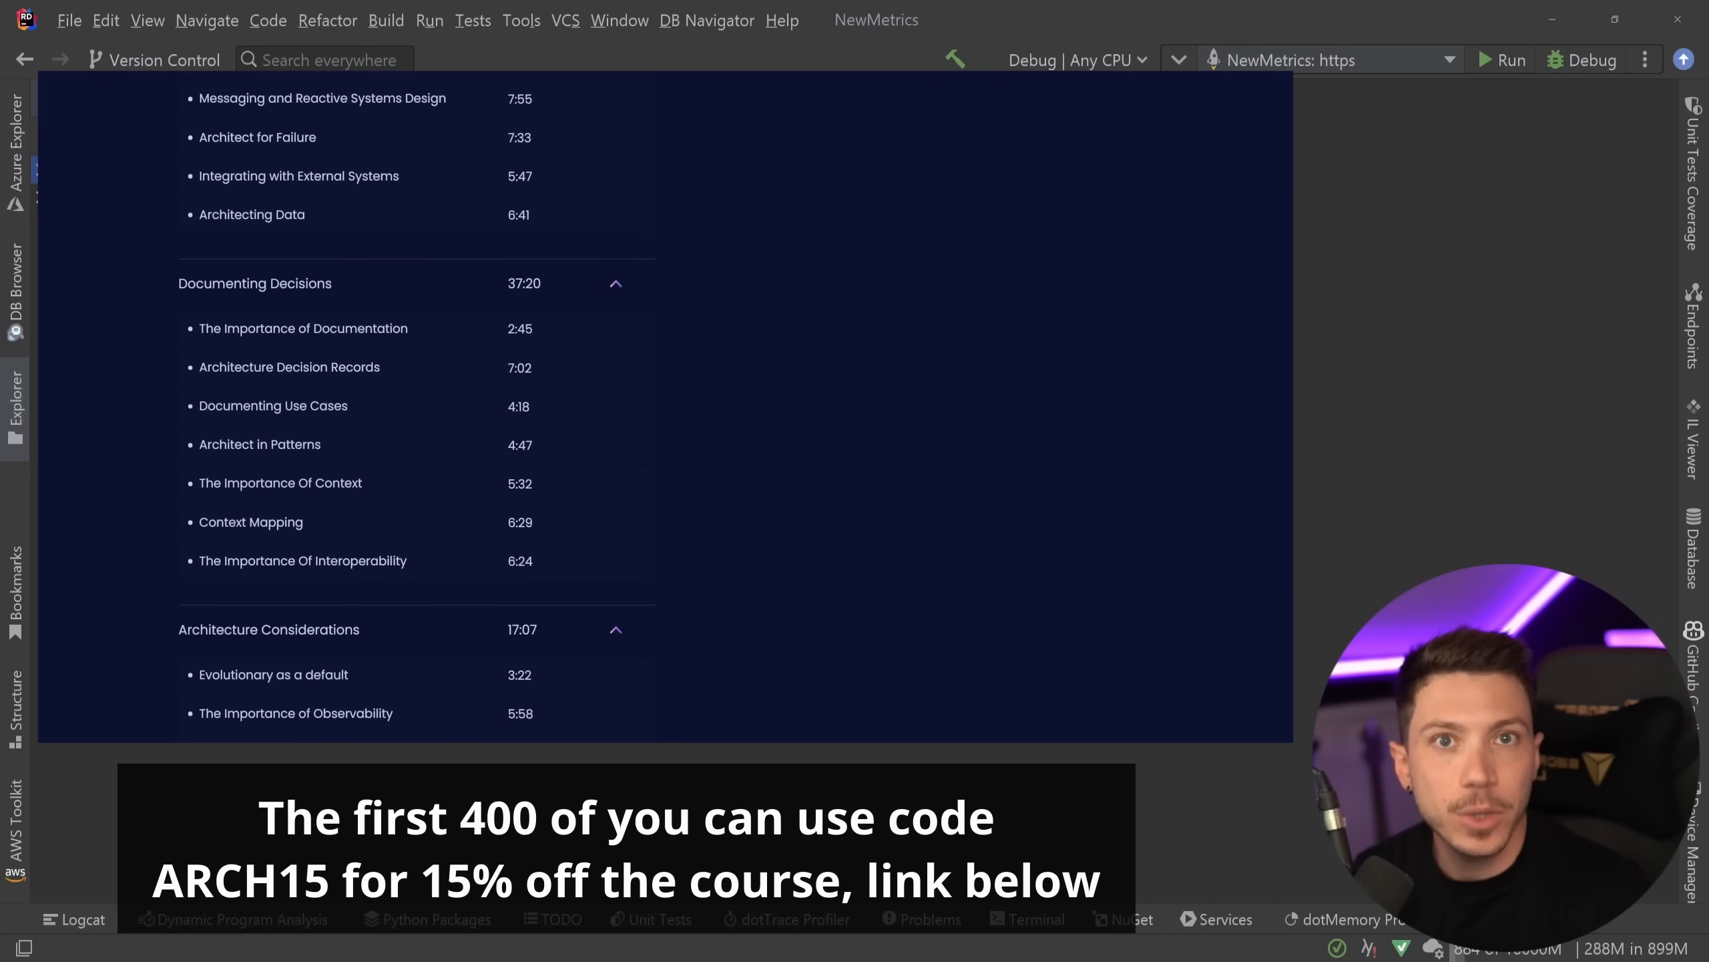
scroll(down, 3)
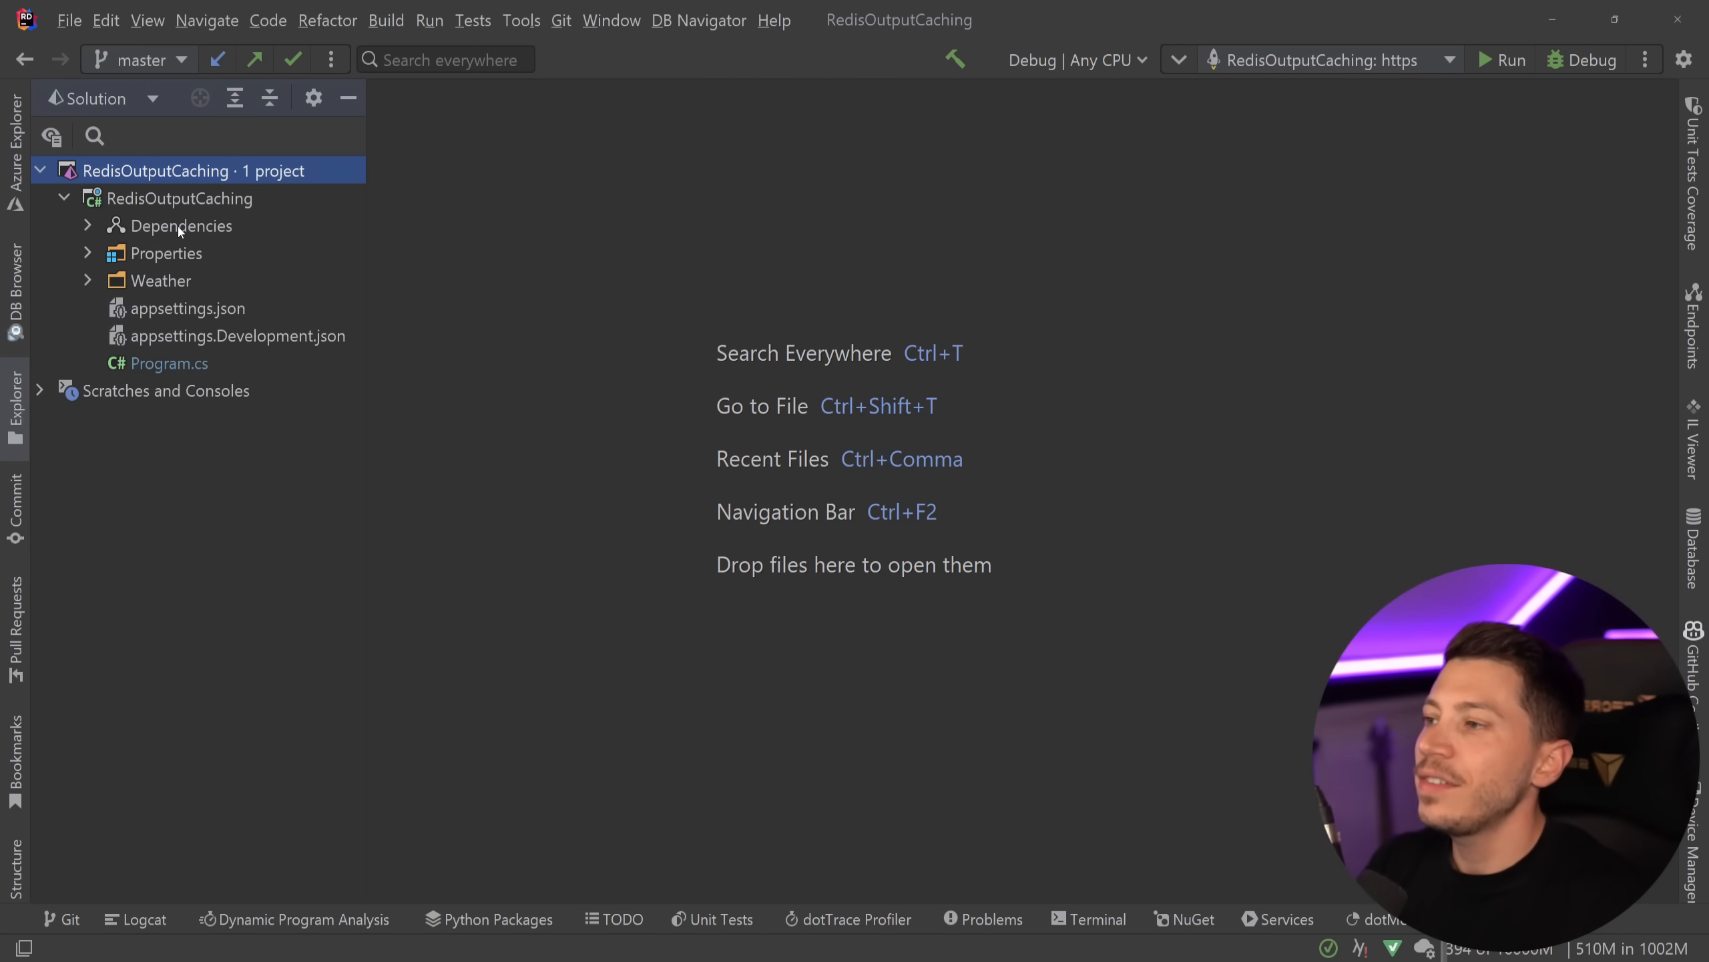
double_click(170, 363)
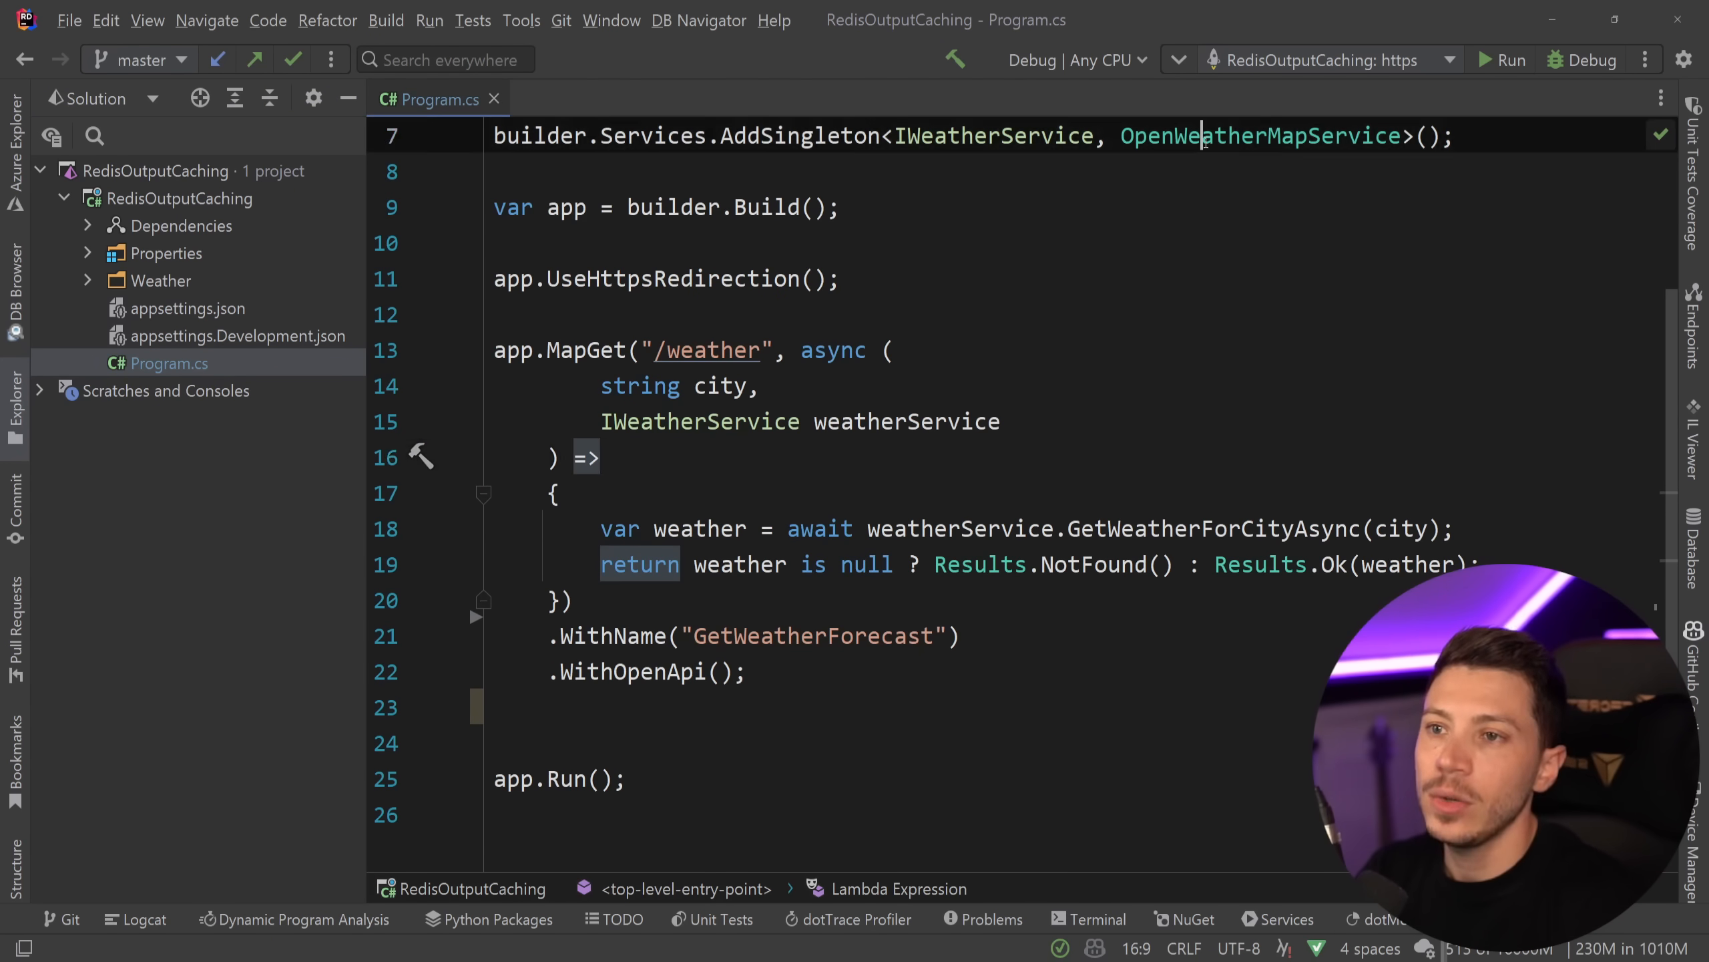
click(1272, 135)
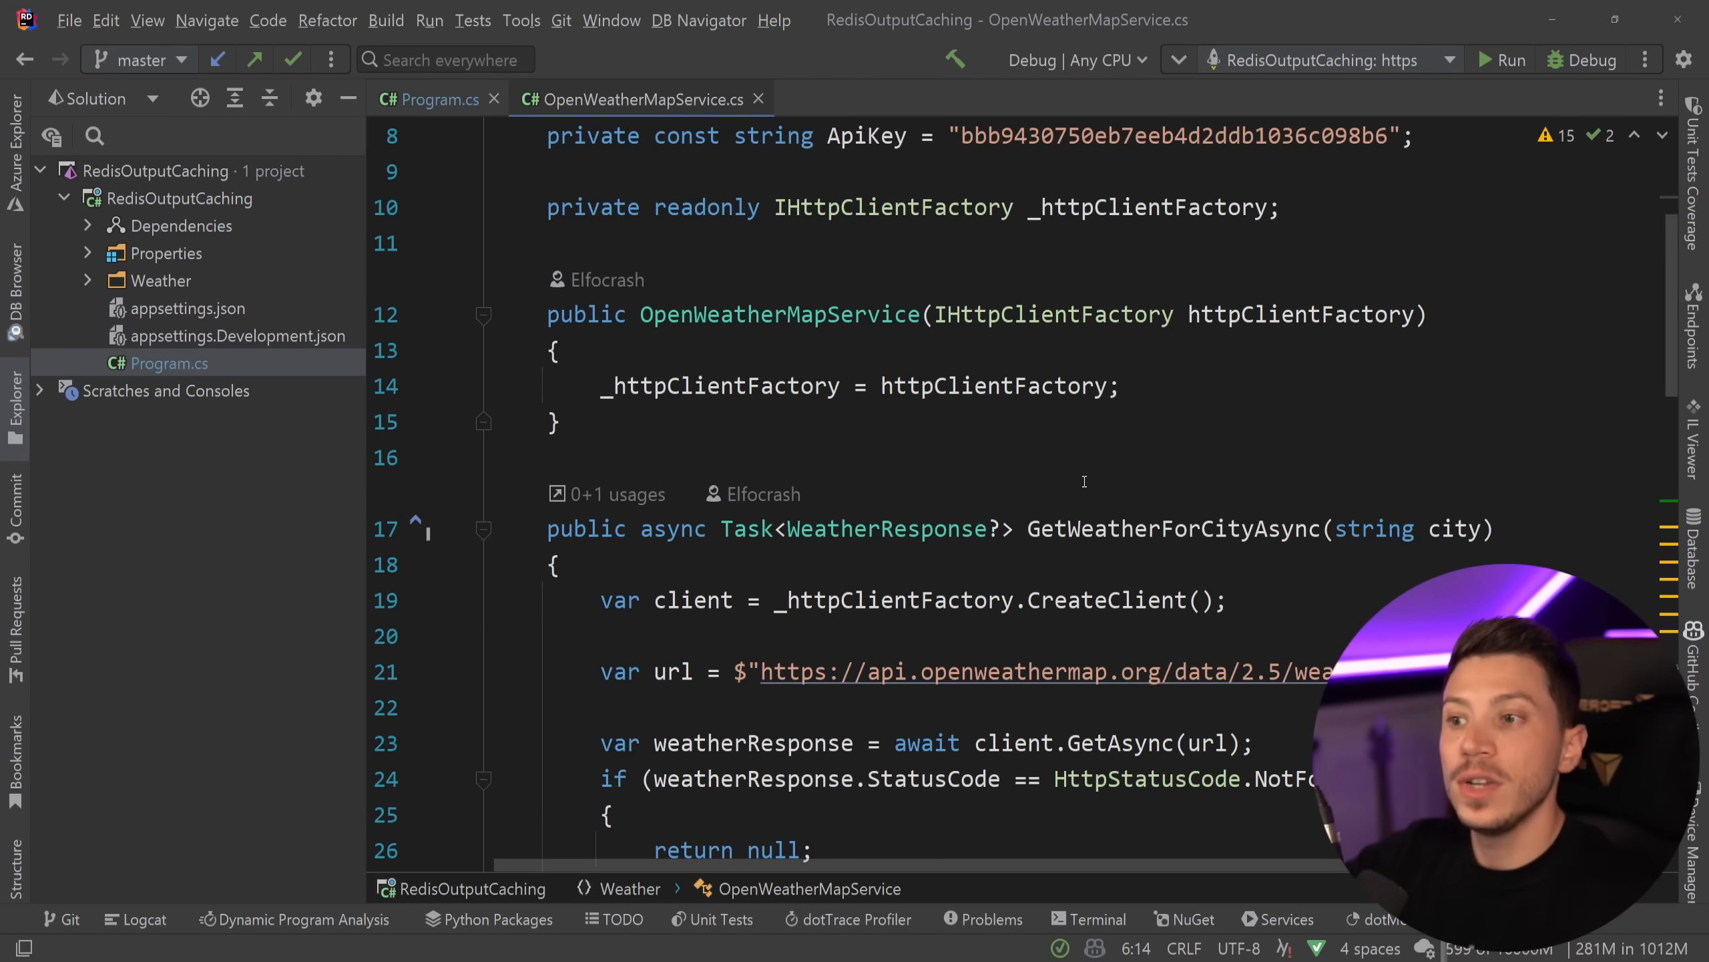
click(436, 99)
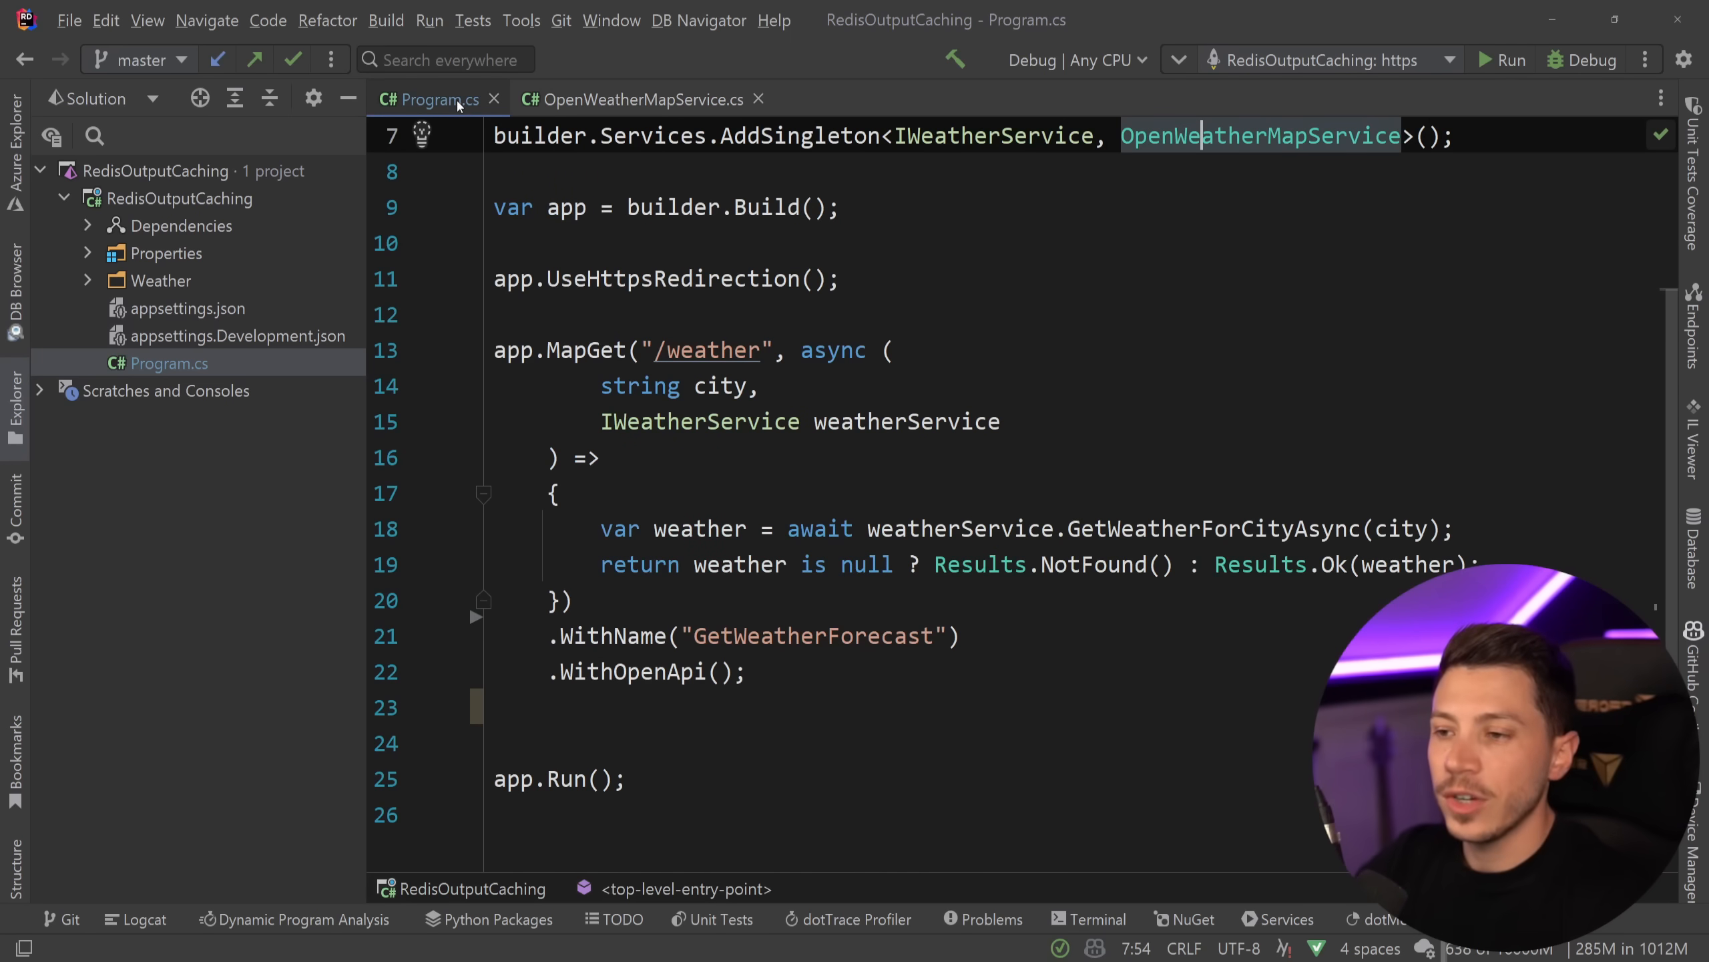
mouse_move(1580, 85)
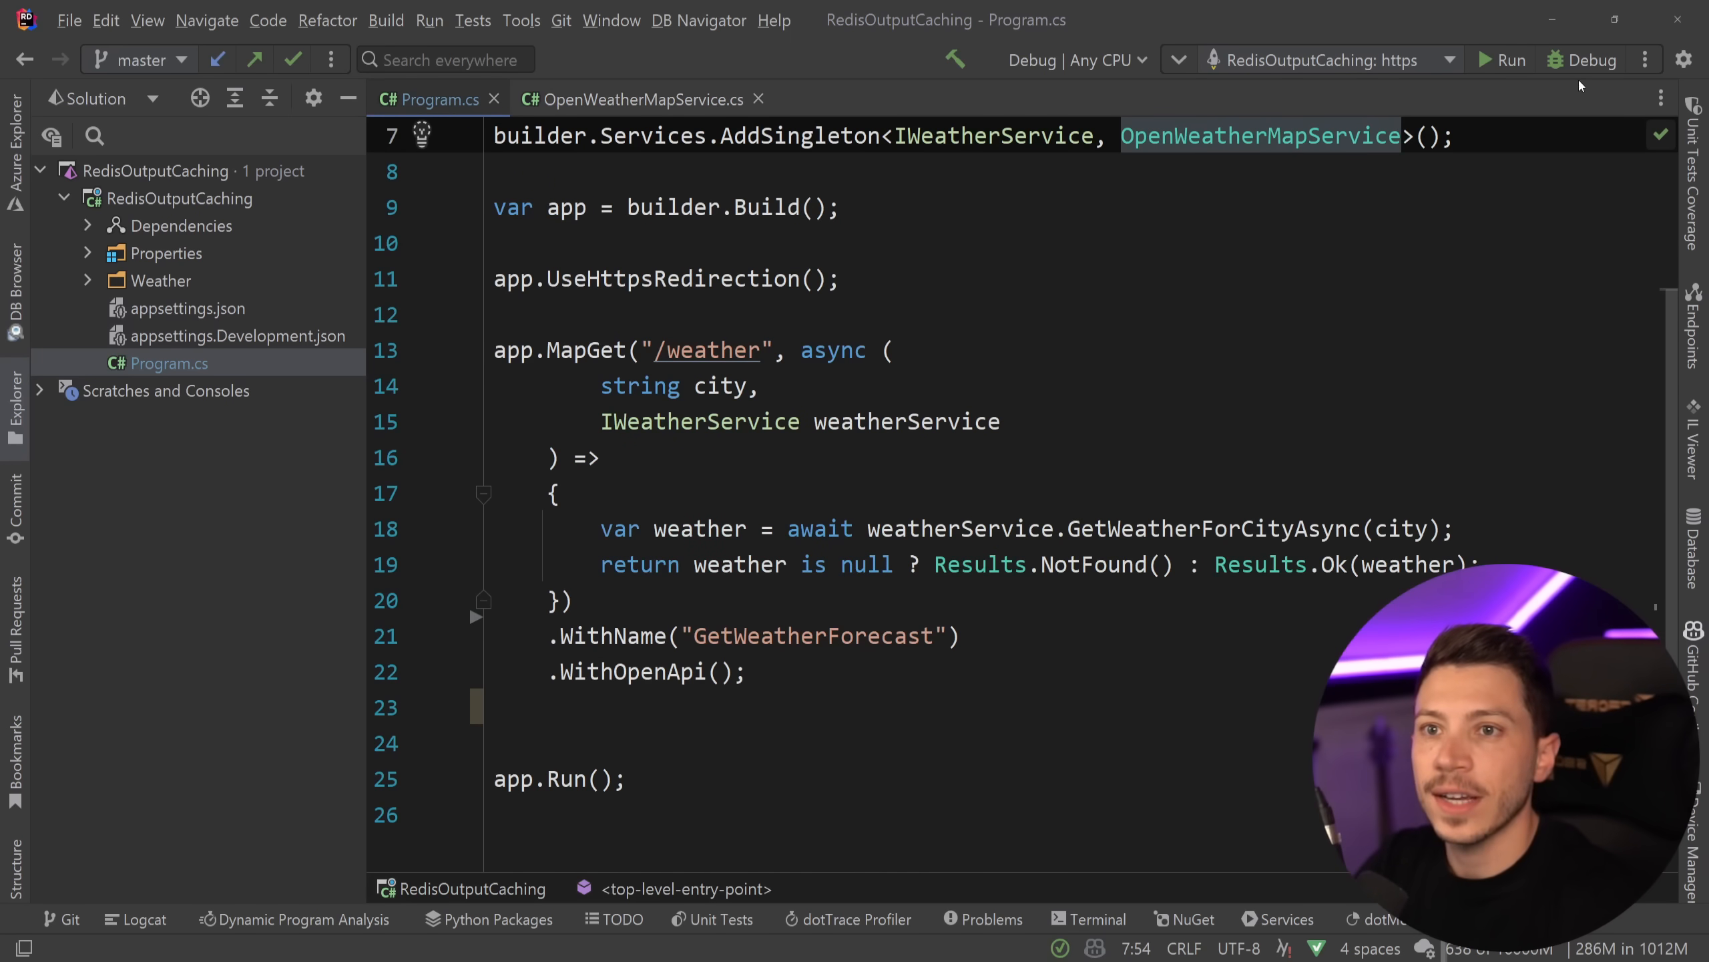
- Start the weather API under the debugger
click(1510, 60)
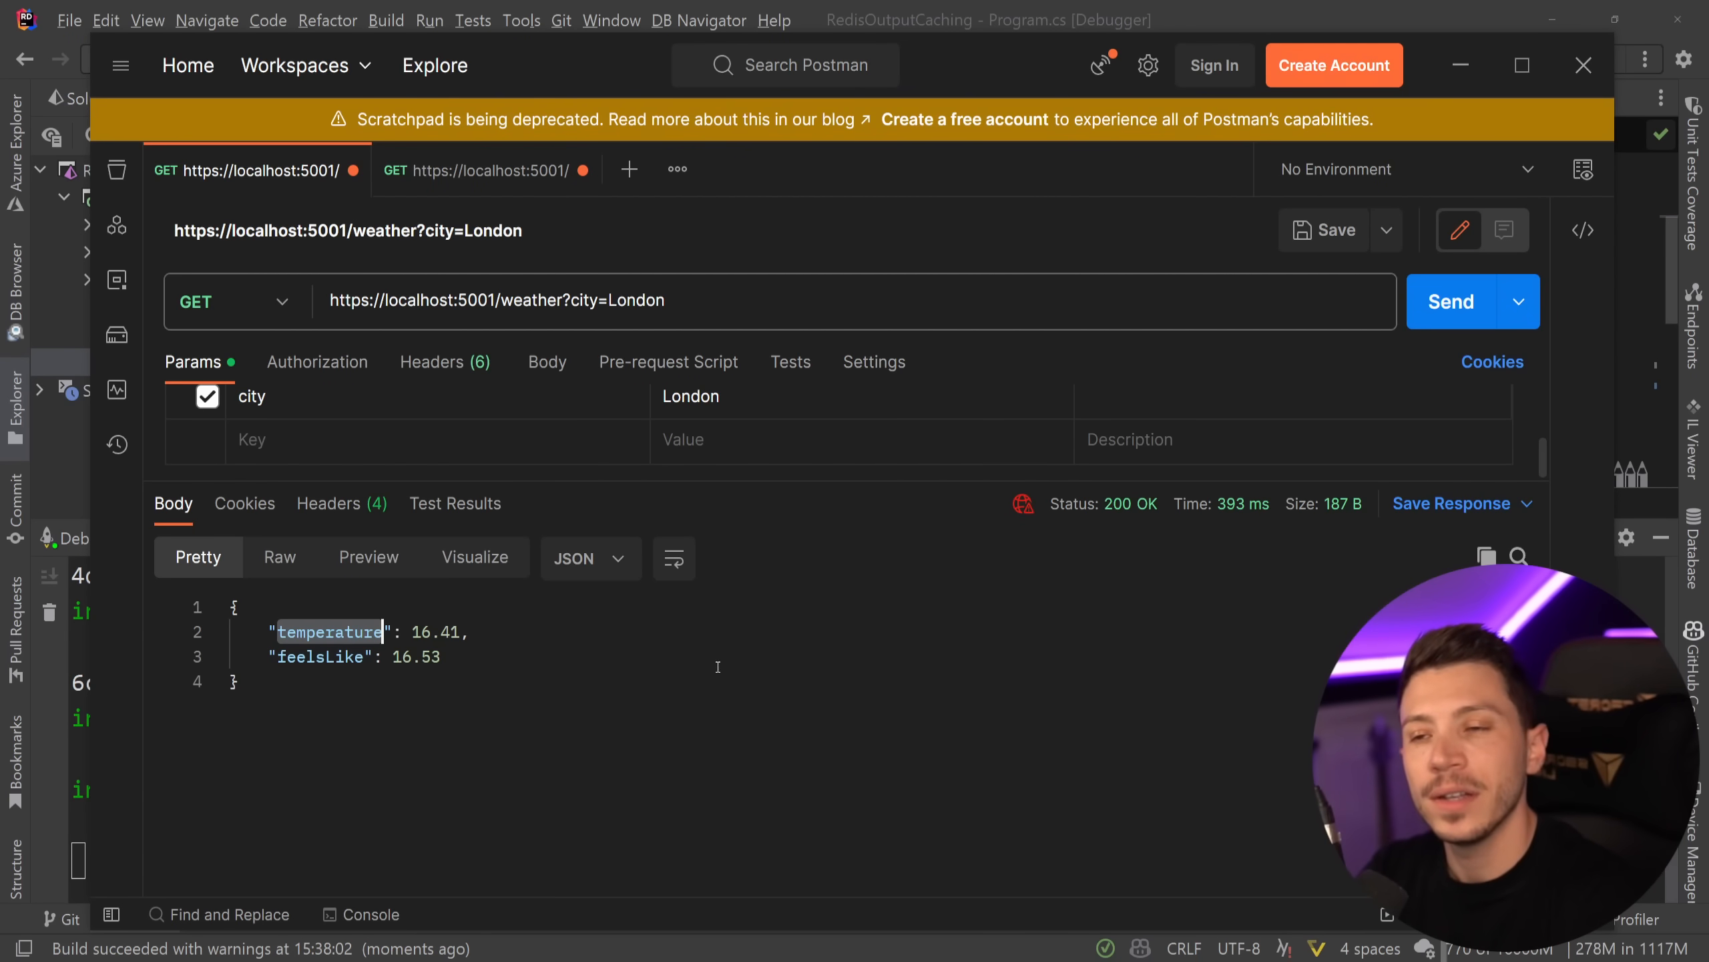
mouse_move(1452, 302)
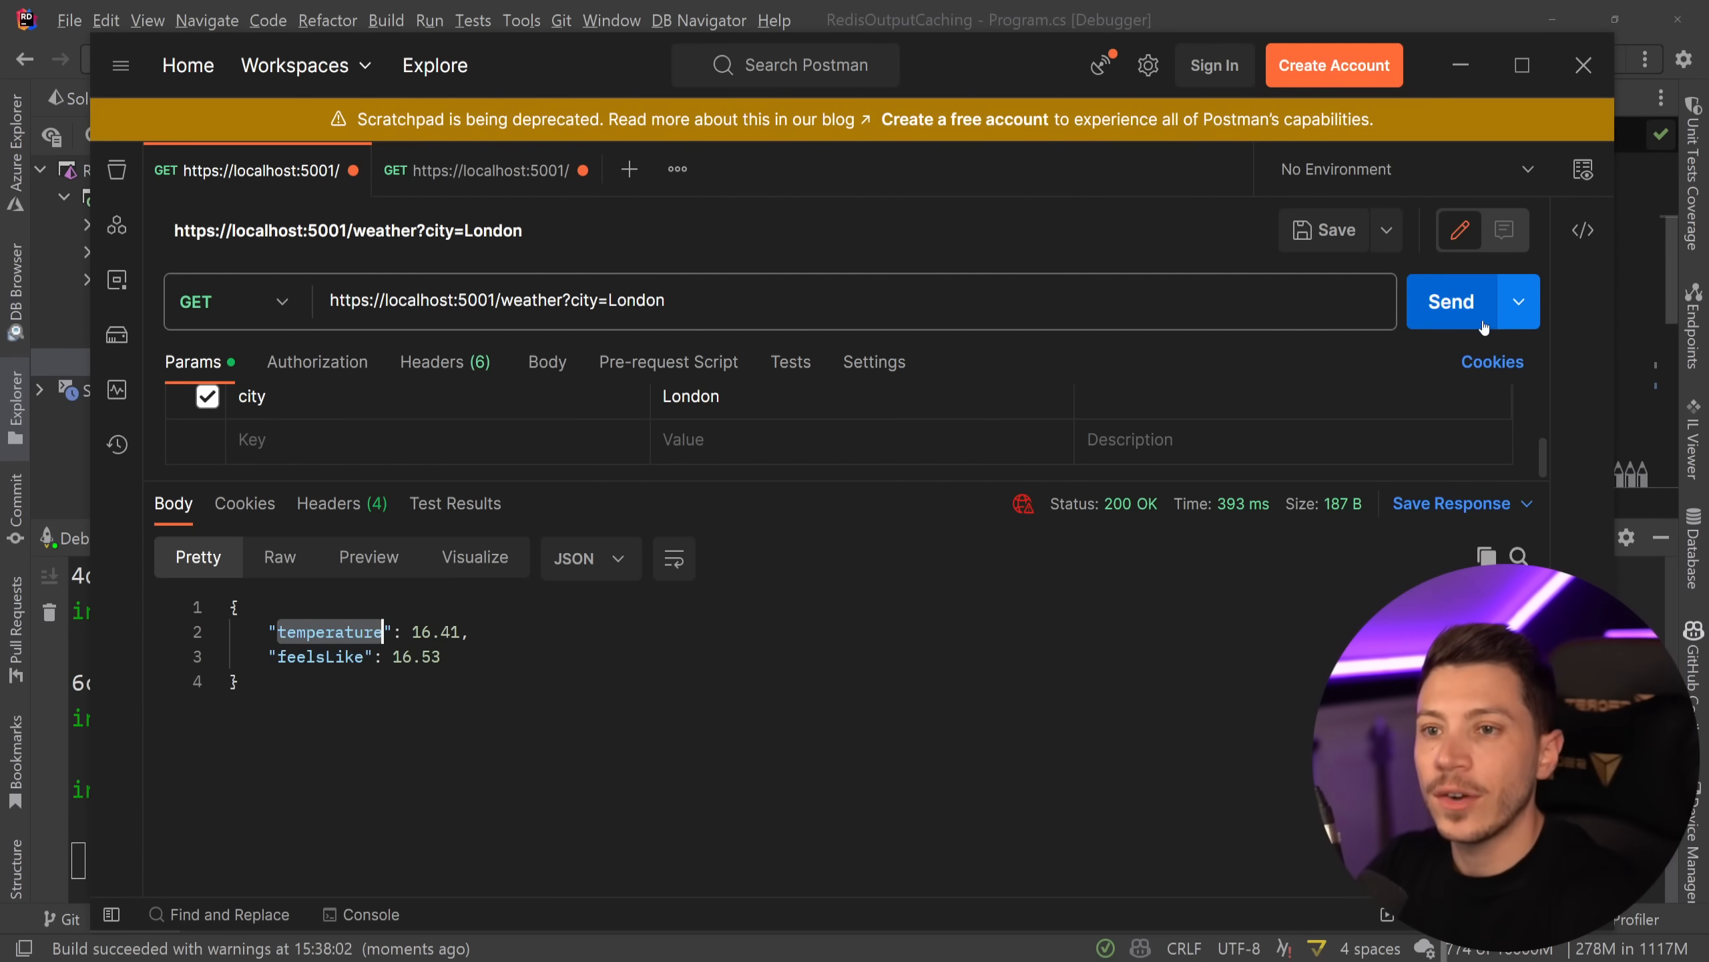
click(1452, 301)
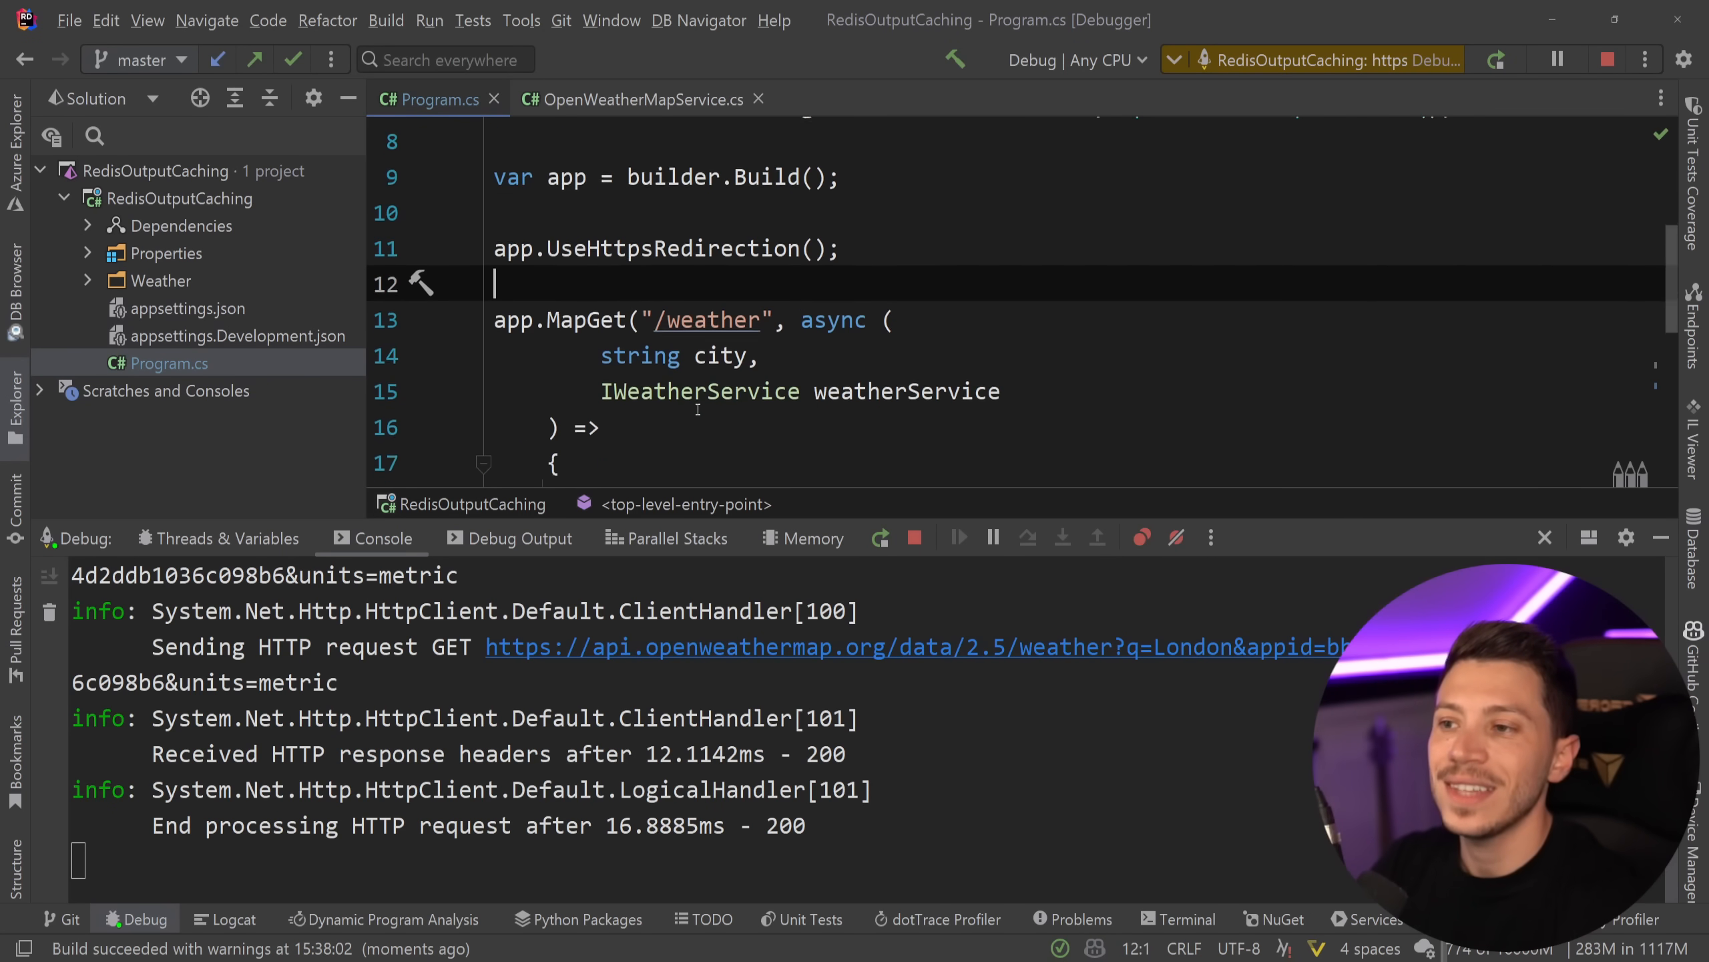
click(629, 98)
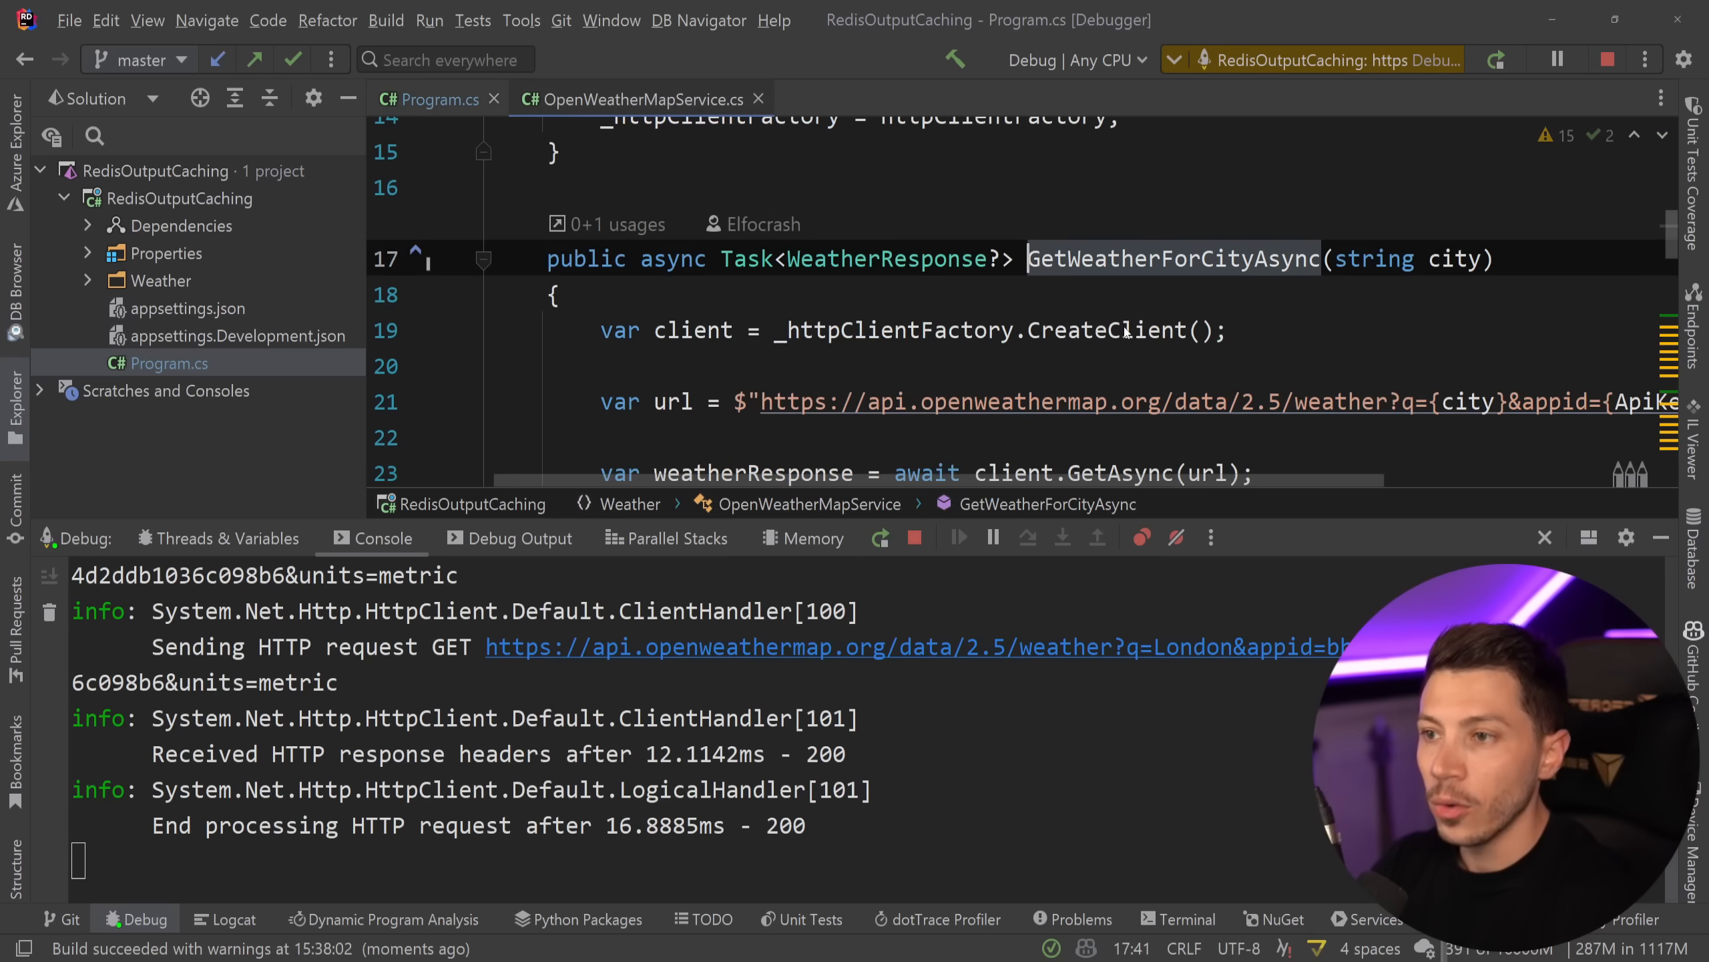
scroll(down, 3)
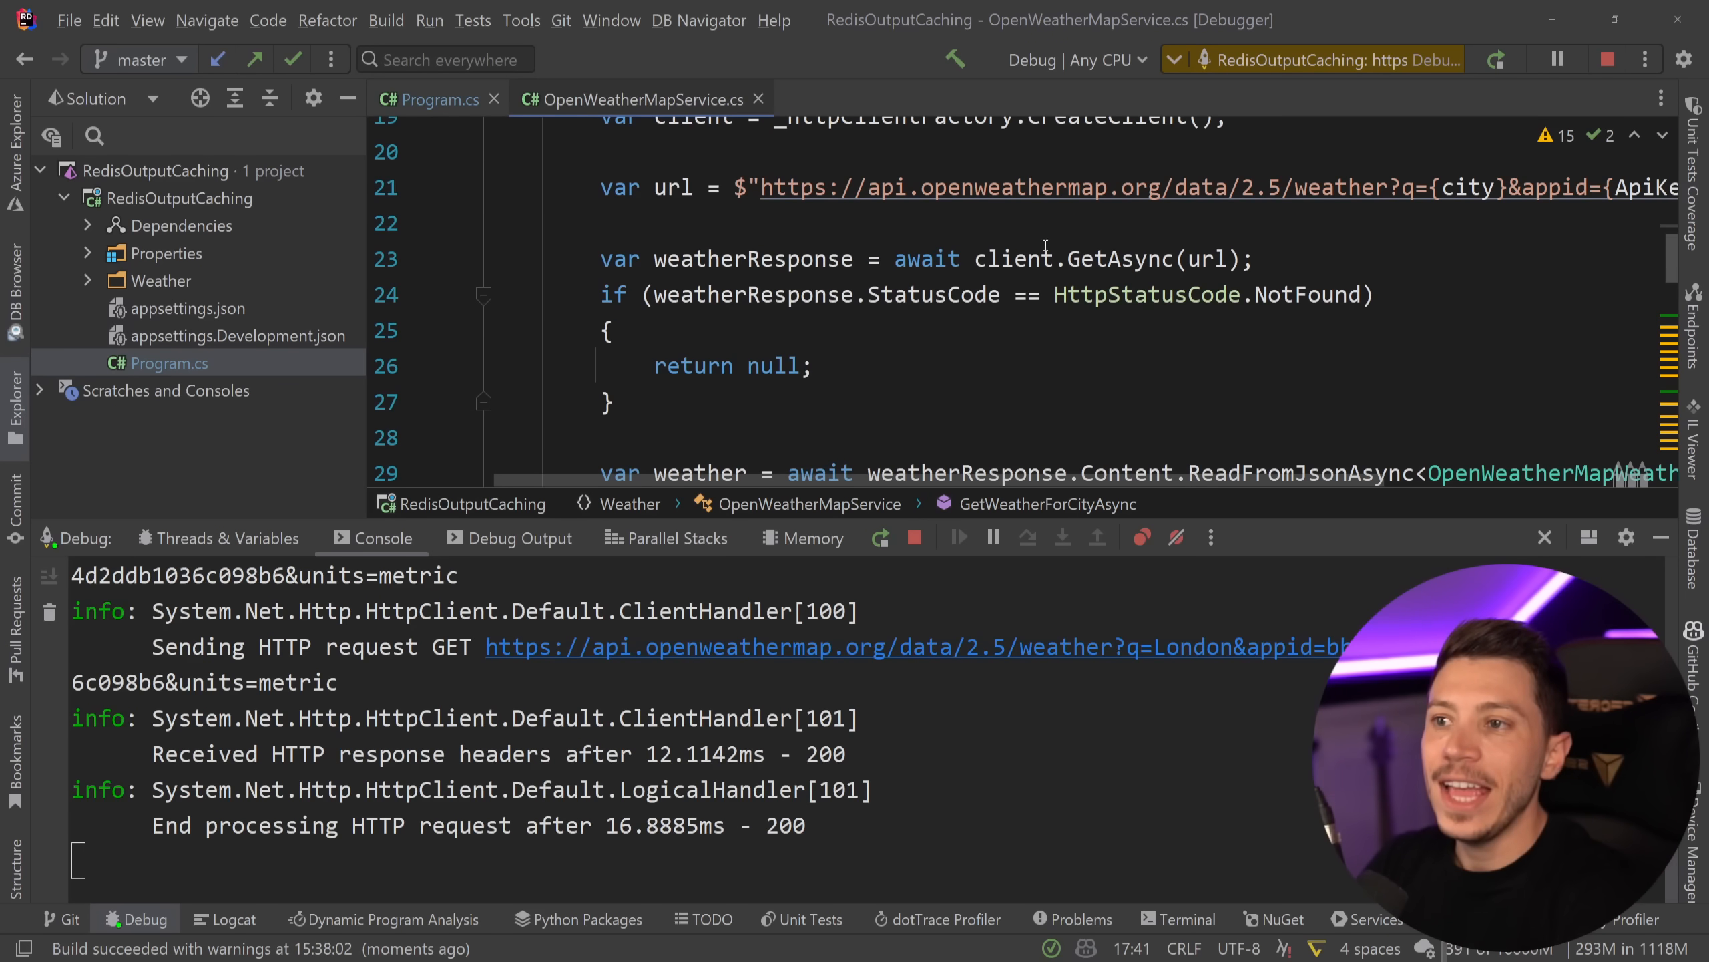
mouse_move(981, 187)
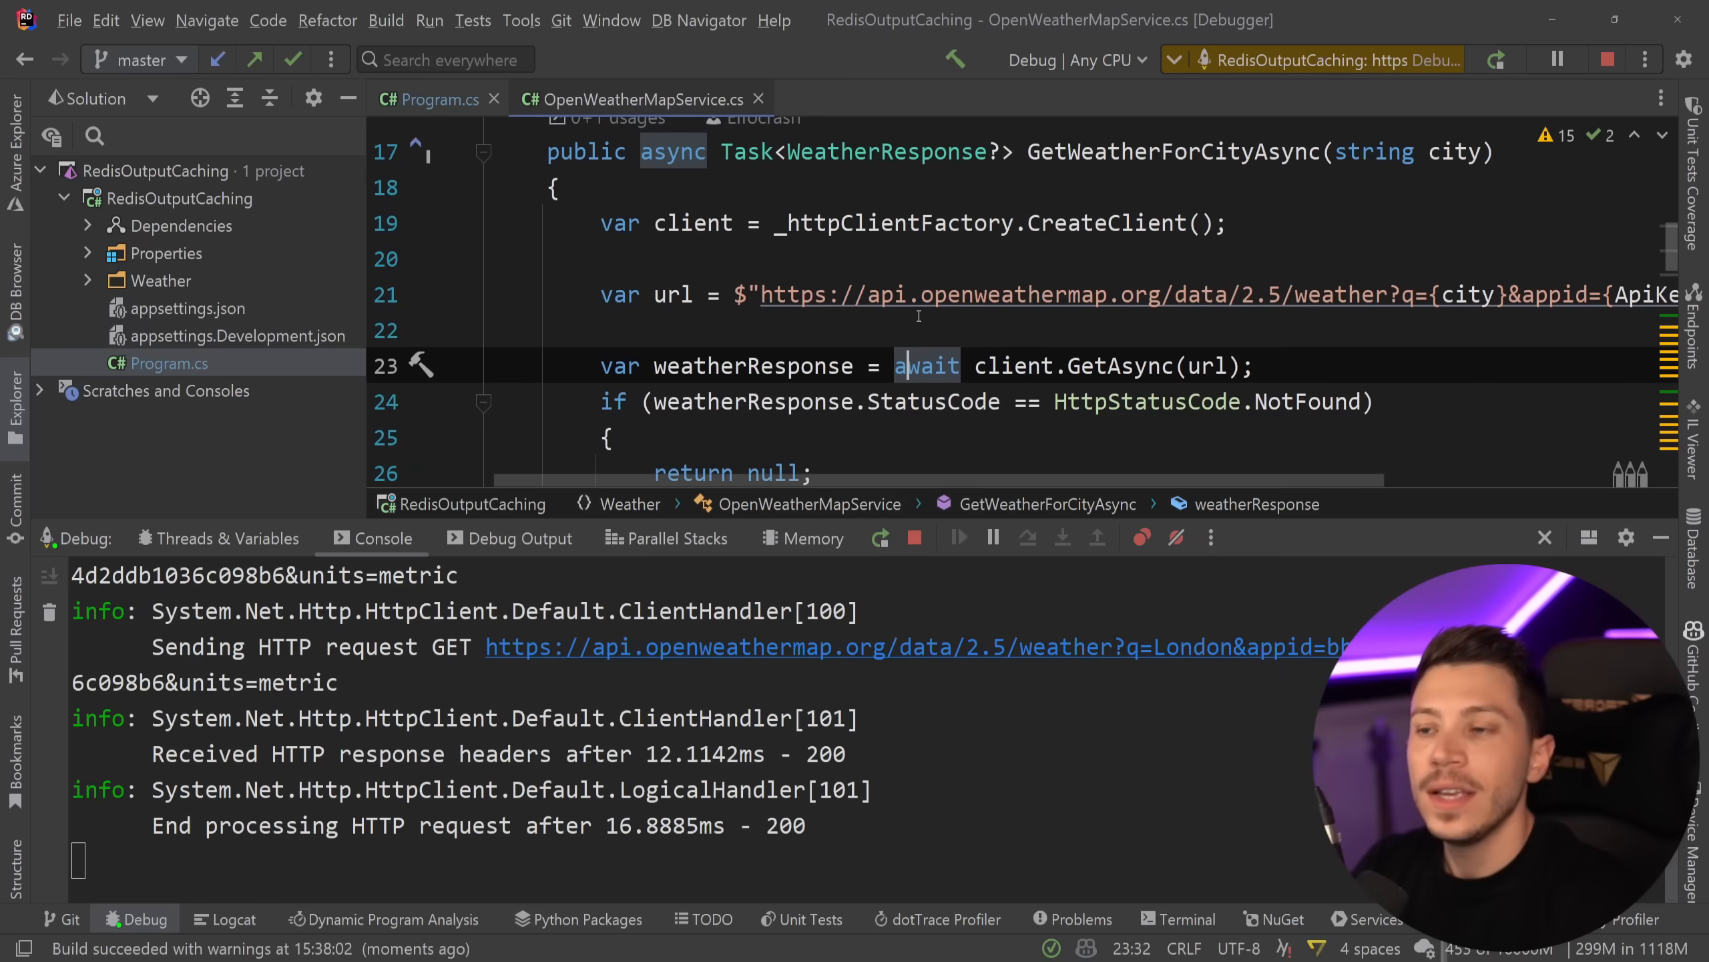
scroll(up, 3)
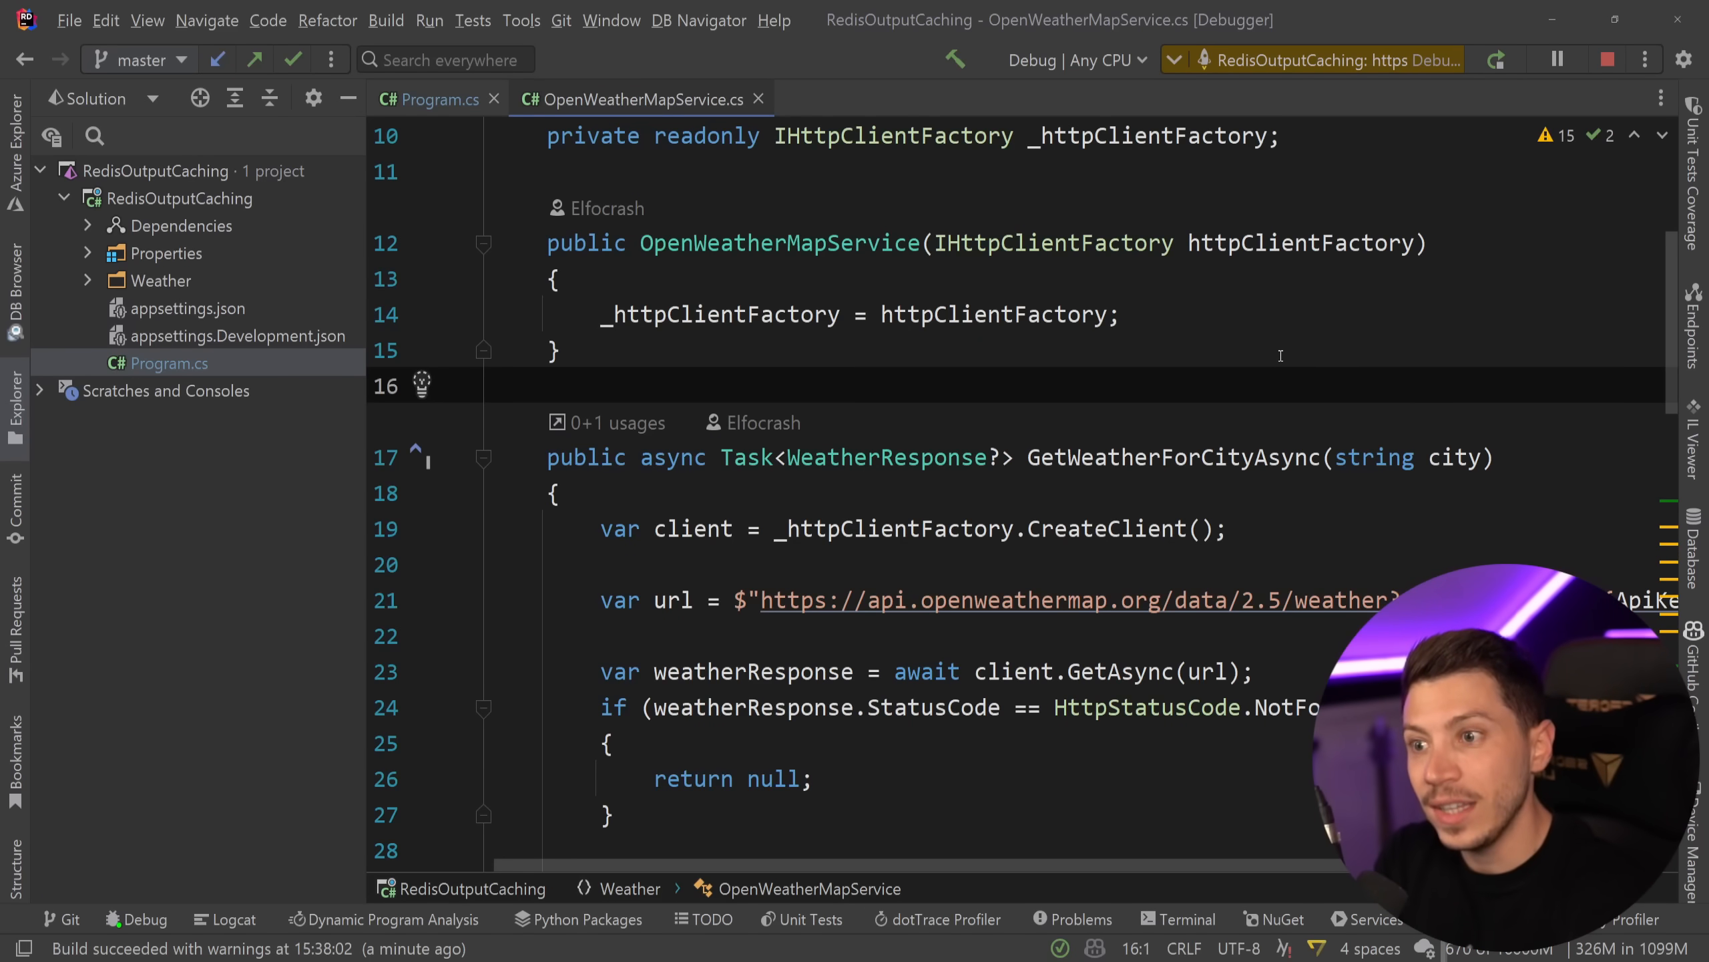
click(437, 98)
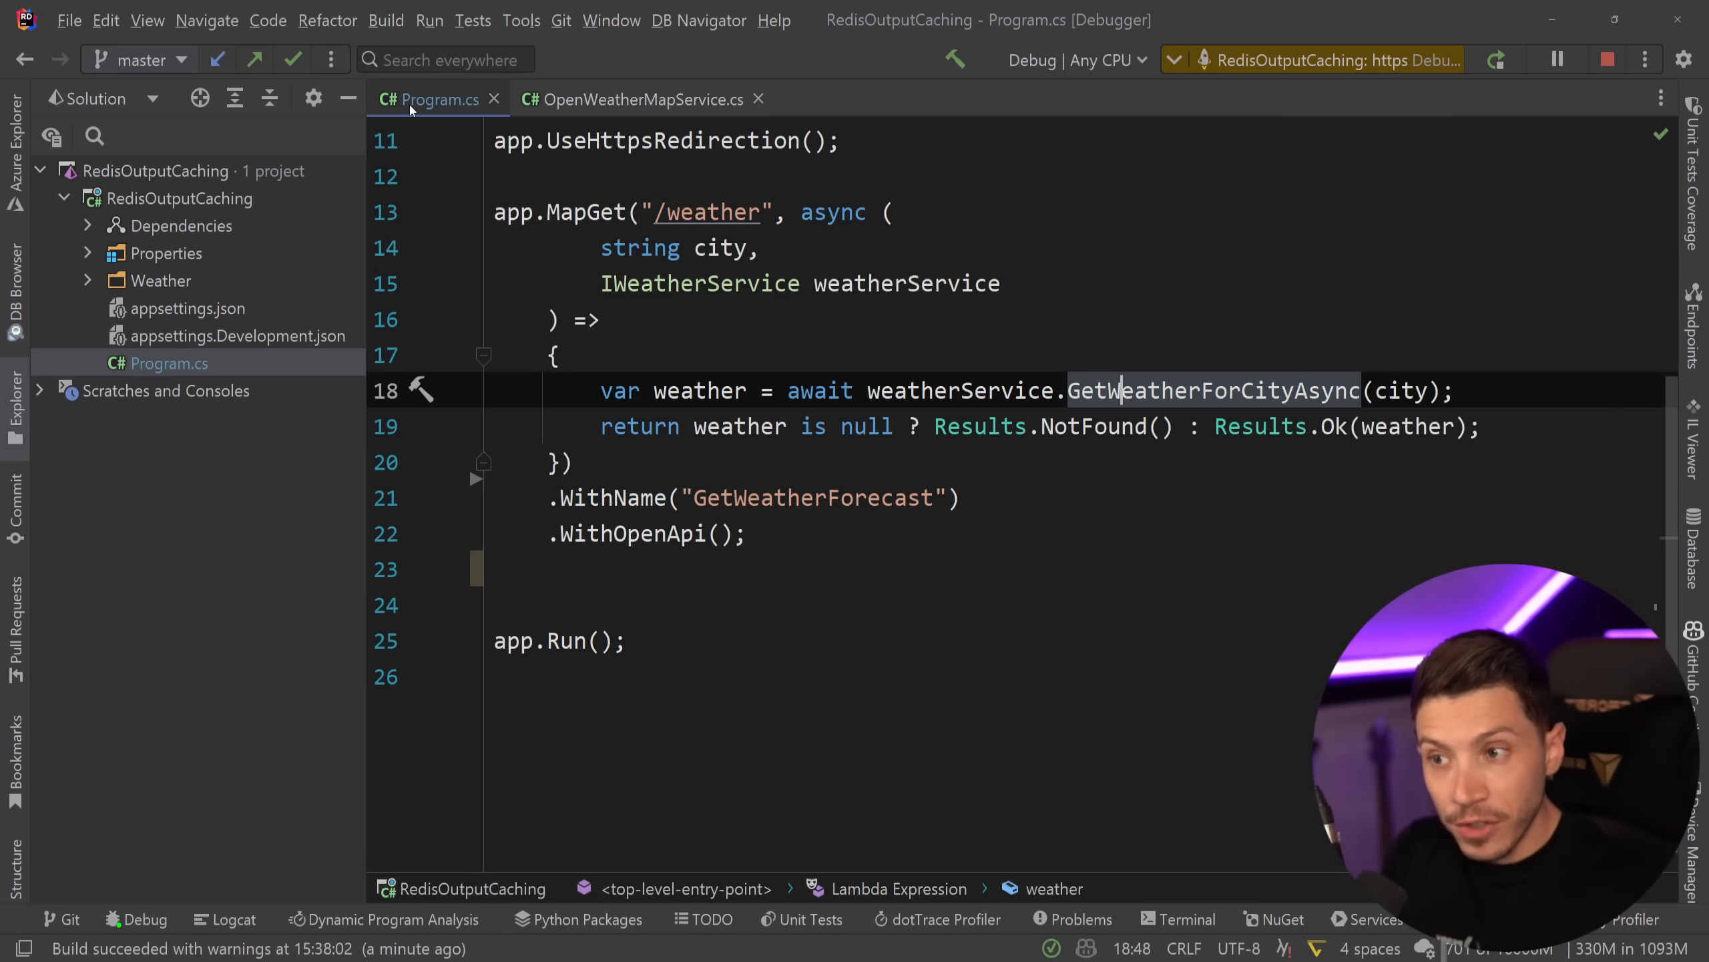
mouse_move(688, 349)
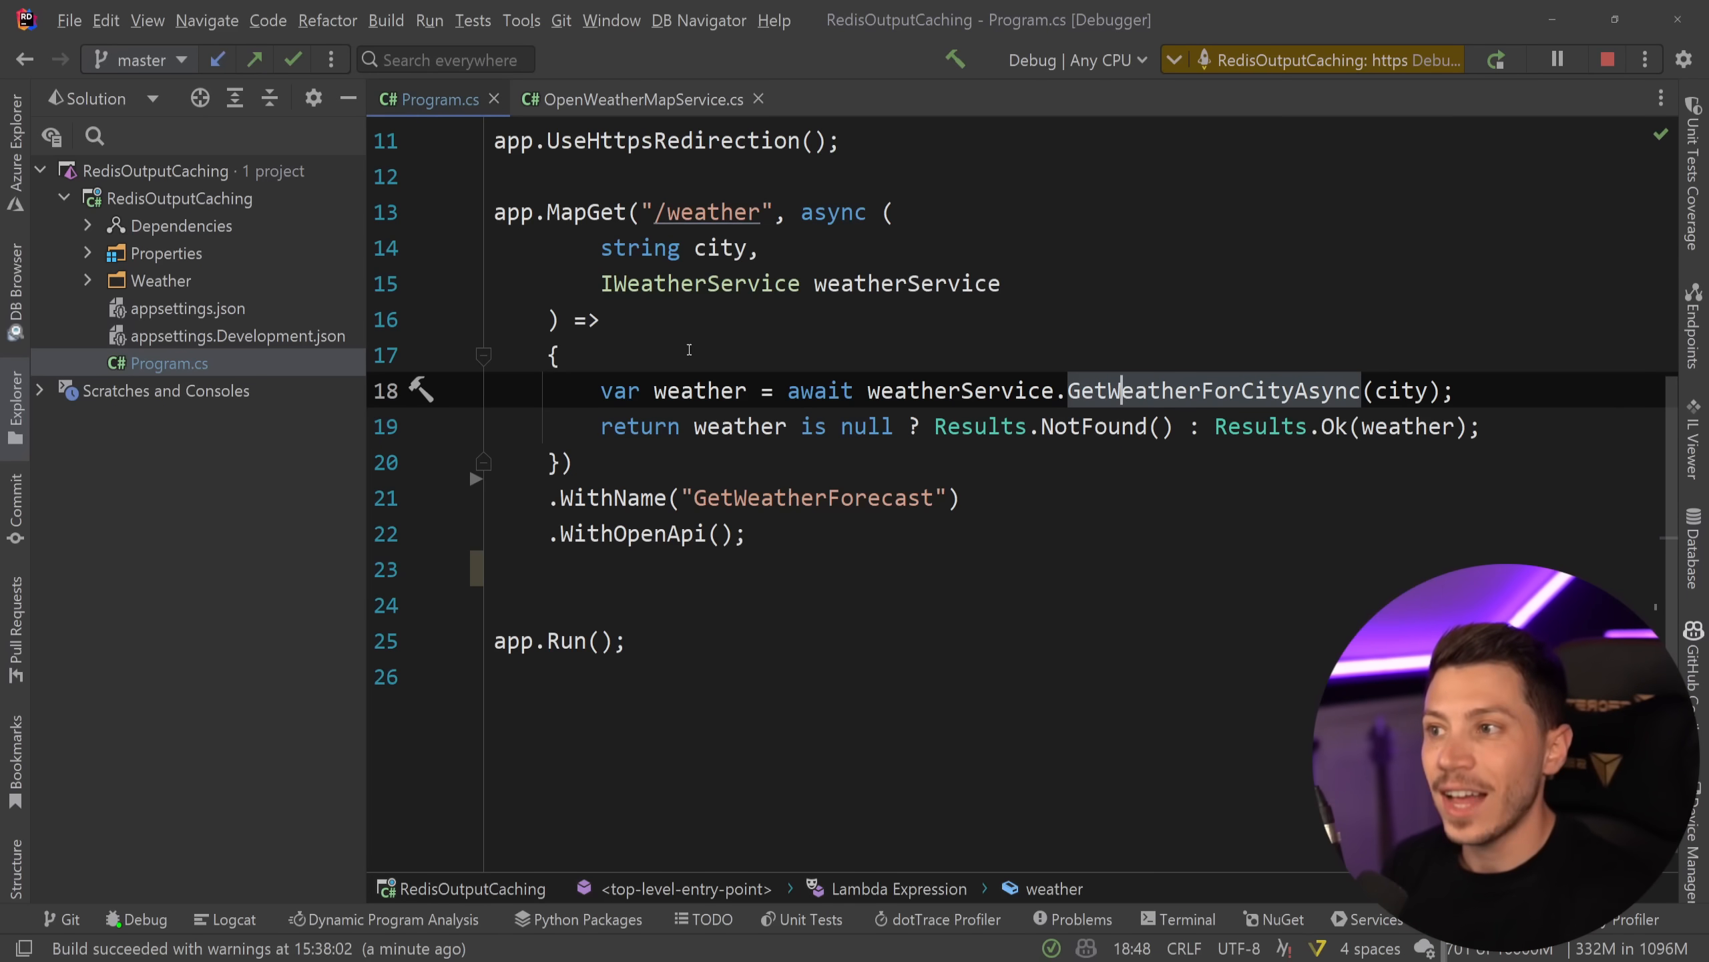
click(520, 211)
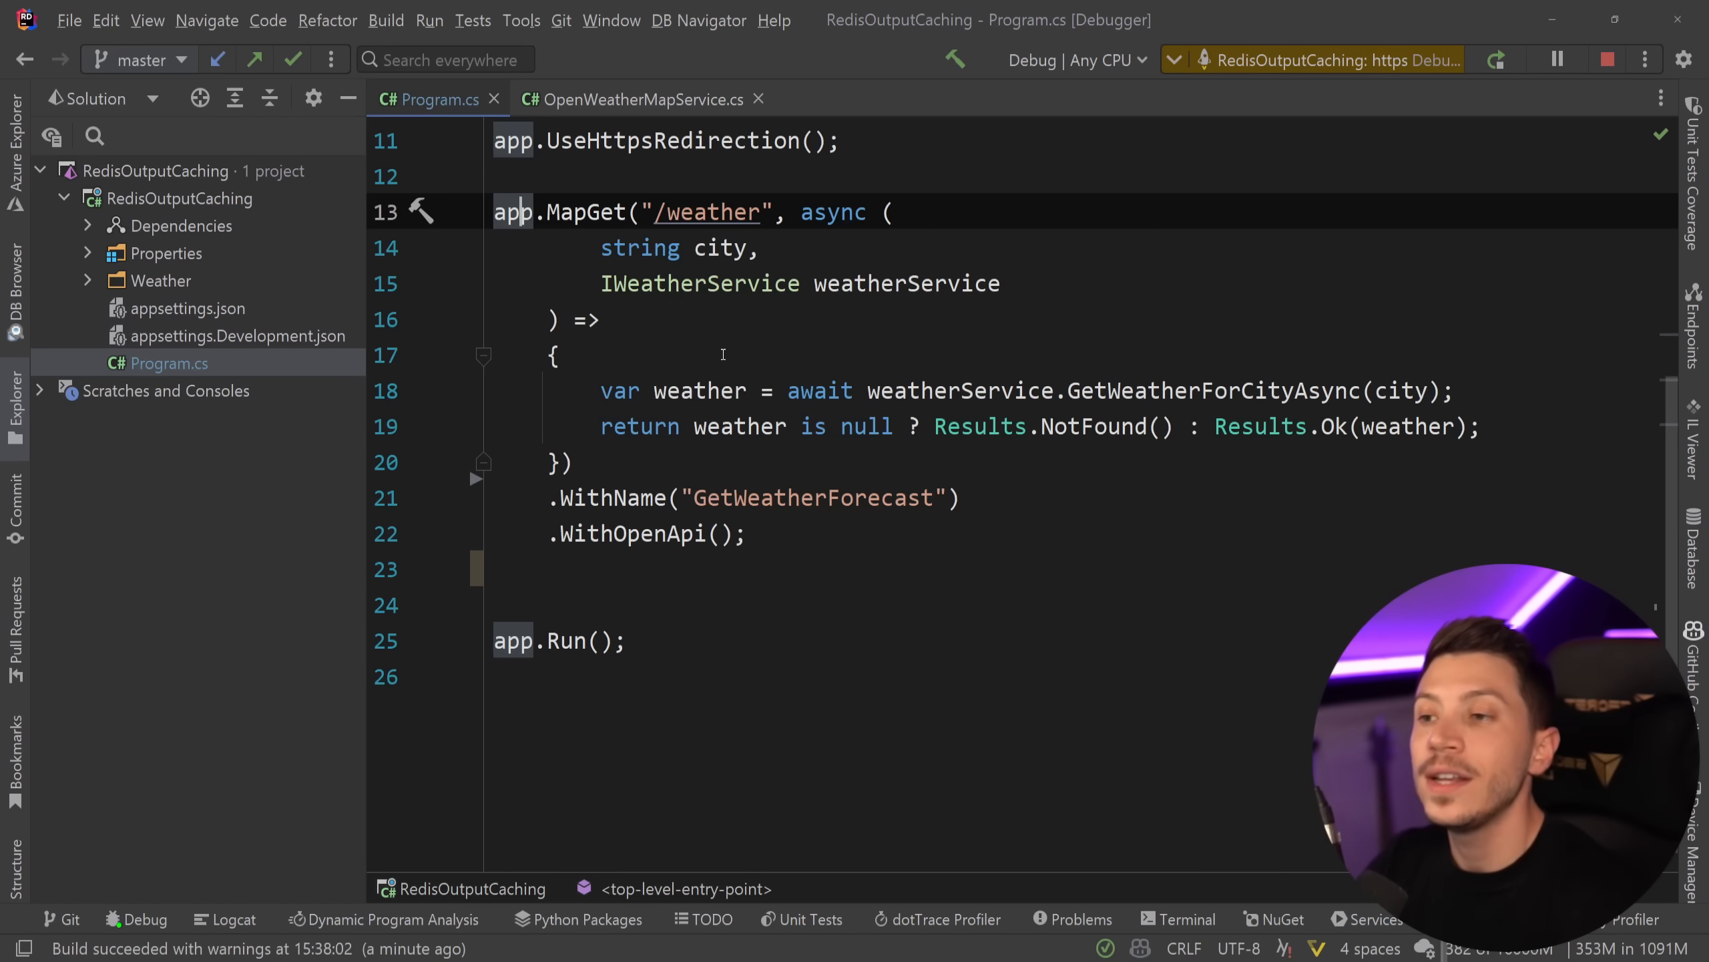
- Register output caching with builder.Services.AddOutputCache() after AddHttpClient
scroll(up, 3)
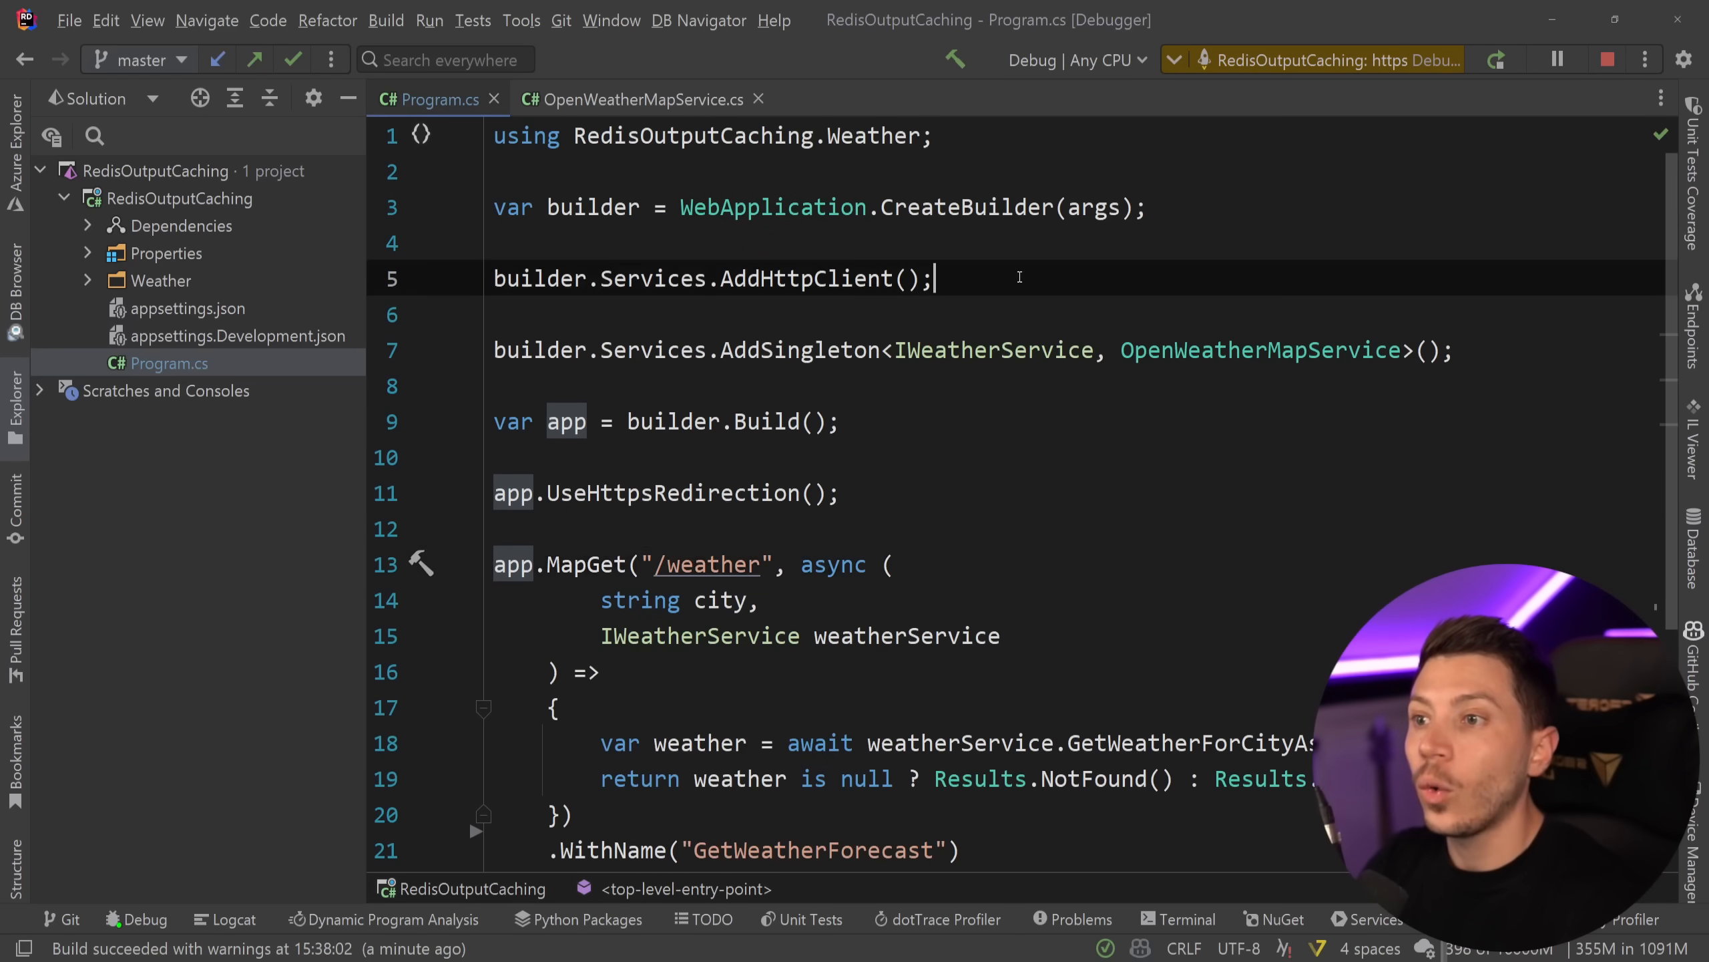
text(builder.)
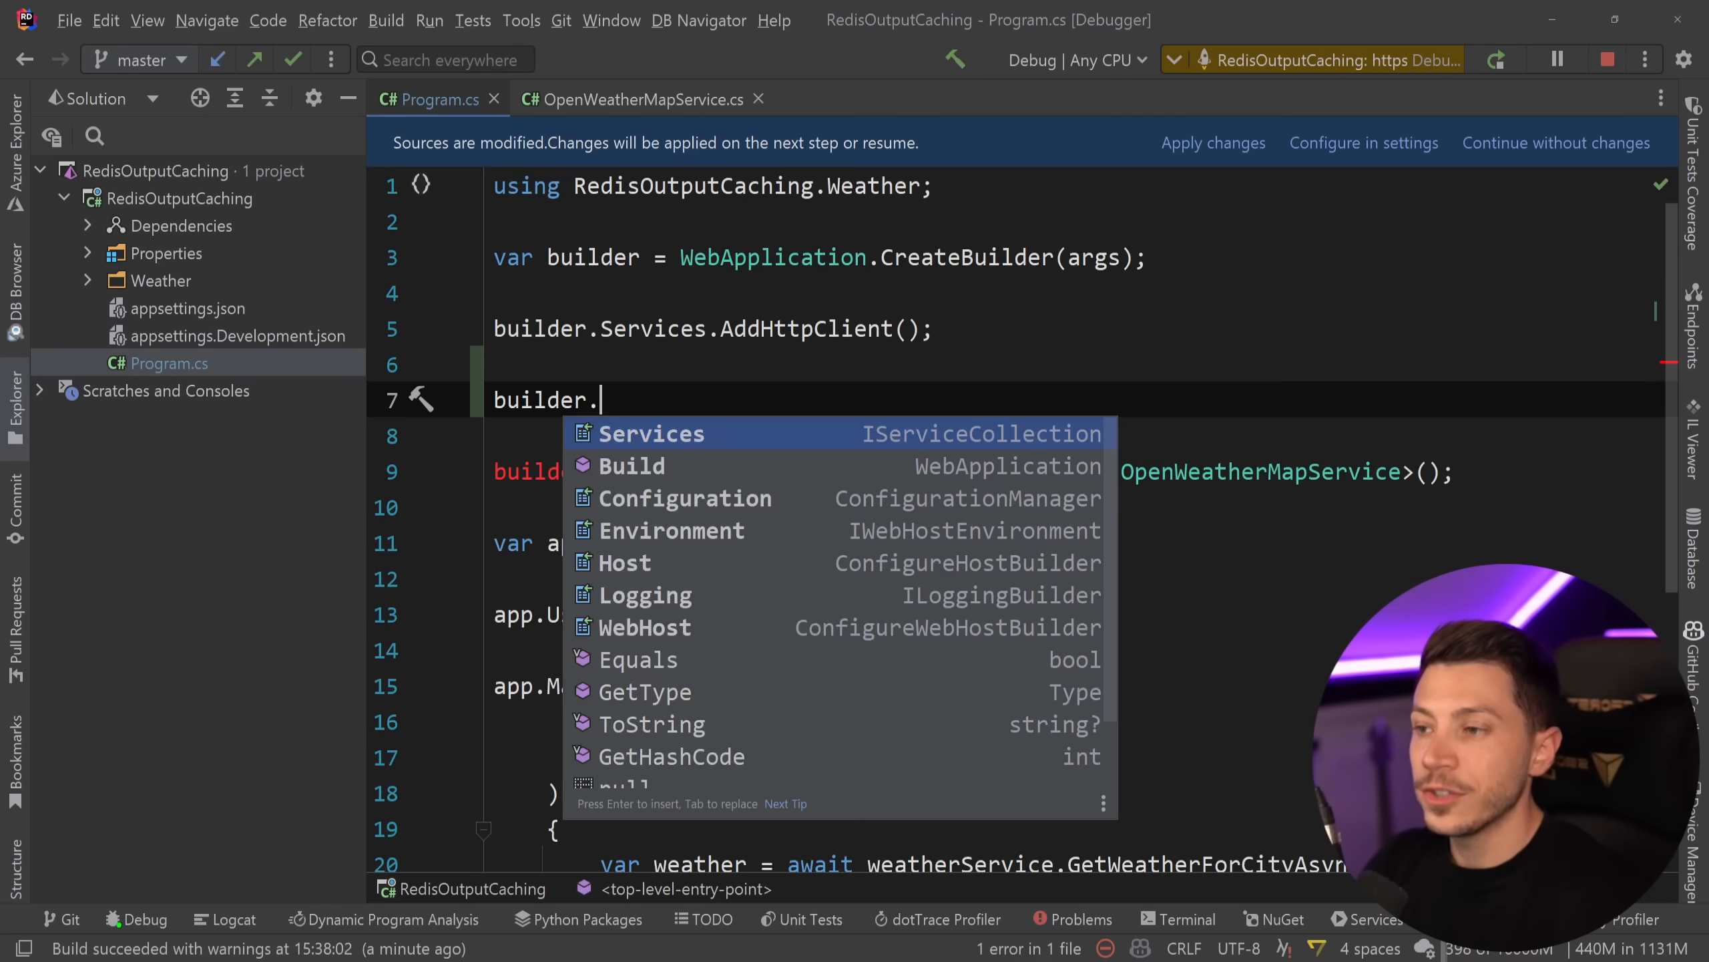
text(Services.AddOutputCache();)
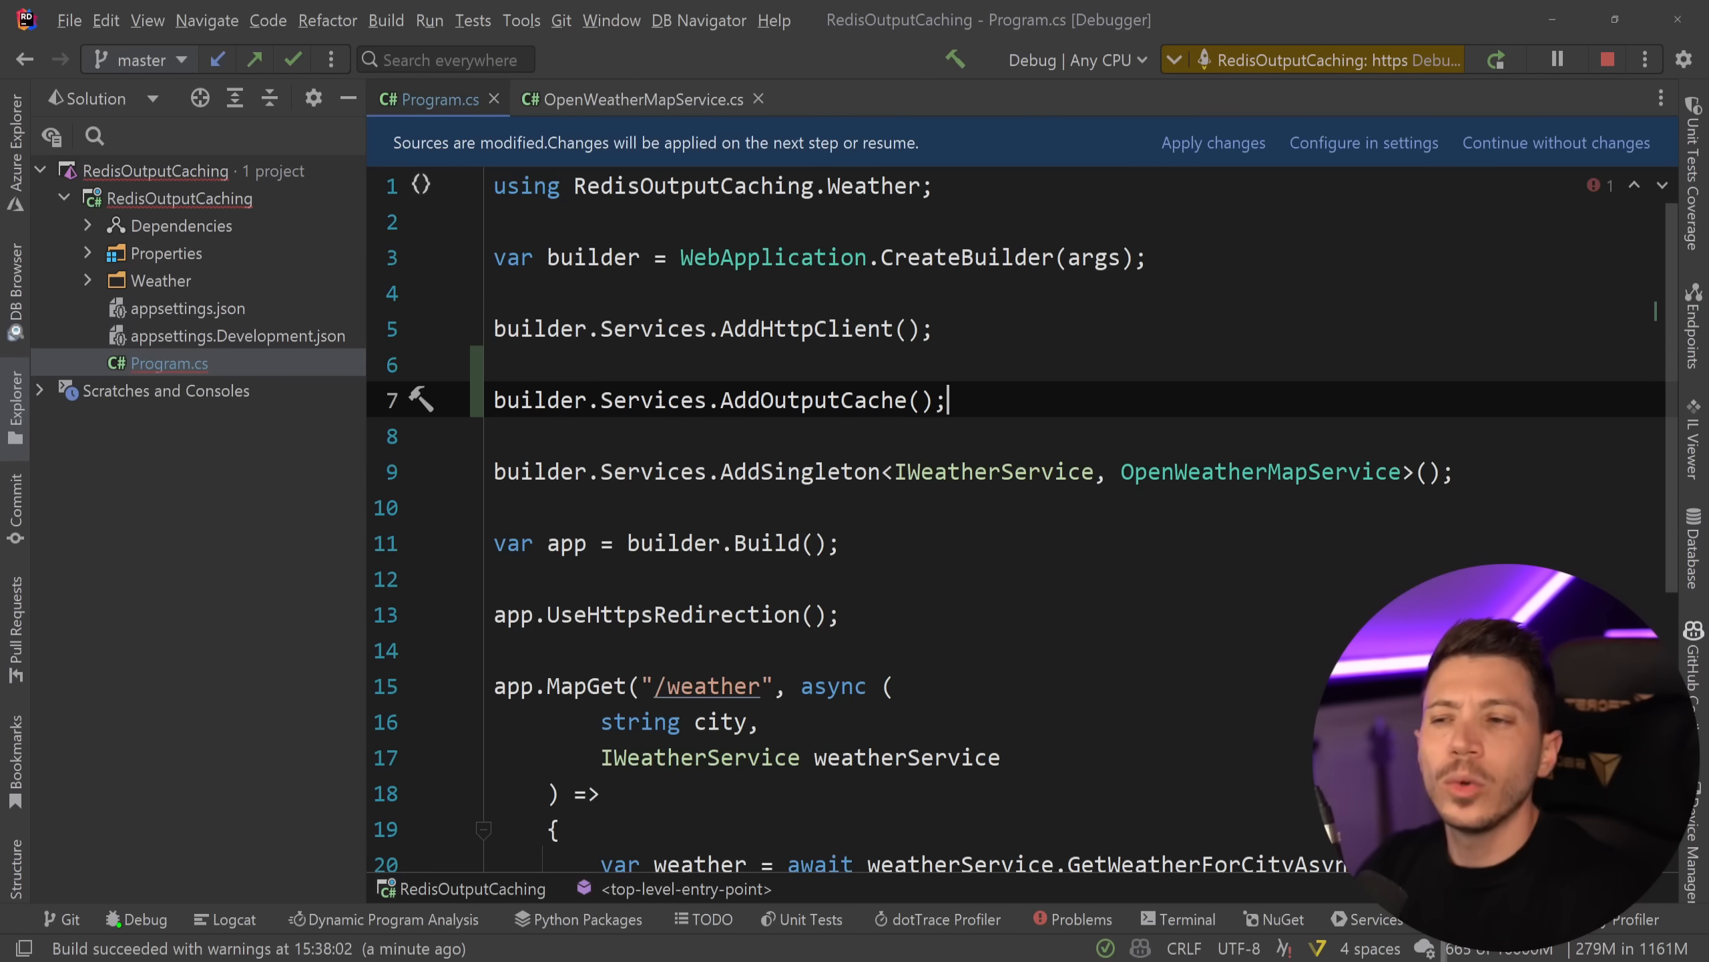
triple_click(720, 401)
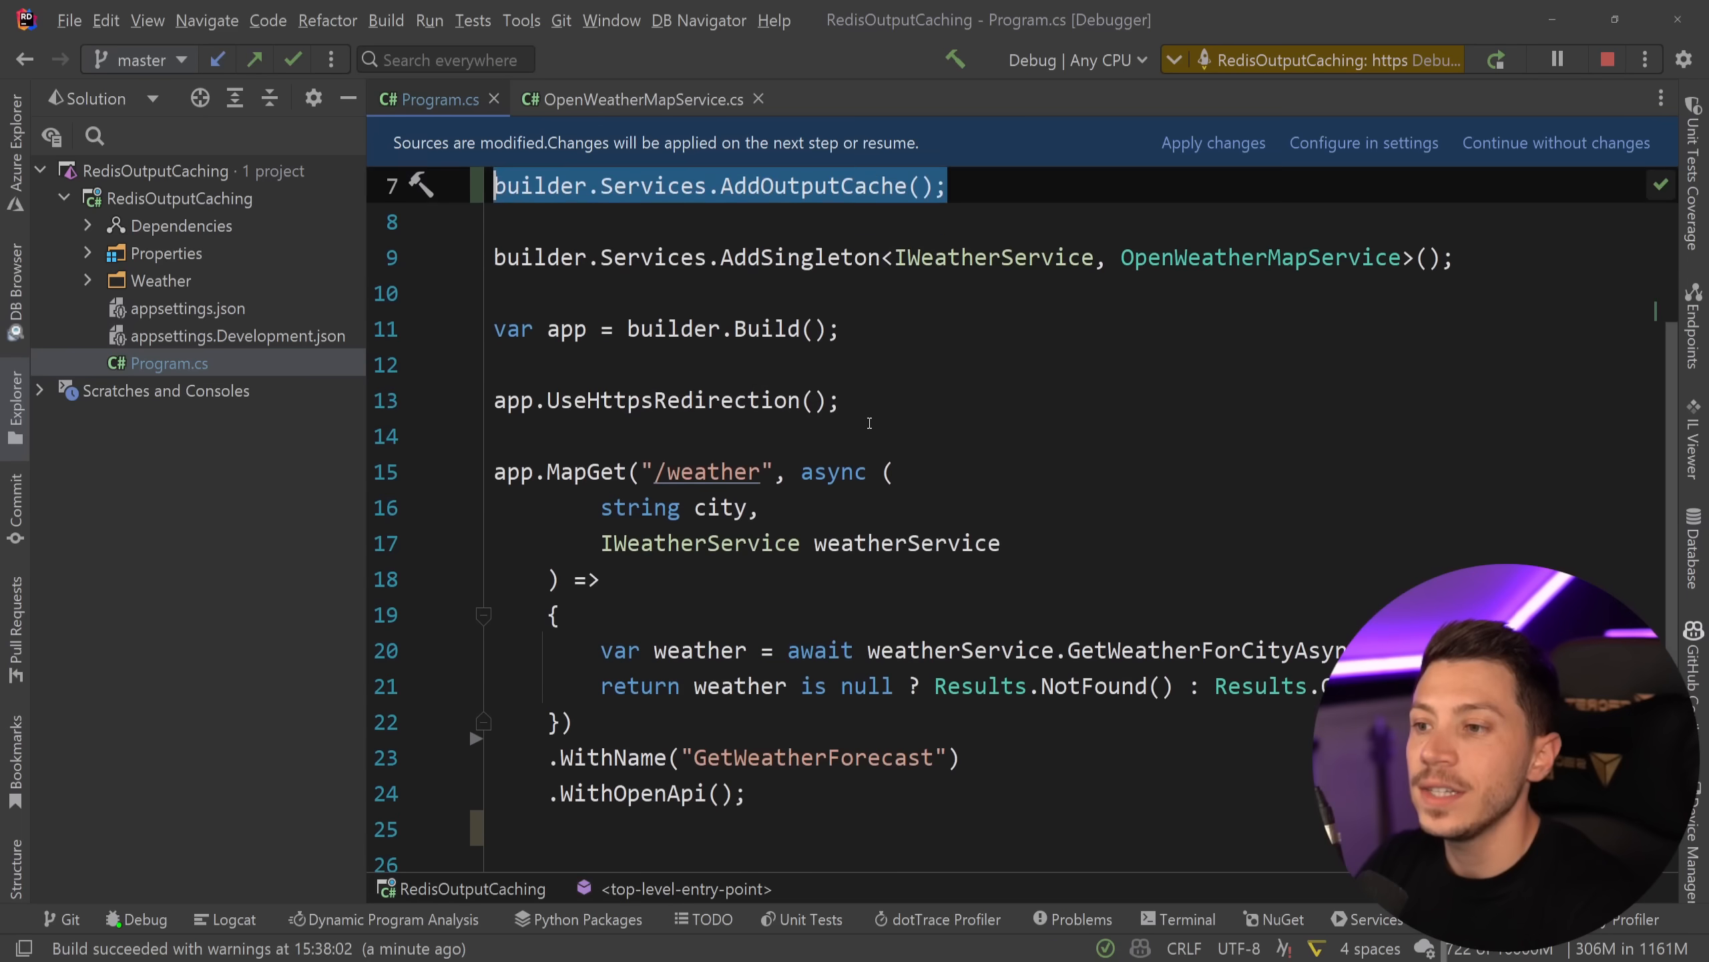
- Add app.UseOutputCache() middleware after UseHttpsRedirection
text(a)
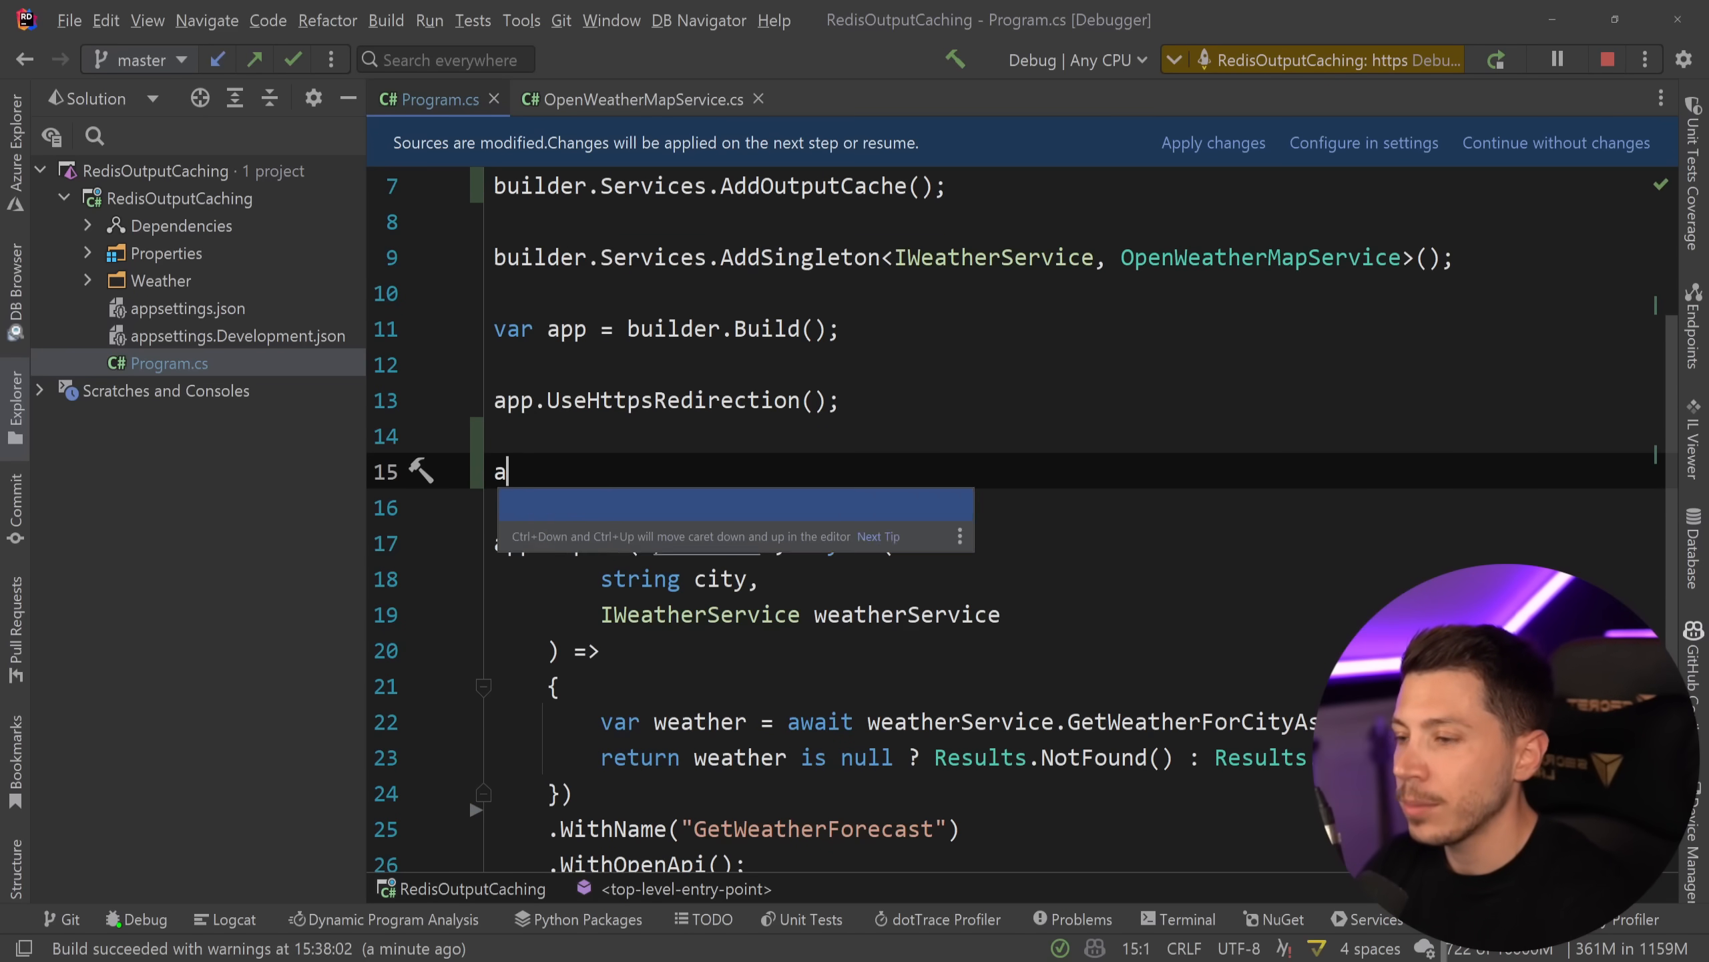
text(pp.UseOutputCache();)
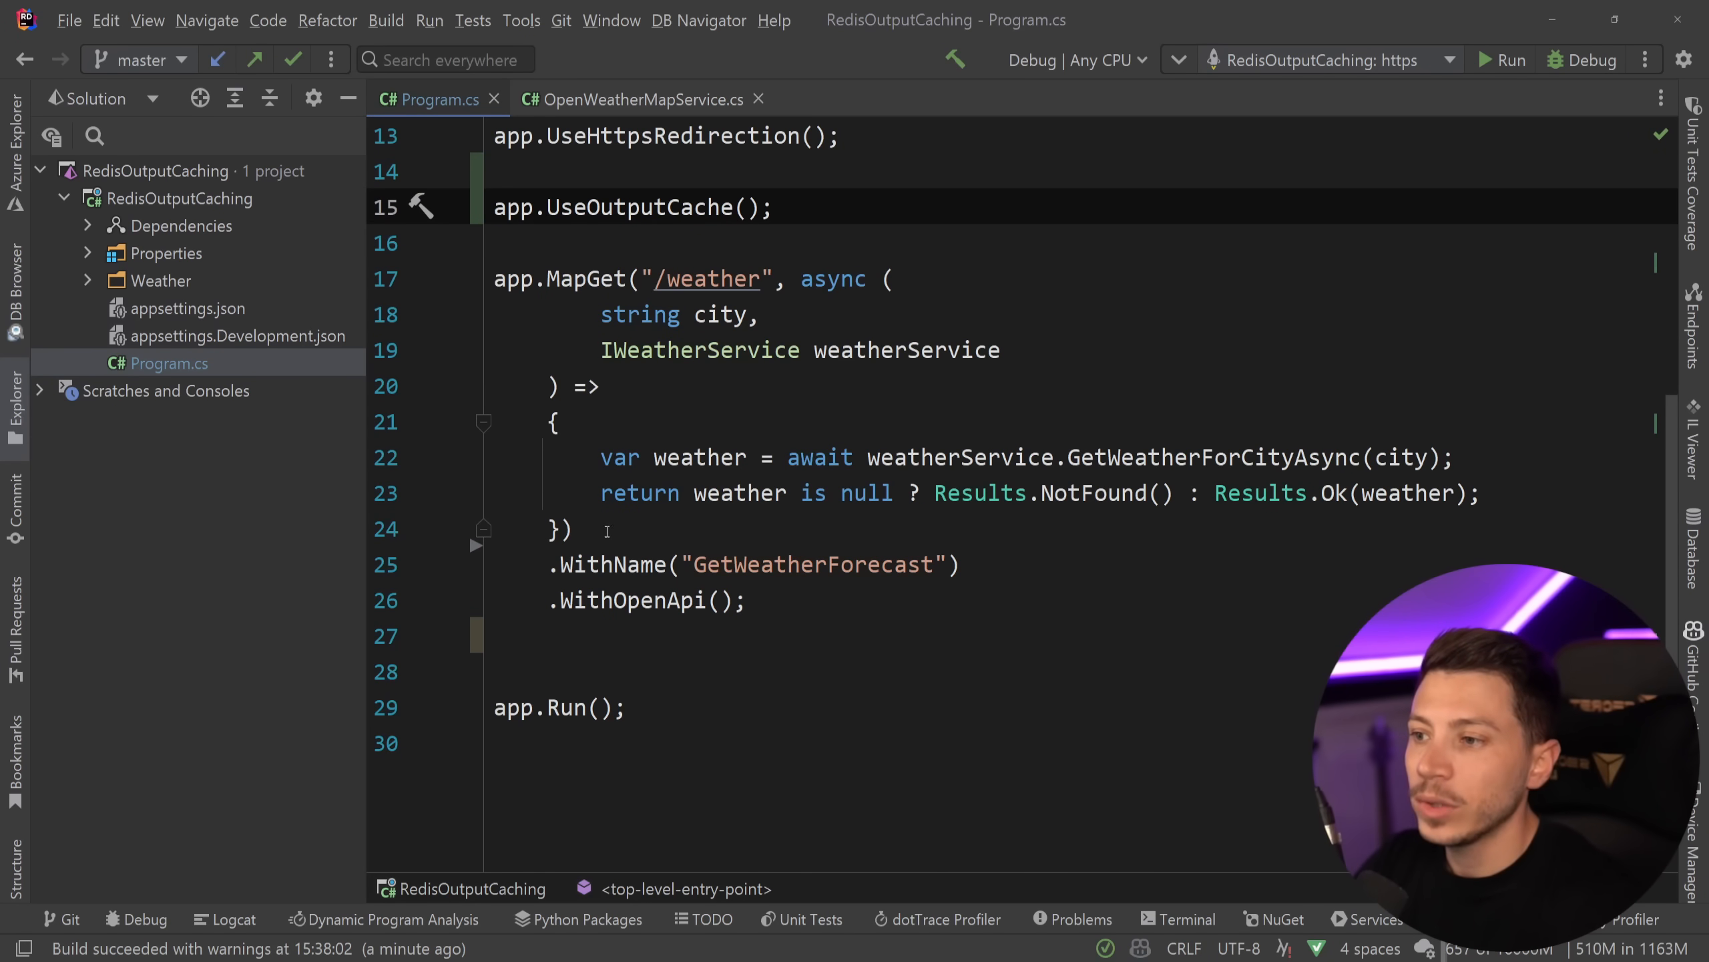
- Chain .CacheOutput(x => x.Expire(TimeSpan.FromMinutes(5))) onto the /weather MapGet endpoint
text(.)
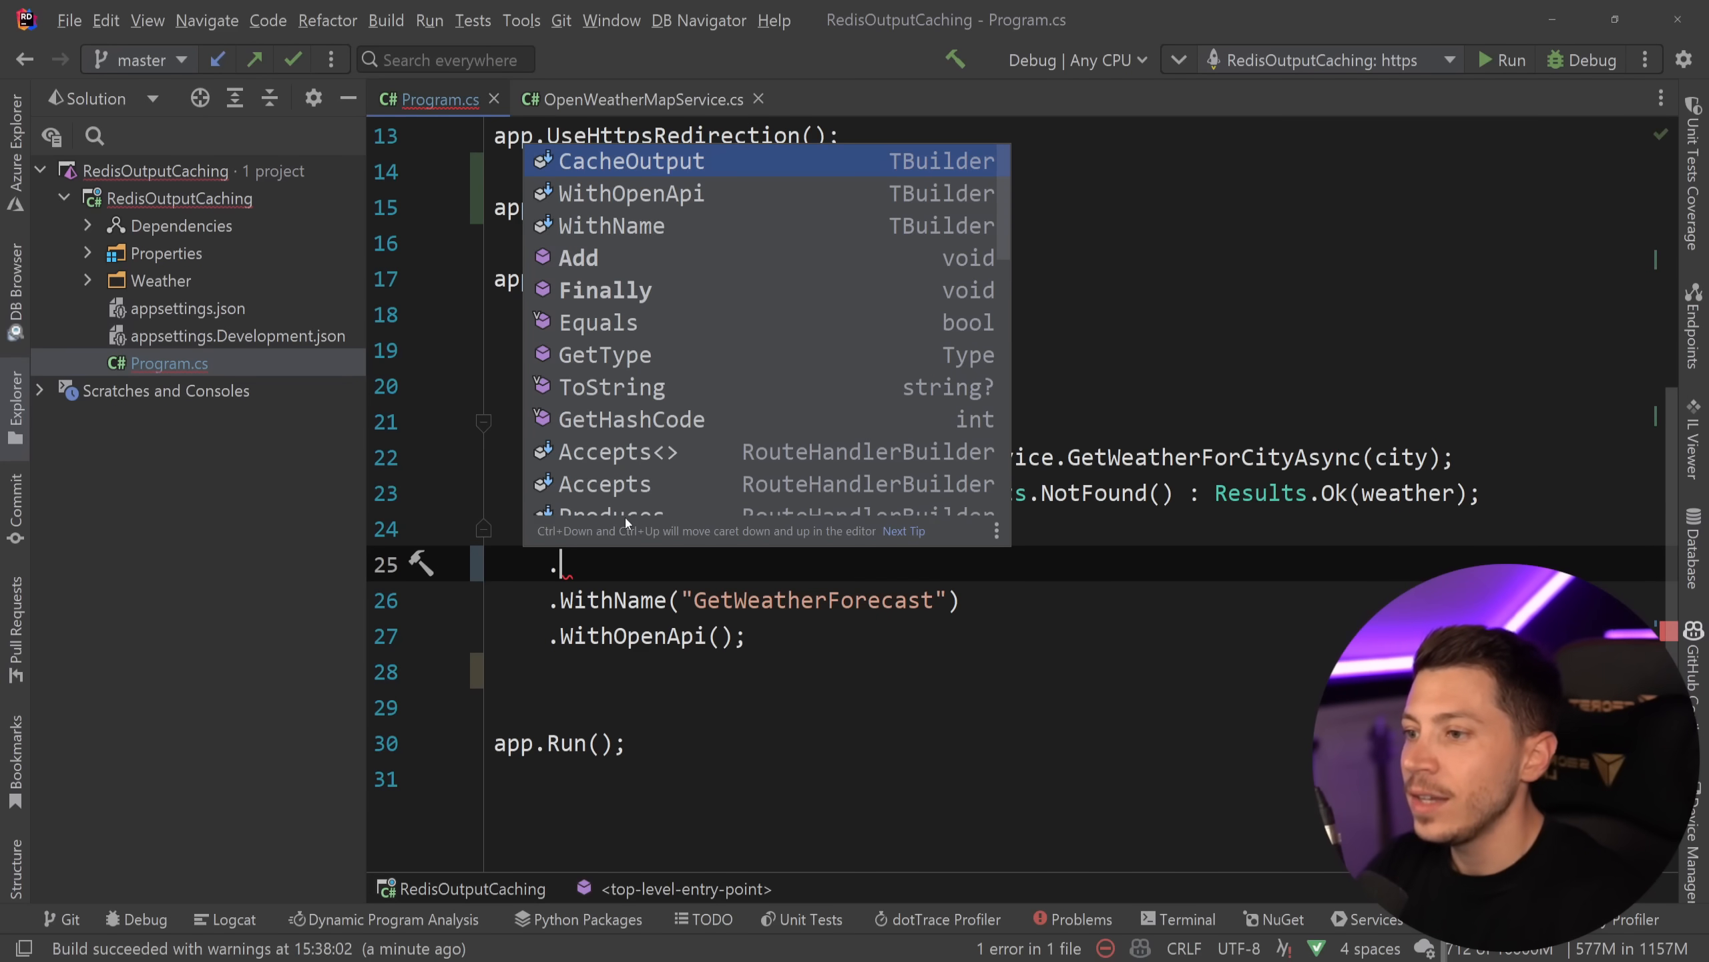
key(Escape)
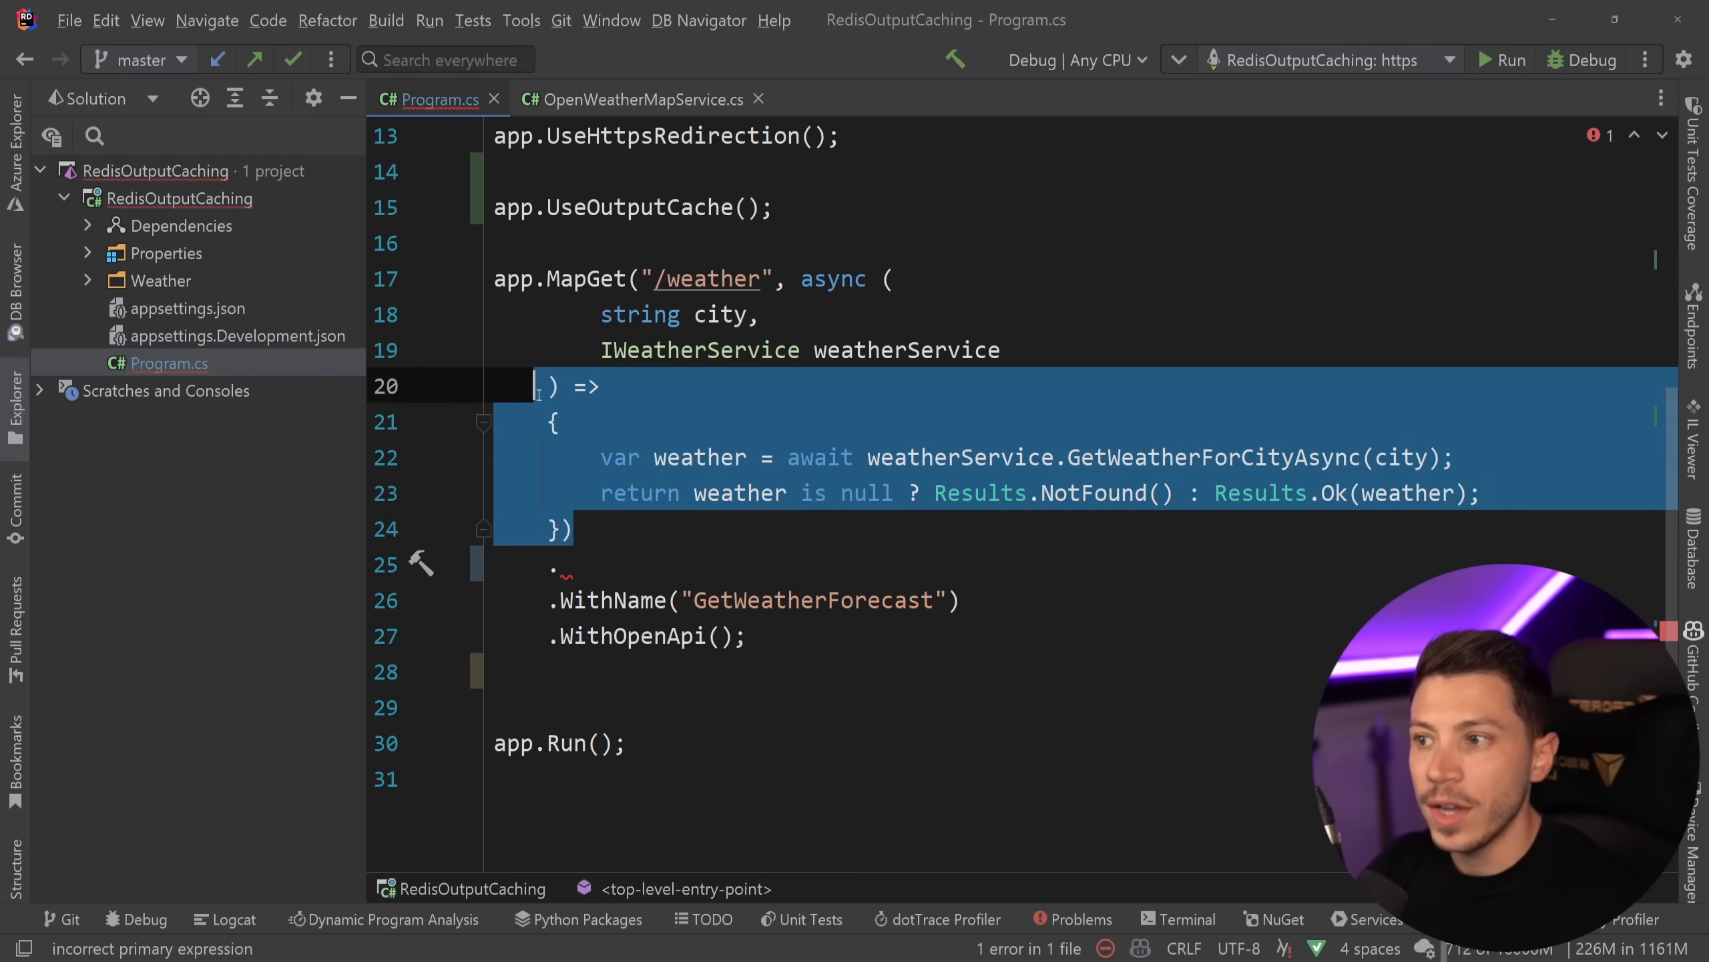
text(.CacheOutput()
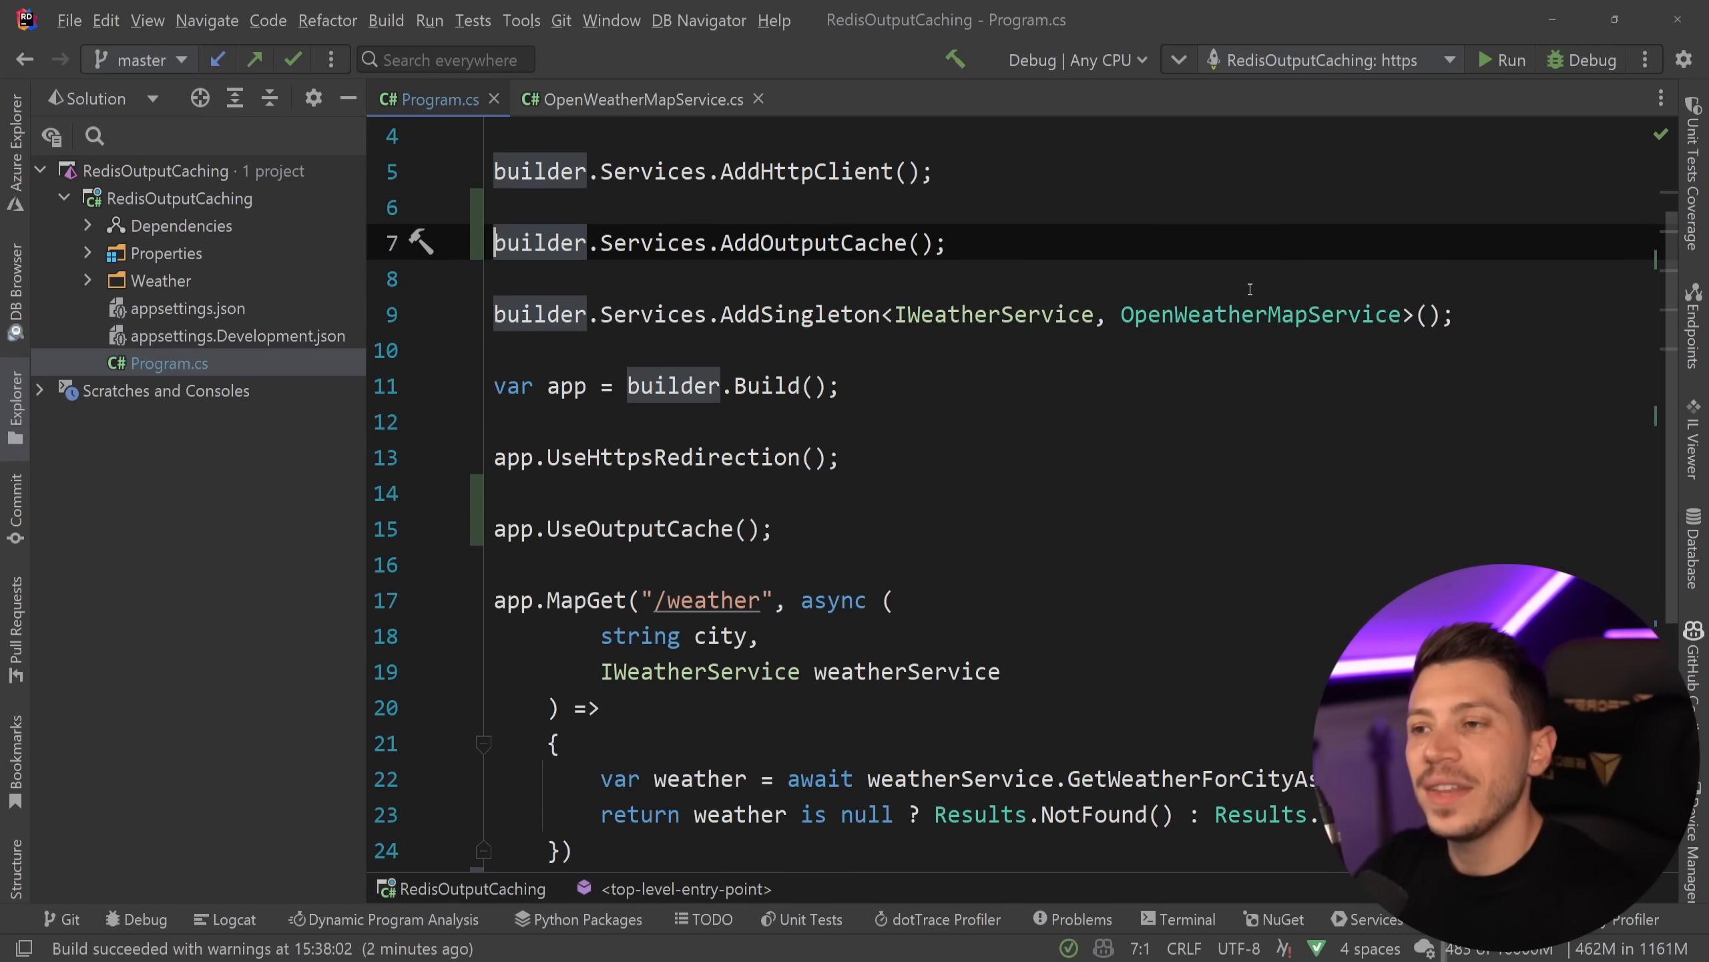
scroll(down, 3)
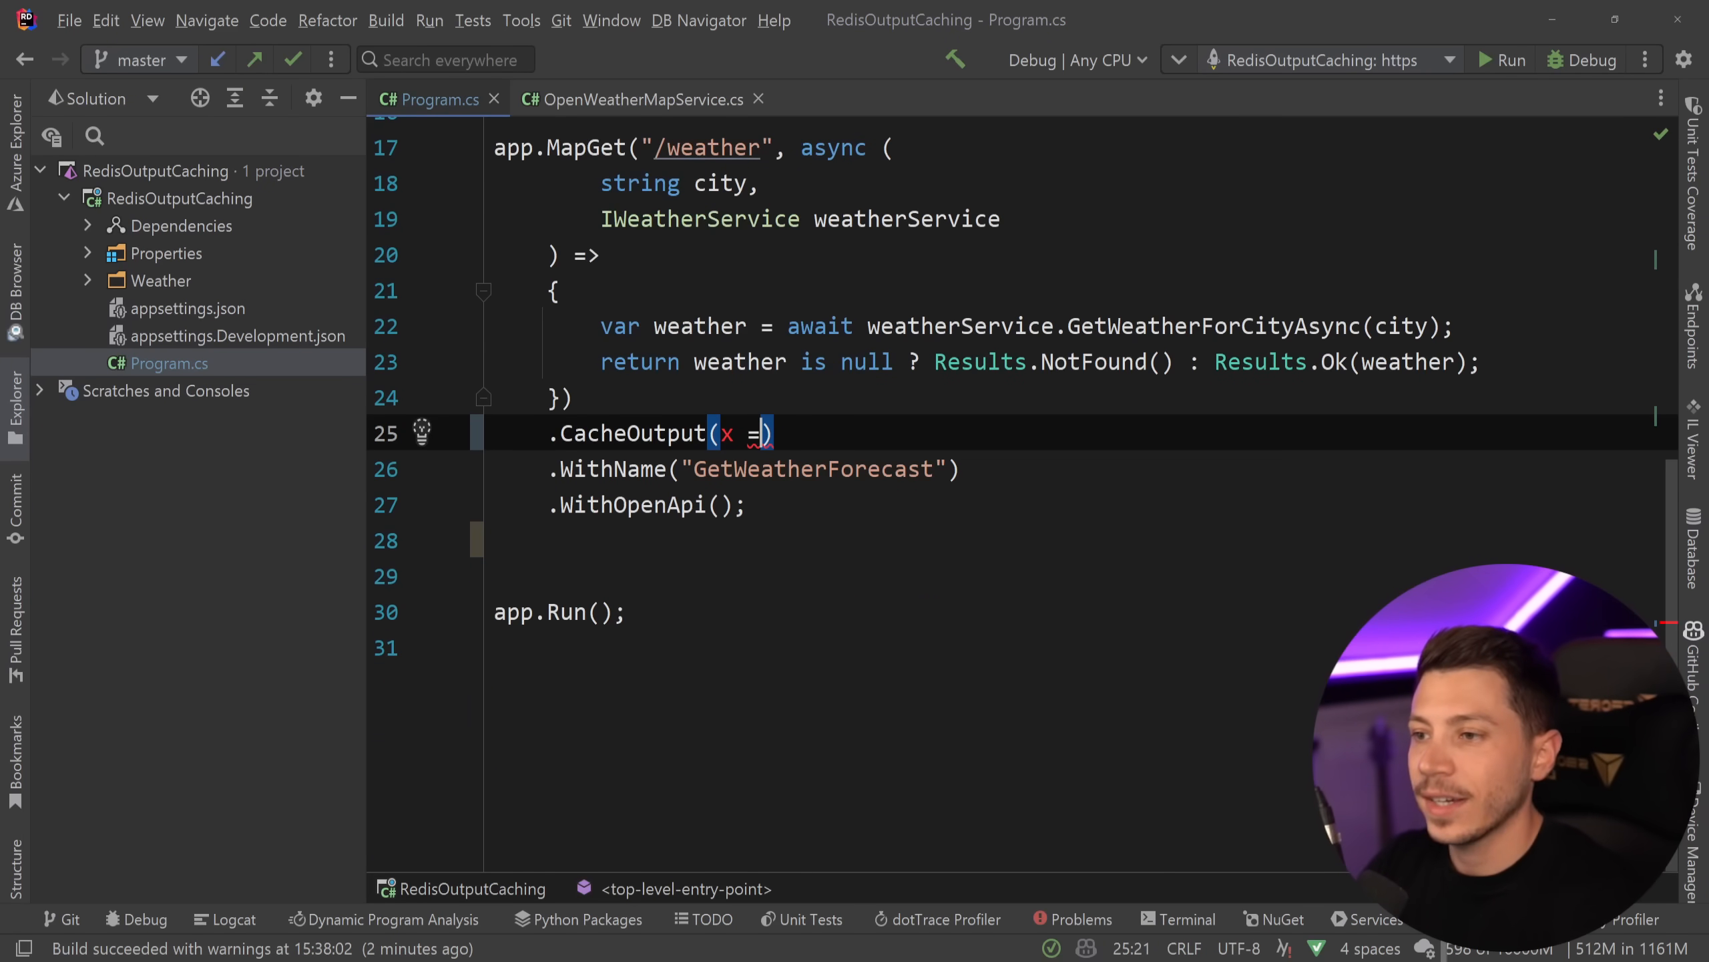
text(=> x.)
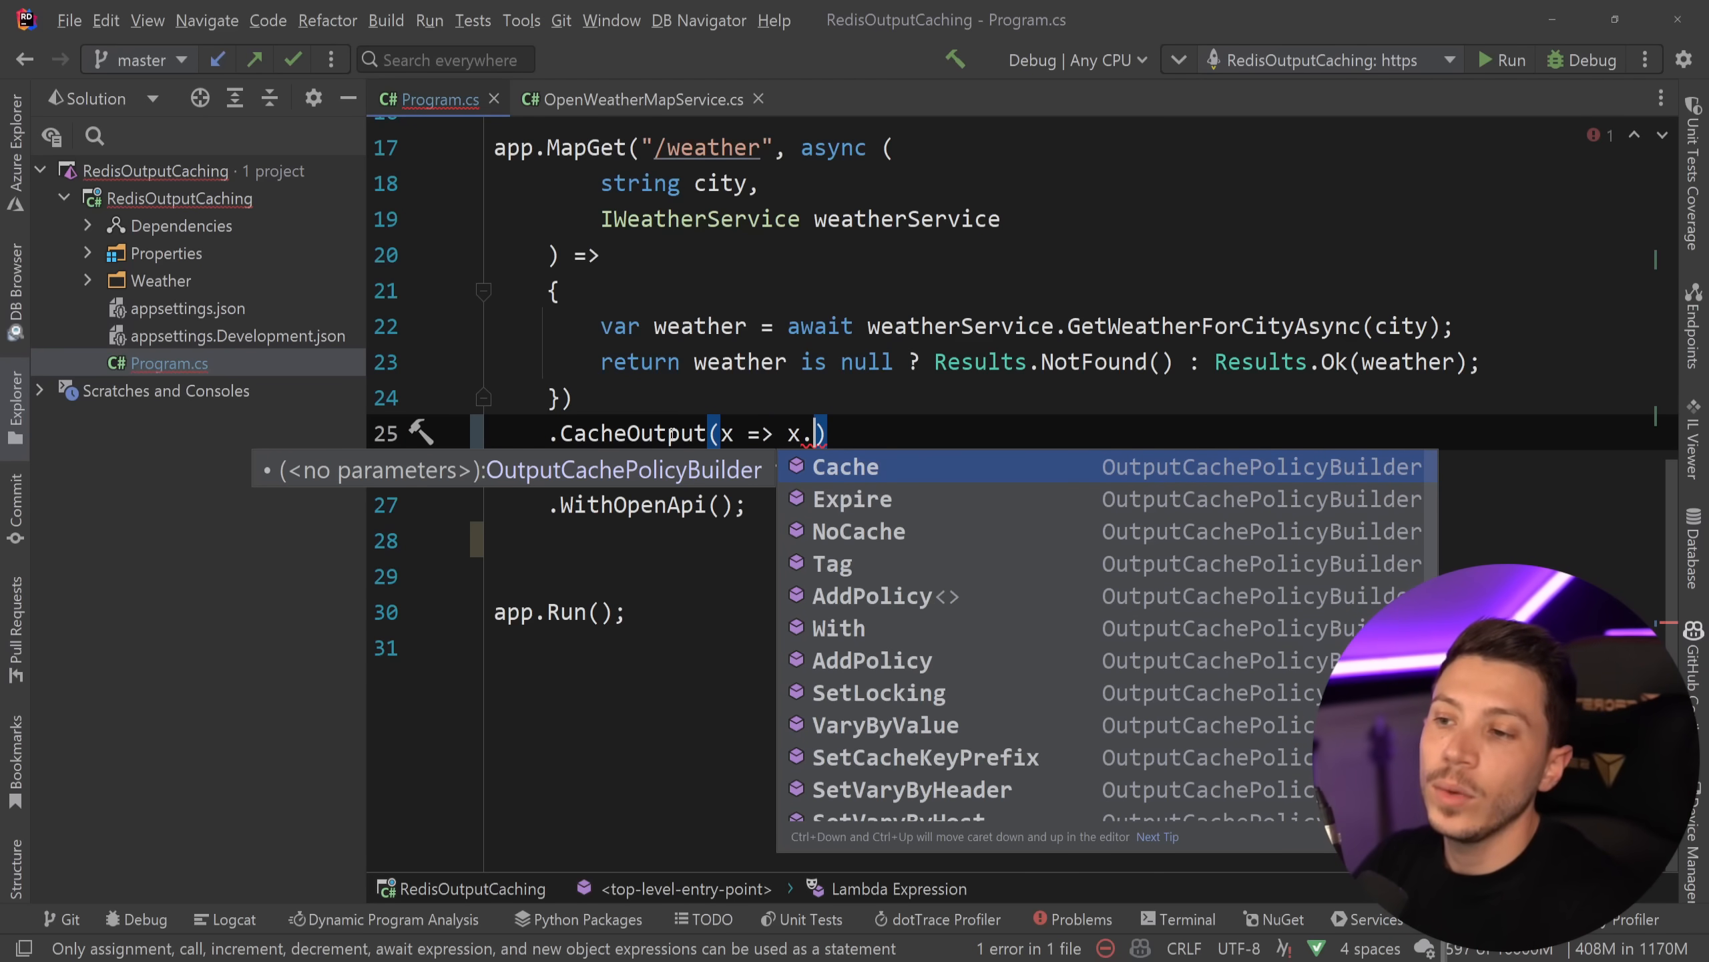
text(Expire(Time)
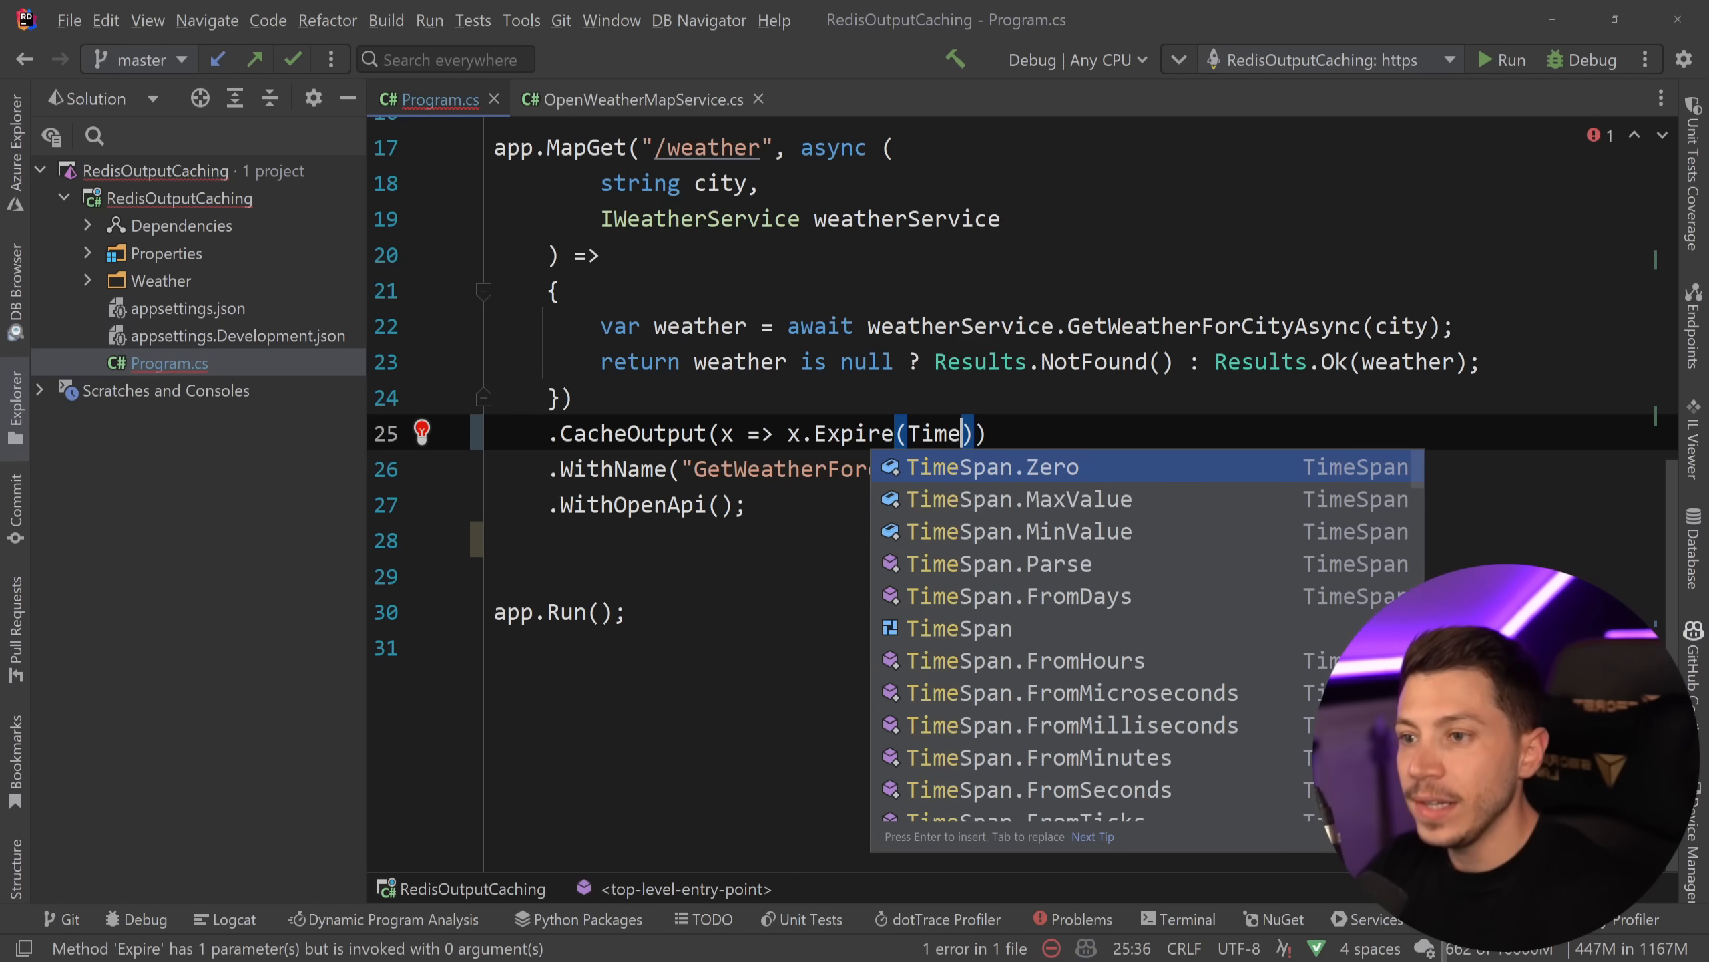
text(Span.FromMinutes(5)
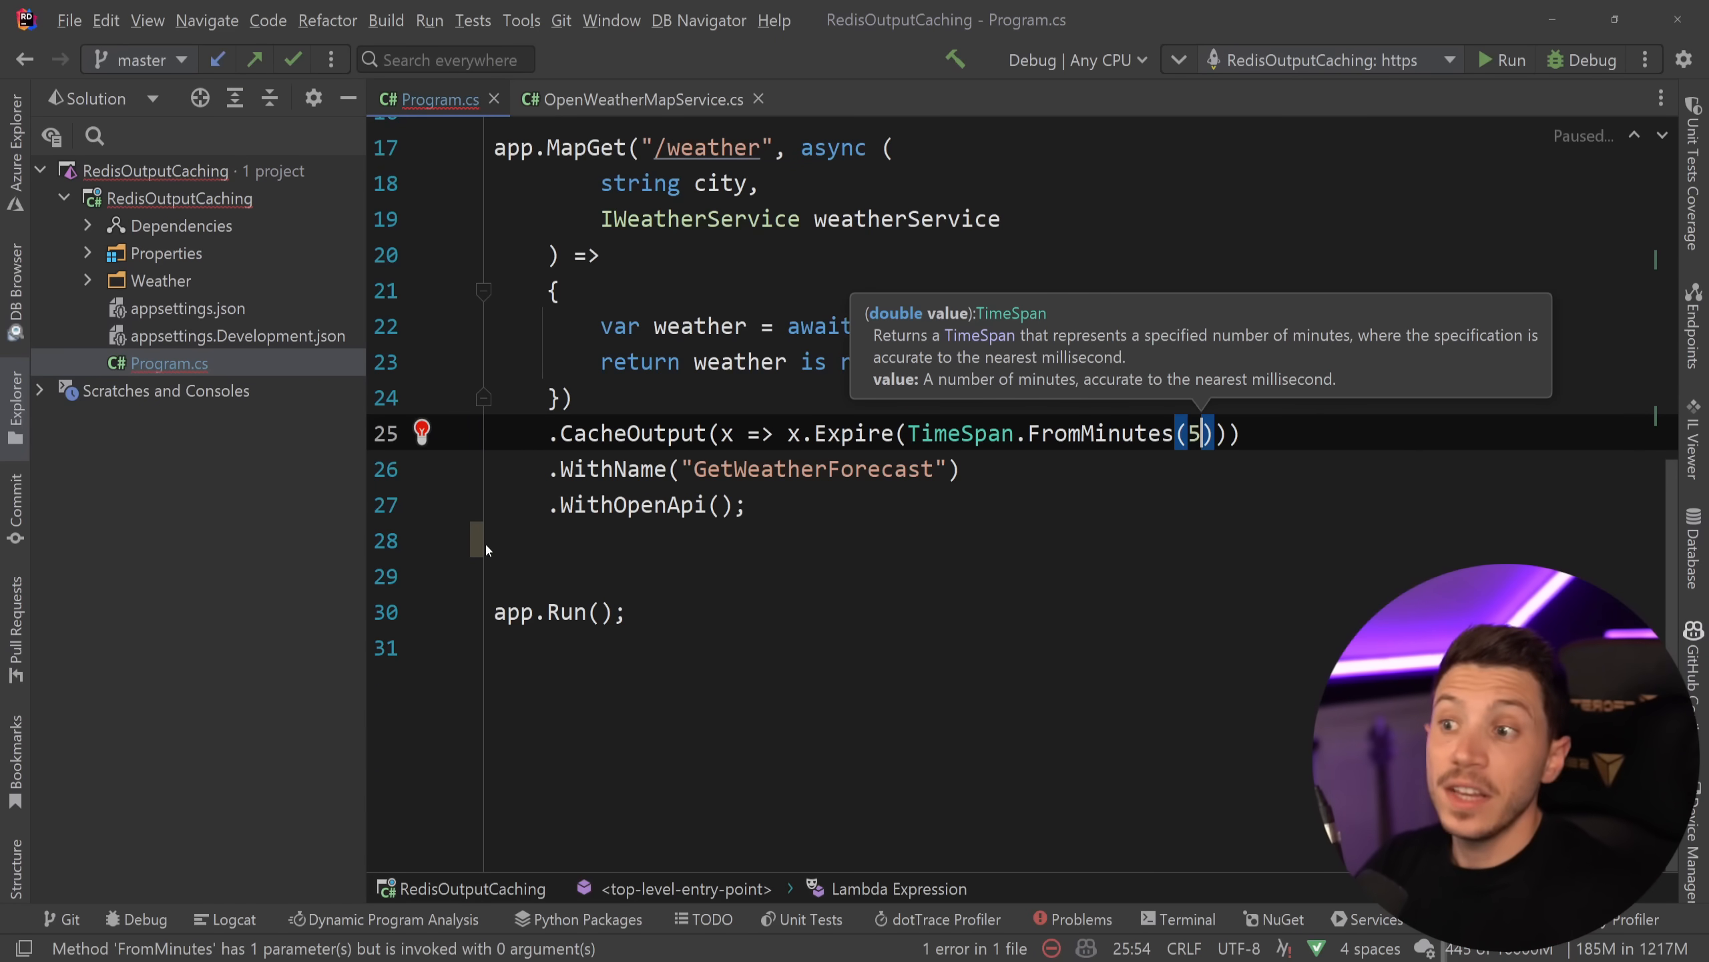
click(850, 433)
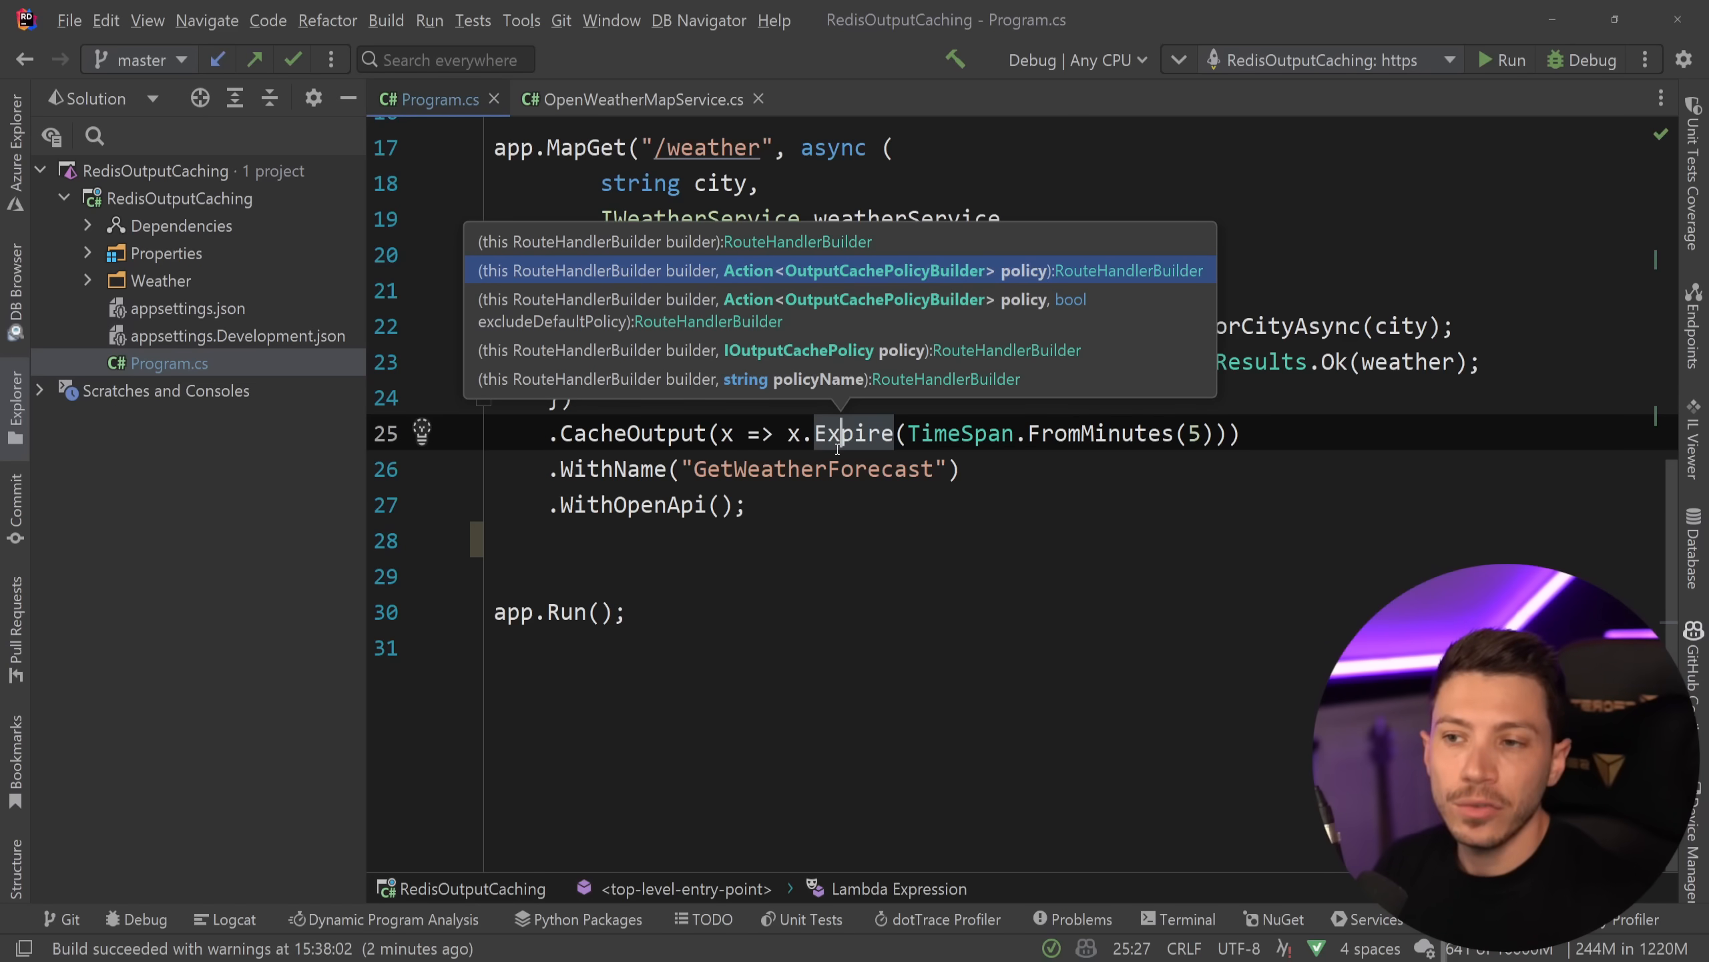
click(965, 467)
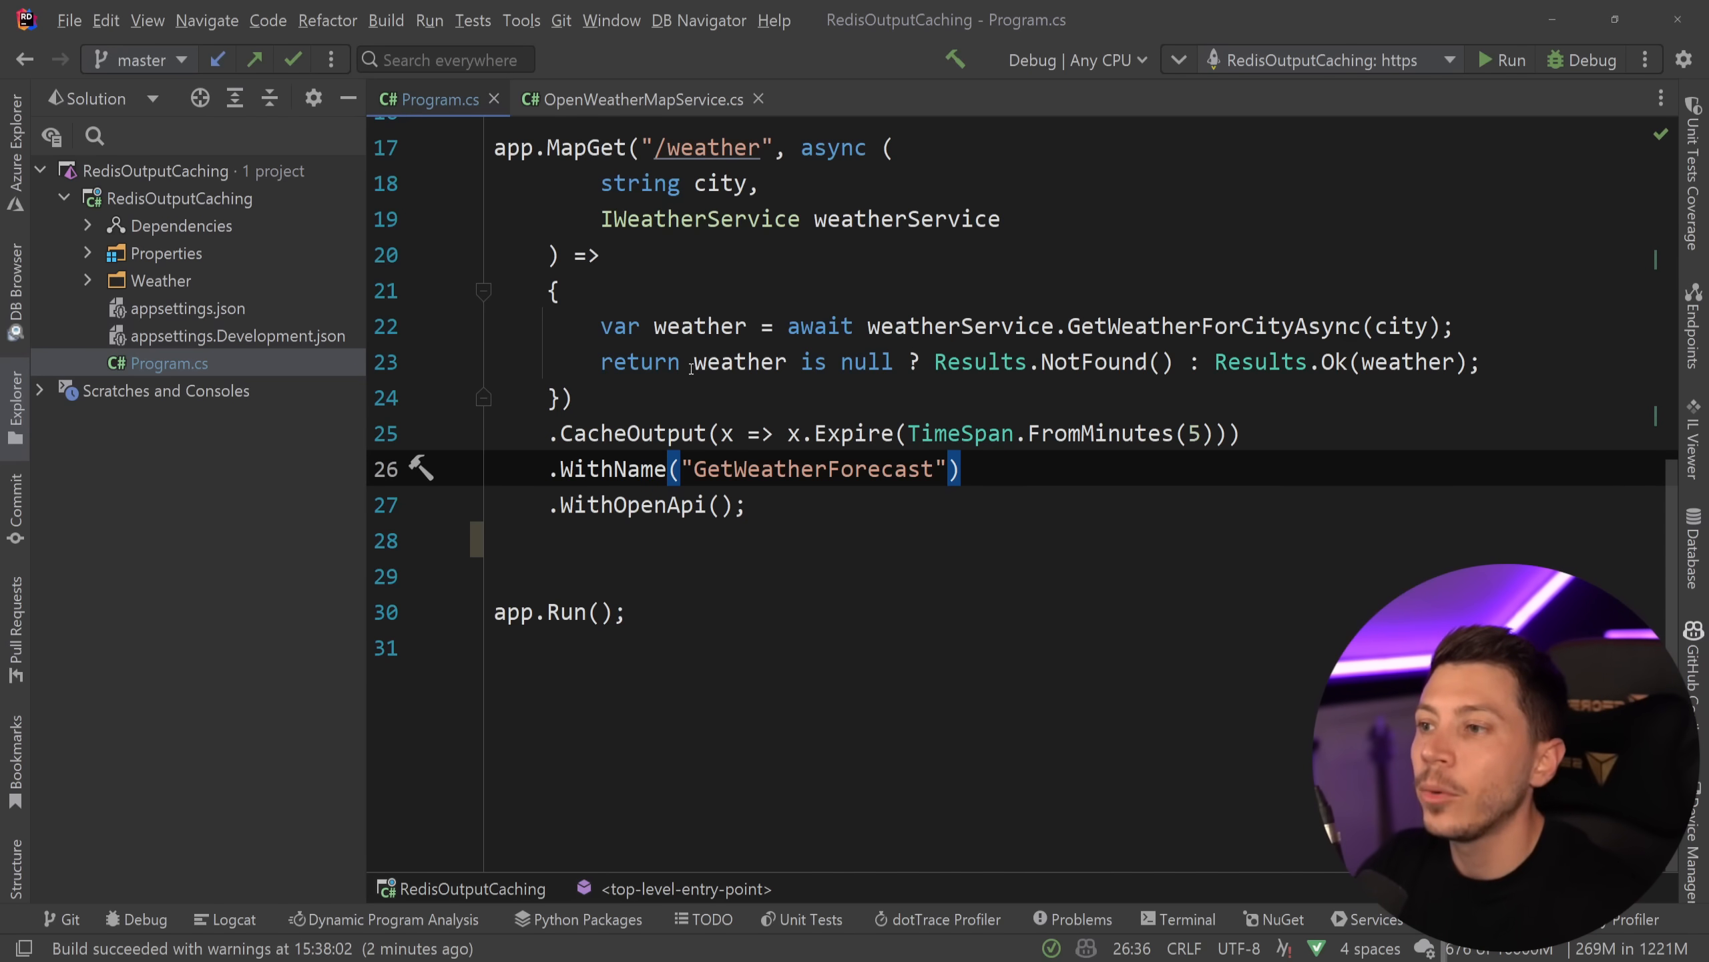
click(867, 362)
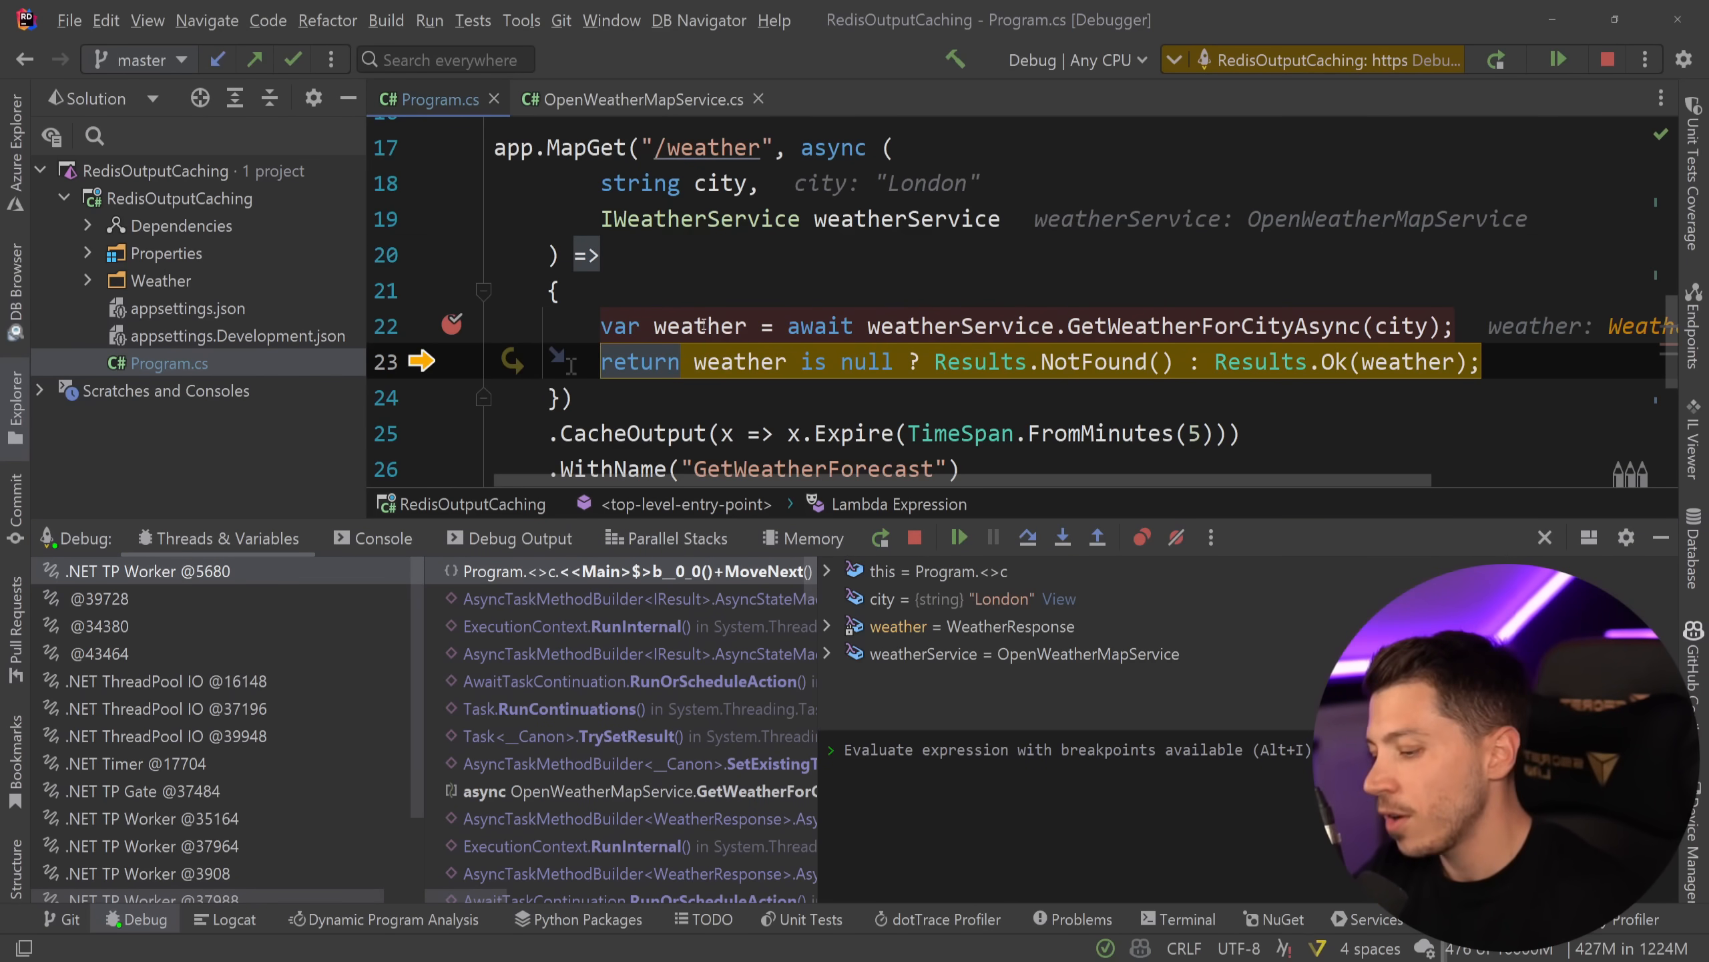
- Resume the debugger so the paused London weather request completes
click(956, 536)
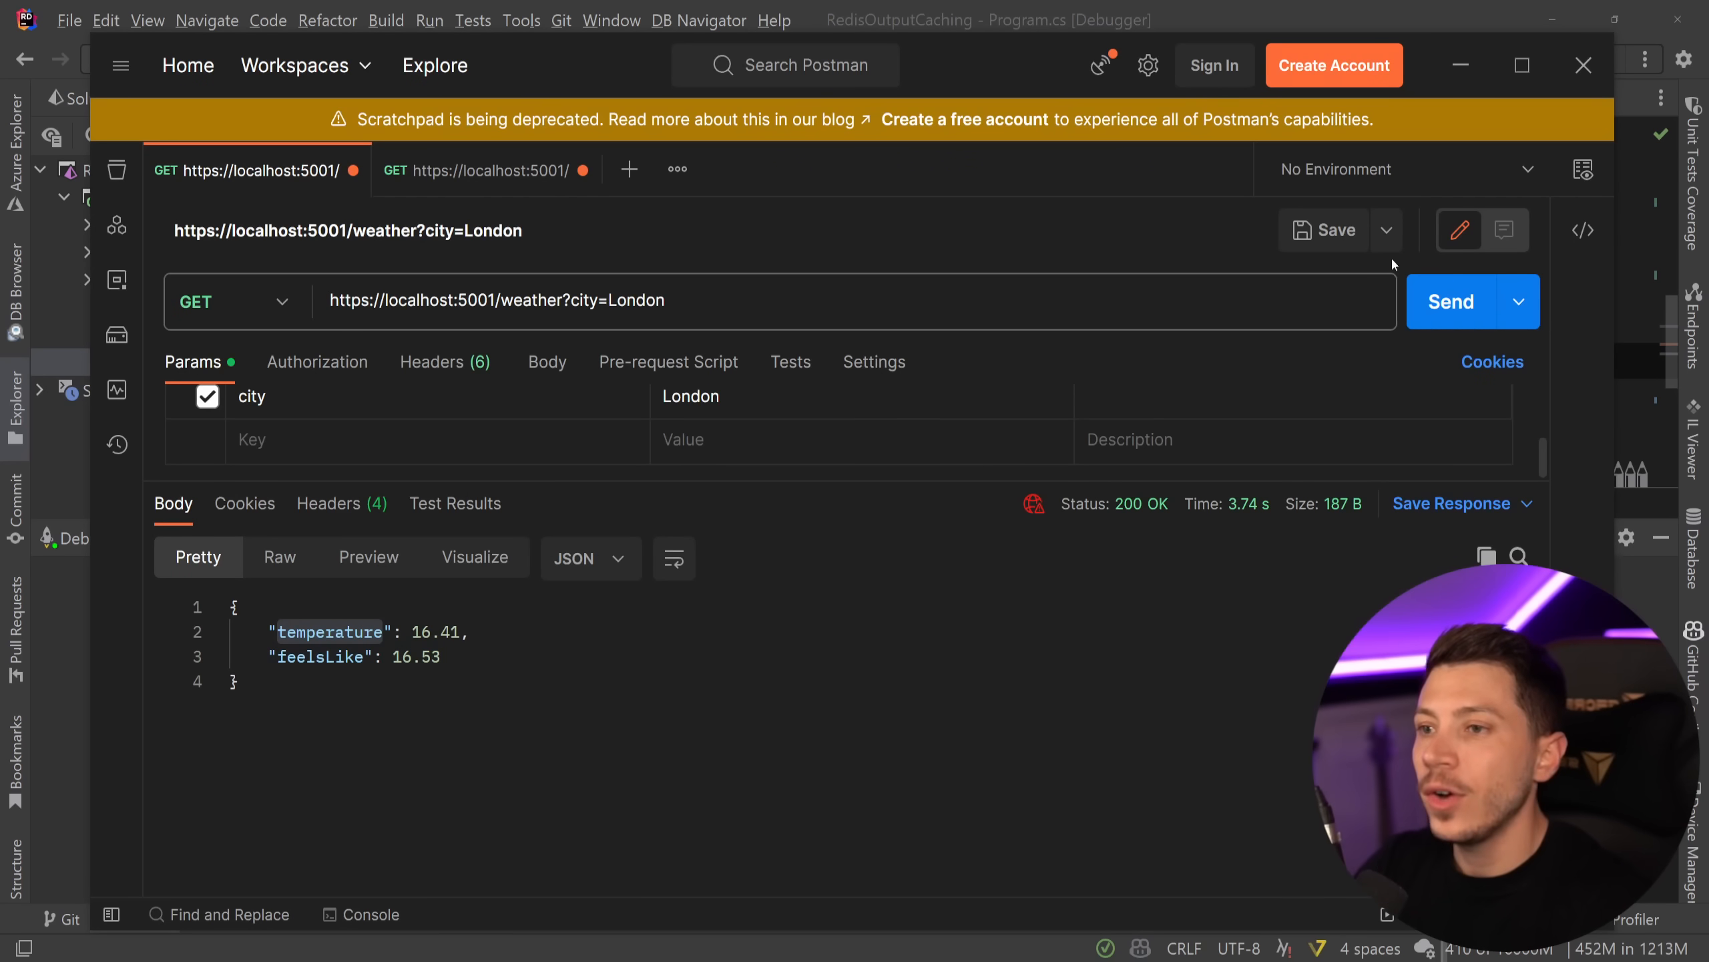
- Send the London weather request again and get a 200 OK reading
click(1450, 301)
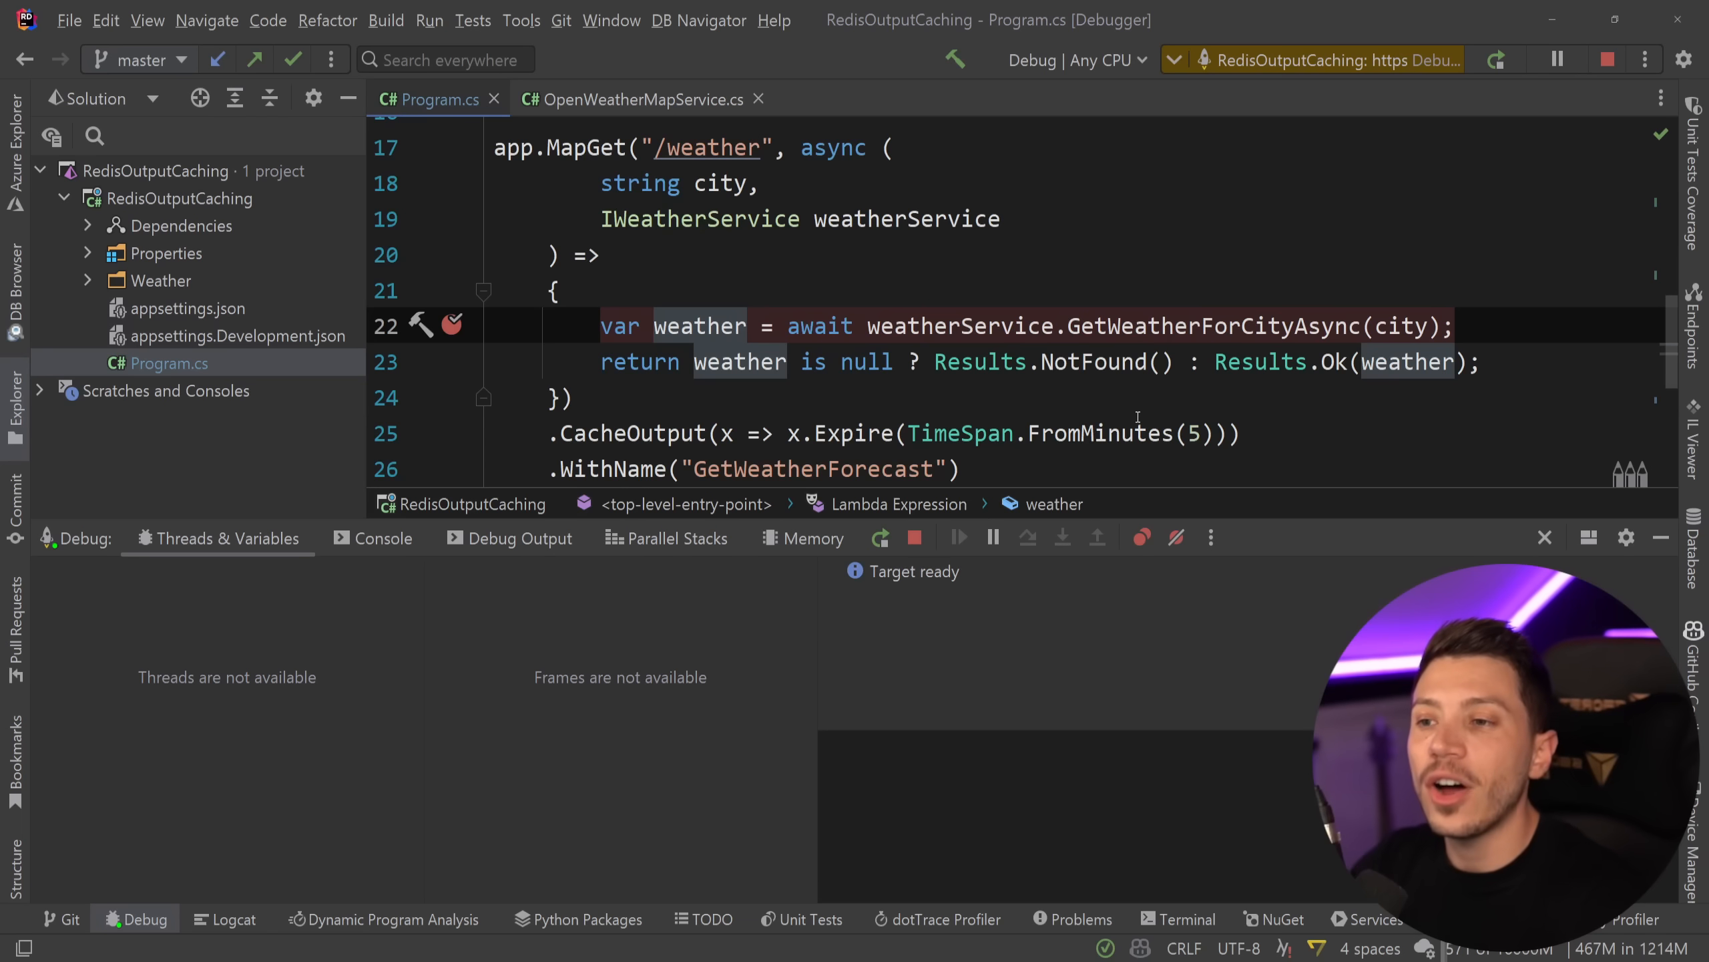
mouse_move(905, 219)
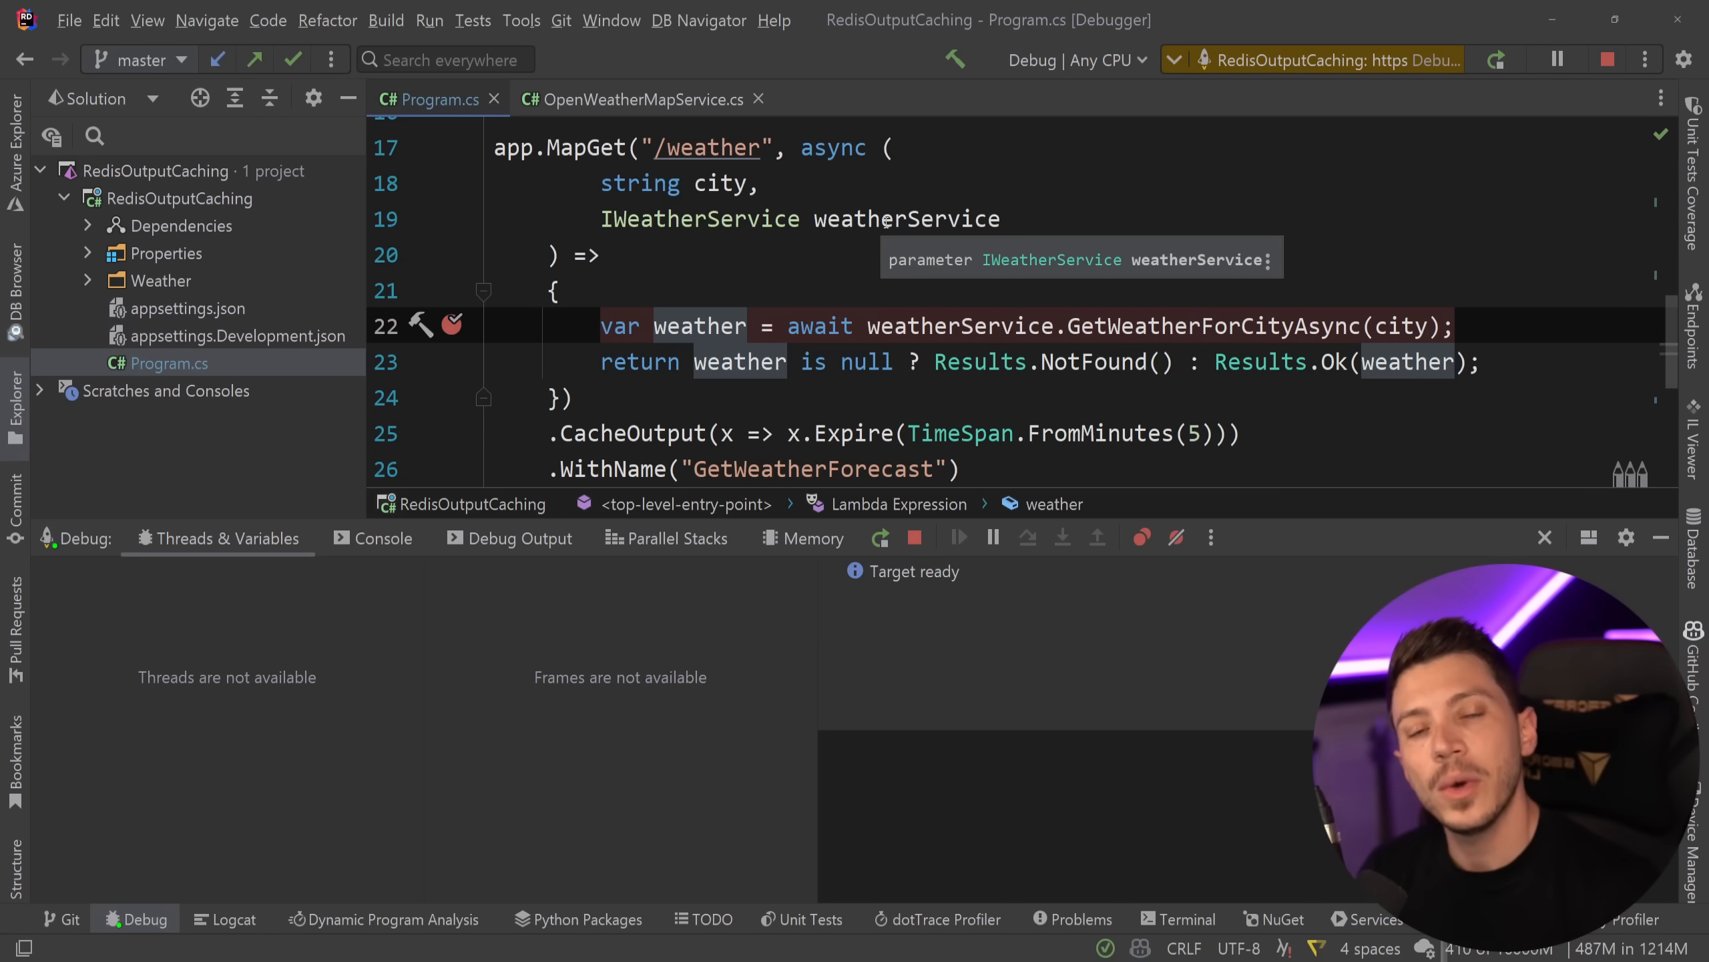
mouse_move(1576, 63)
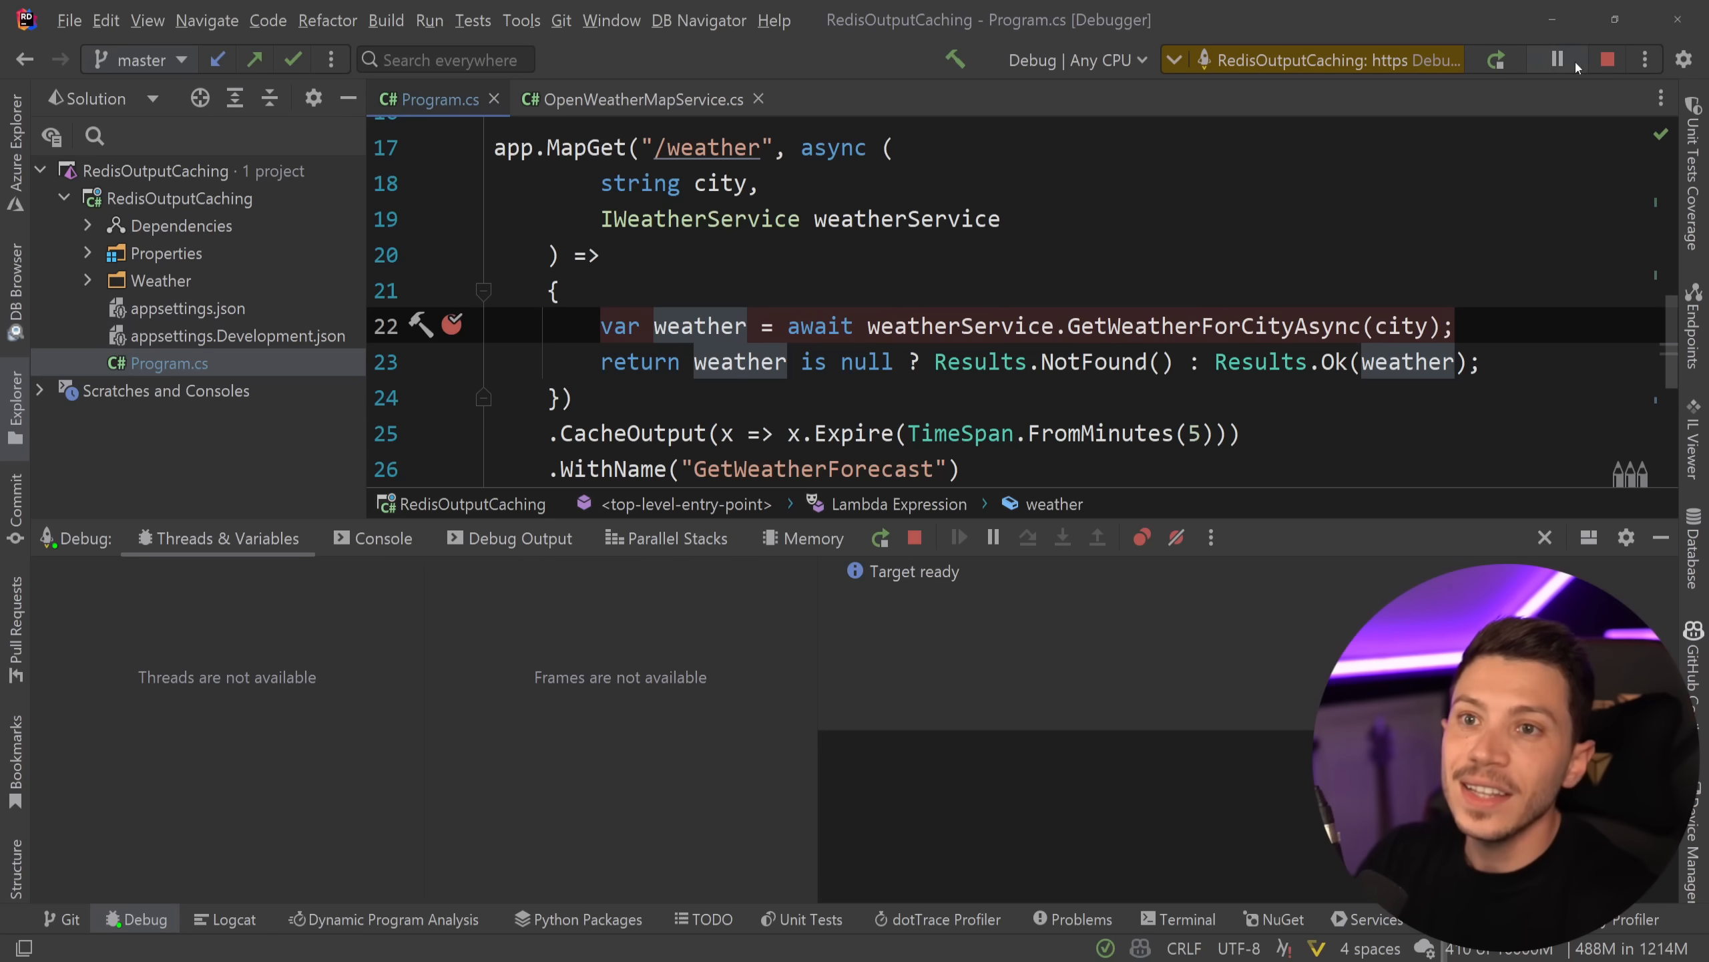
- Stop debugging and install Microsoft.Extensions.Caching.StackExchangeRedis from NuGet
click(1606, 60)
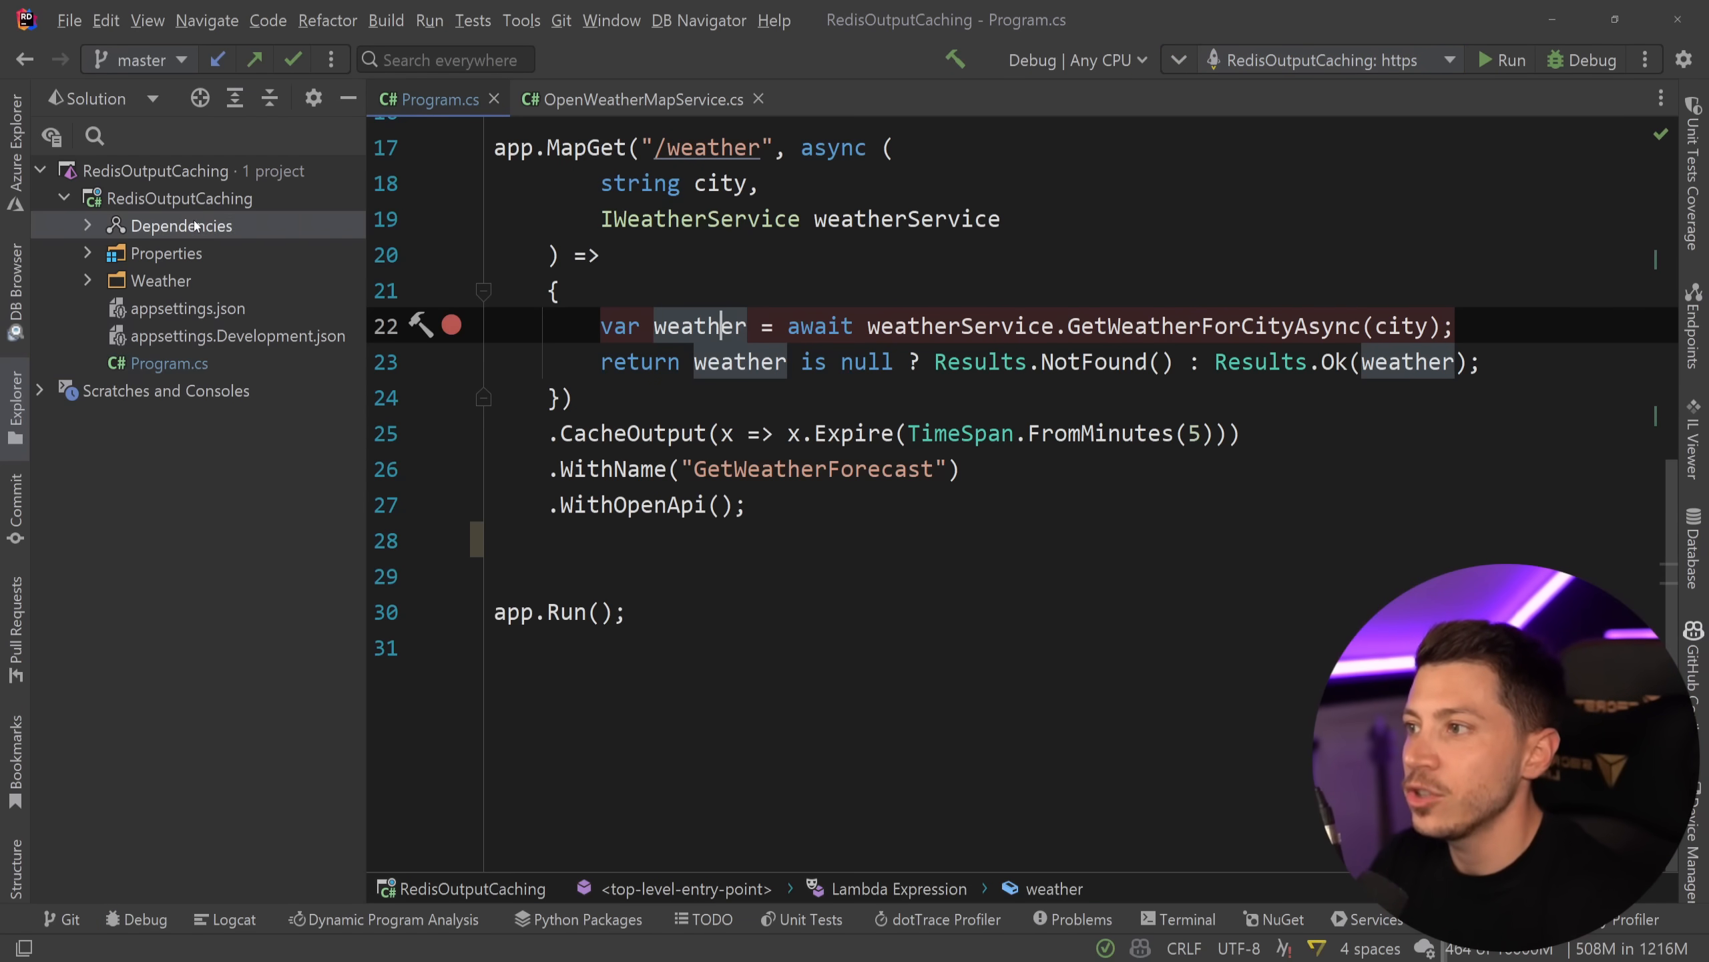
click(1274, 919)
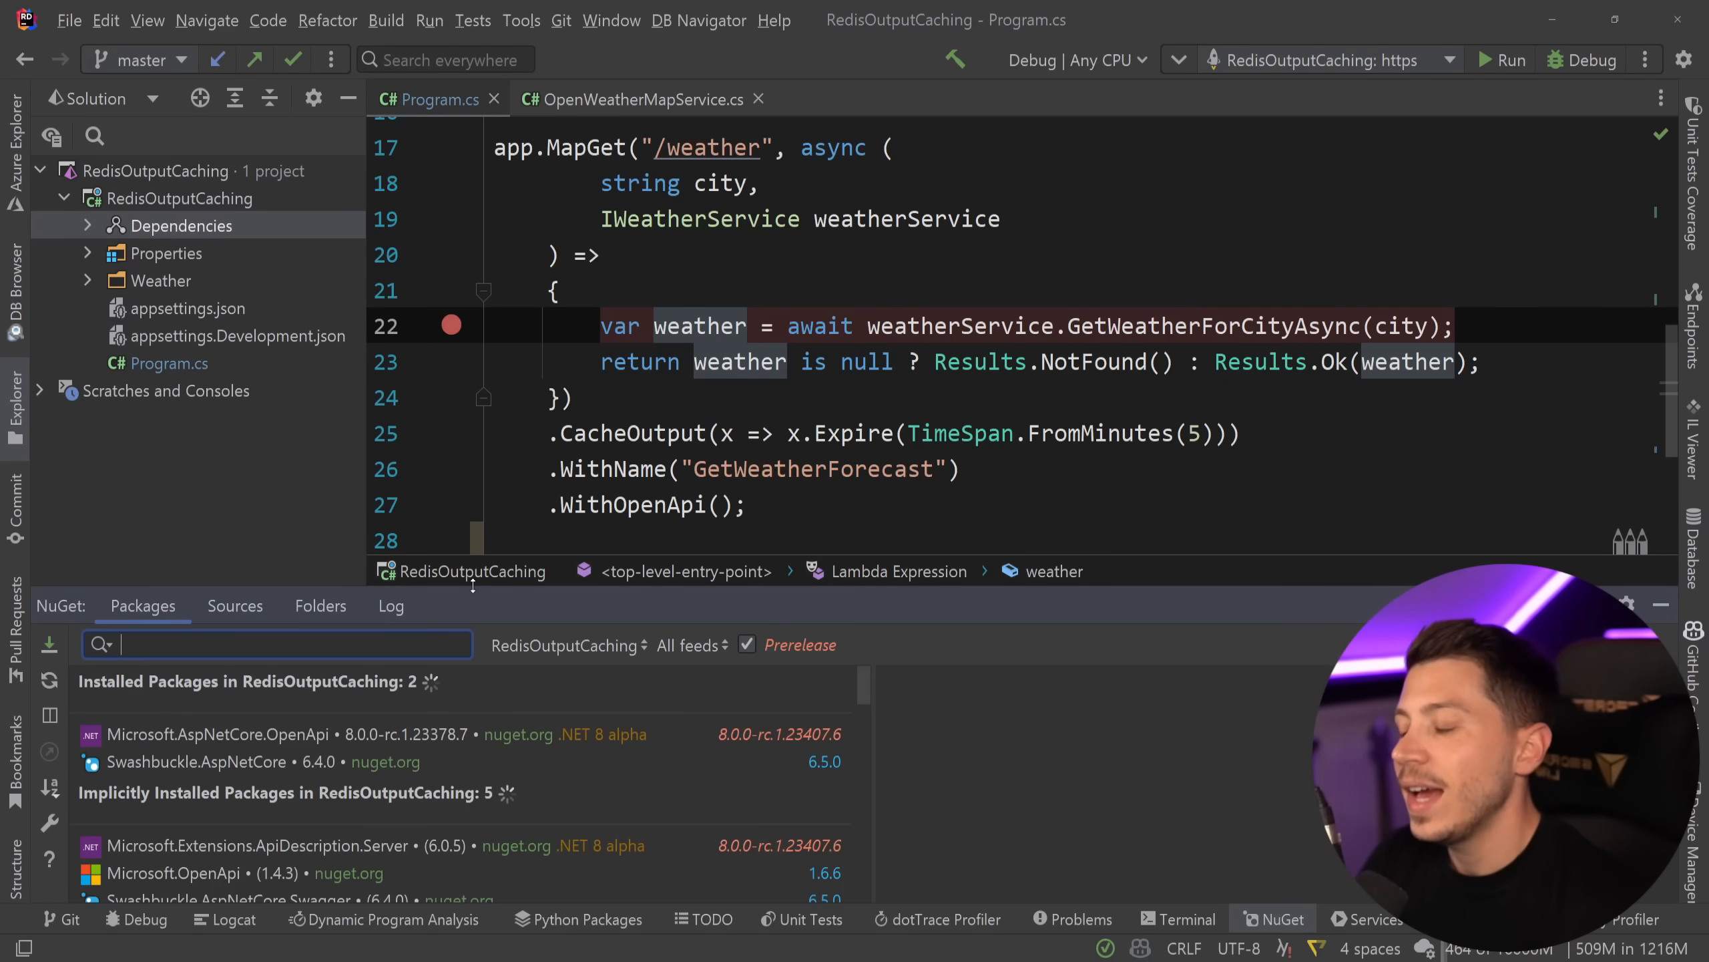
text(Microsoft.Extensions.Caching.Stack)
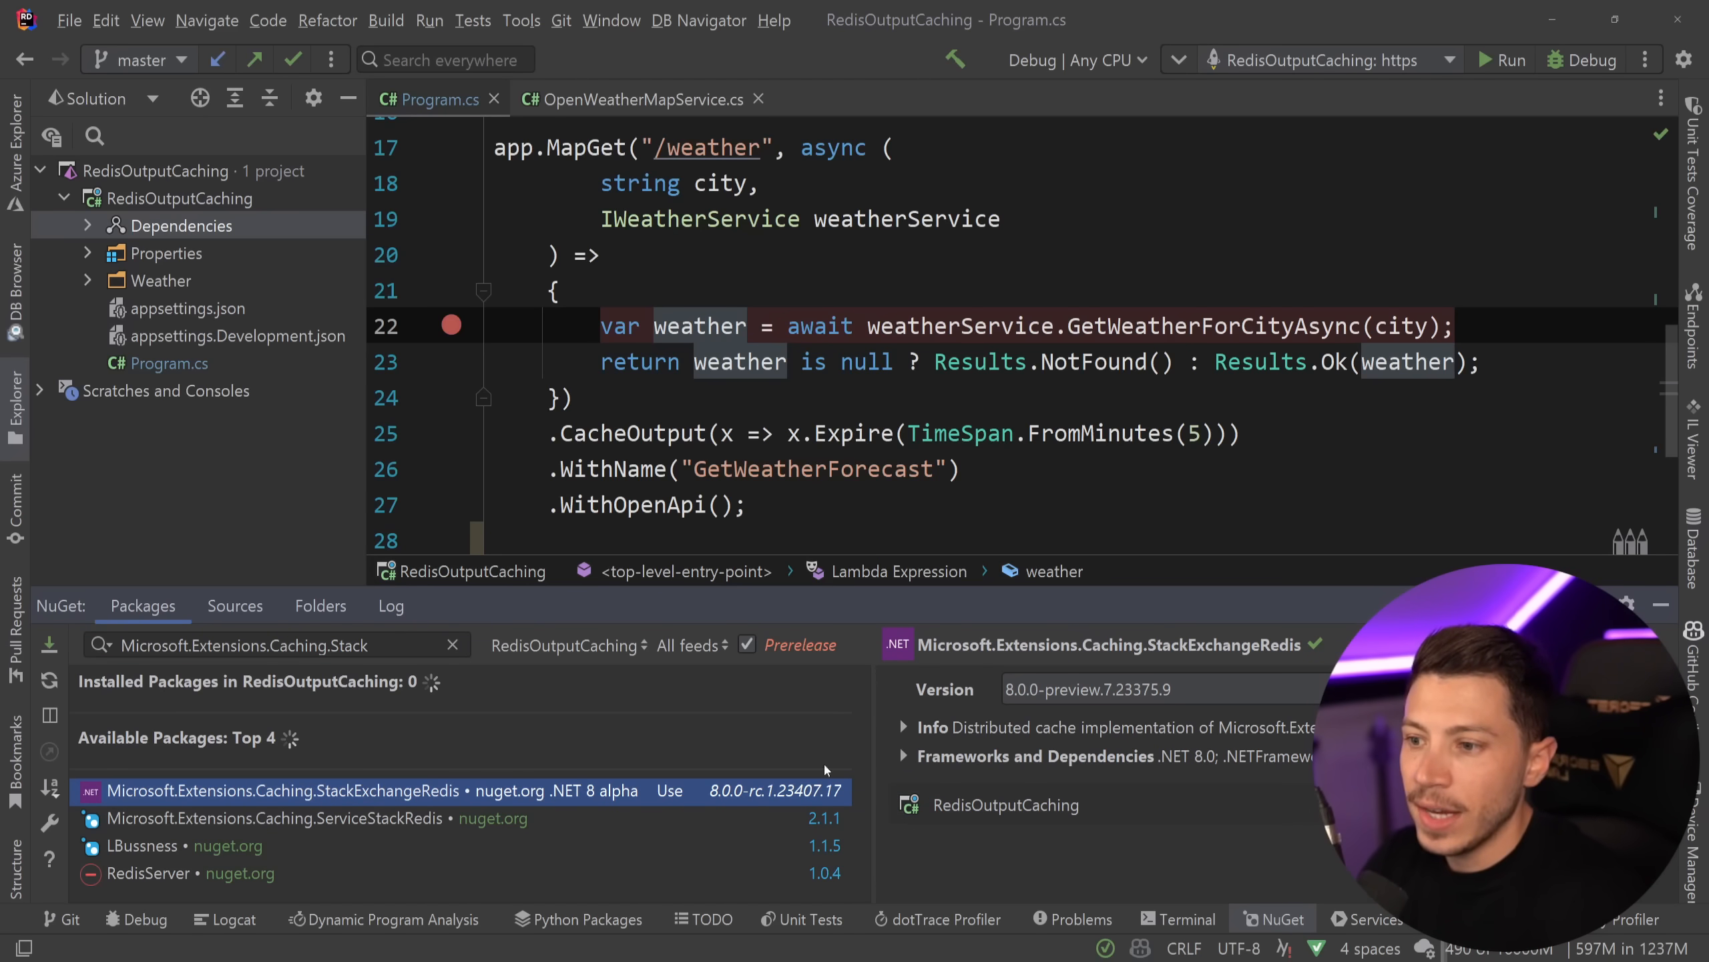
right_click(371, 791)
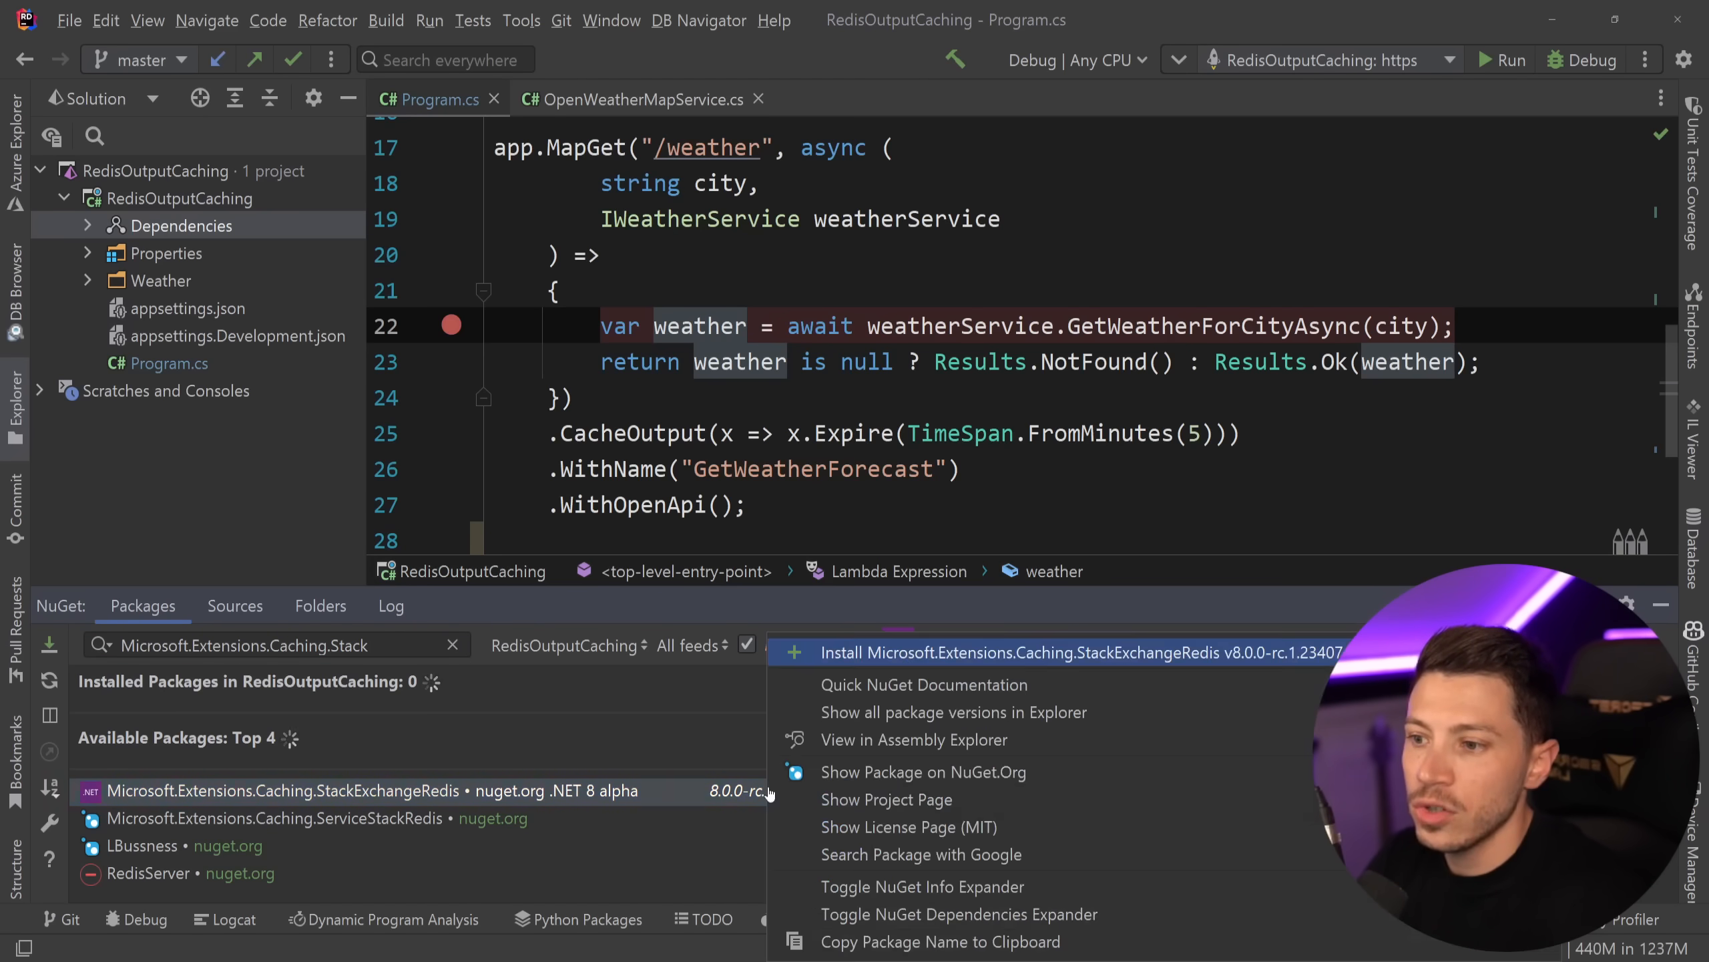
click(1005, 651)
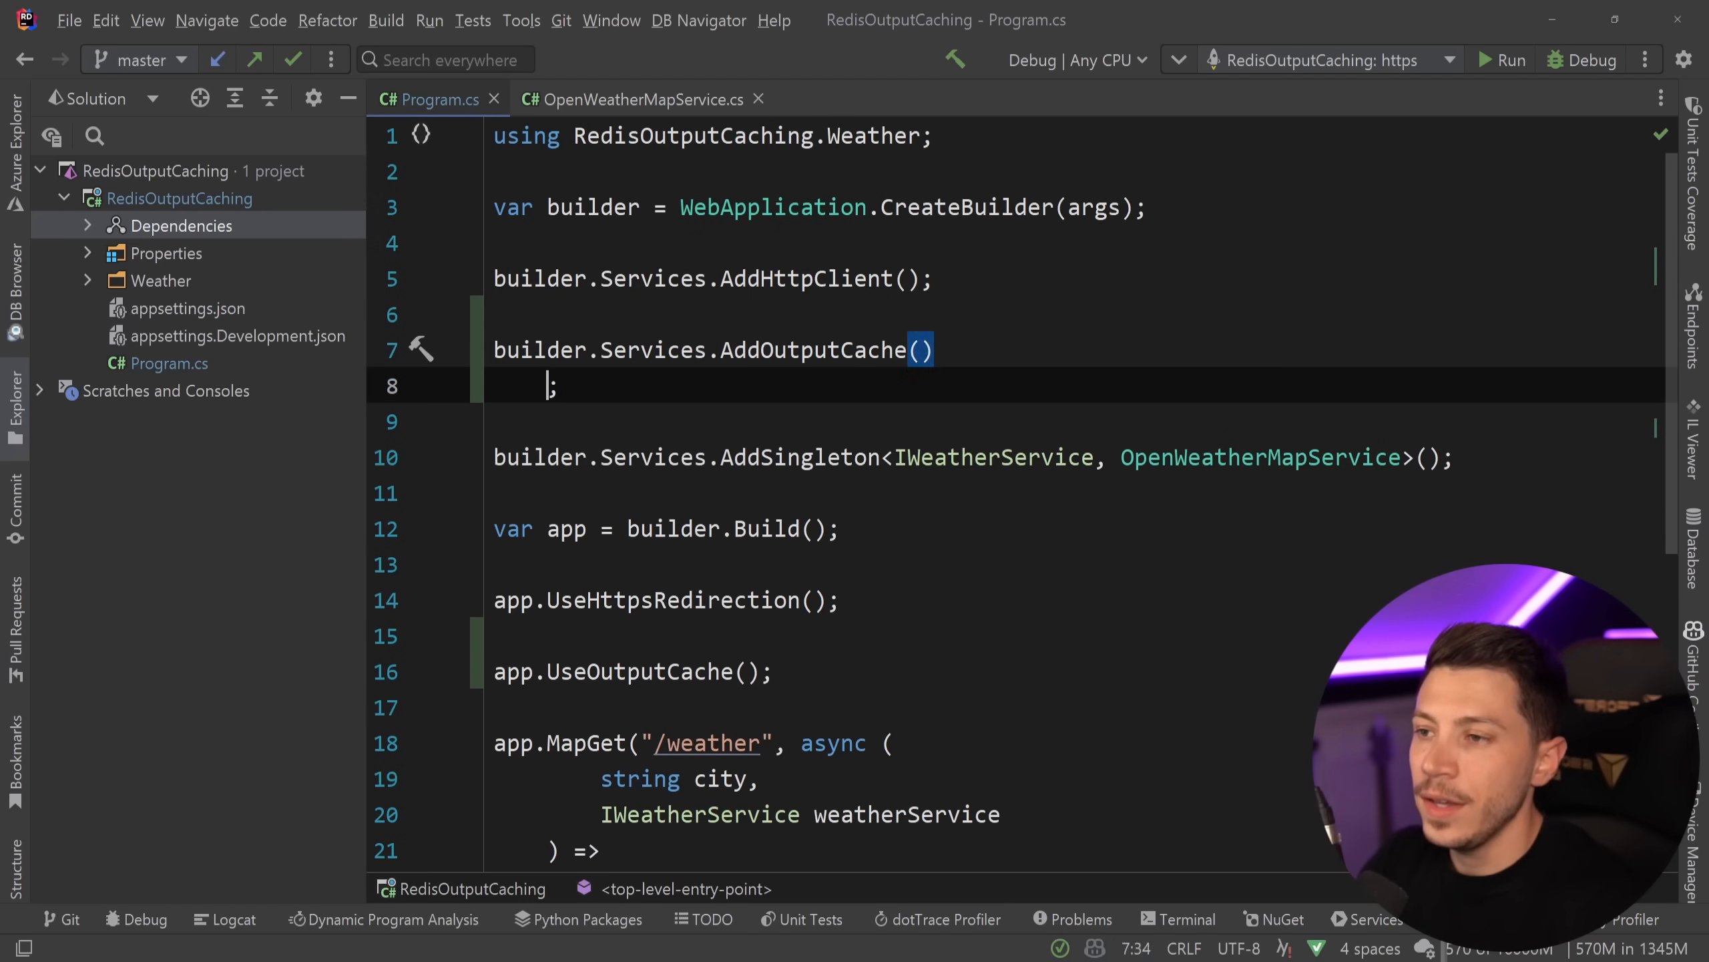
- Chain AddStackExchangeRedisOutputCache with ConnectionMultiplexerFactory set to async ConnectionMultiplexer.ConnectAsync("localhost:...")
text(.AddStackExchangeRedisOutputCache()
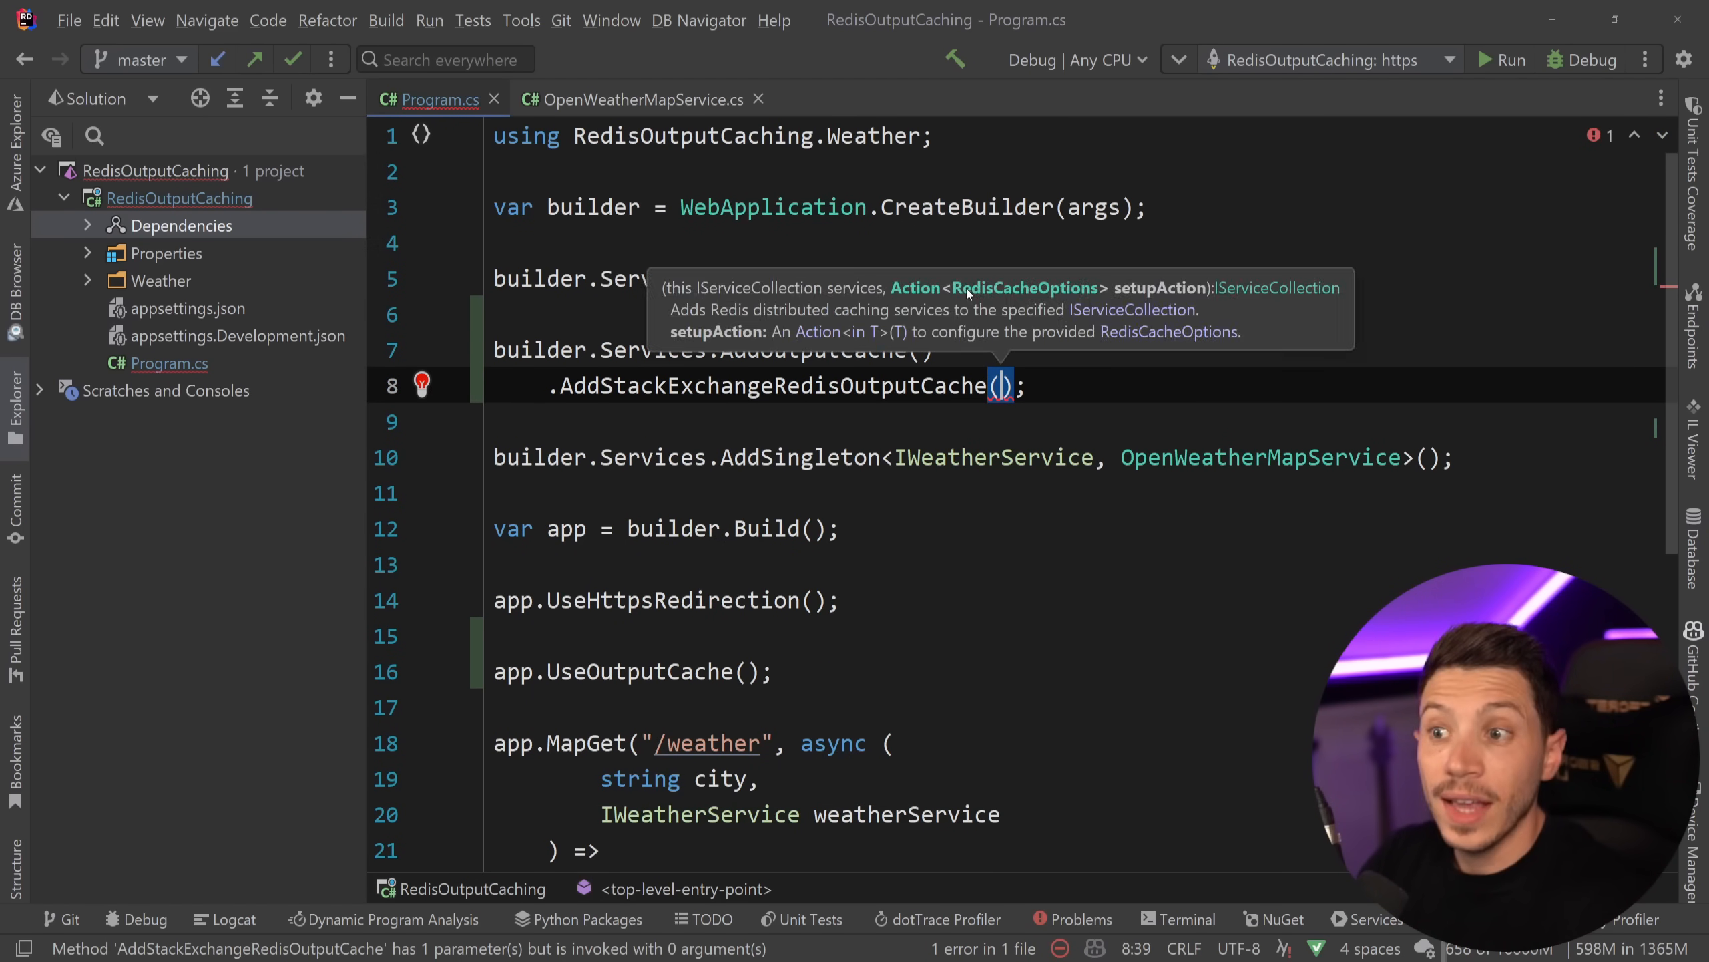
text(x =>)
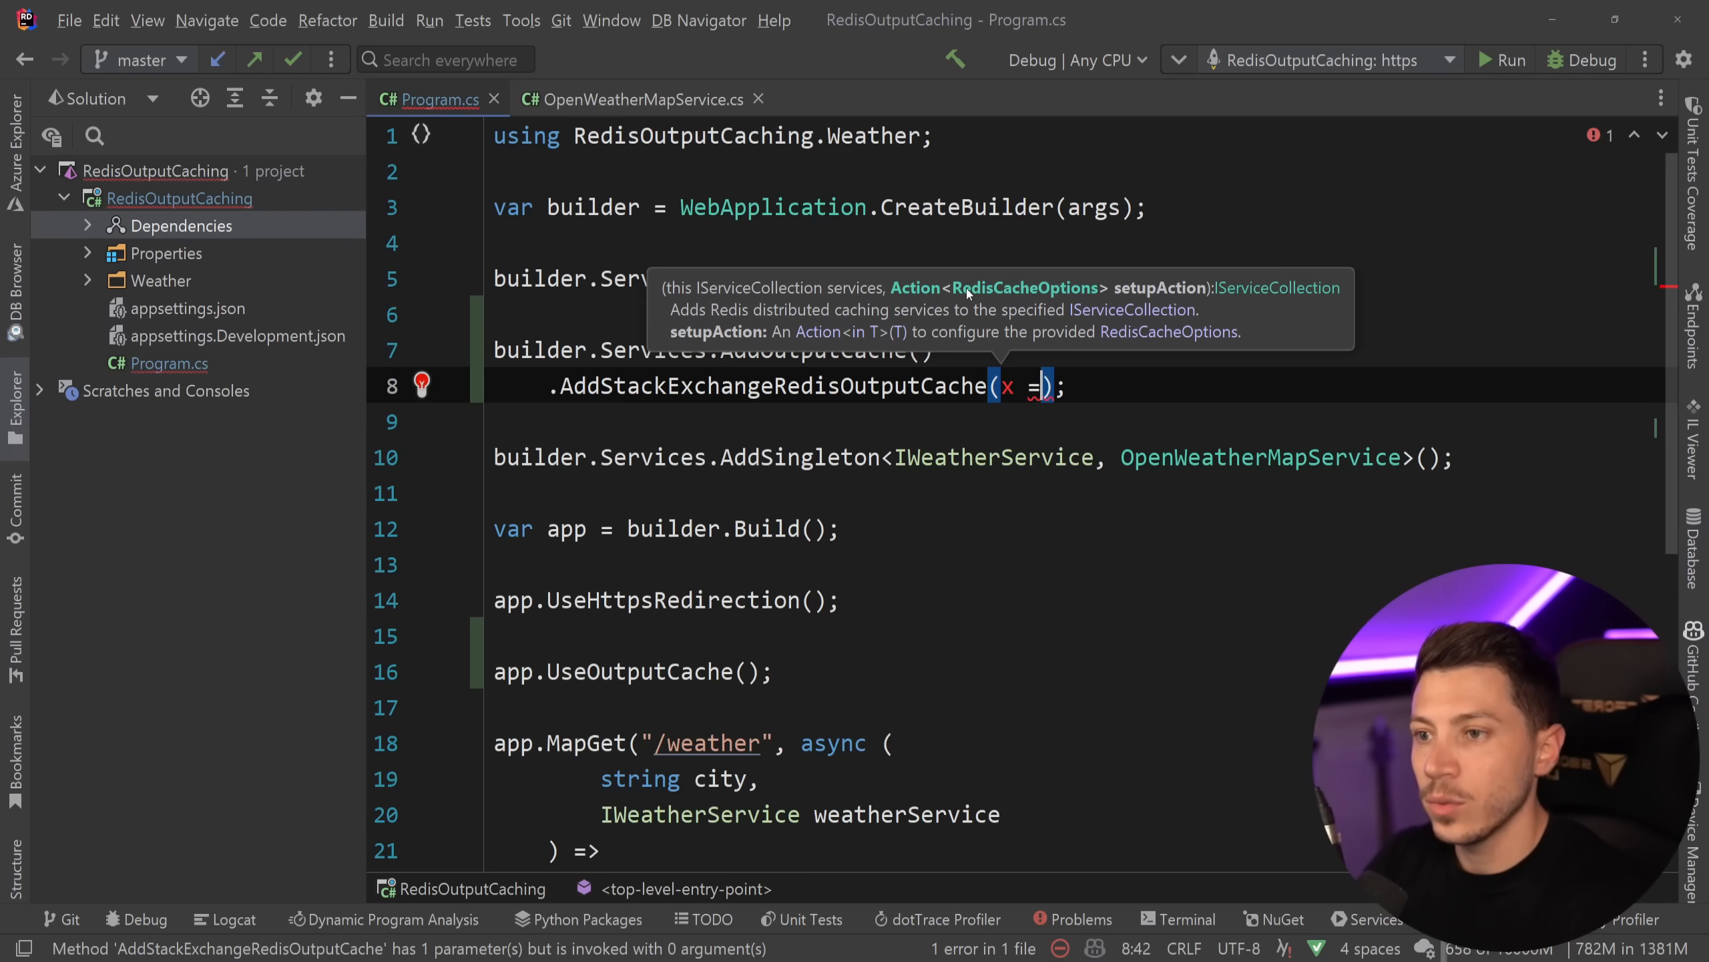
text(x.)
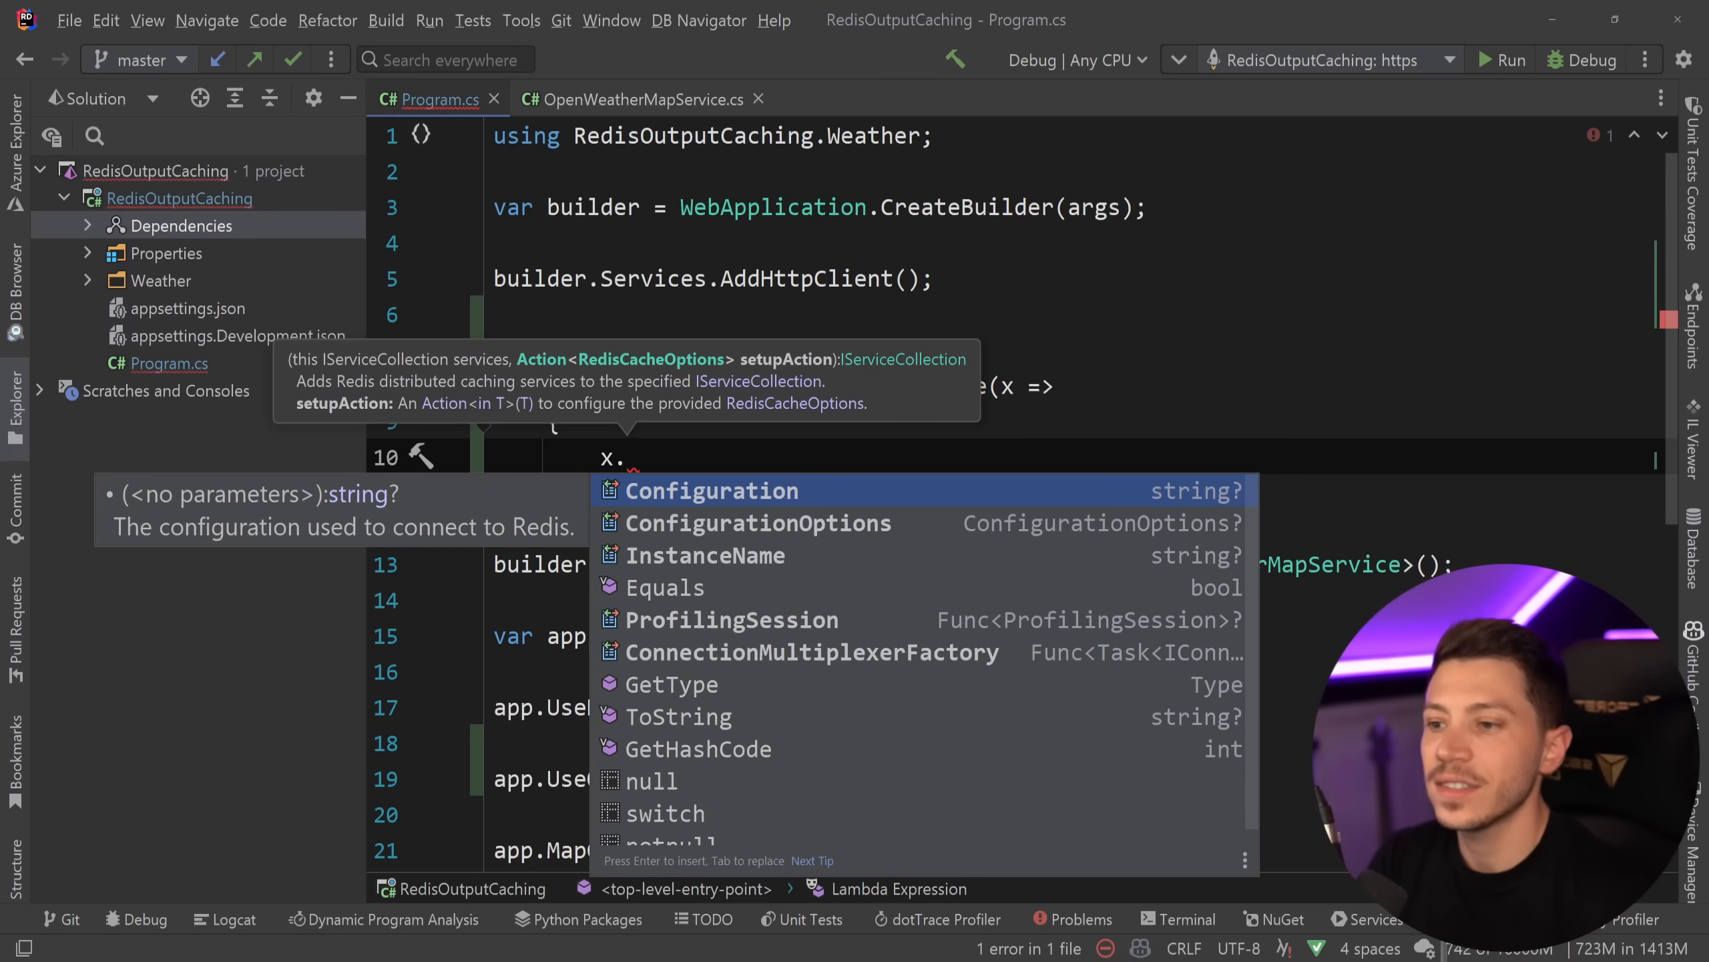
click(810, 651)
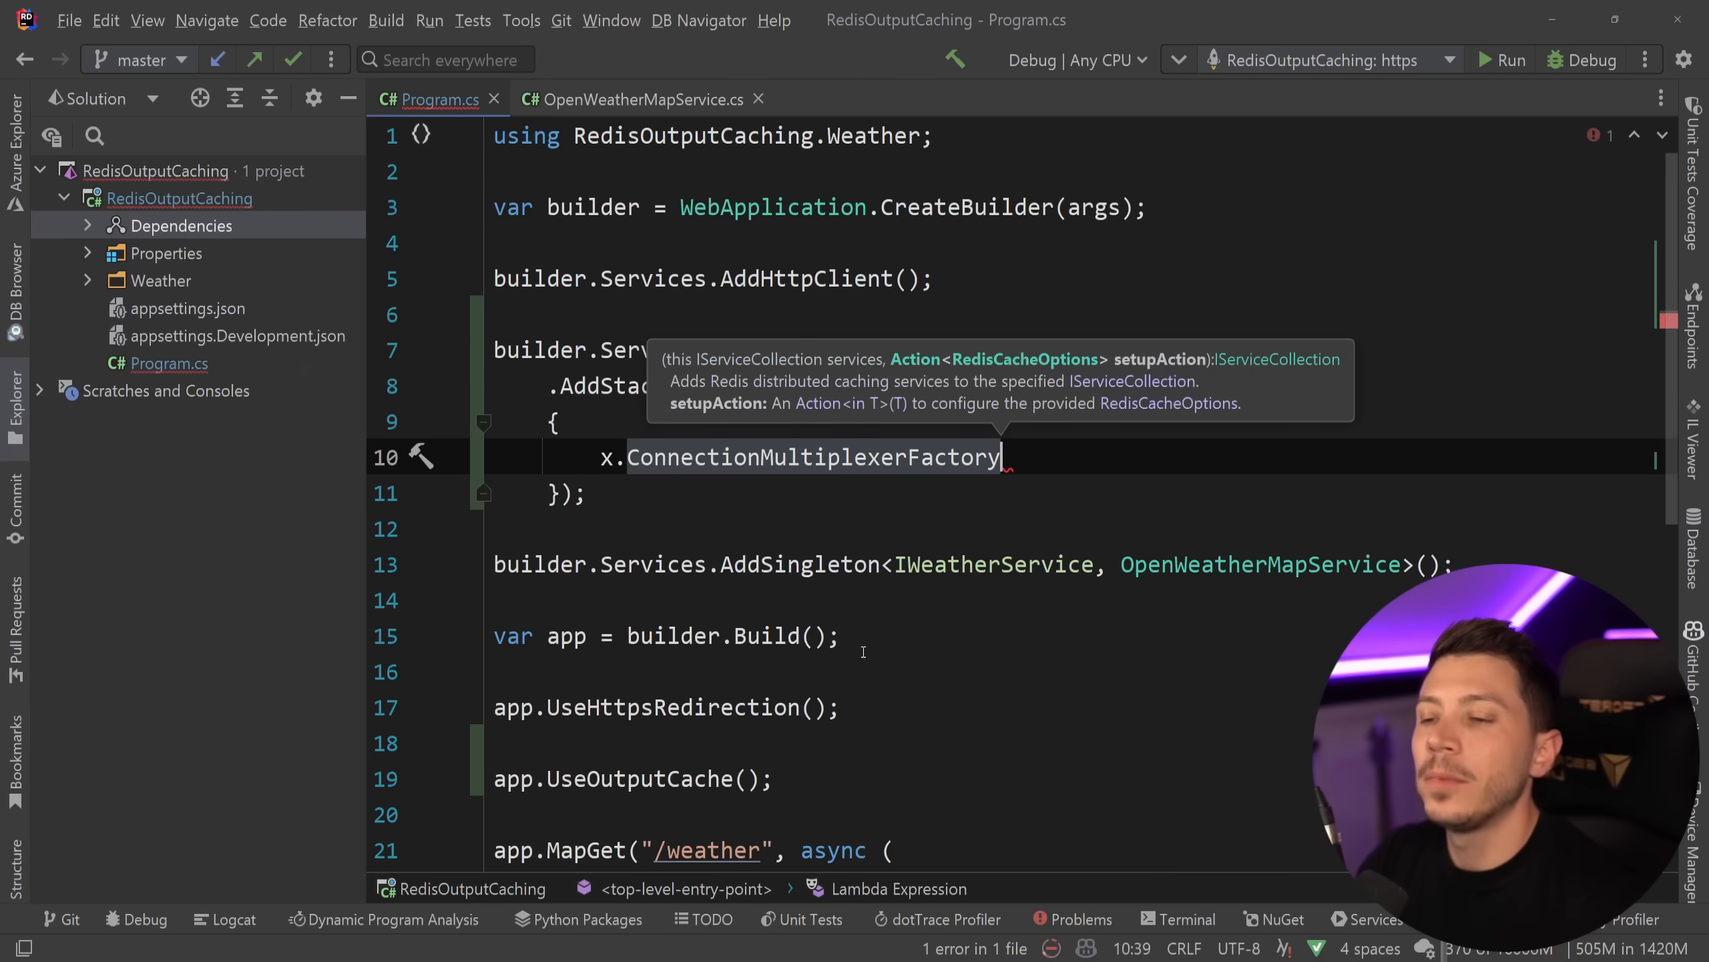
text(() =>)
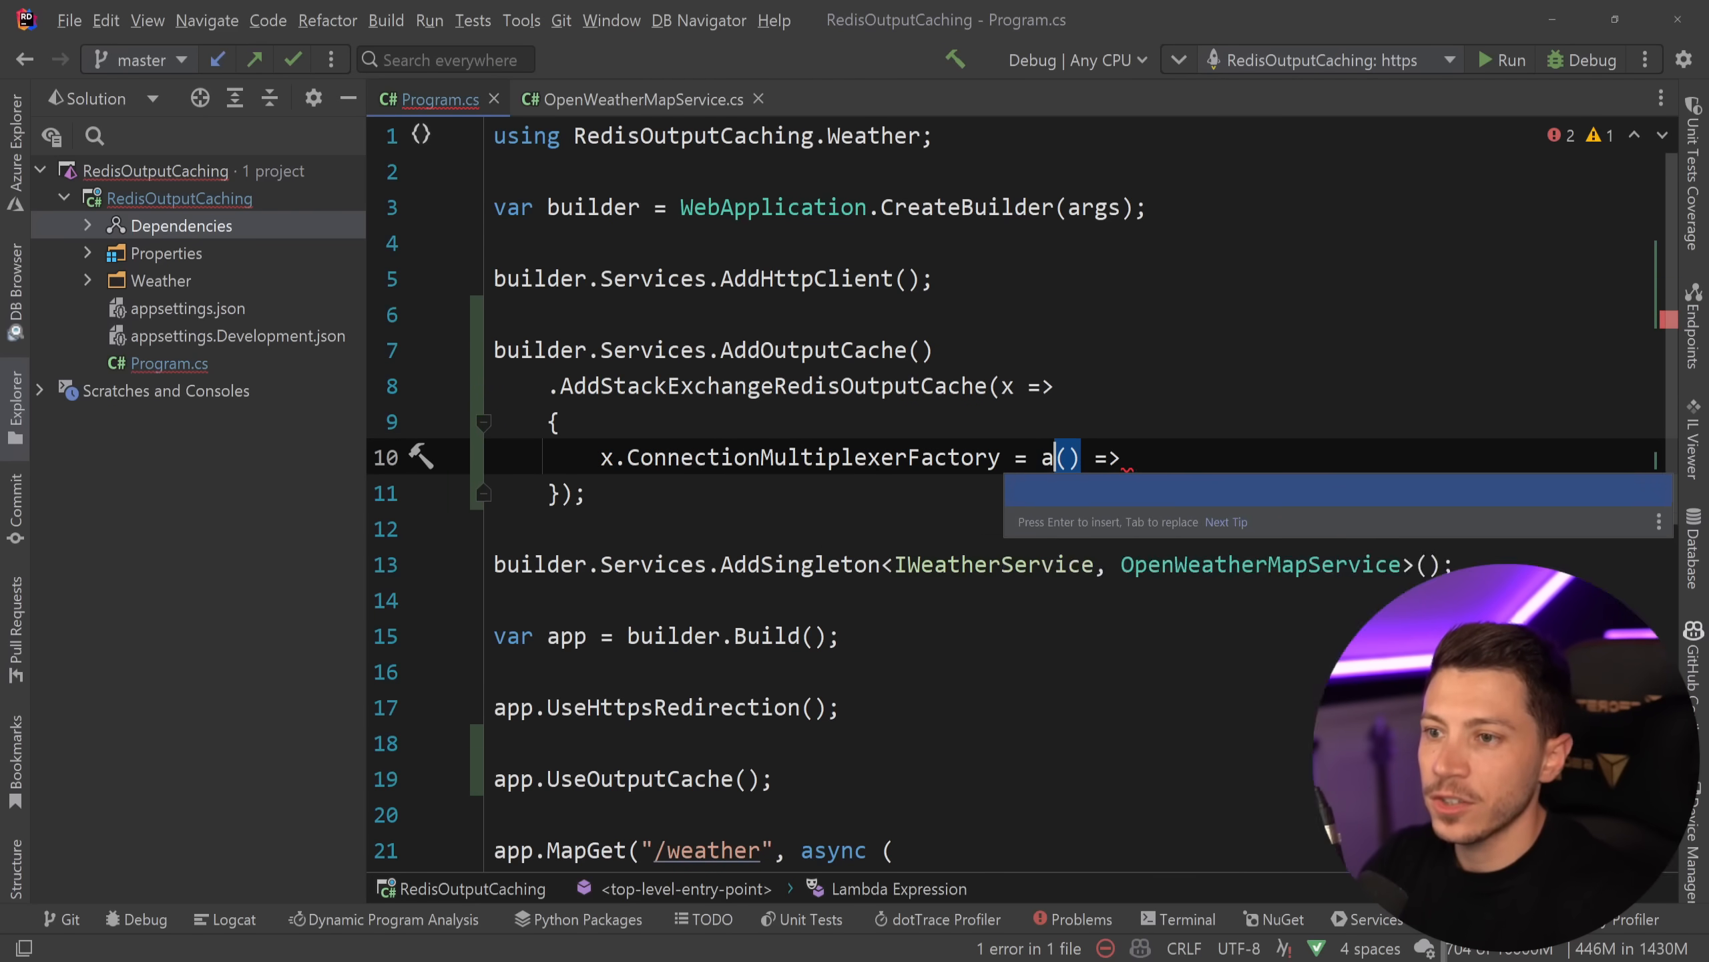
text(sync () => Con)
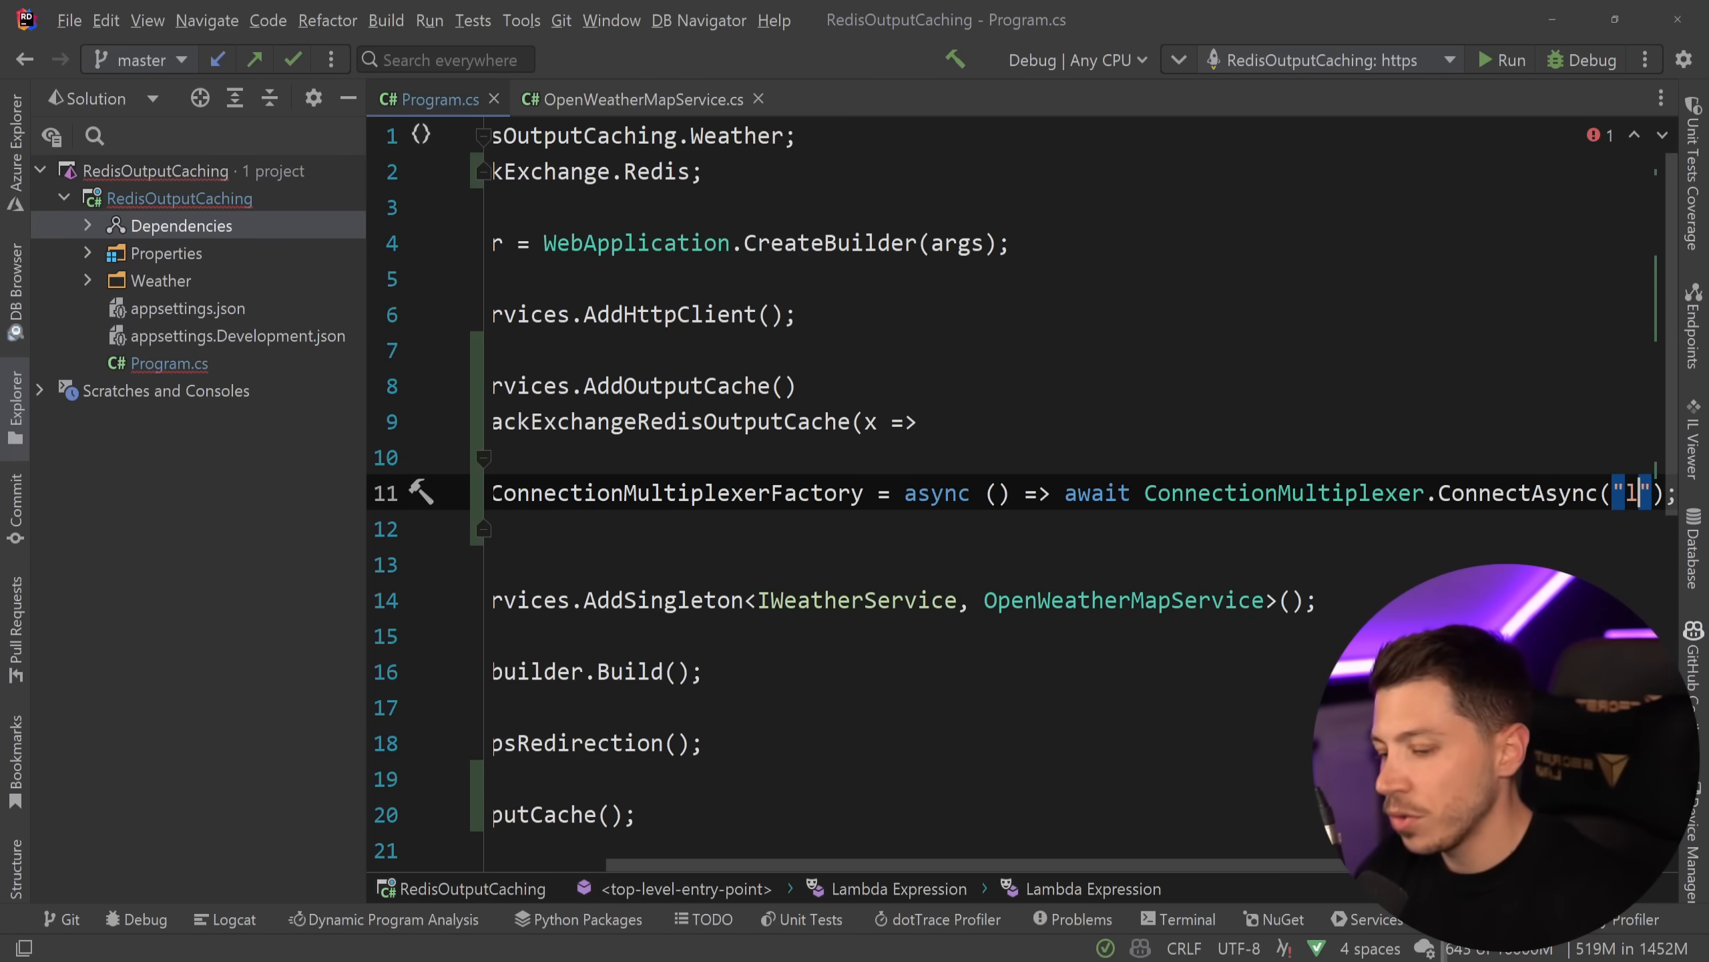
text(ocalhost:)
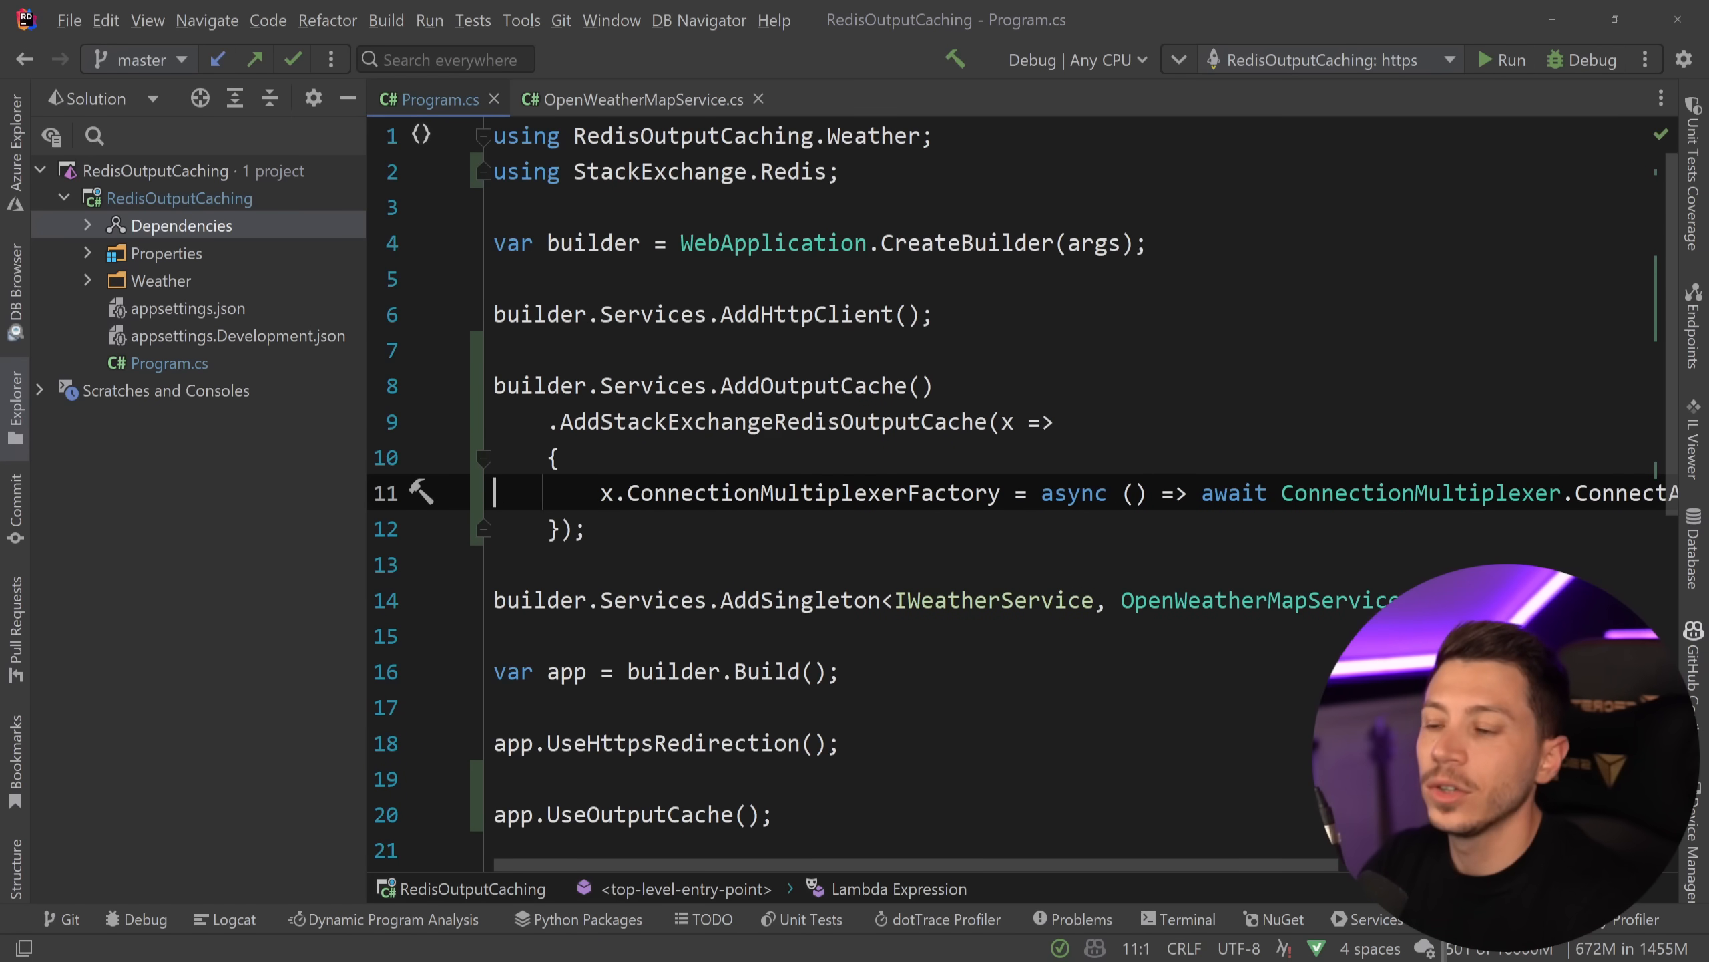
click(555, 455)
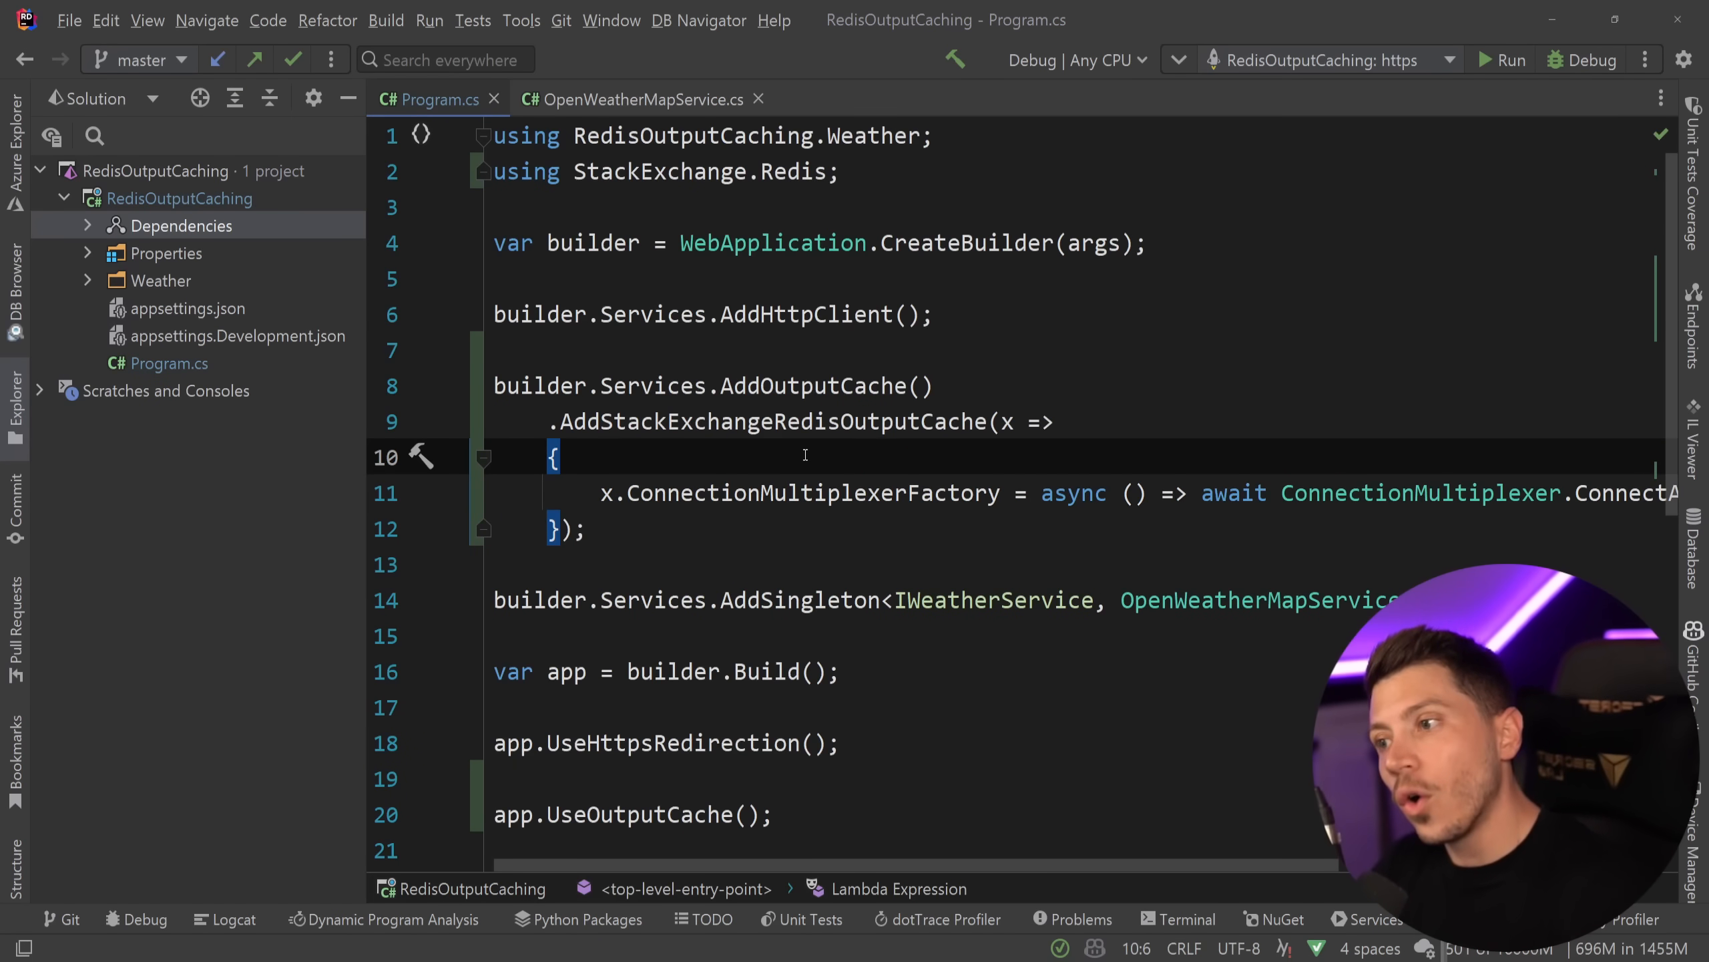
text(x.IN)
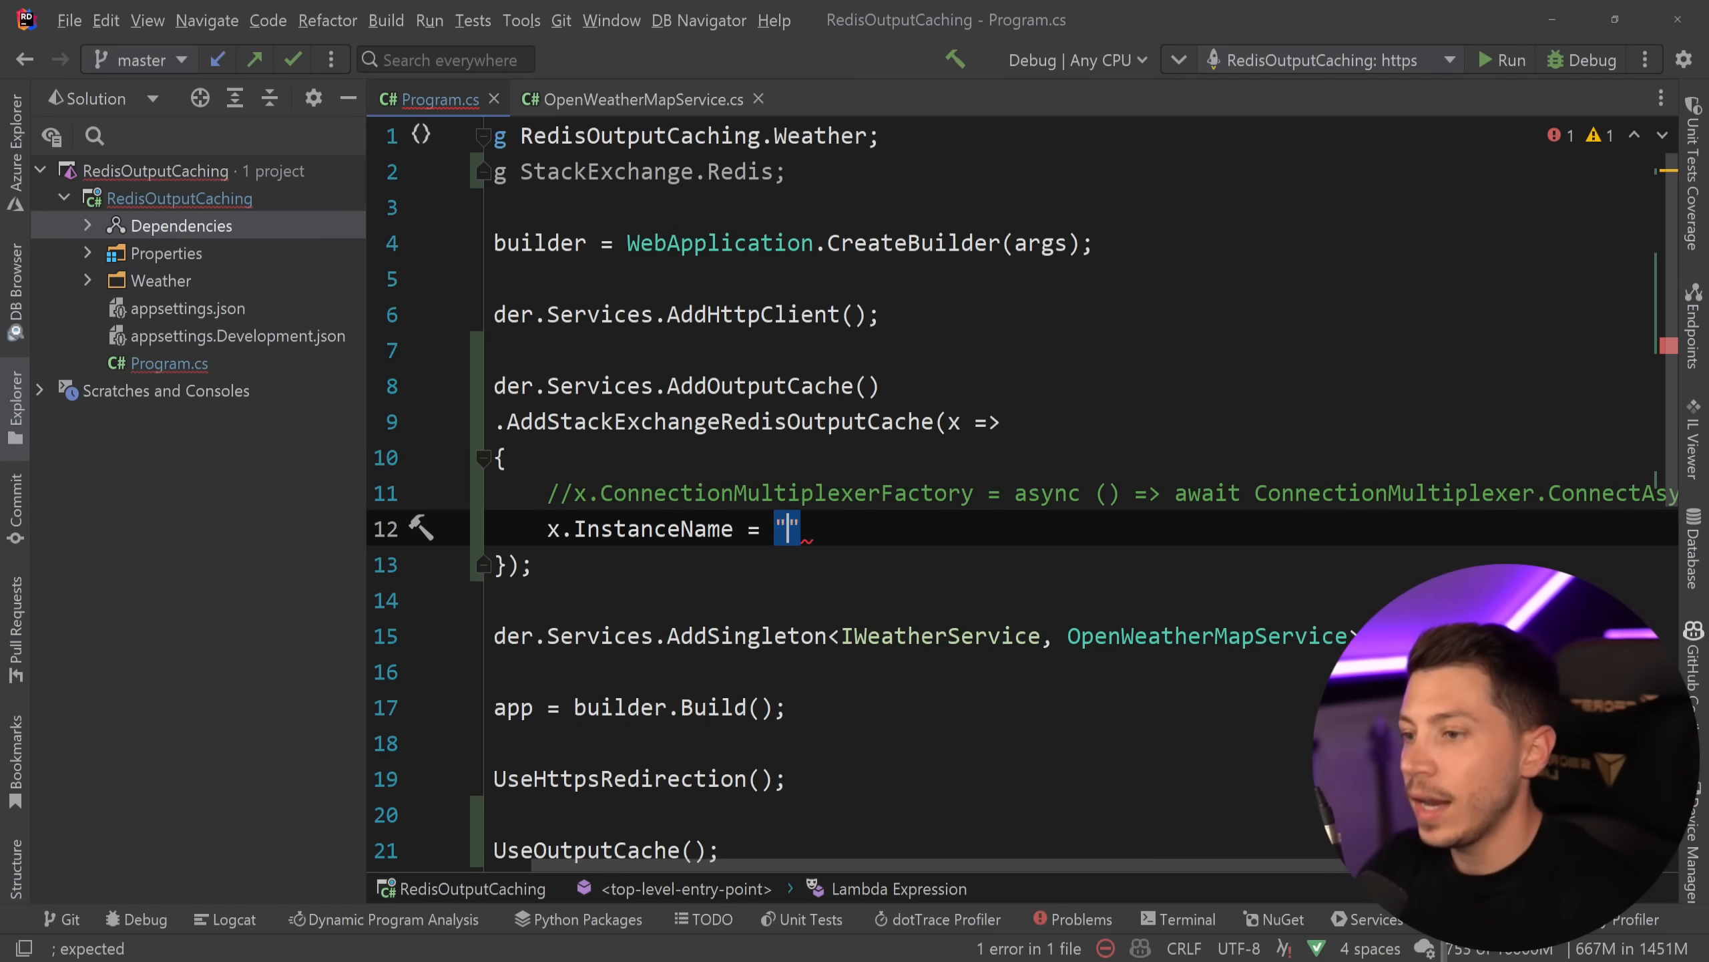
text(WeatherApi)
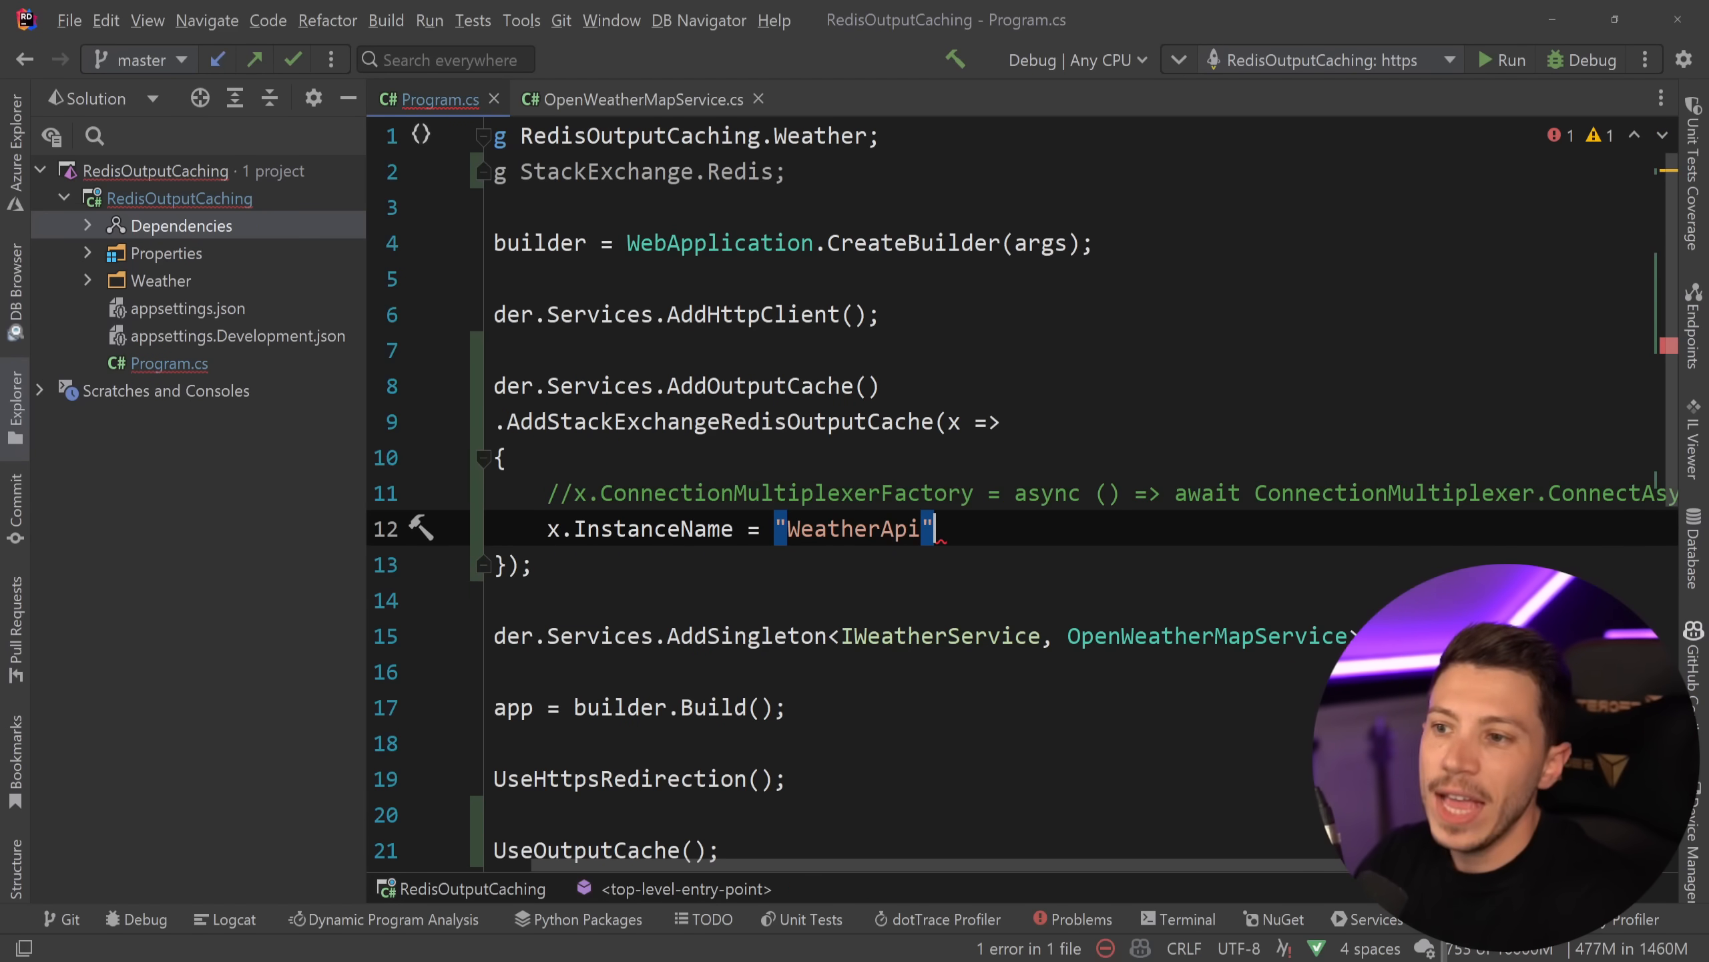
text(x.)
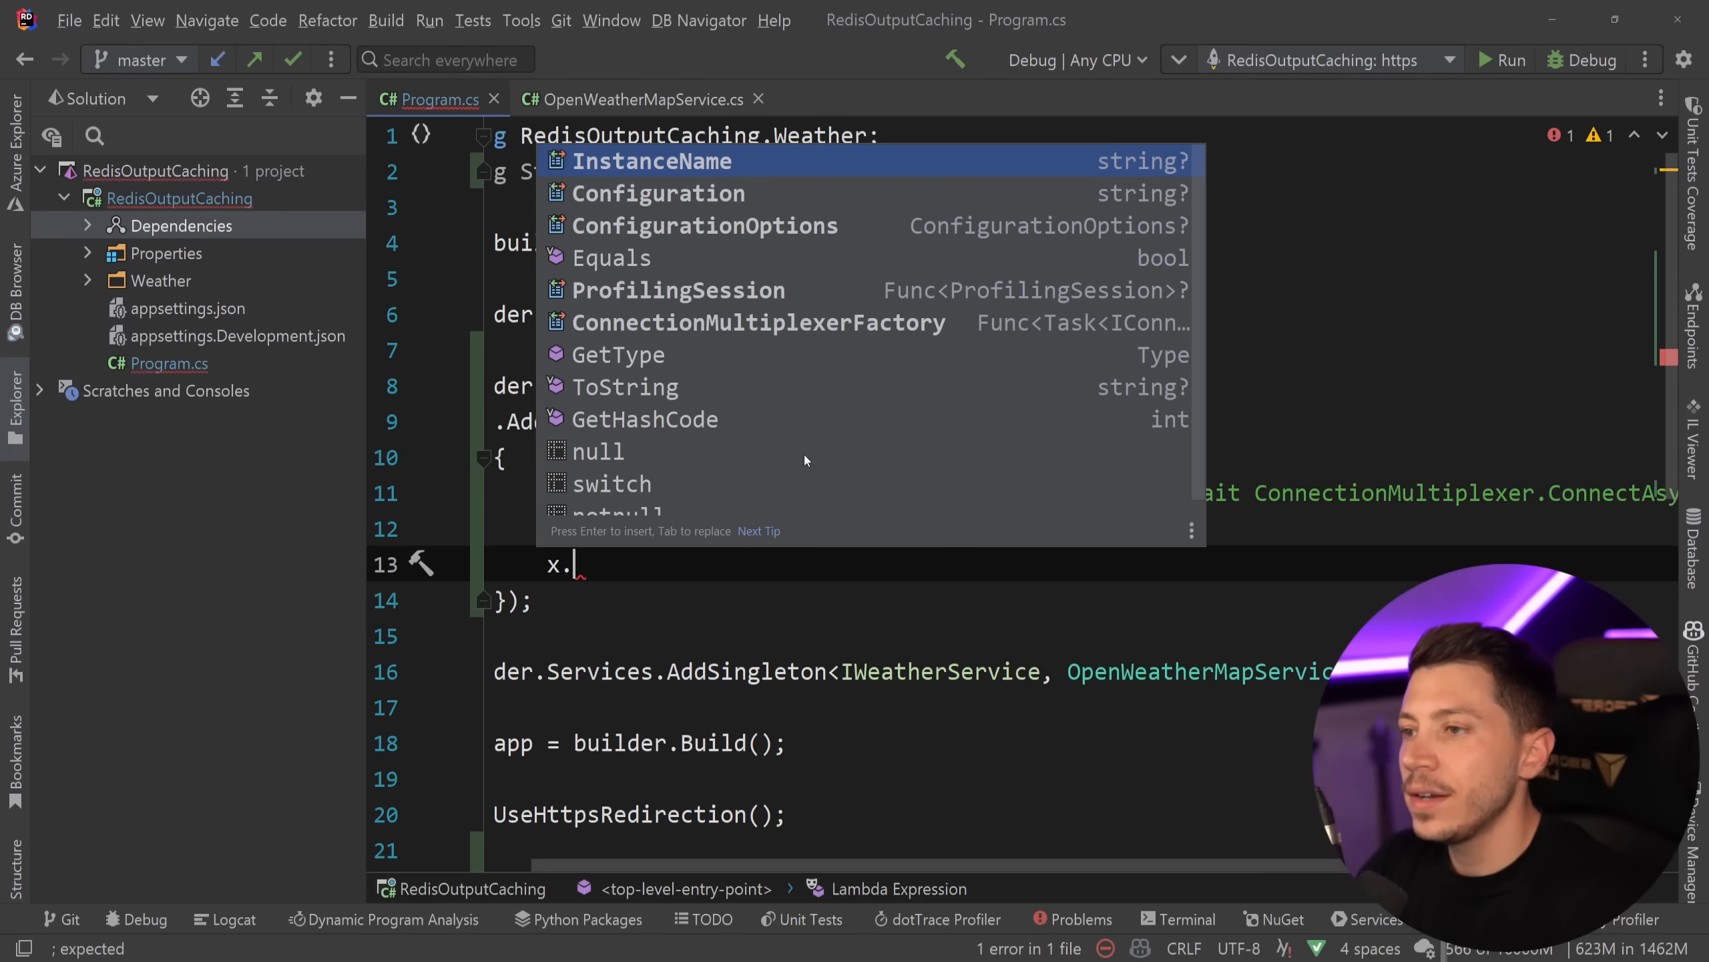
text(Configuration = "")
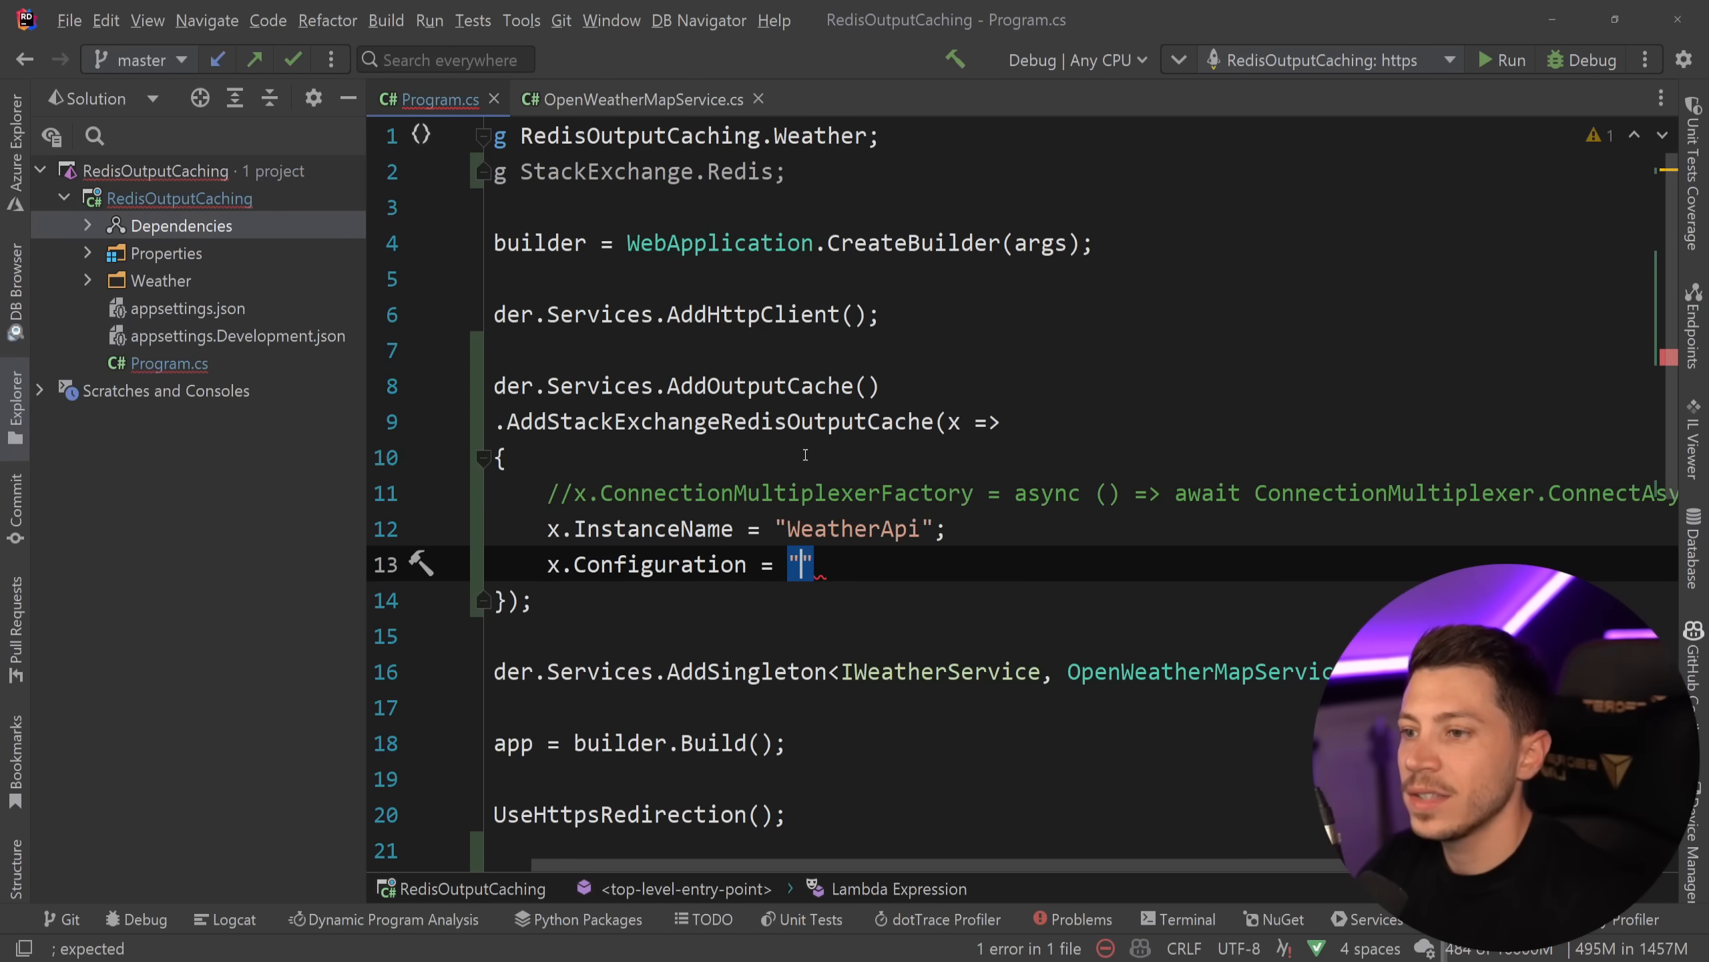
text(localhost:6379)
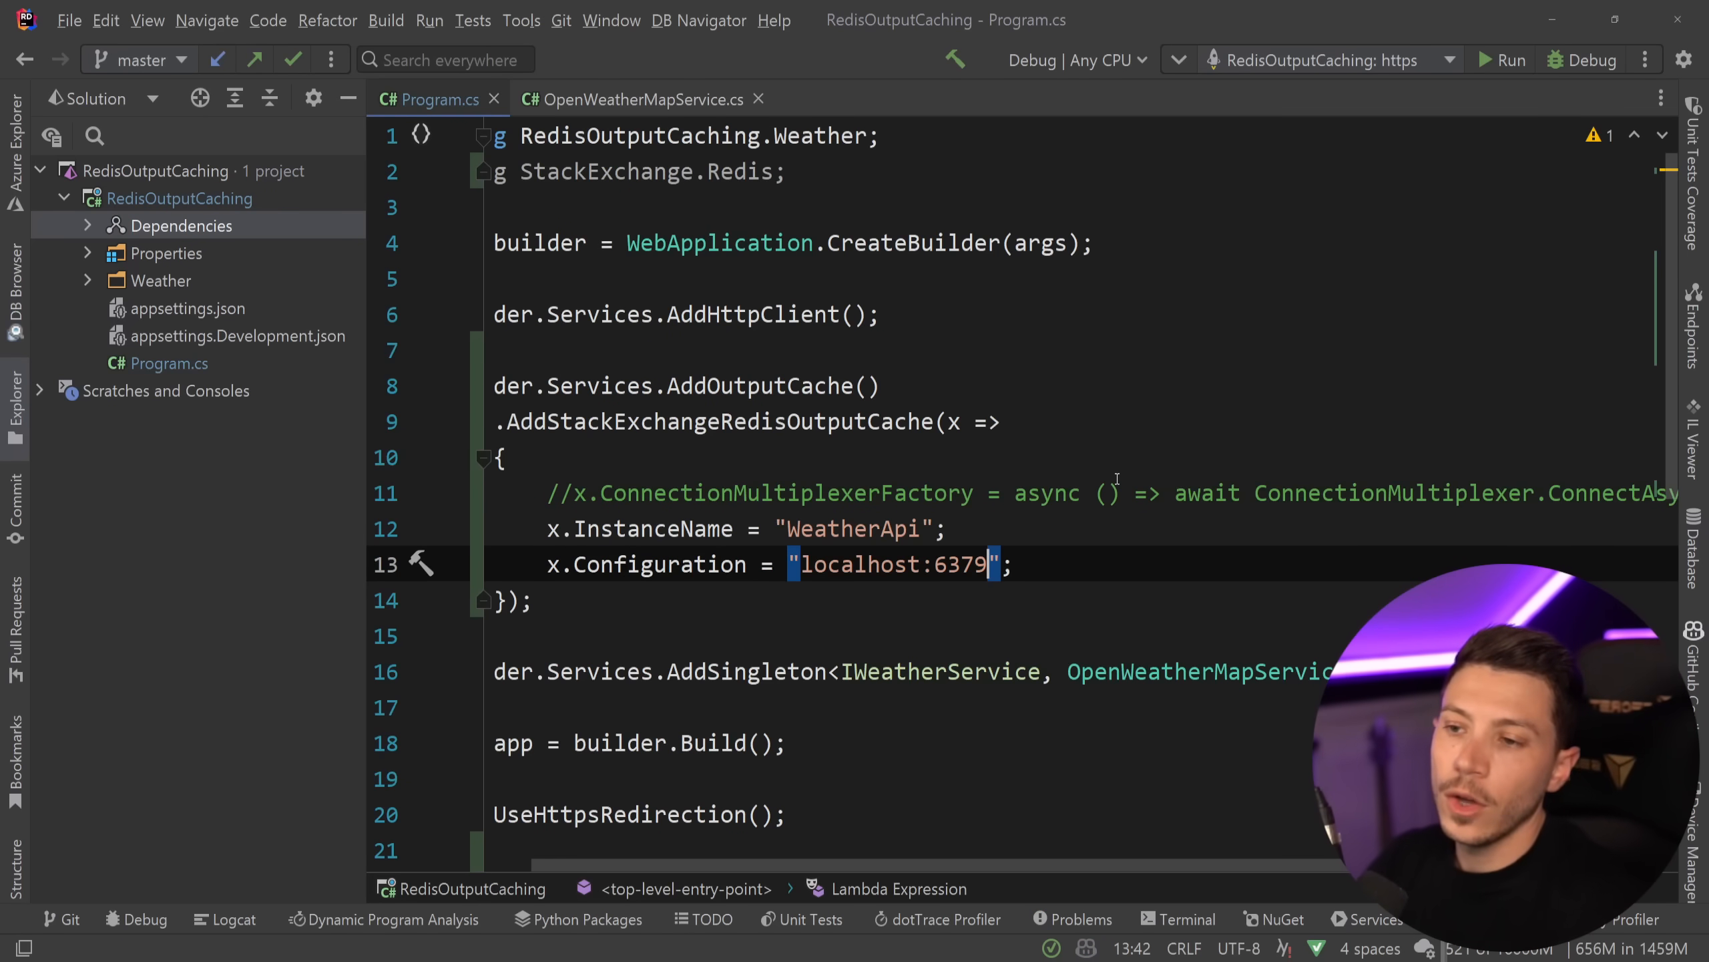
mouse_move(888, 676)
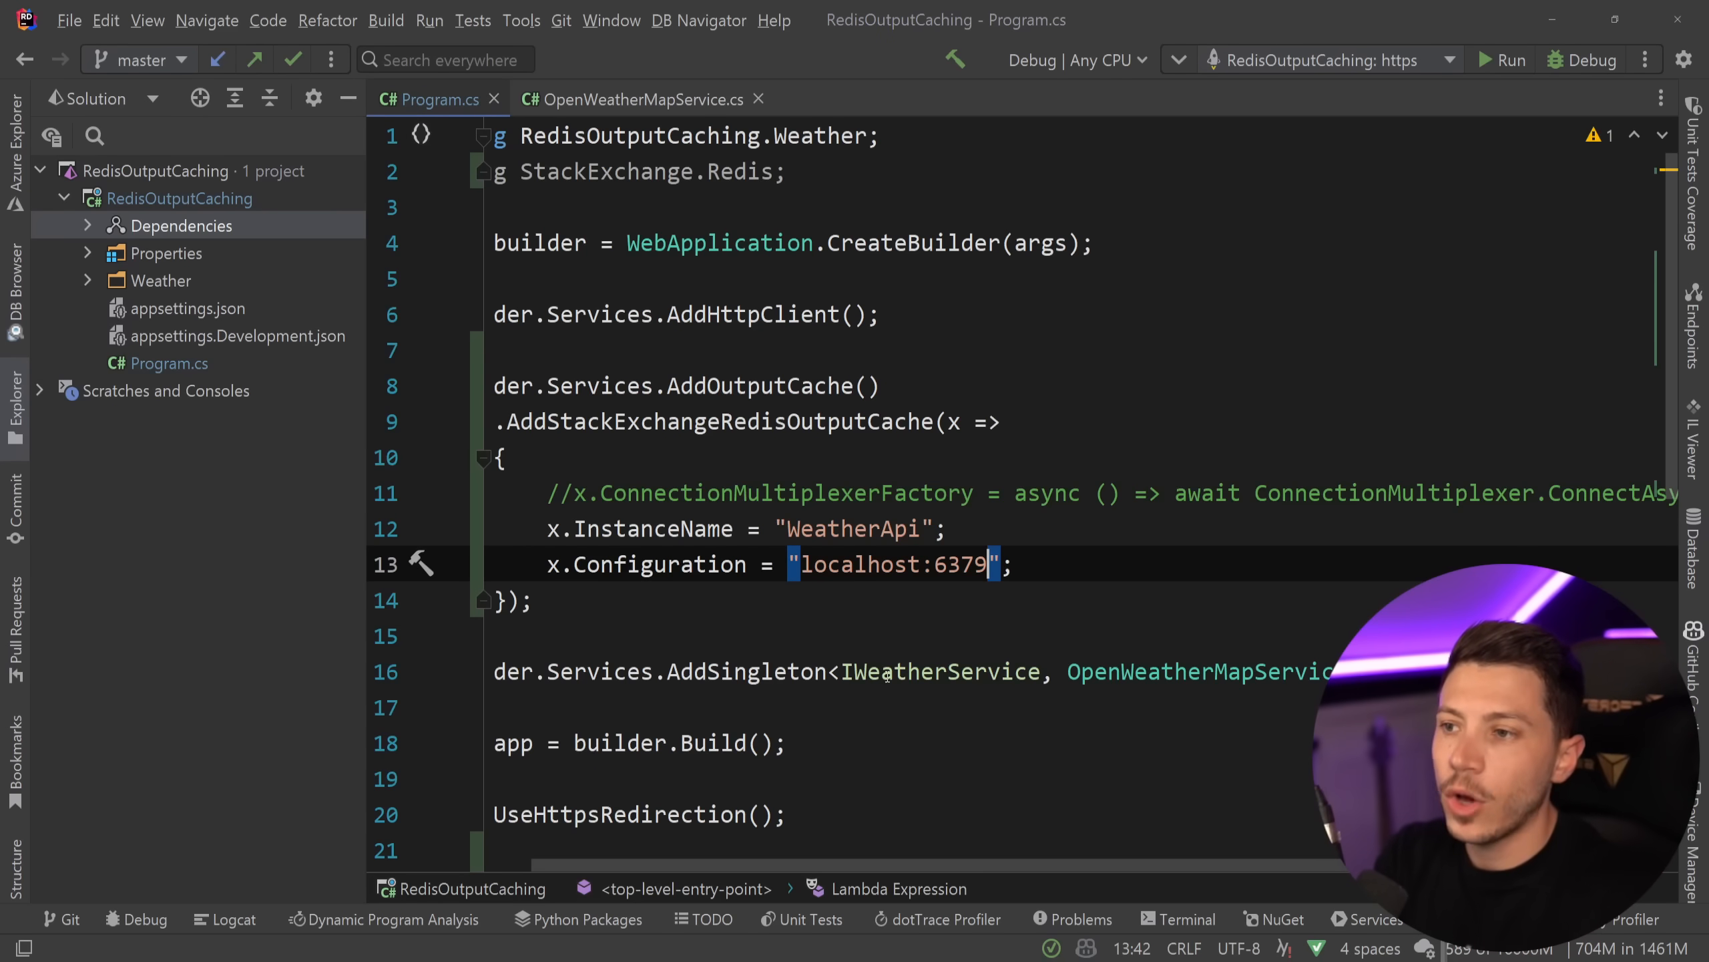
mouse_move(894, 672)
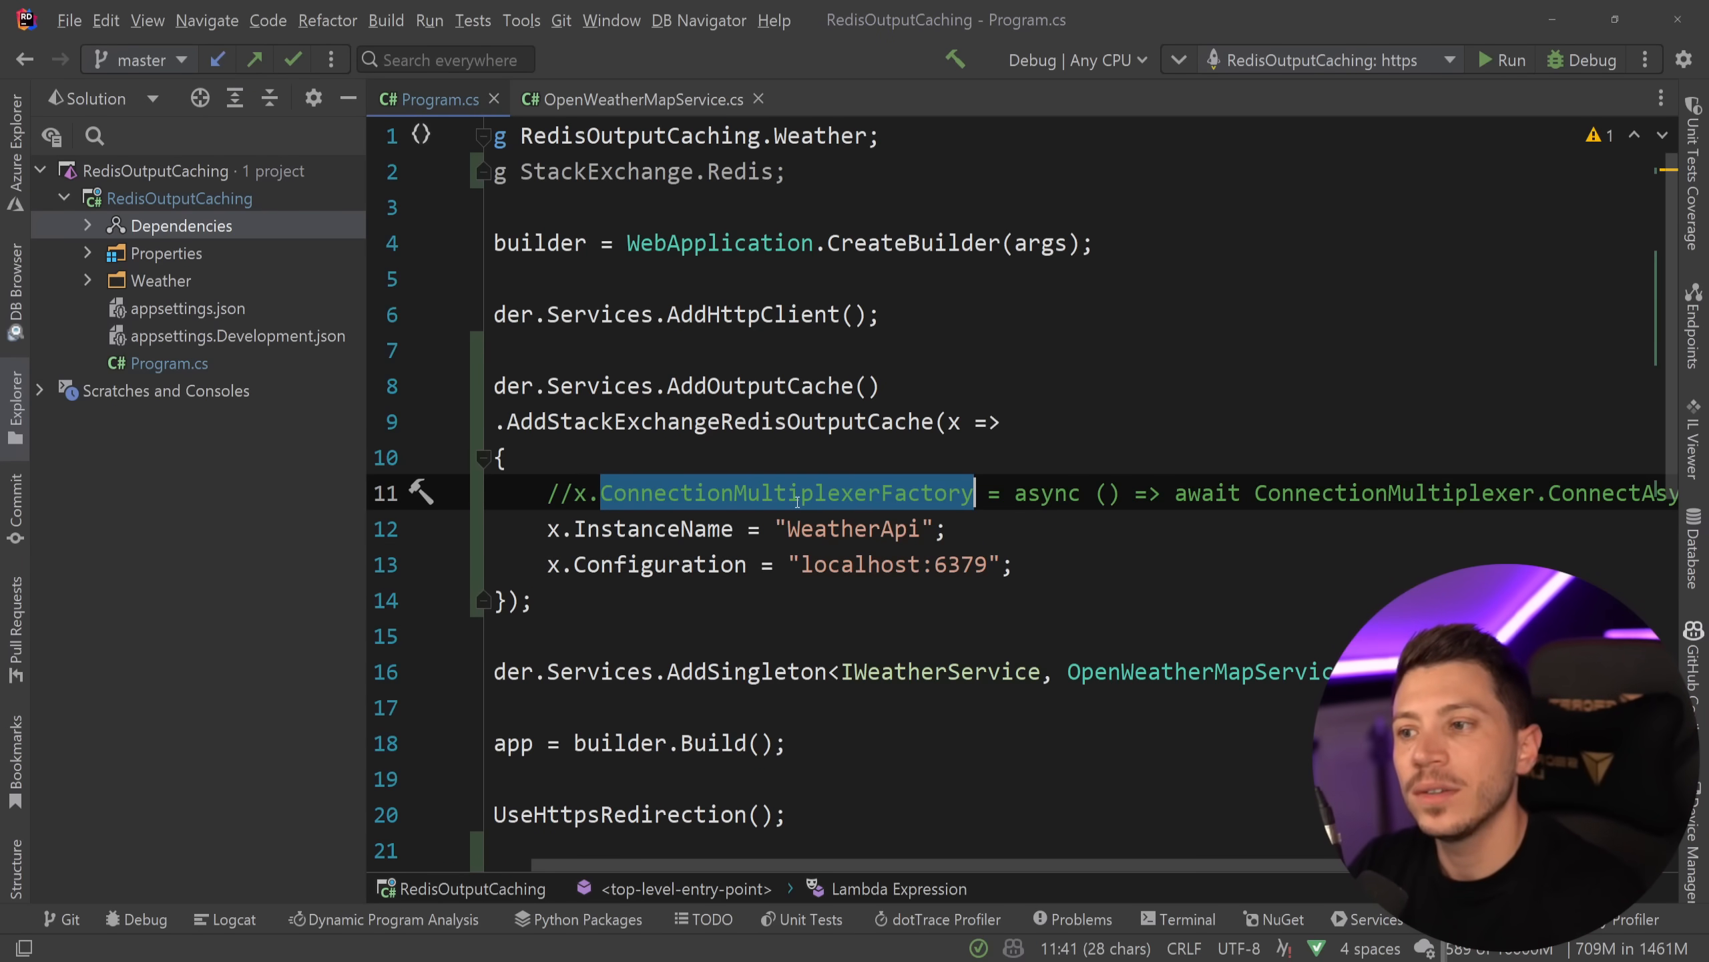
scroll(down, 3)
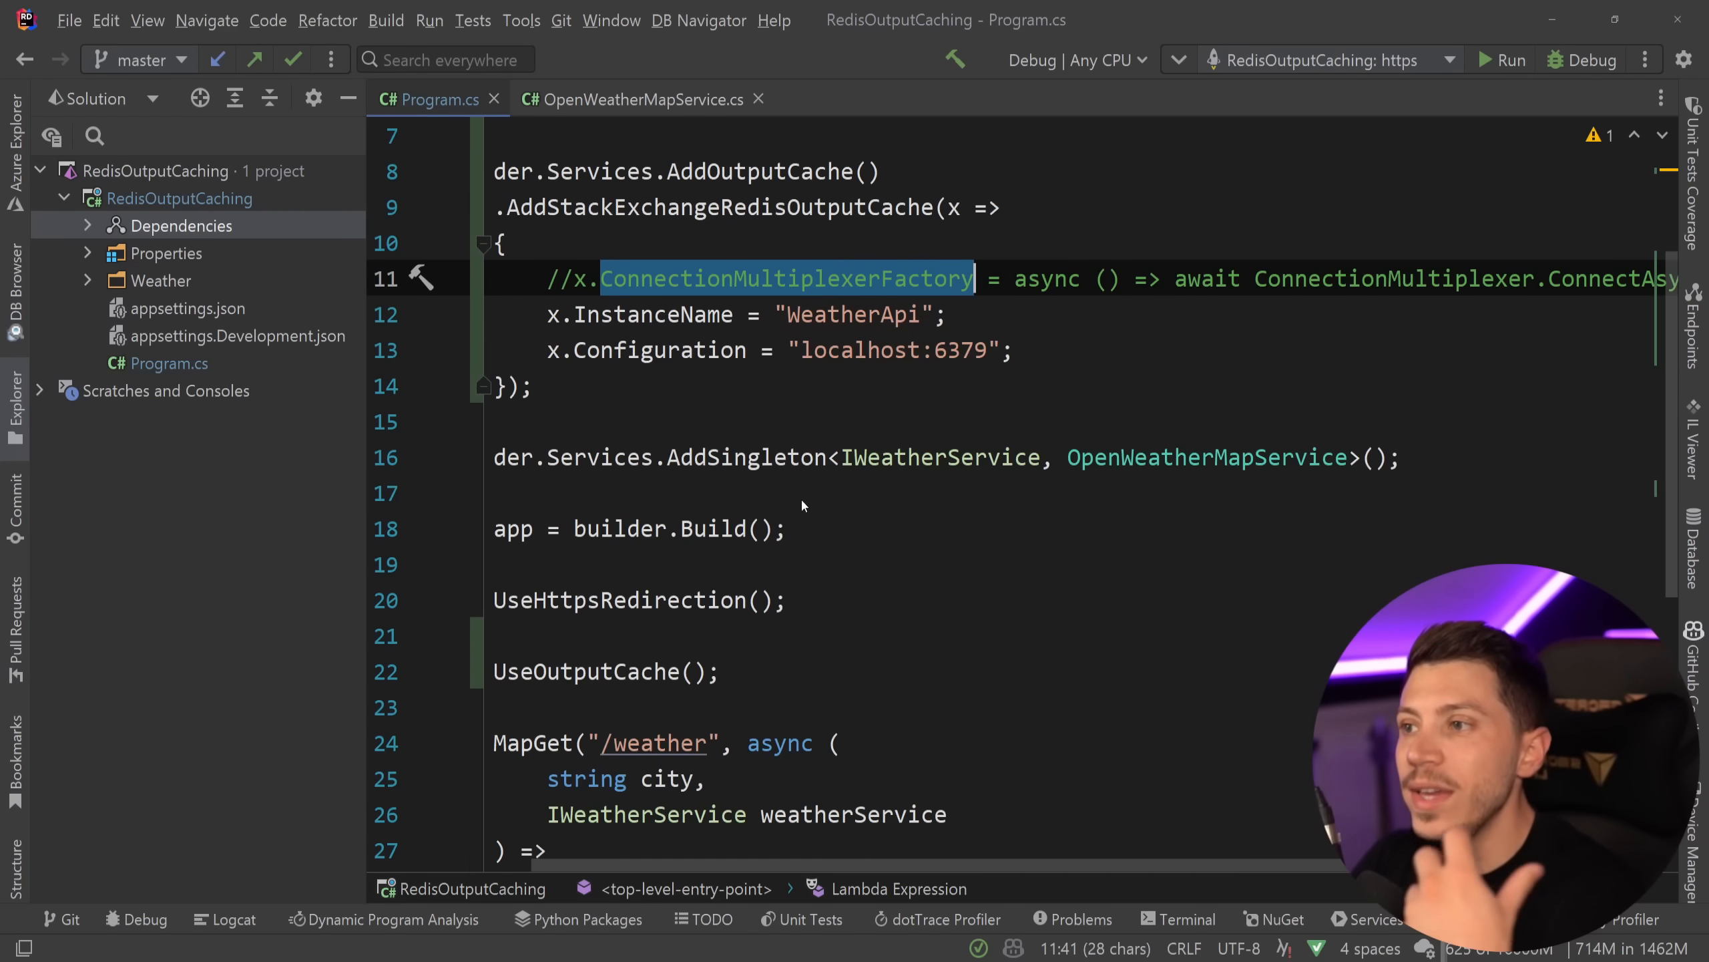
scroll(down, 3)
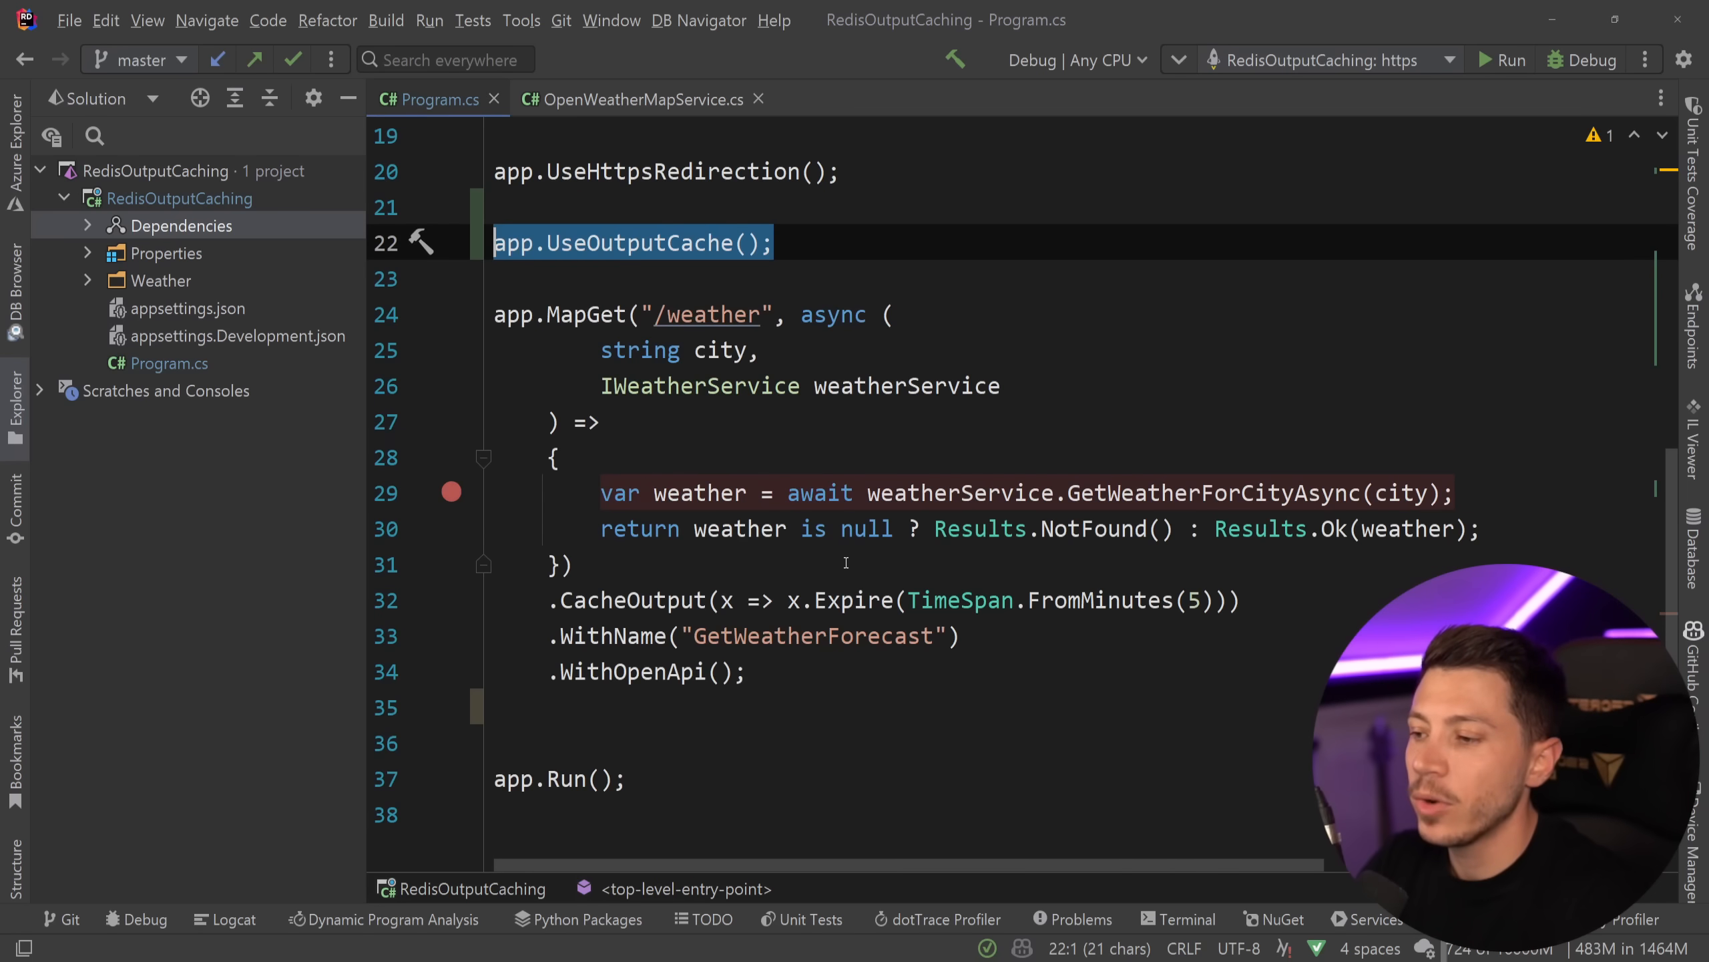
mouse_move(335, 830)
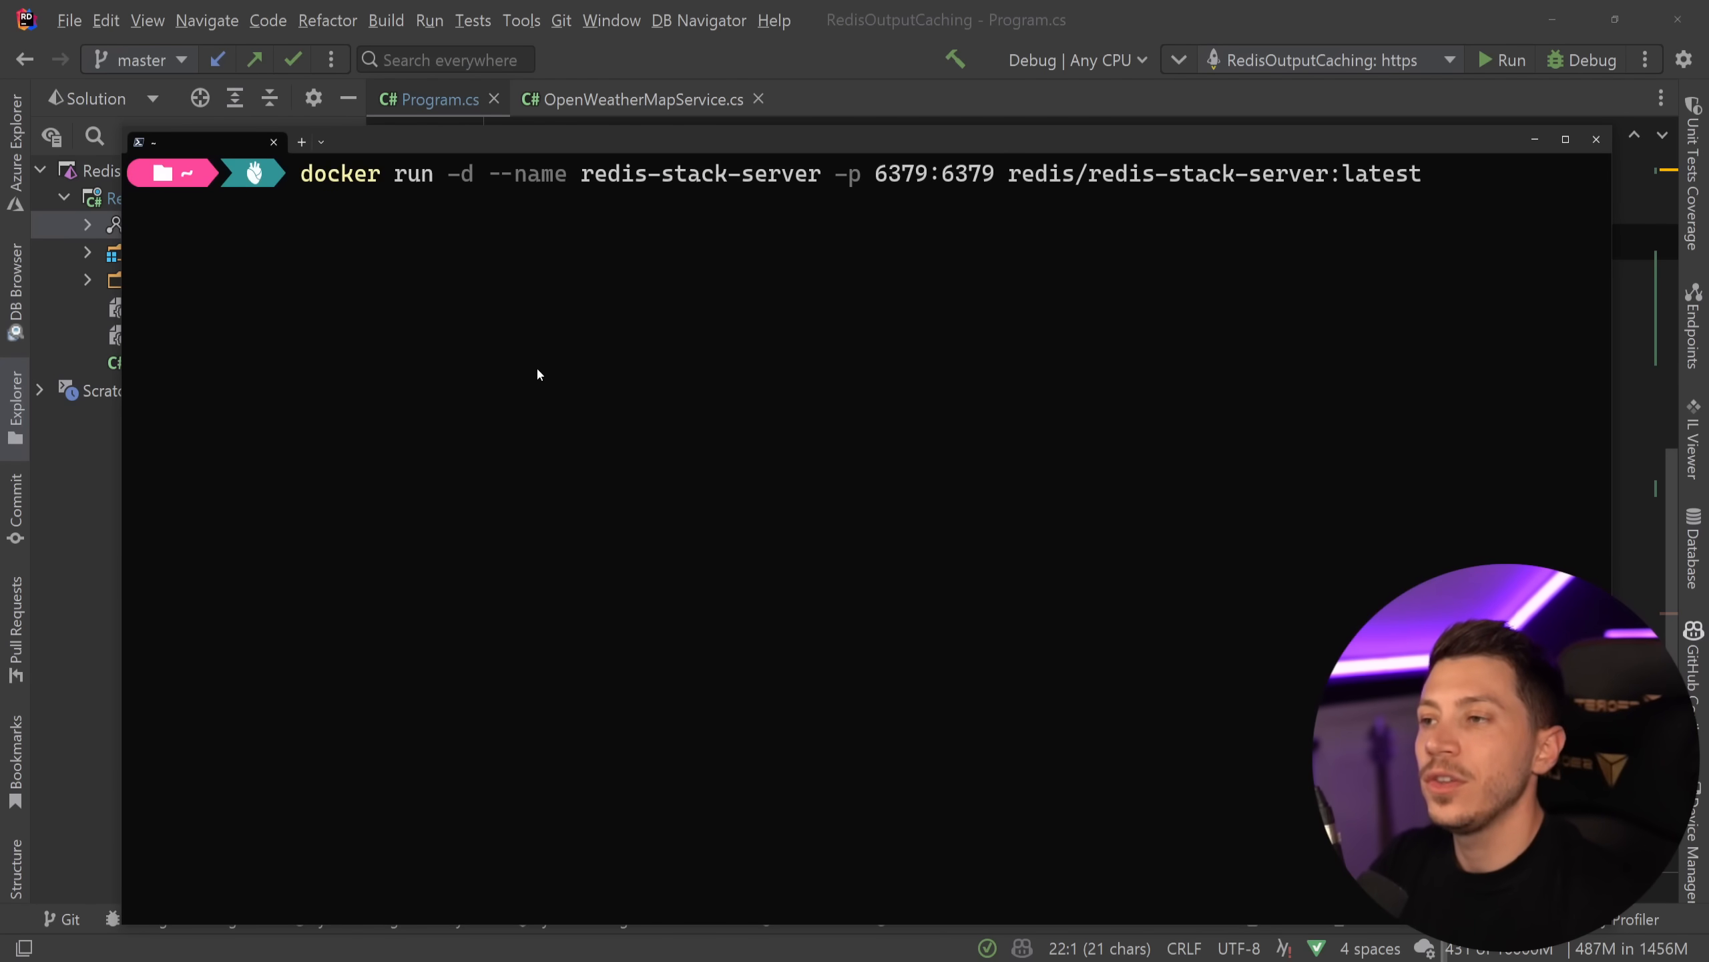
mouse_move(900, 187)
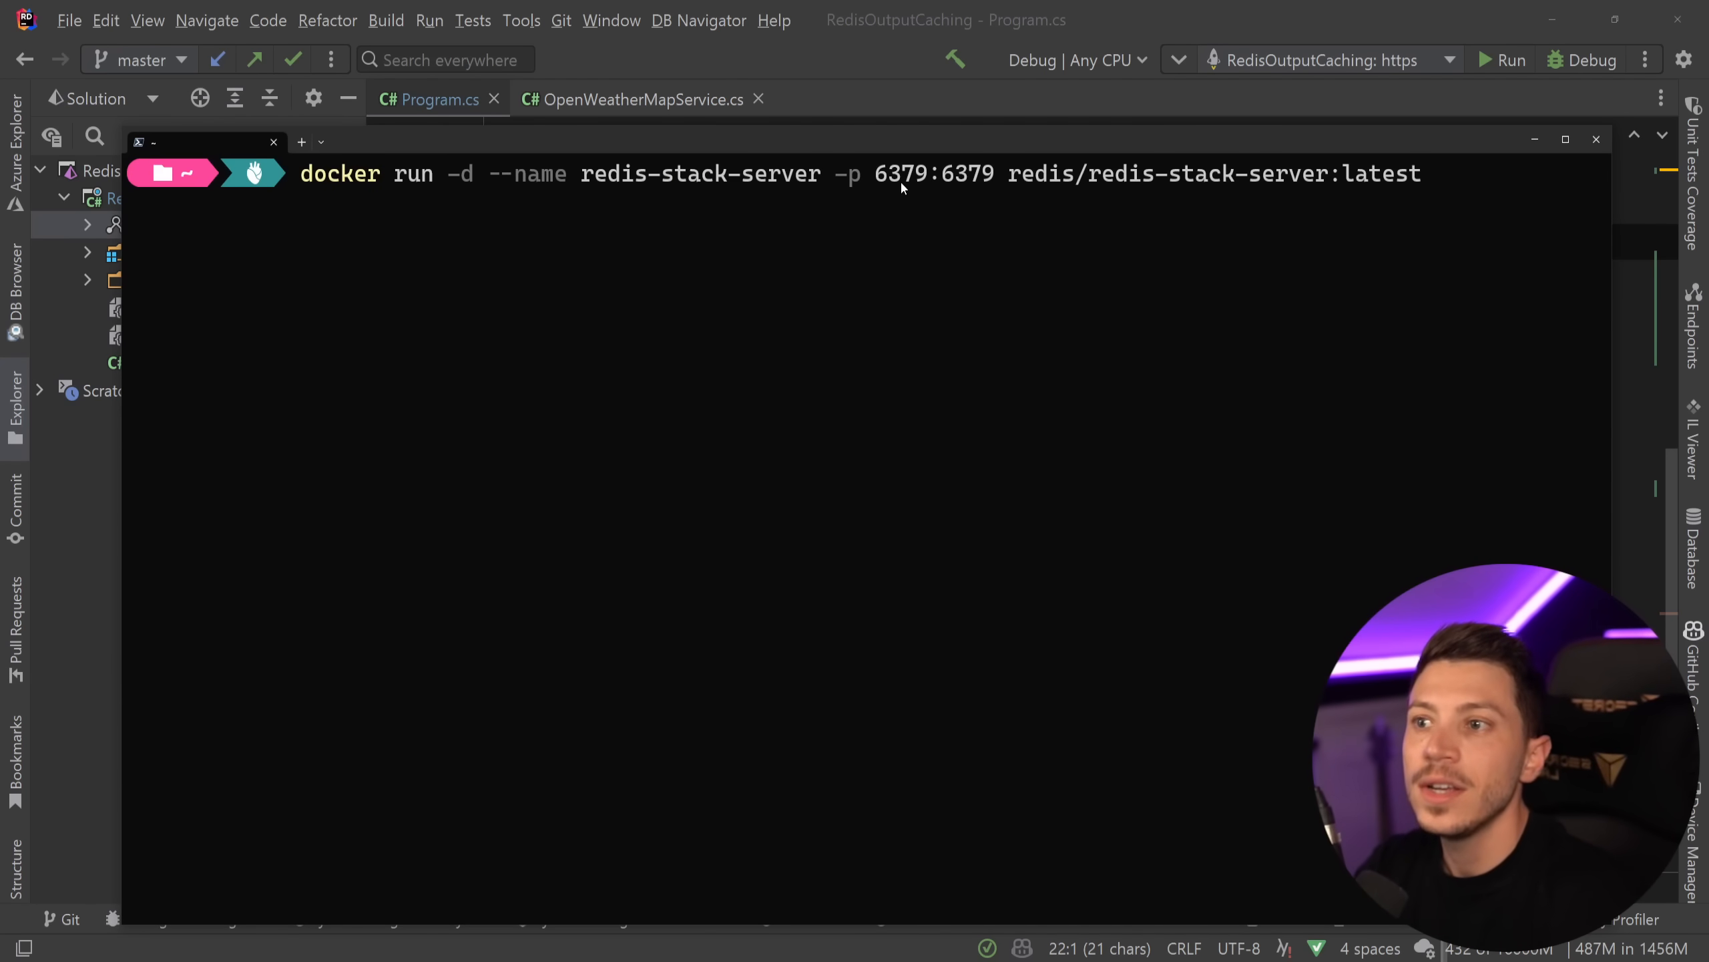
- Run the redis-stack-server container detached on port 6379
key(Return)
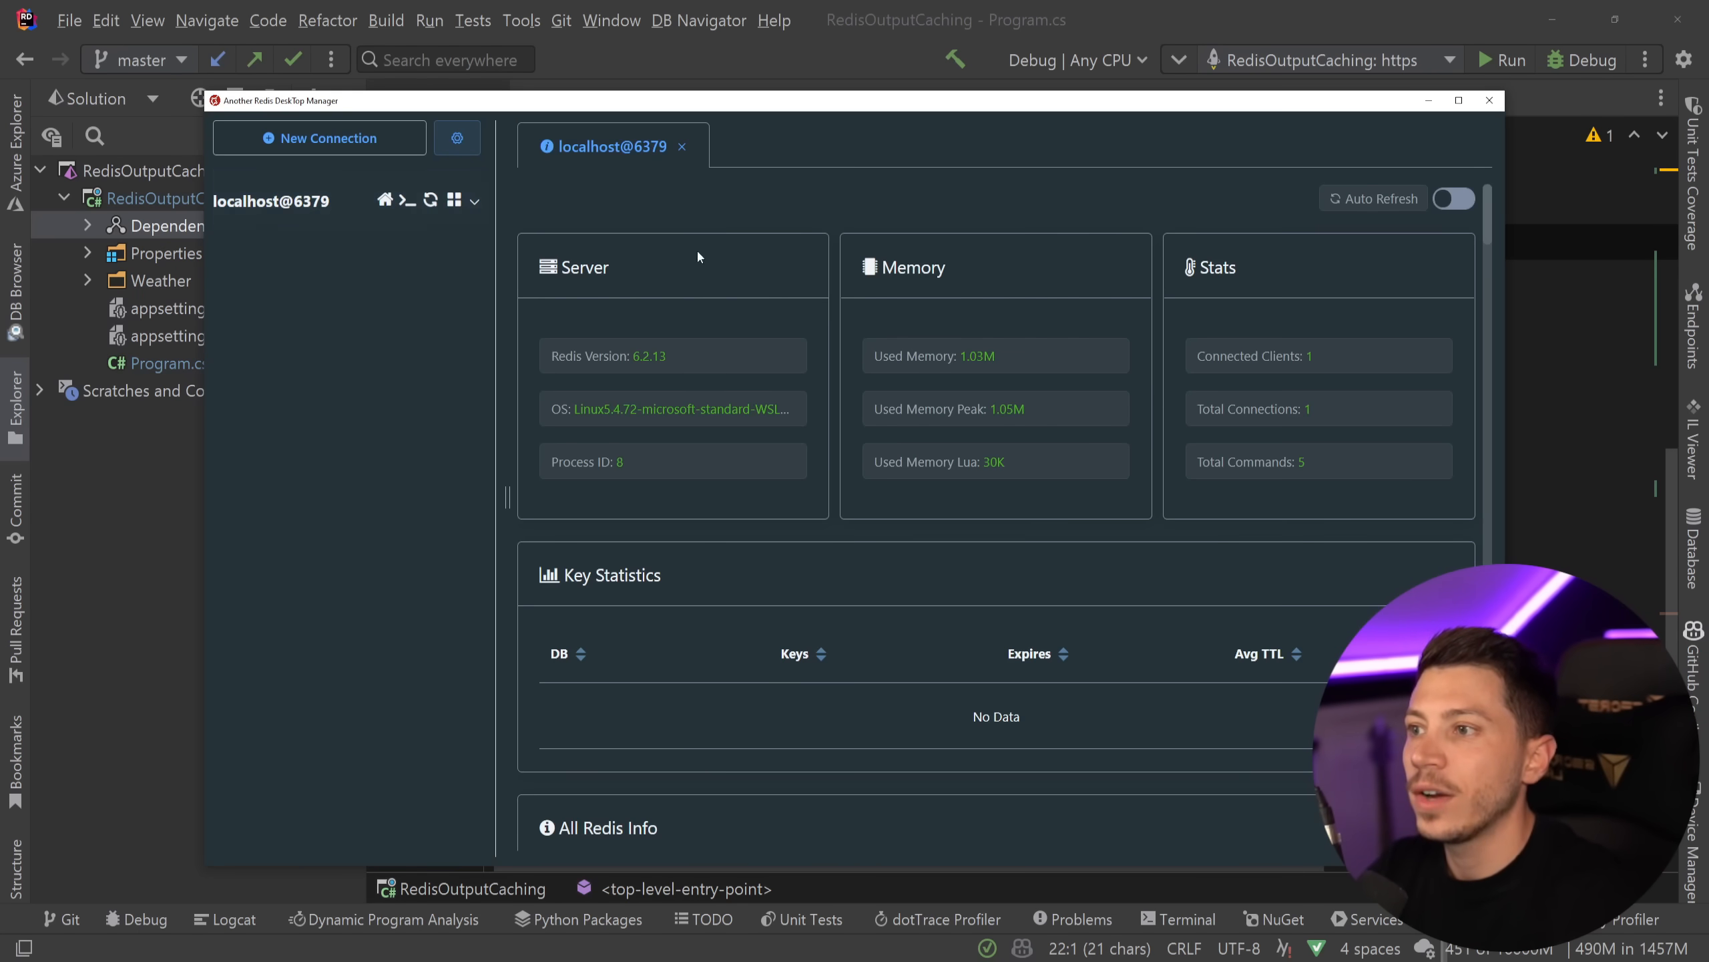
mouse_move(700, 462)
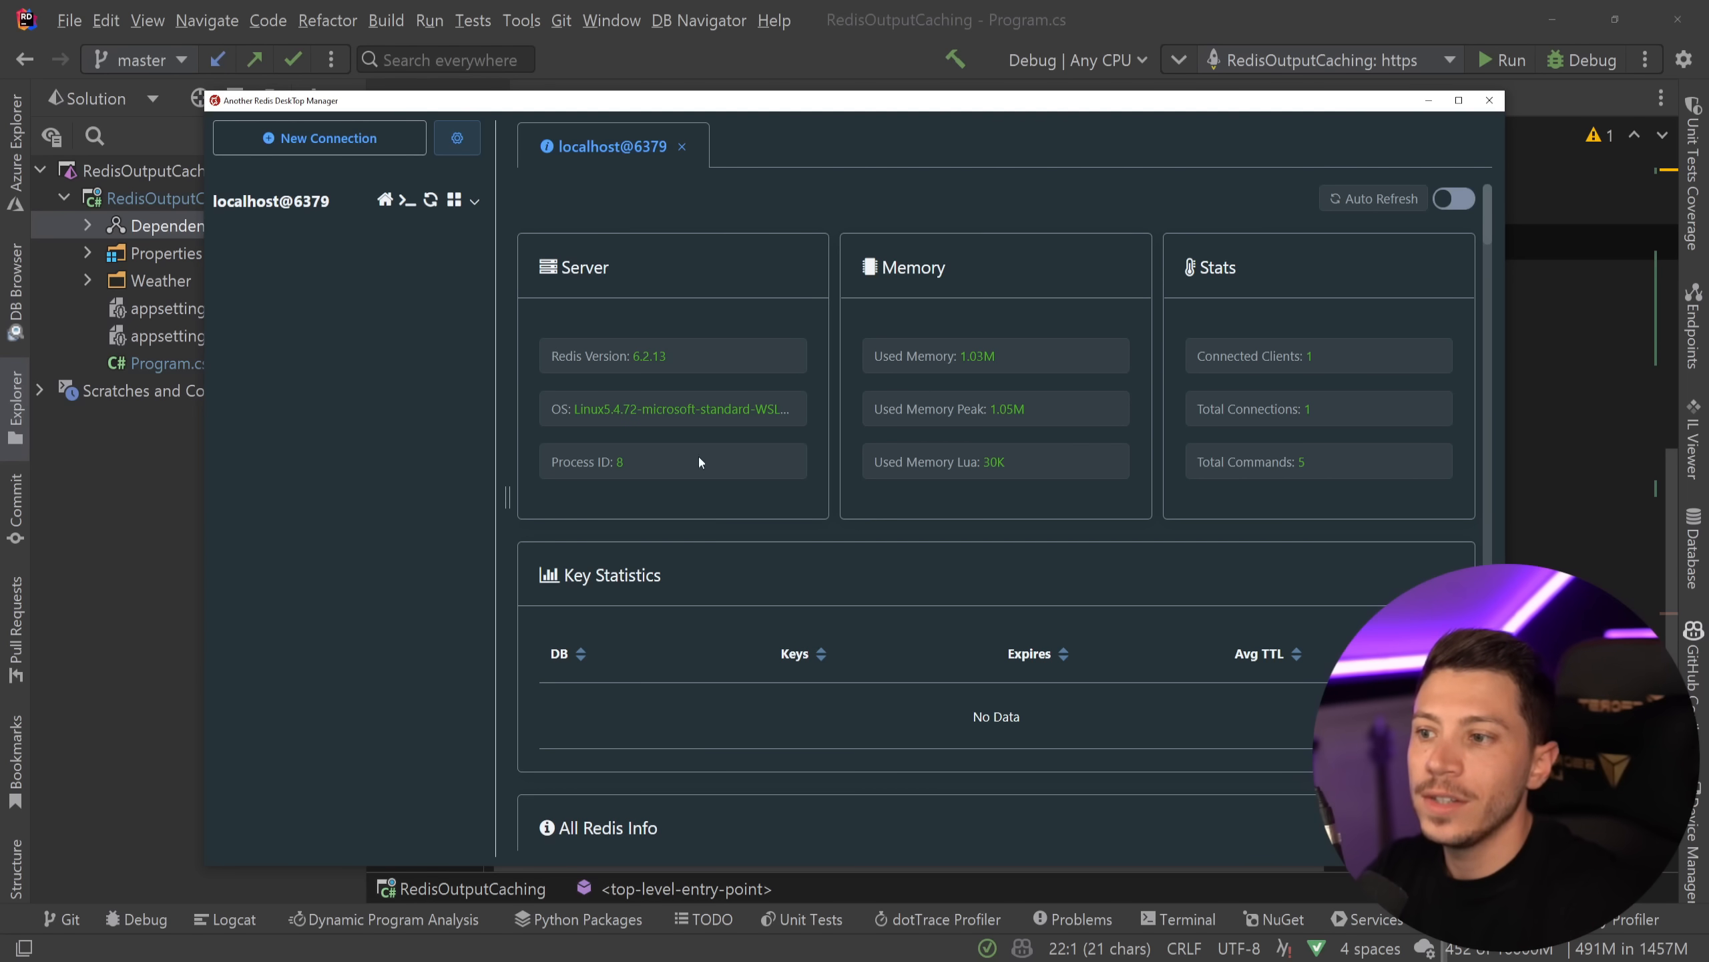
- Expand the localhost@6379 connection to show its empty DB0 key list
click(454, 199)
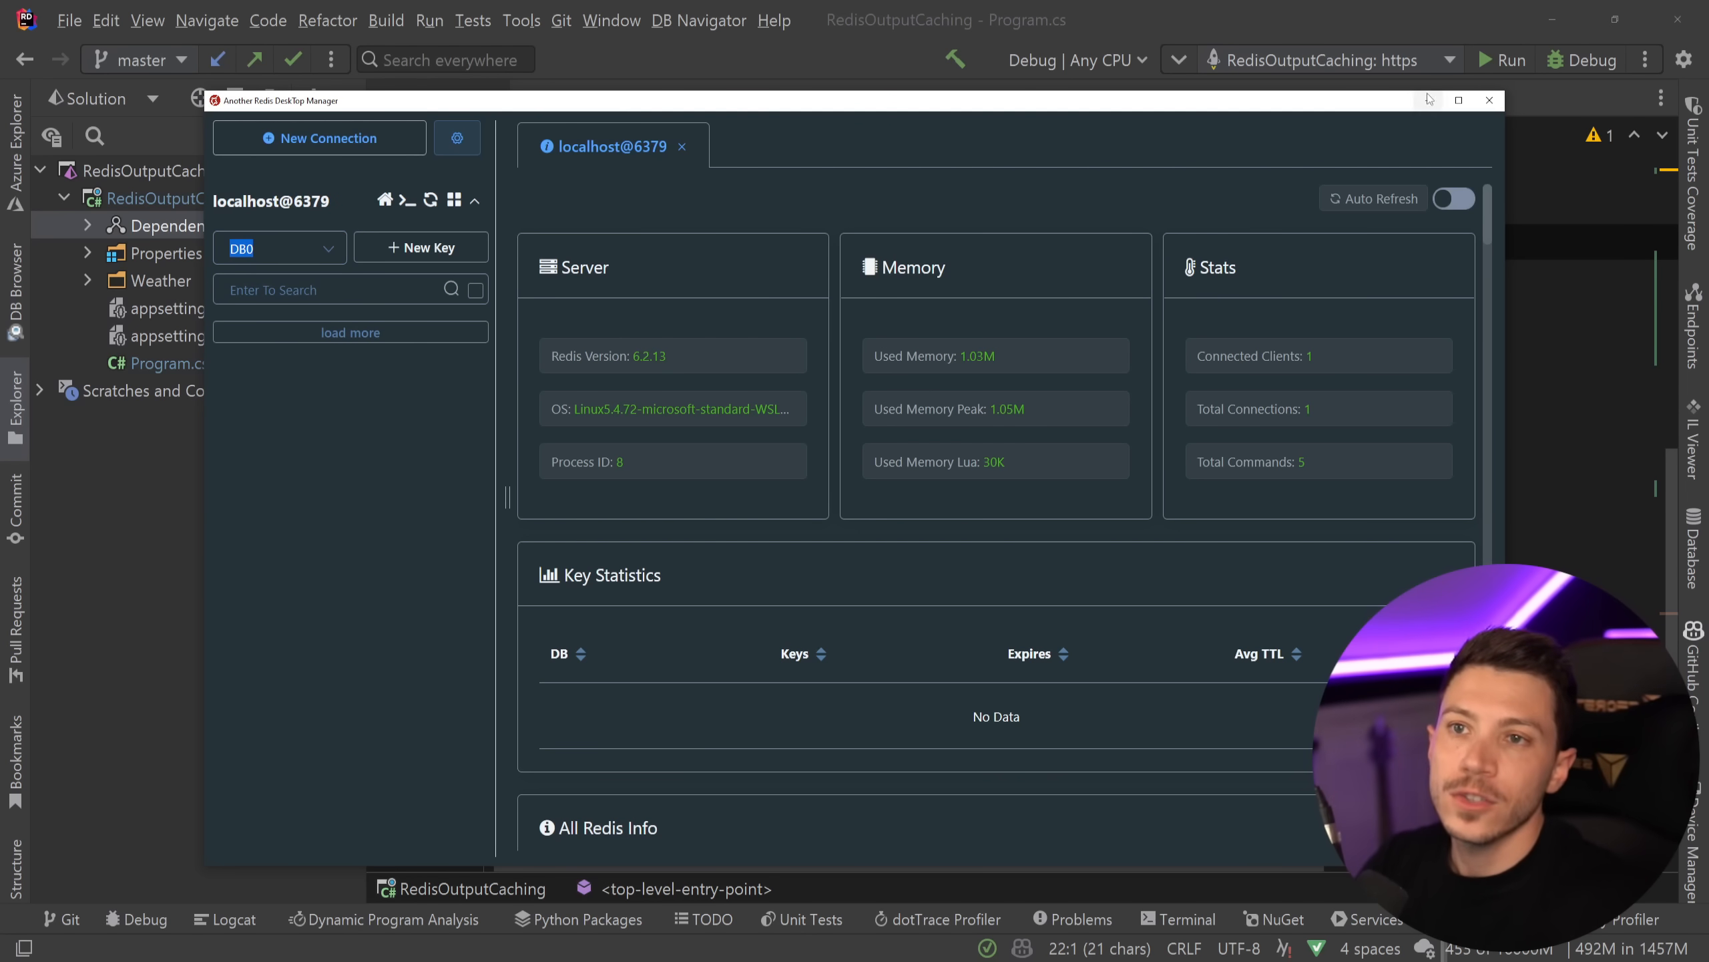
click(1489, 100)
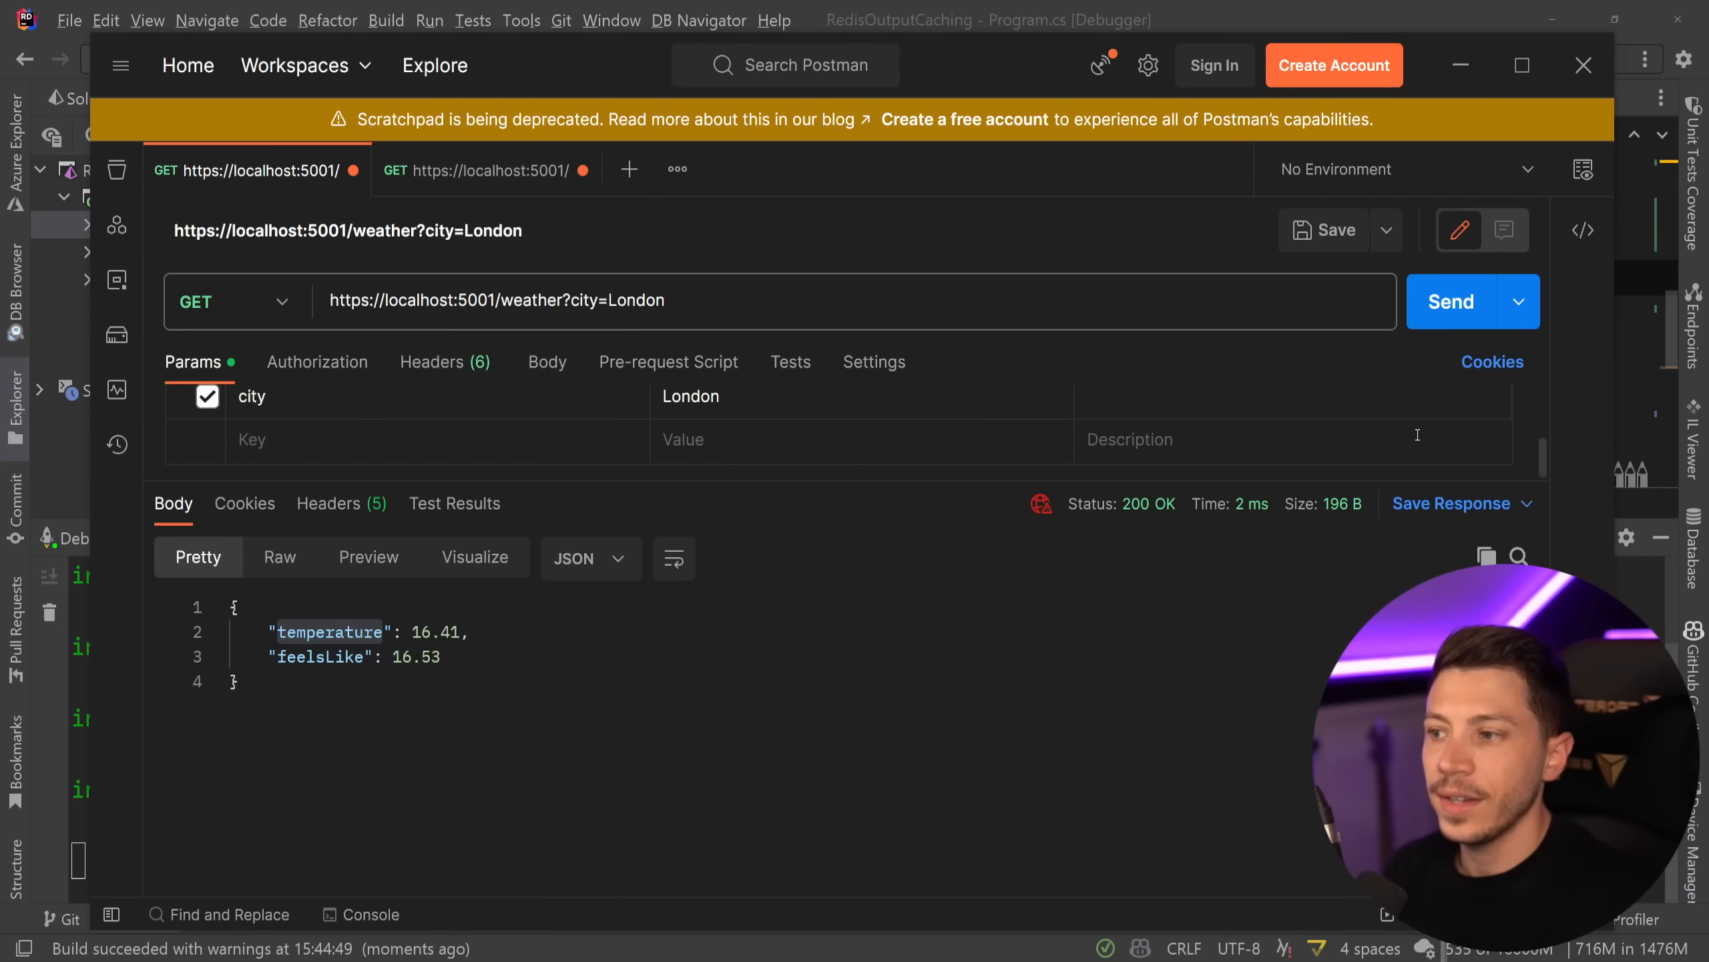
- Send the London request, resume past the breakpoint for a fresh 16.57 reading, then resend for the cached answer
click(1451, 300)
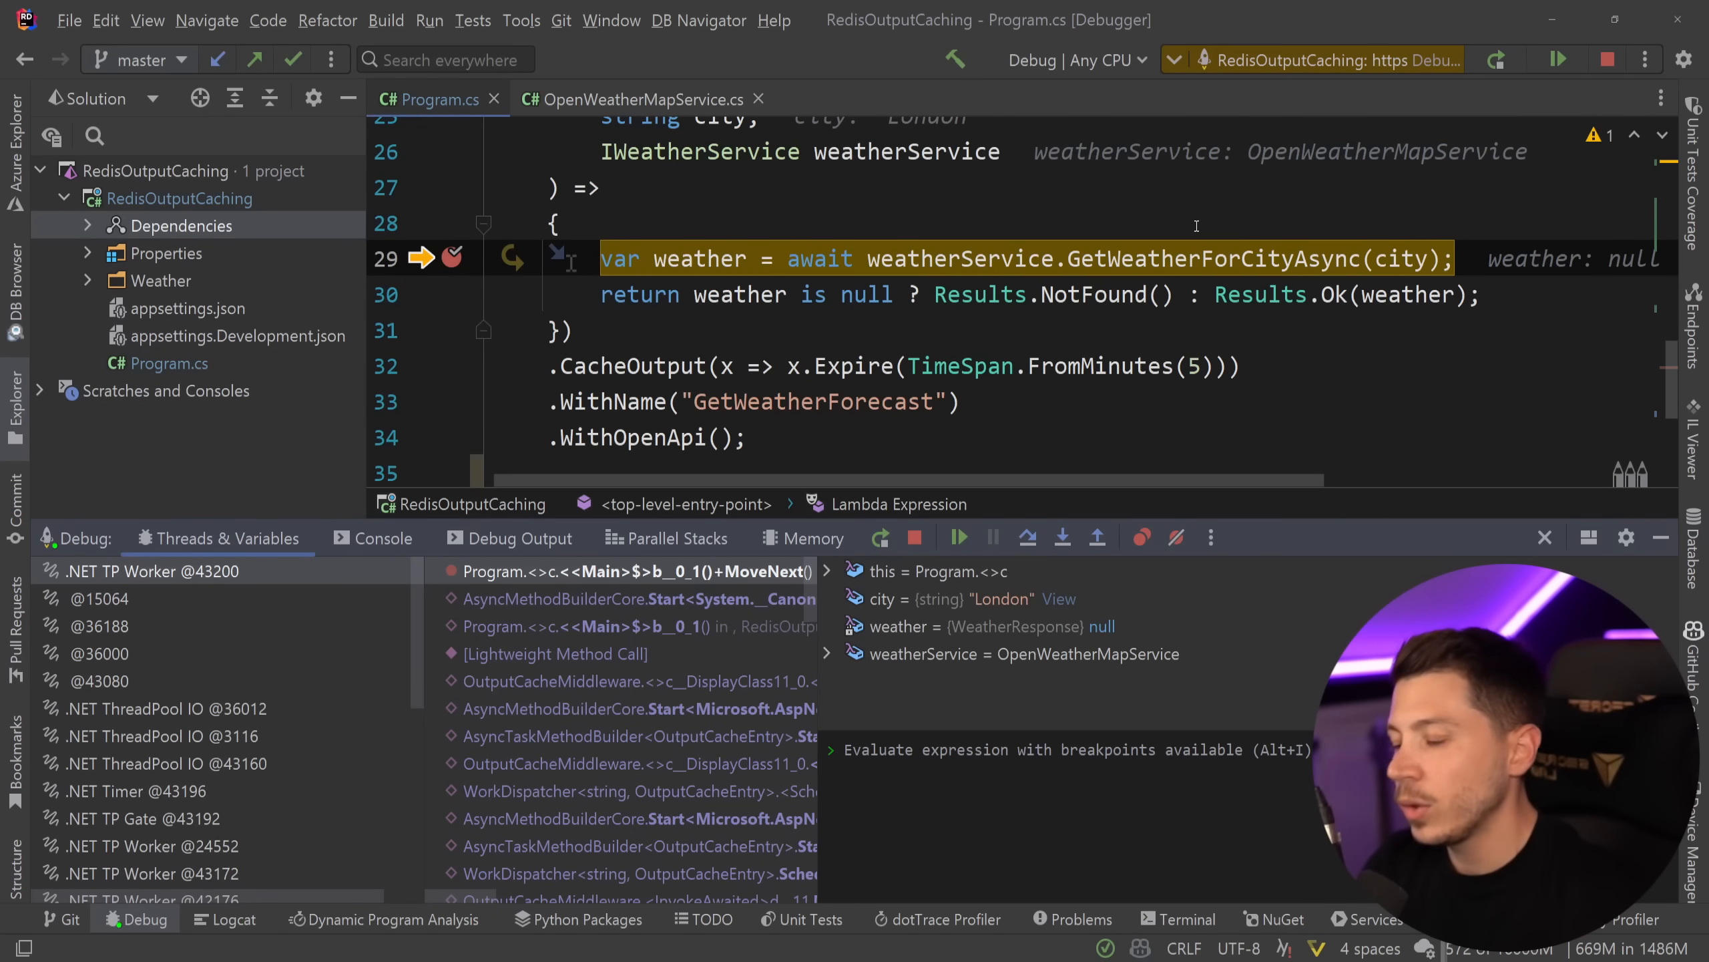
click(959, 537)
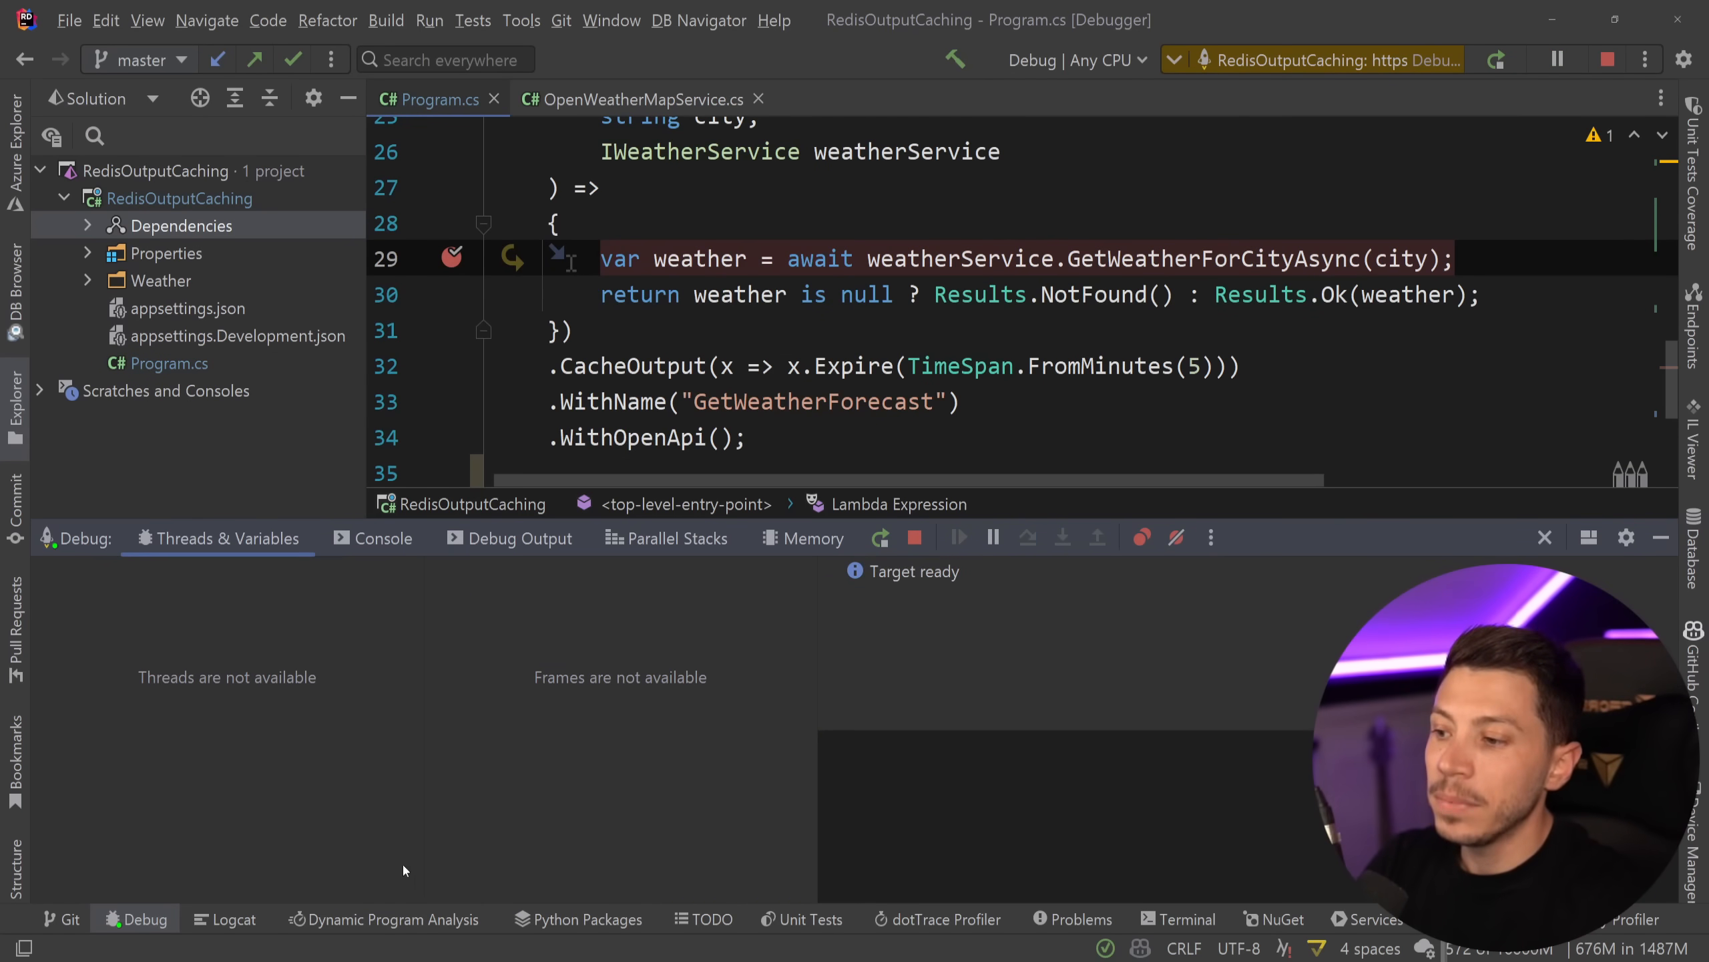
click(1450, 301)
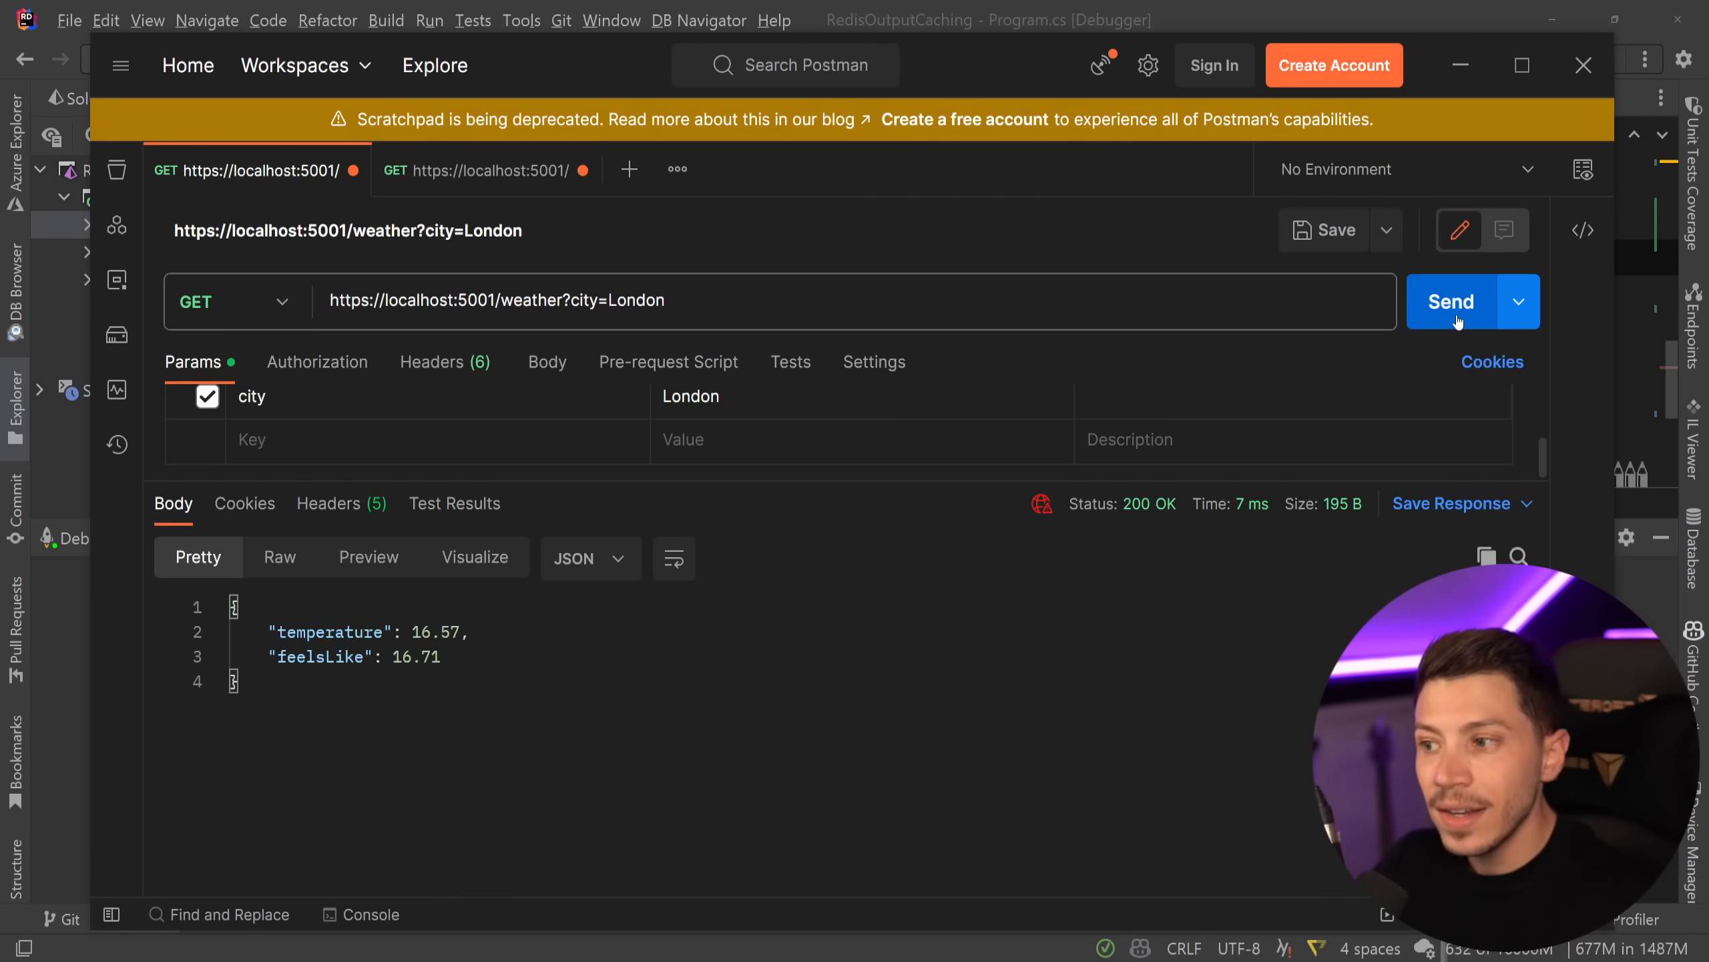
click(1450, 301)
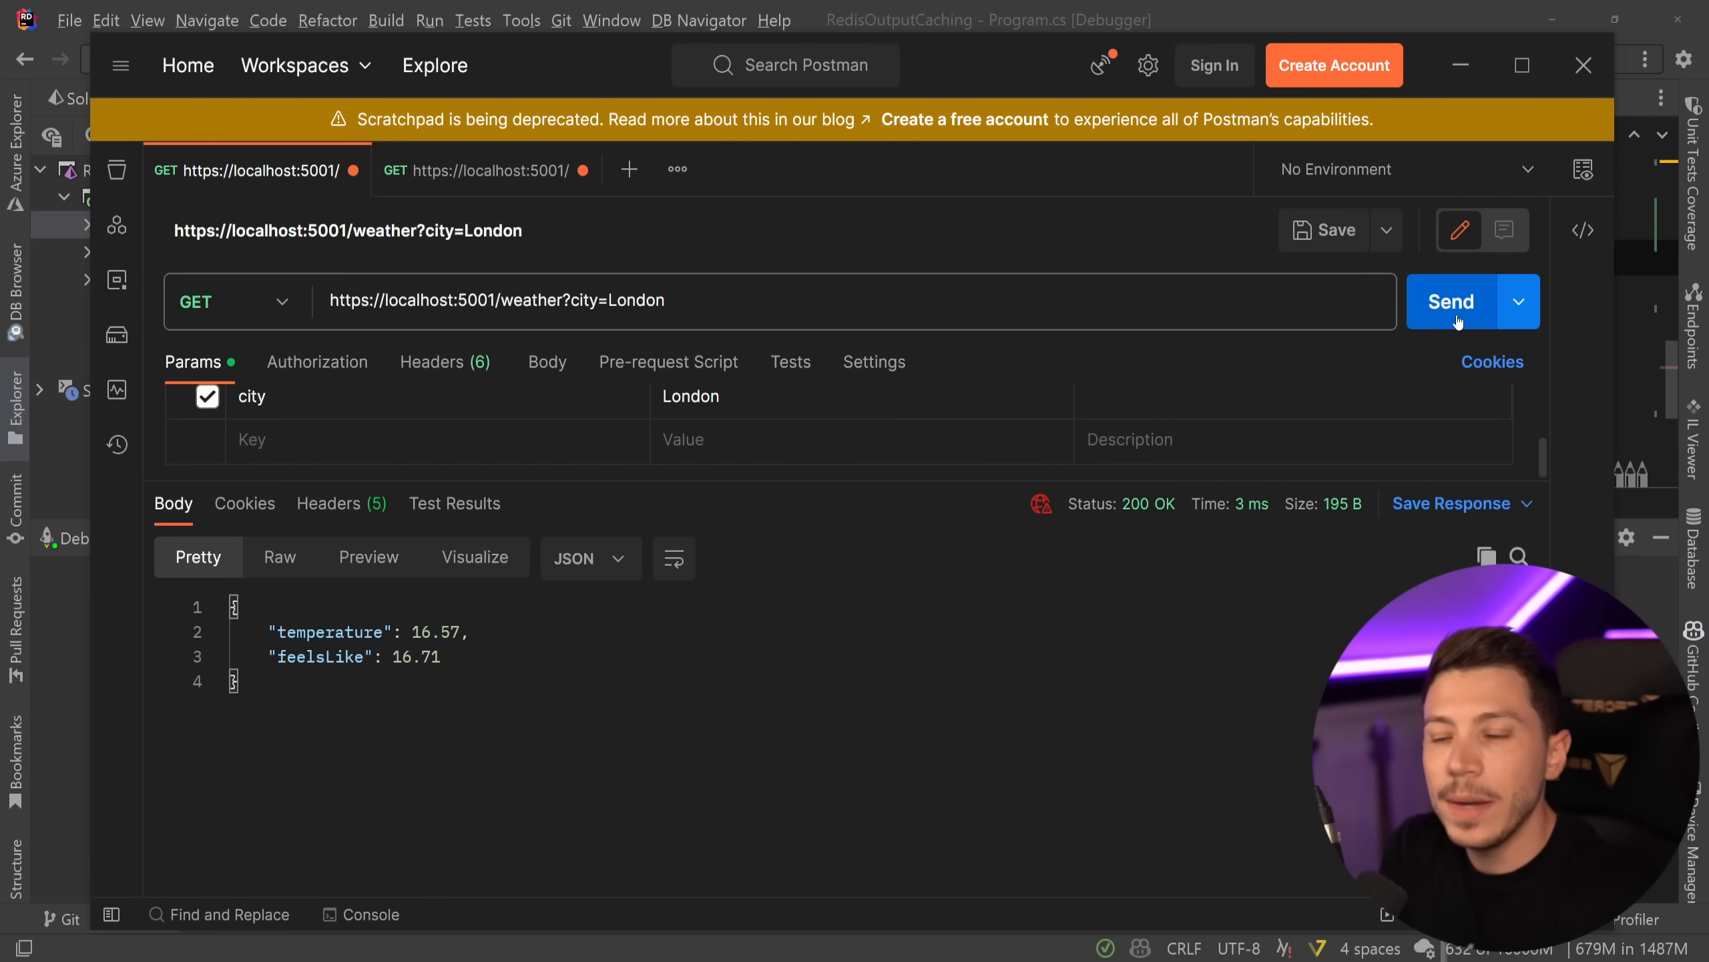
mouse_move(508, 759)
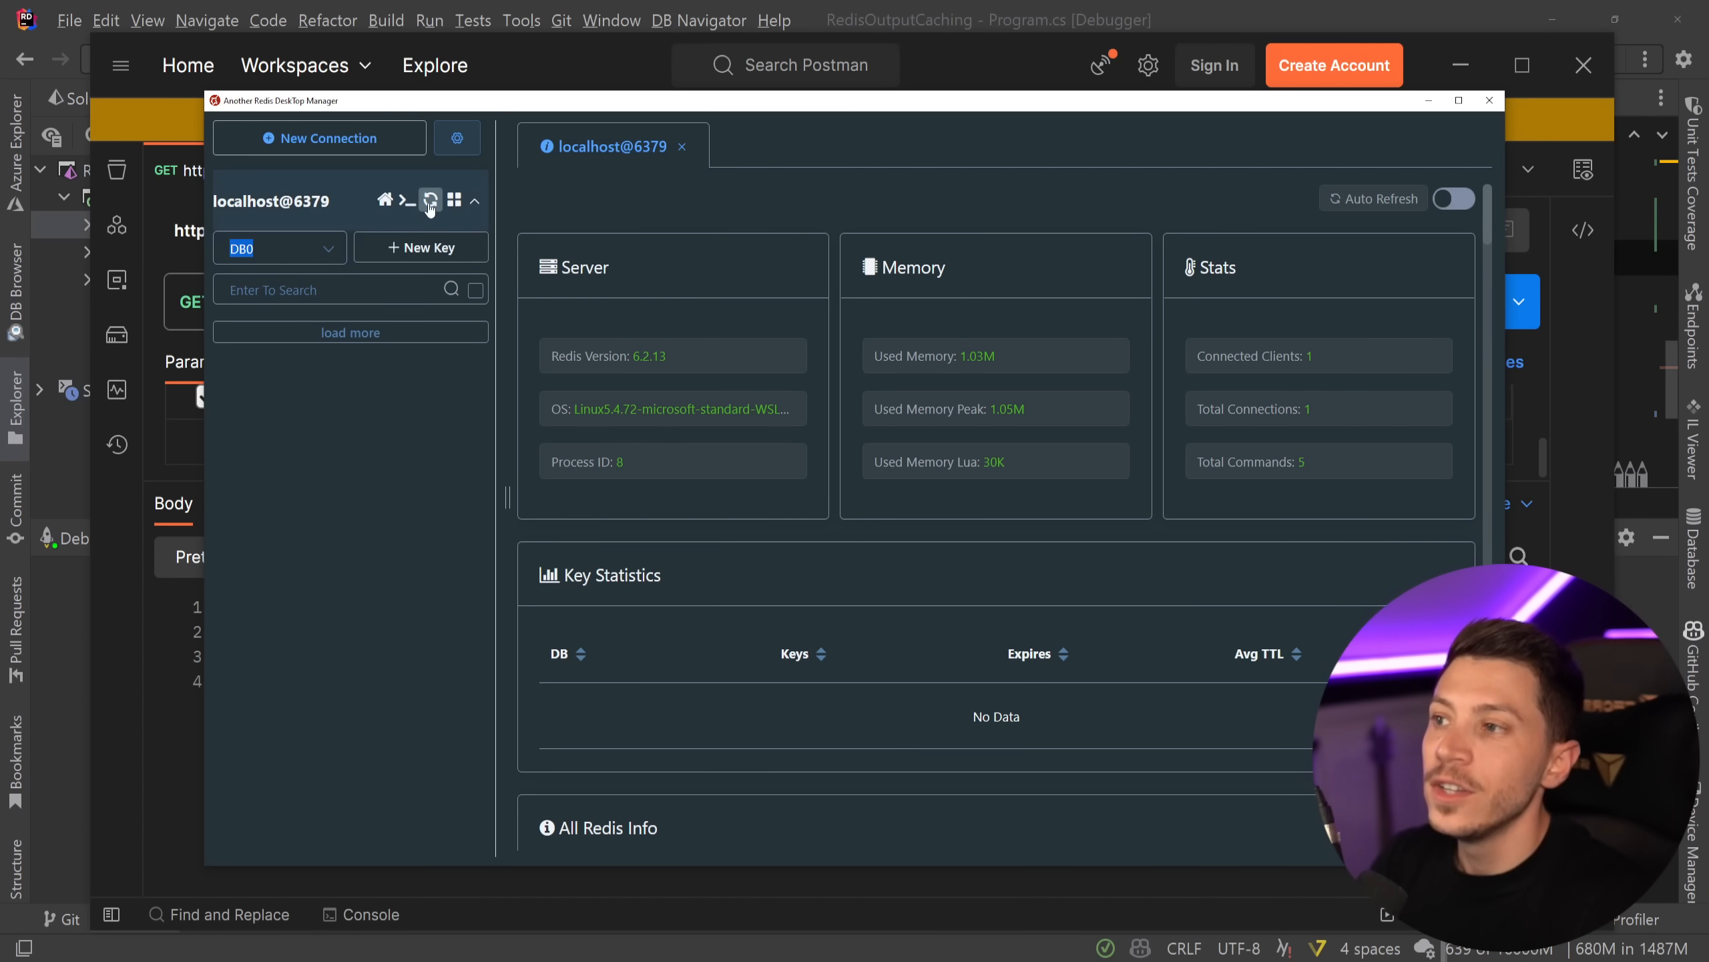
- Refresh the key list and inspect the London WeatherApi key holding 16.57/16.71 with TTL 287
click(430, 199)
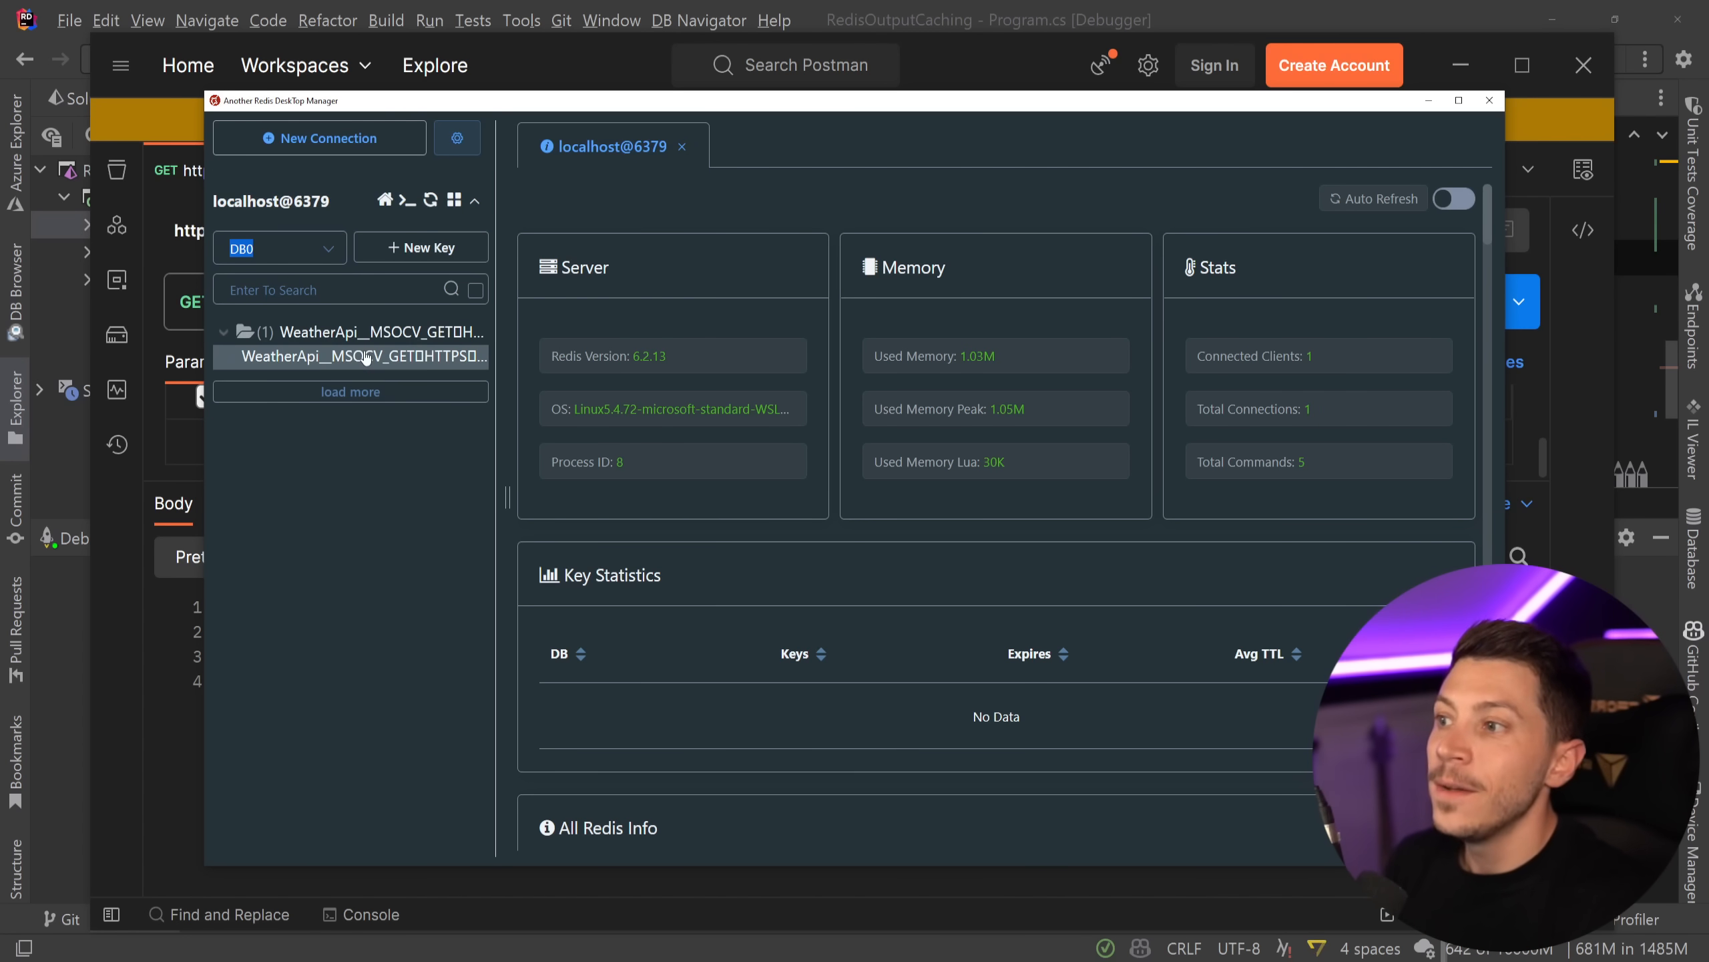
click(364, 355)
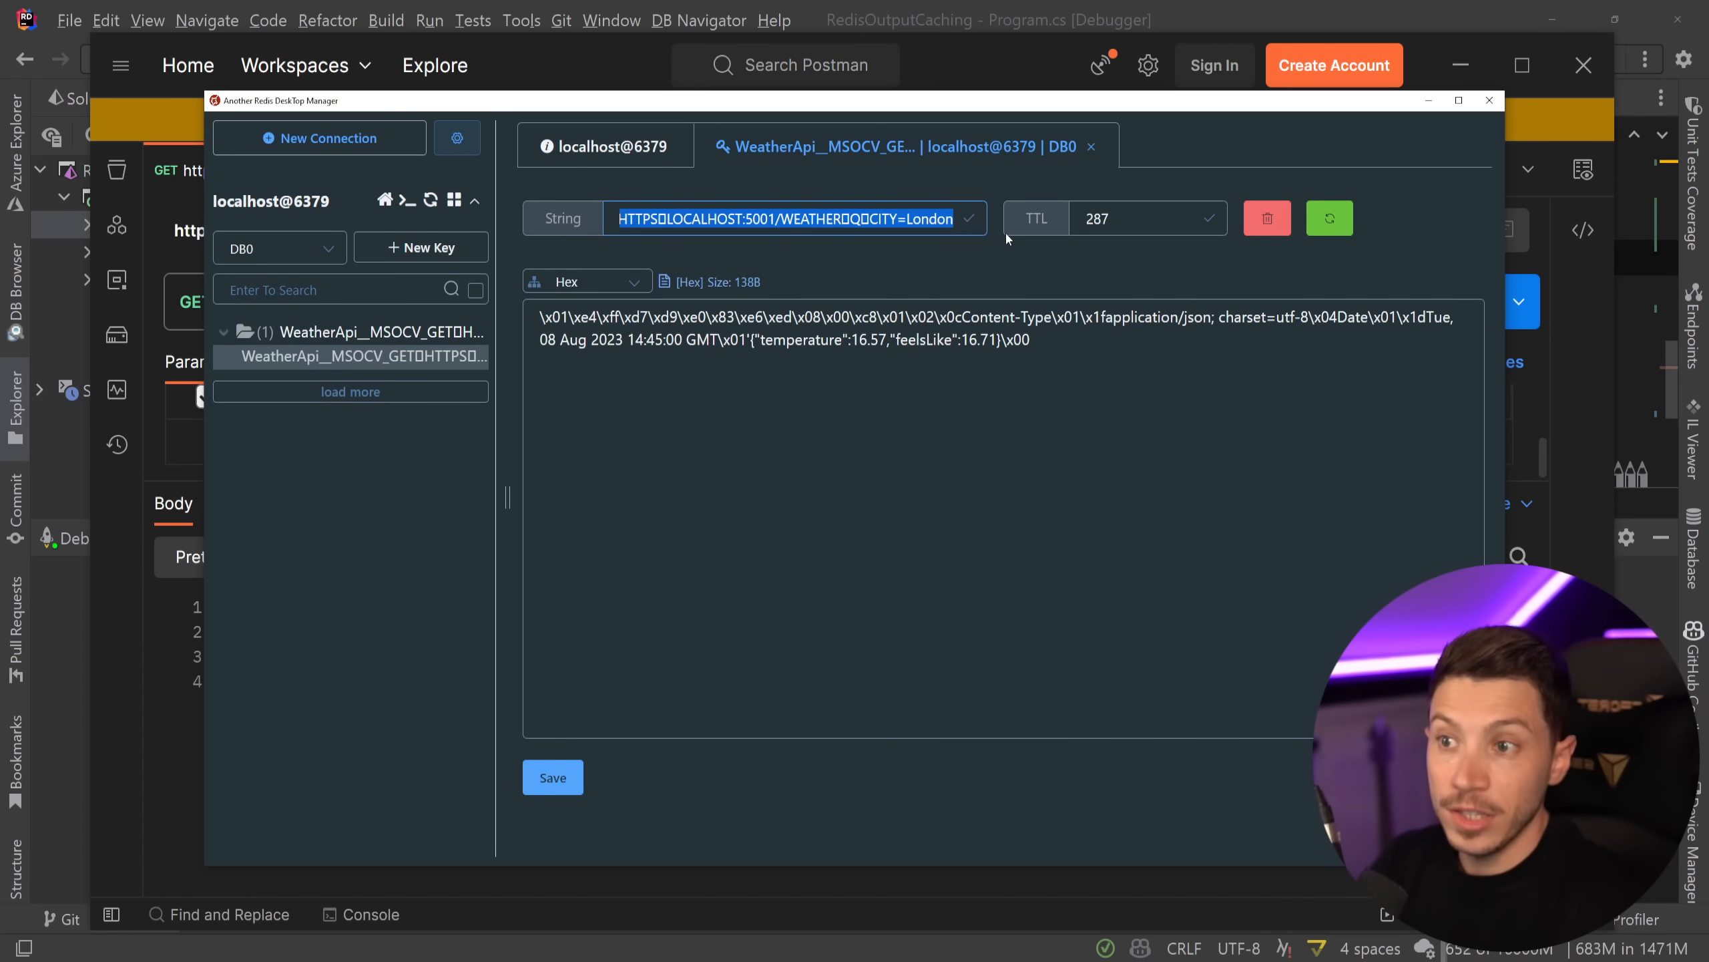
double_click(757, 219)
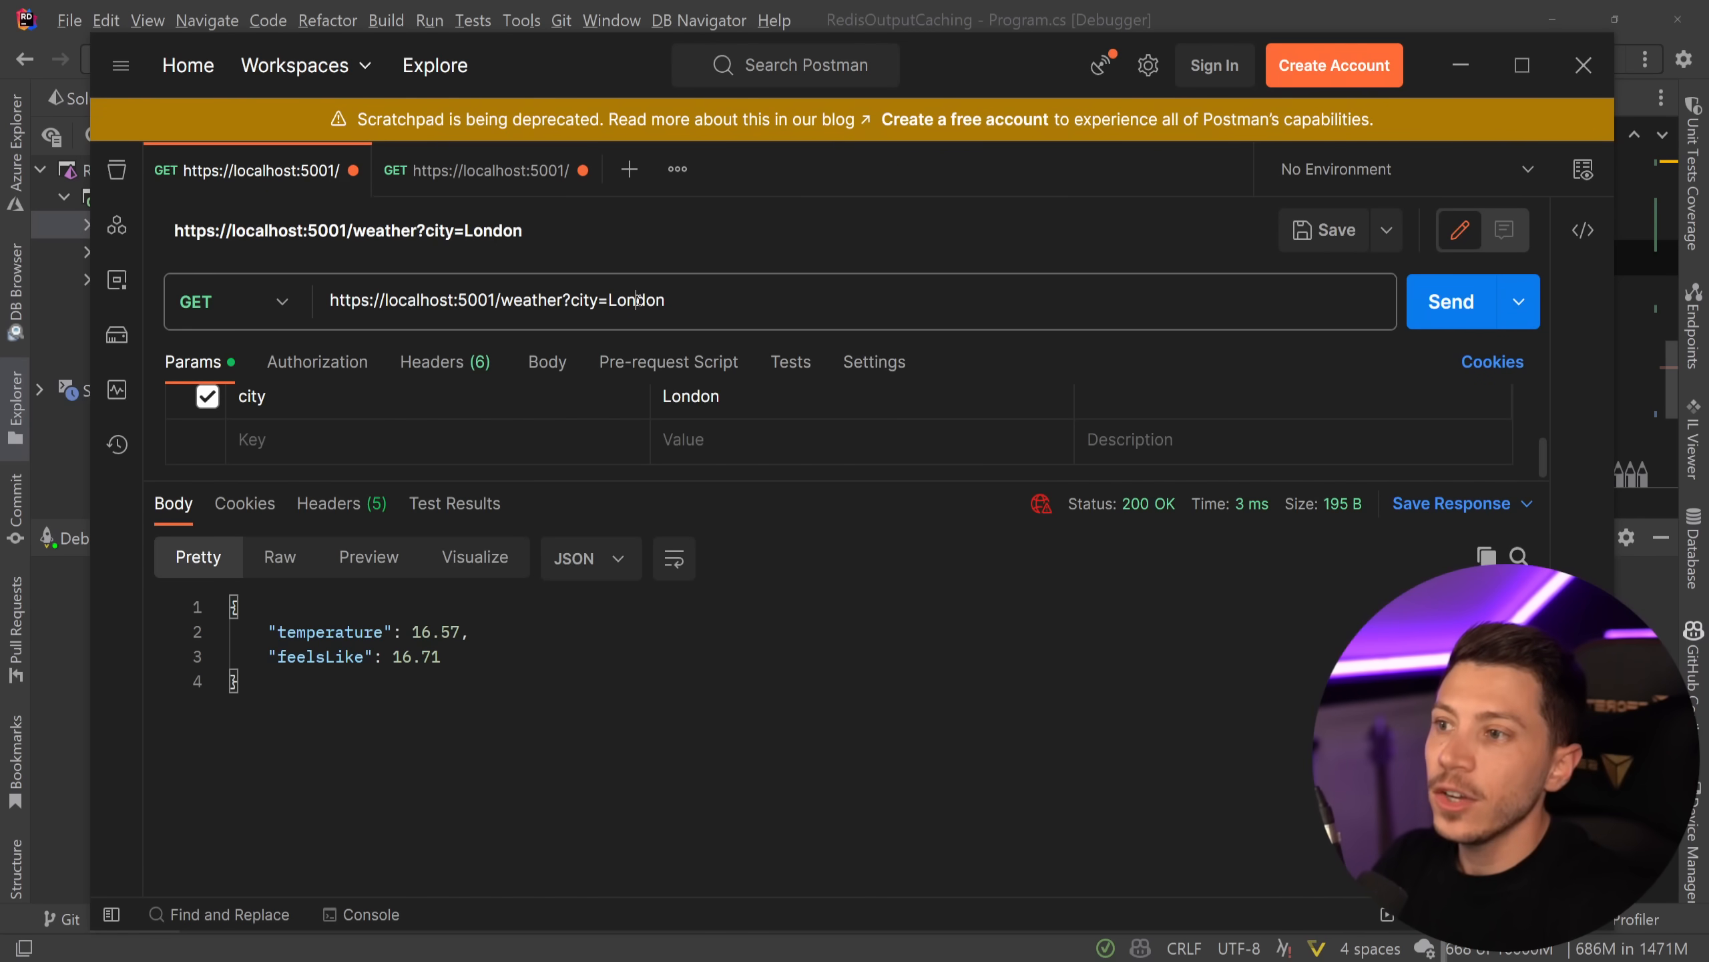
double_click(637, 301)
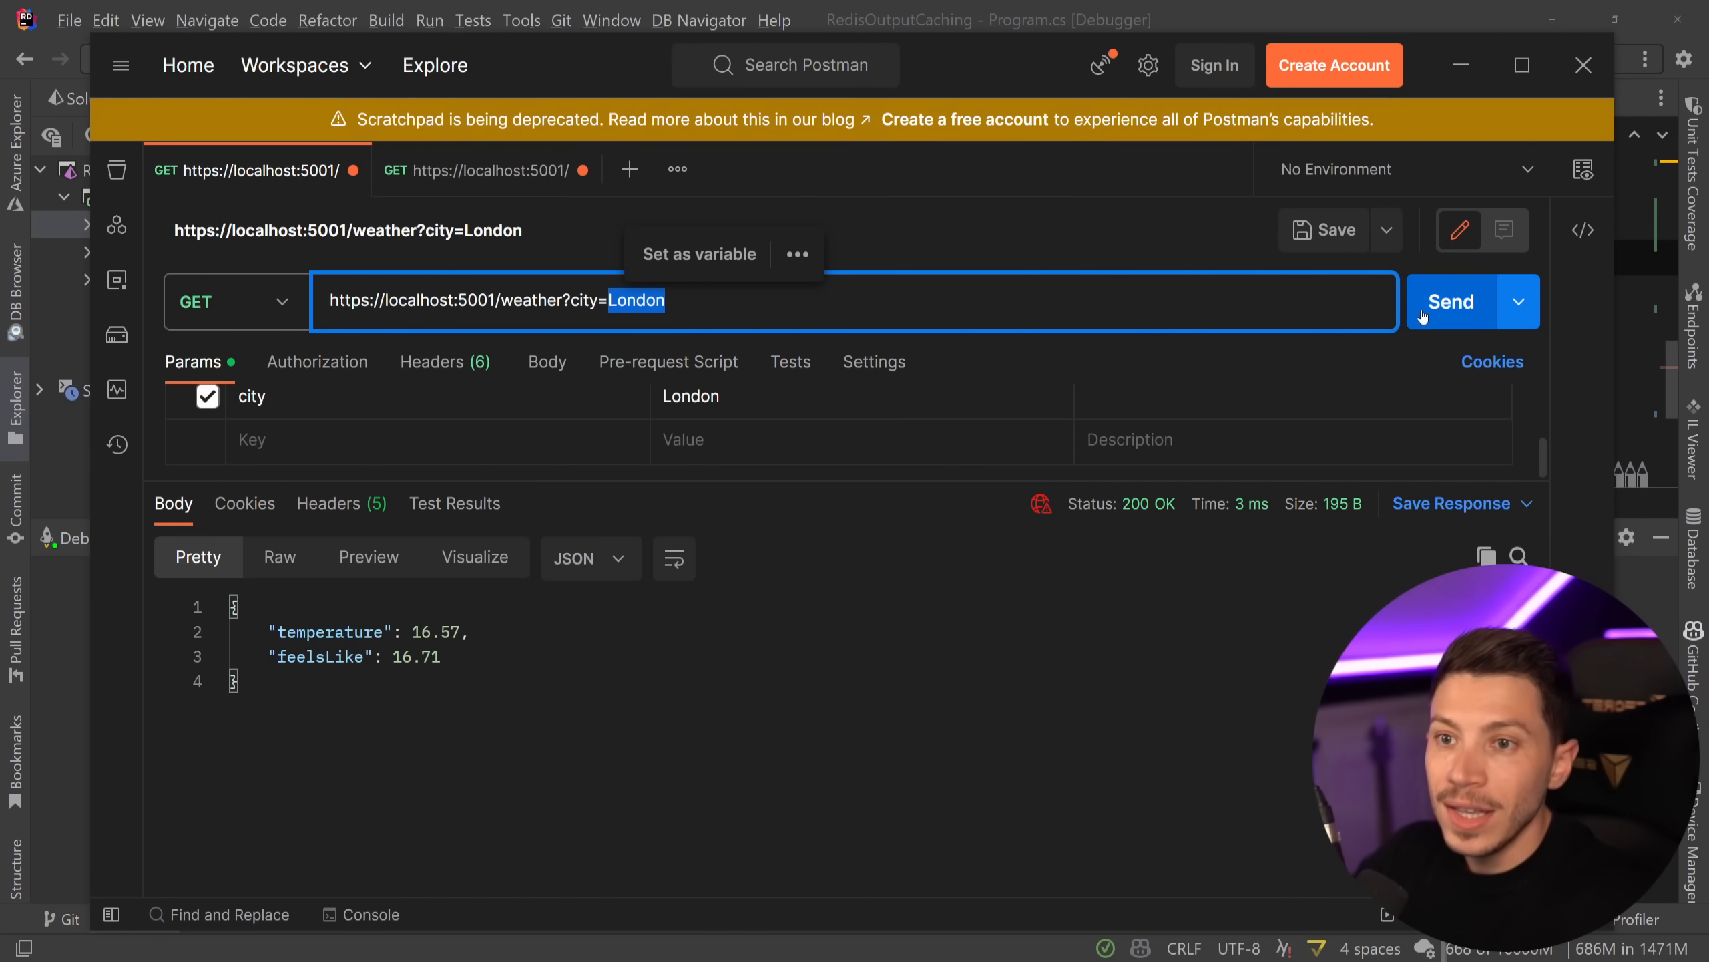
click(1450, 301)
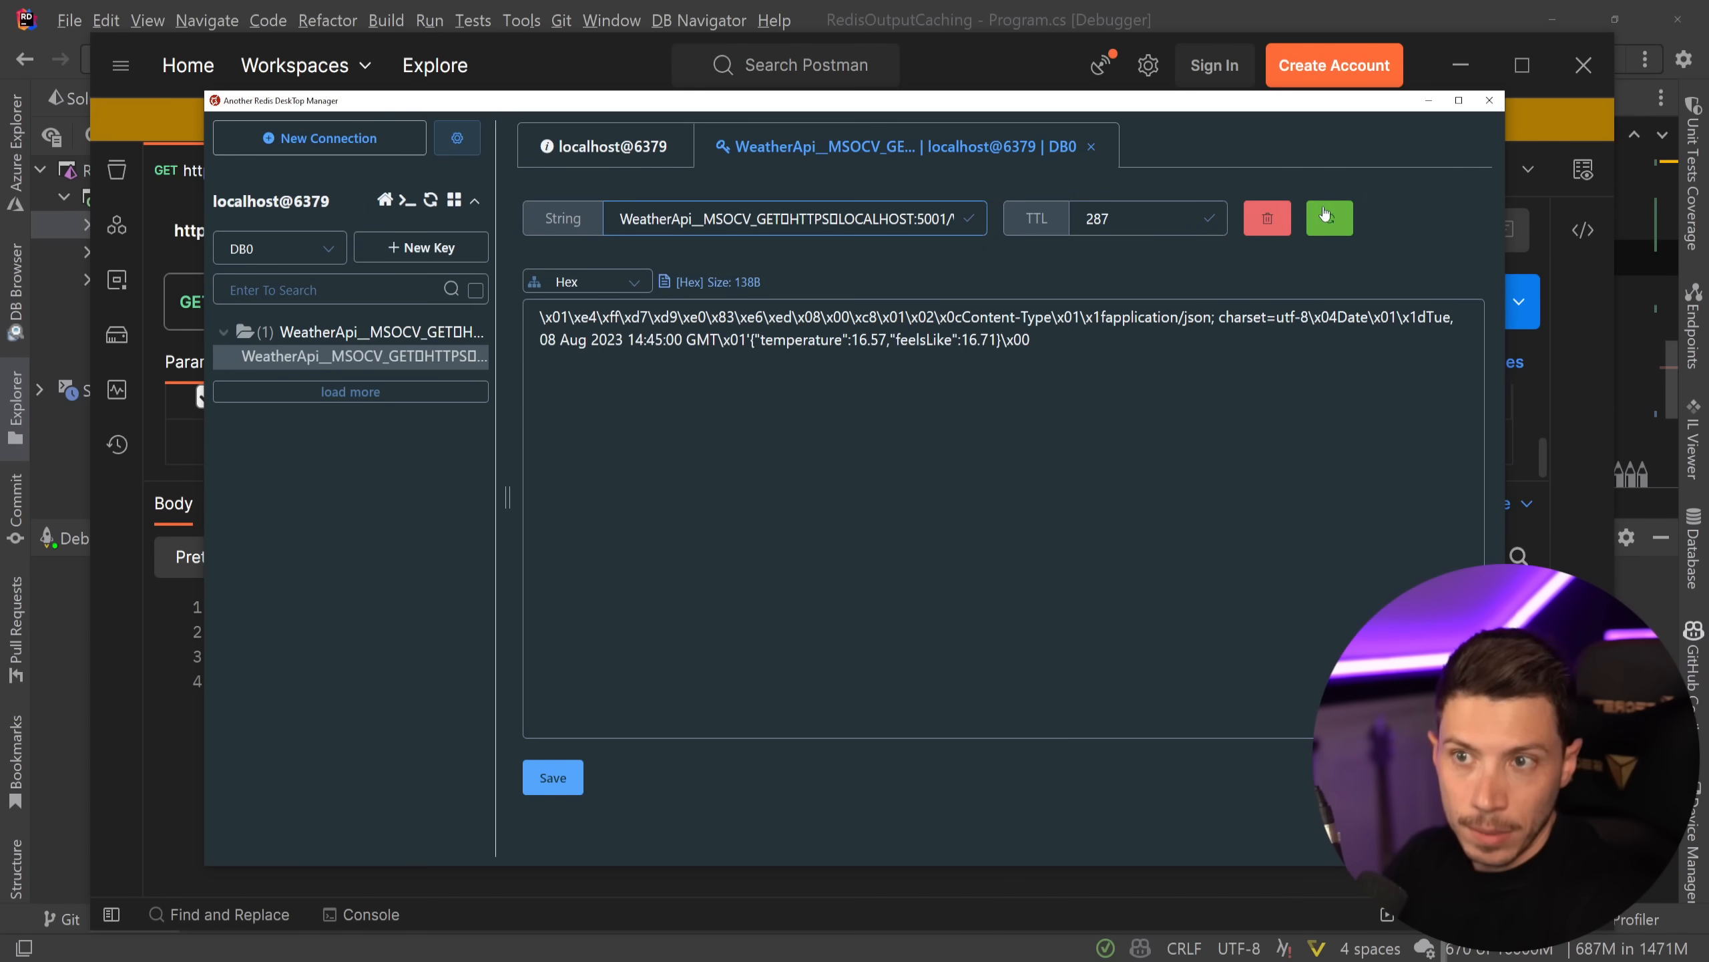
- Replace London with Milan in the URL and send, getting 27.5 with feelsLike 26.88
click(1489, 100)
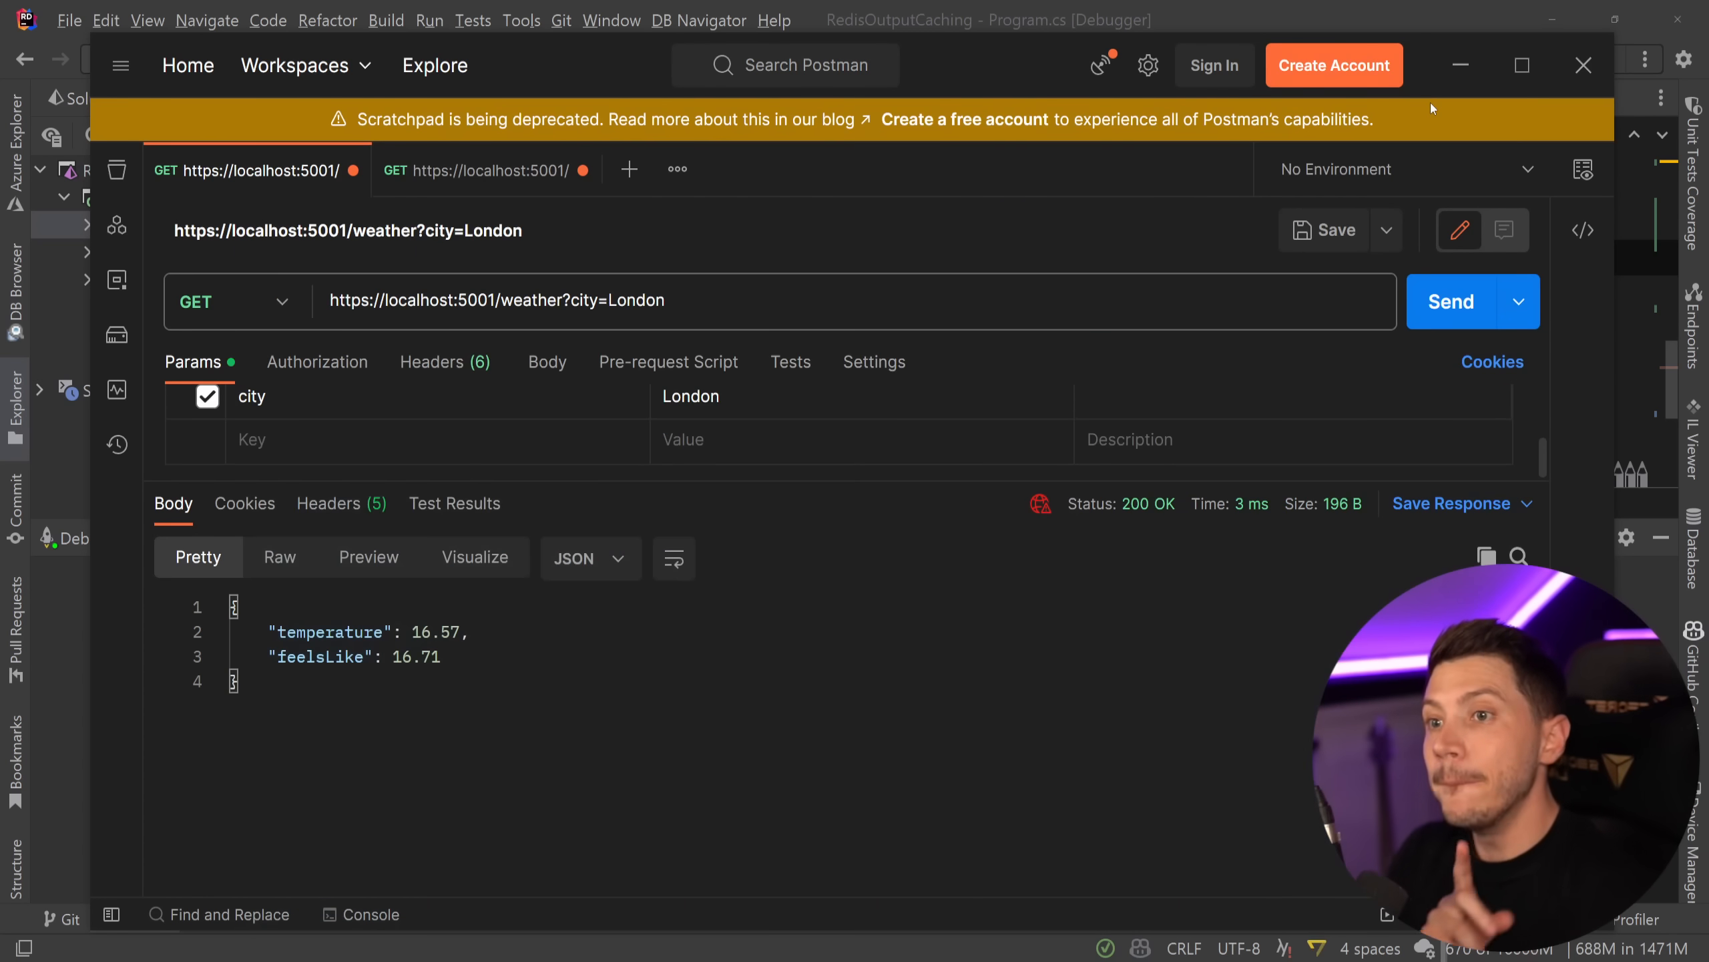
double_click(636, 300)
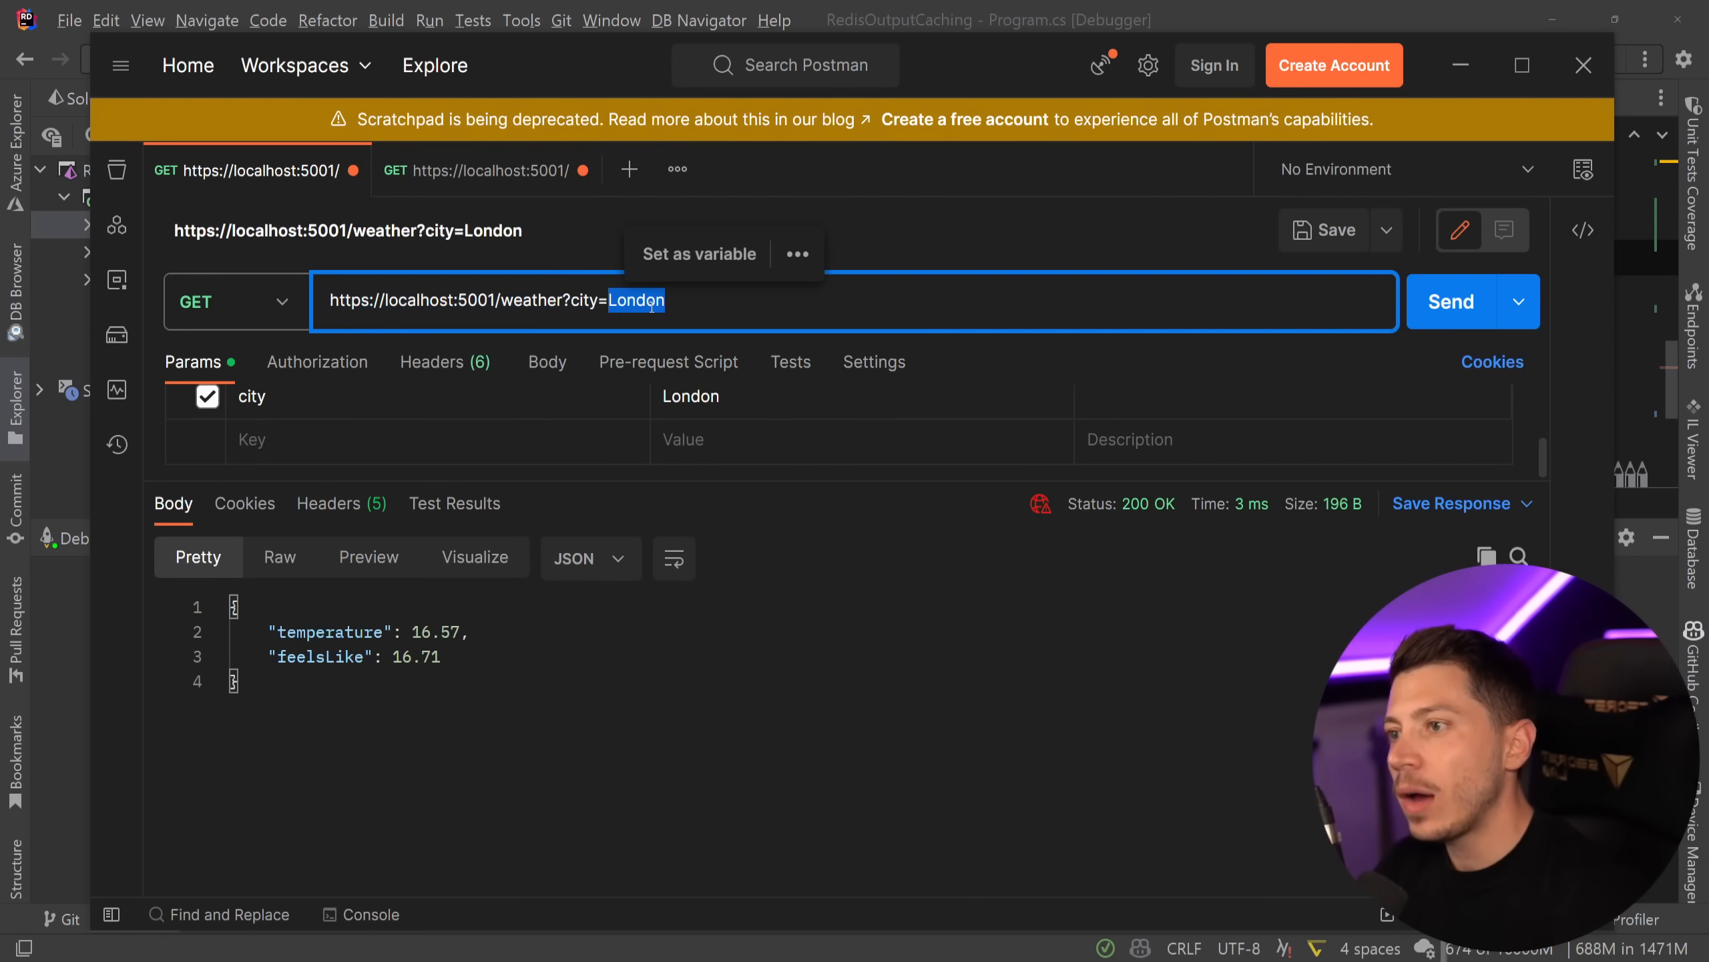
text(Milan)
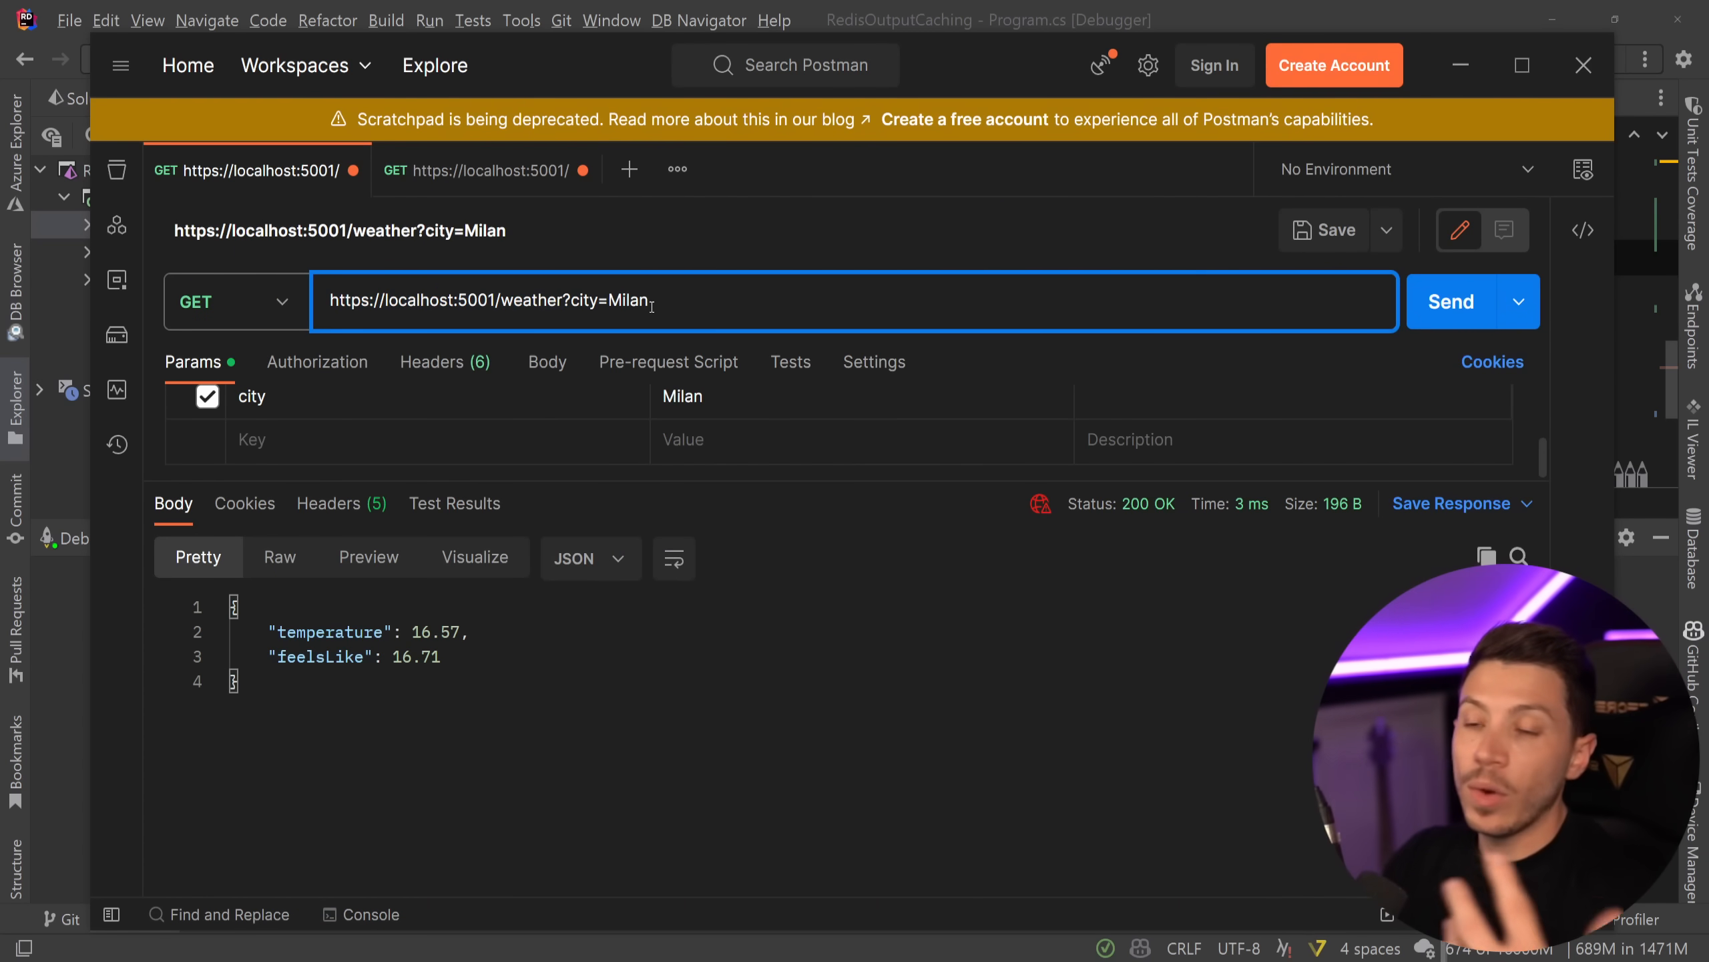
click(1452, 301)
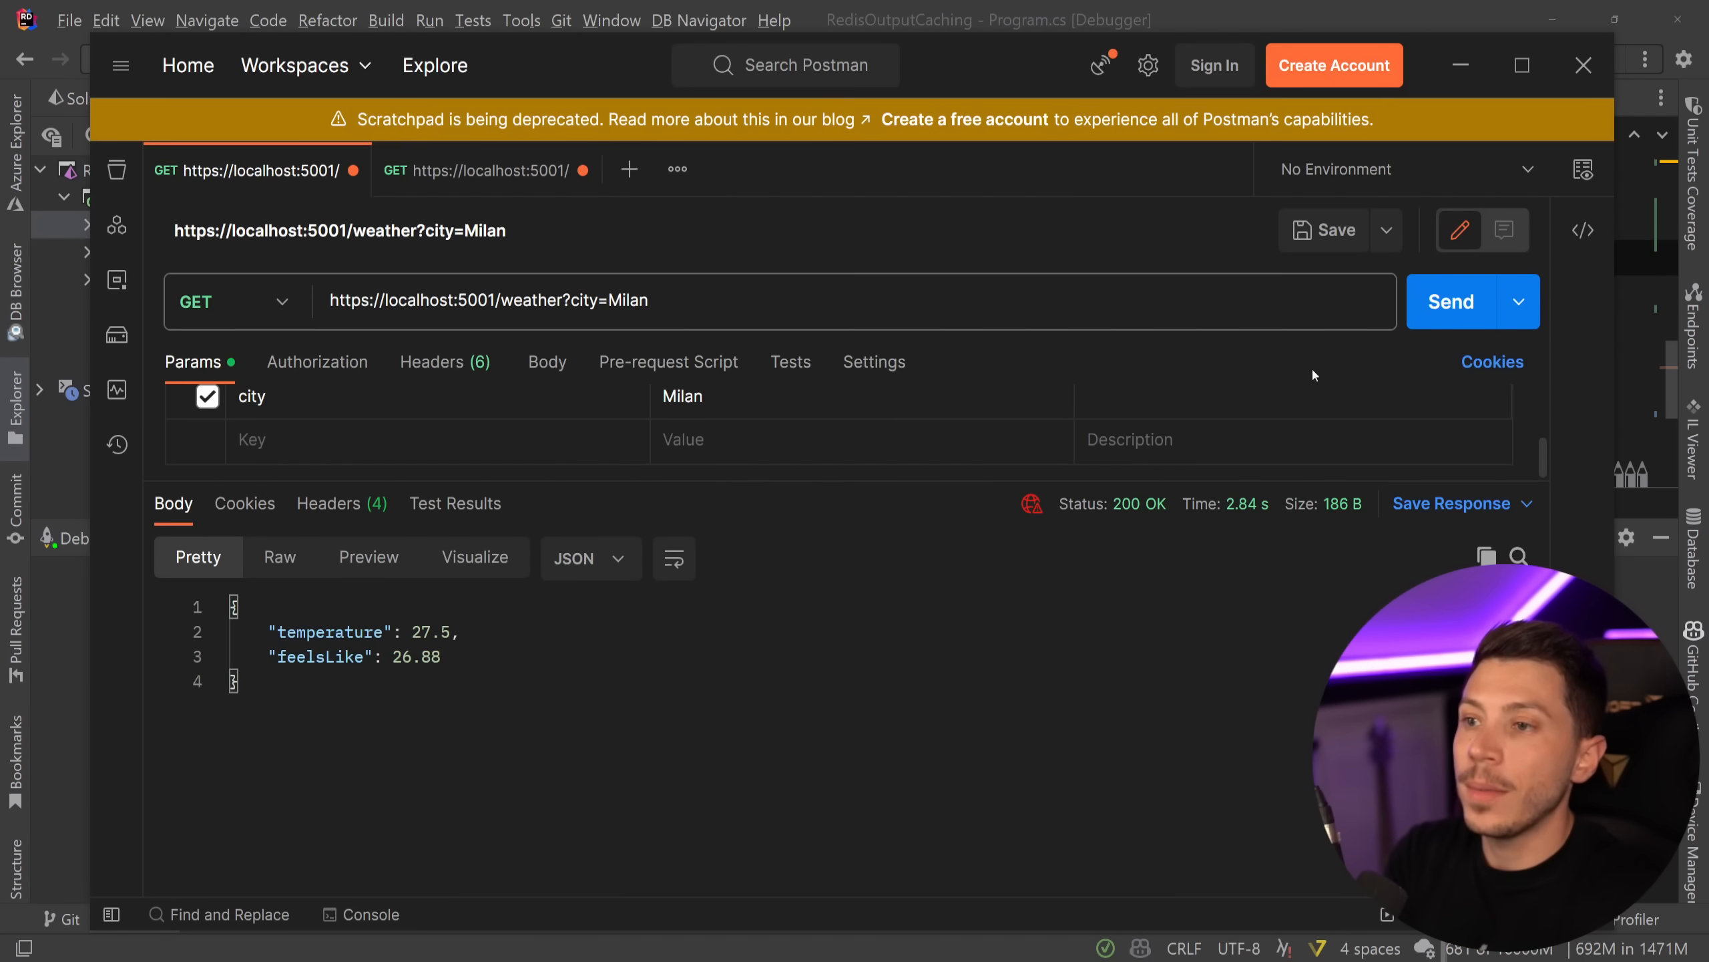
click(1451, 300)
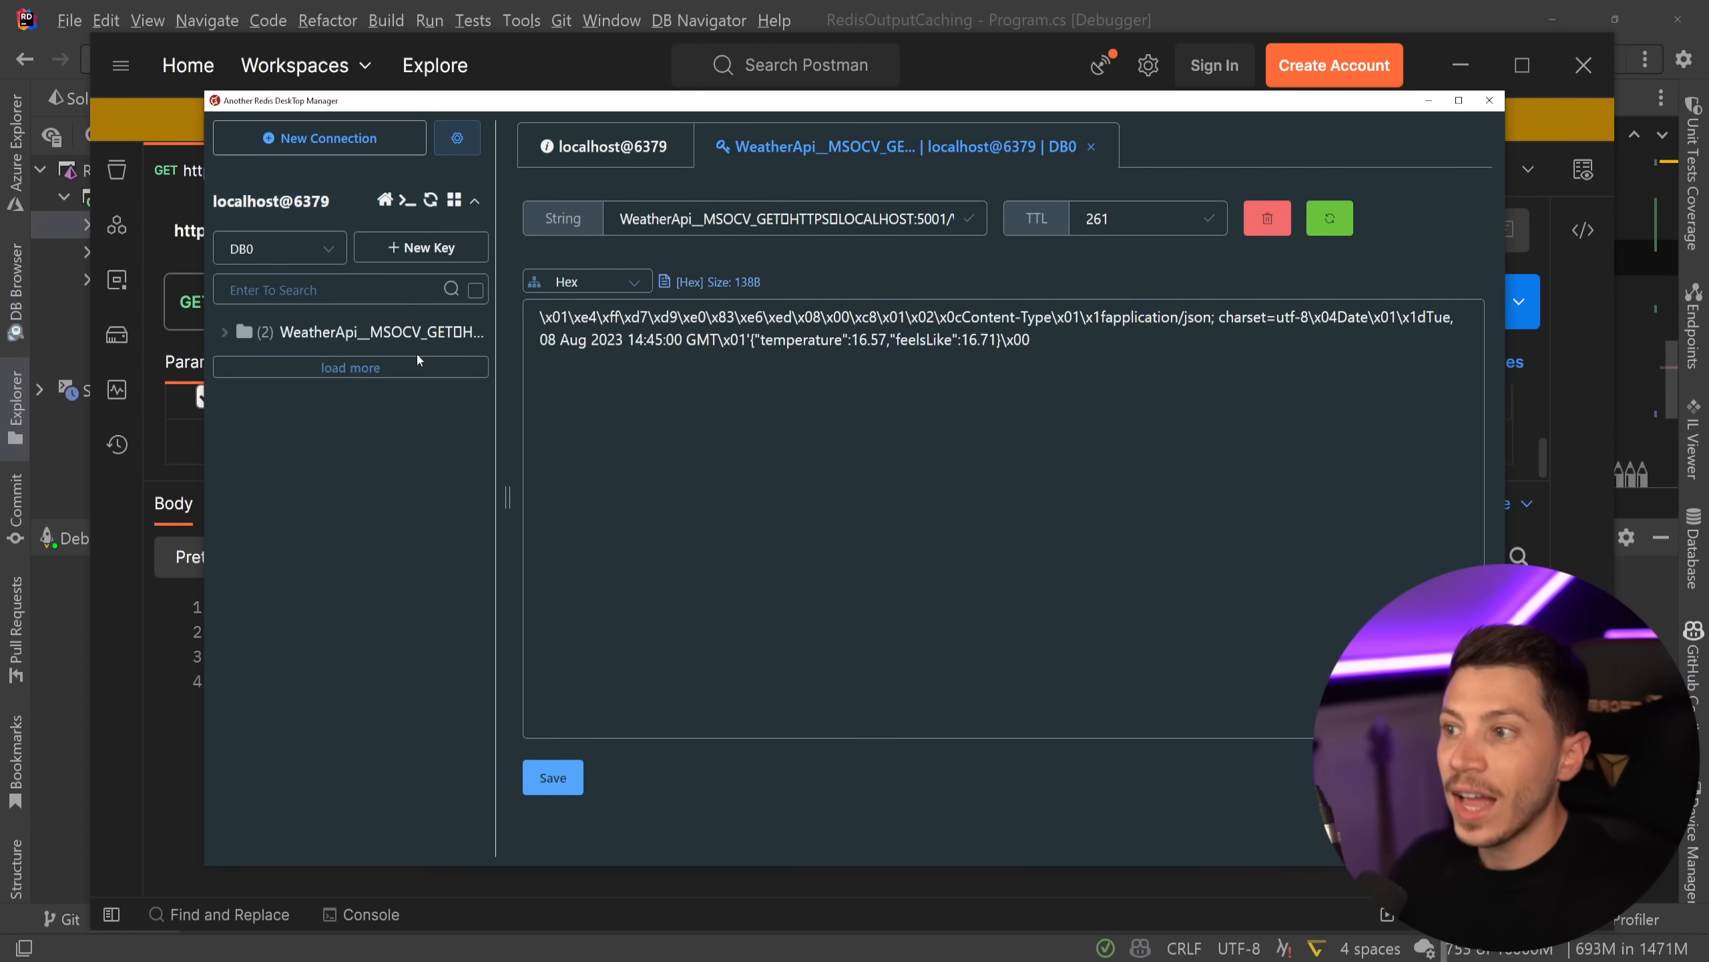
- Expand the WeatherApi keys and view Milan's 27.5/26.88 entry with TTL 293 beside London's
click(223, 331)
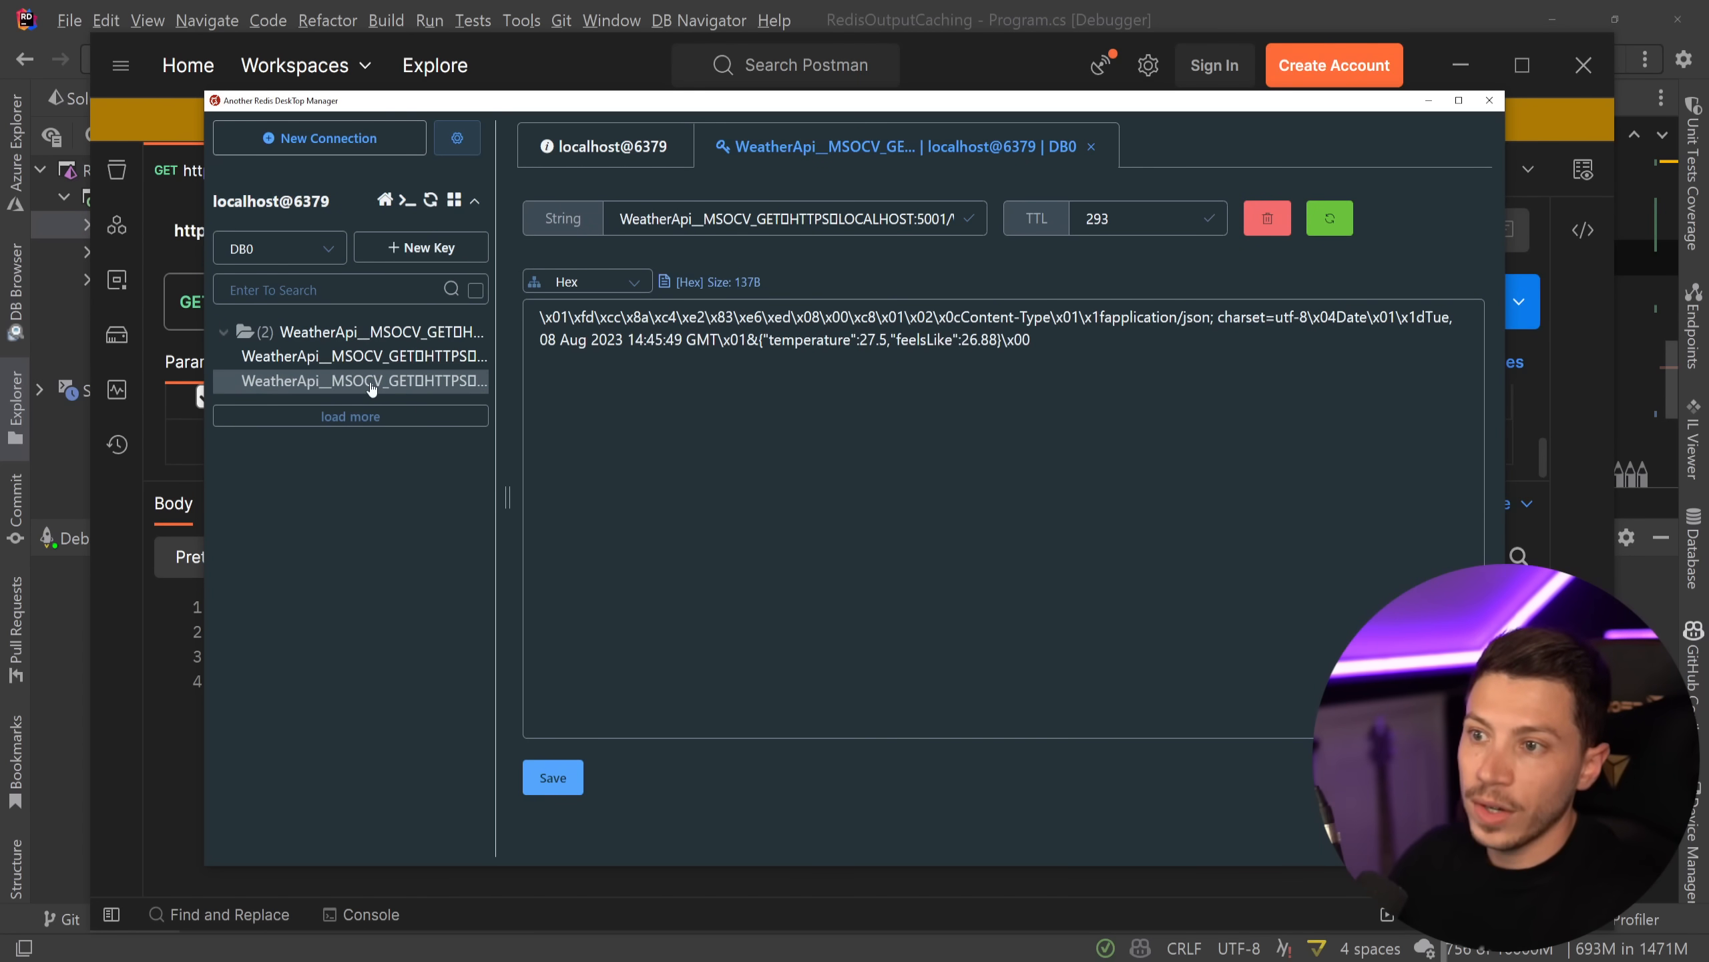
click(364, 355)
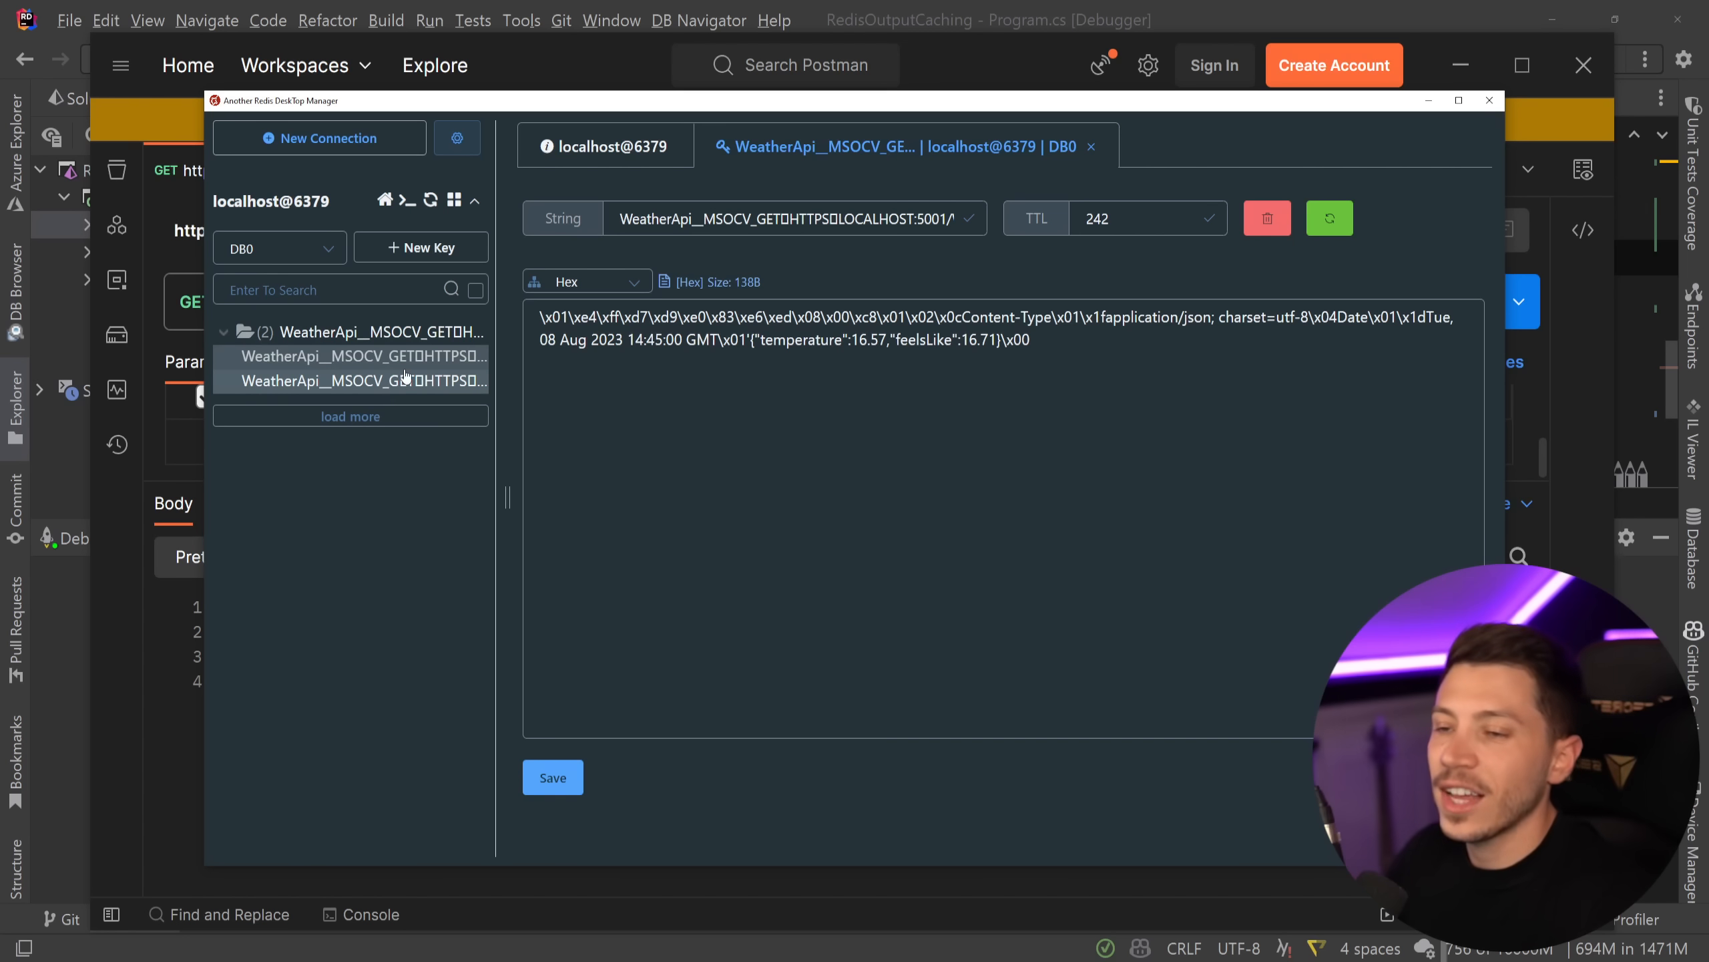
mouse_move(359, 380)
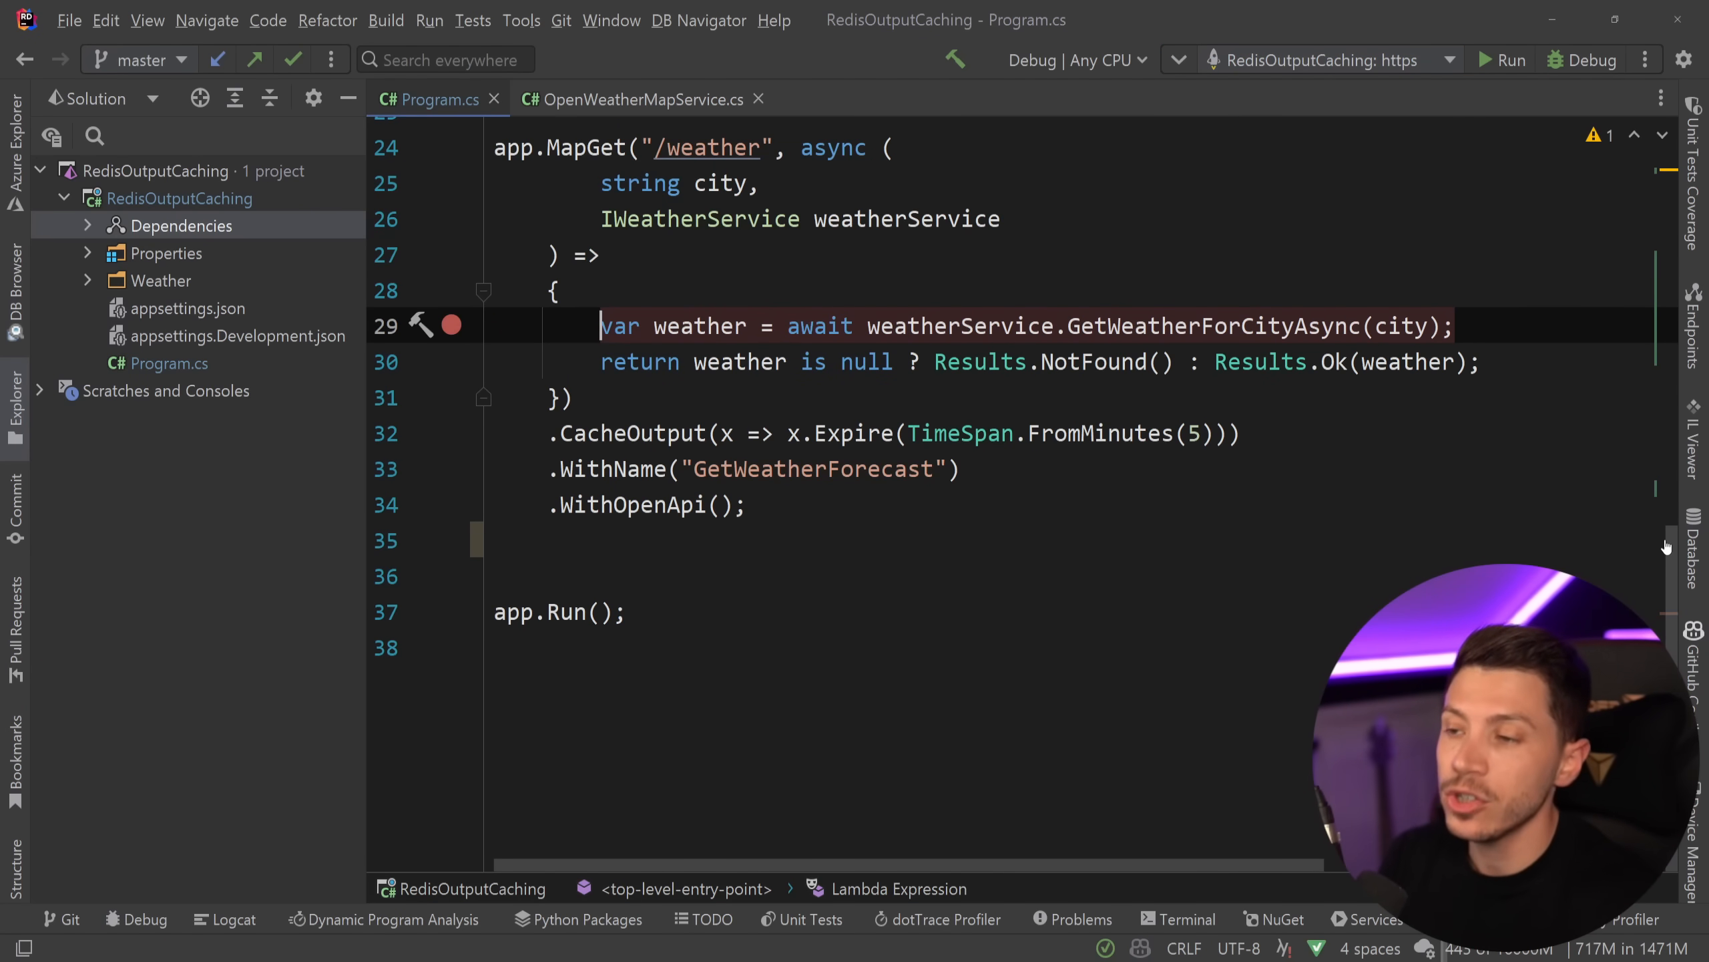
mouse_move(1017, 478)
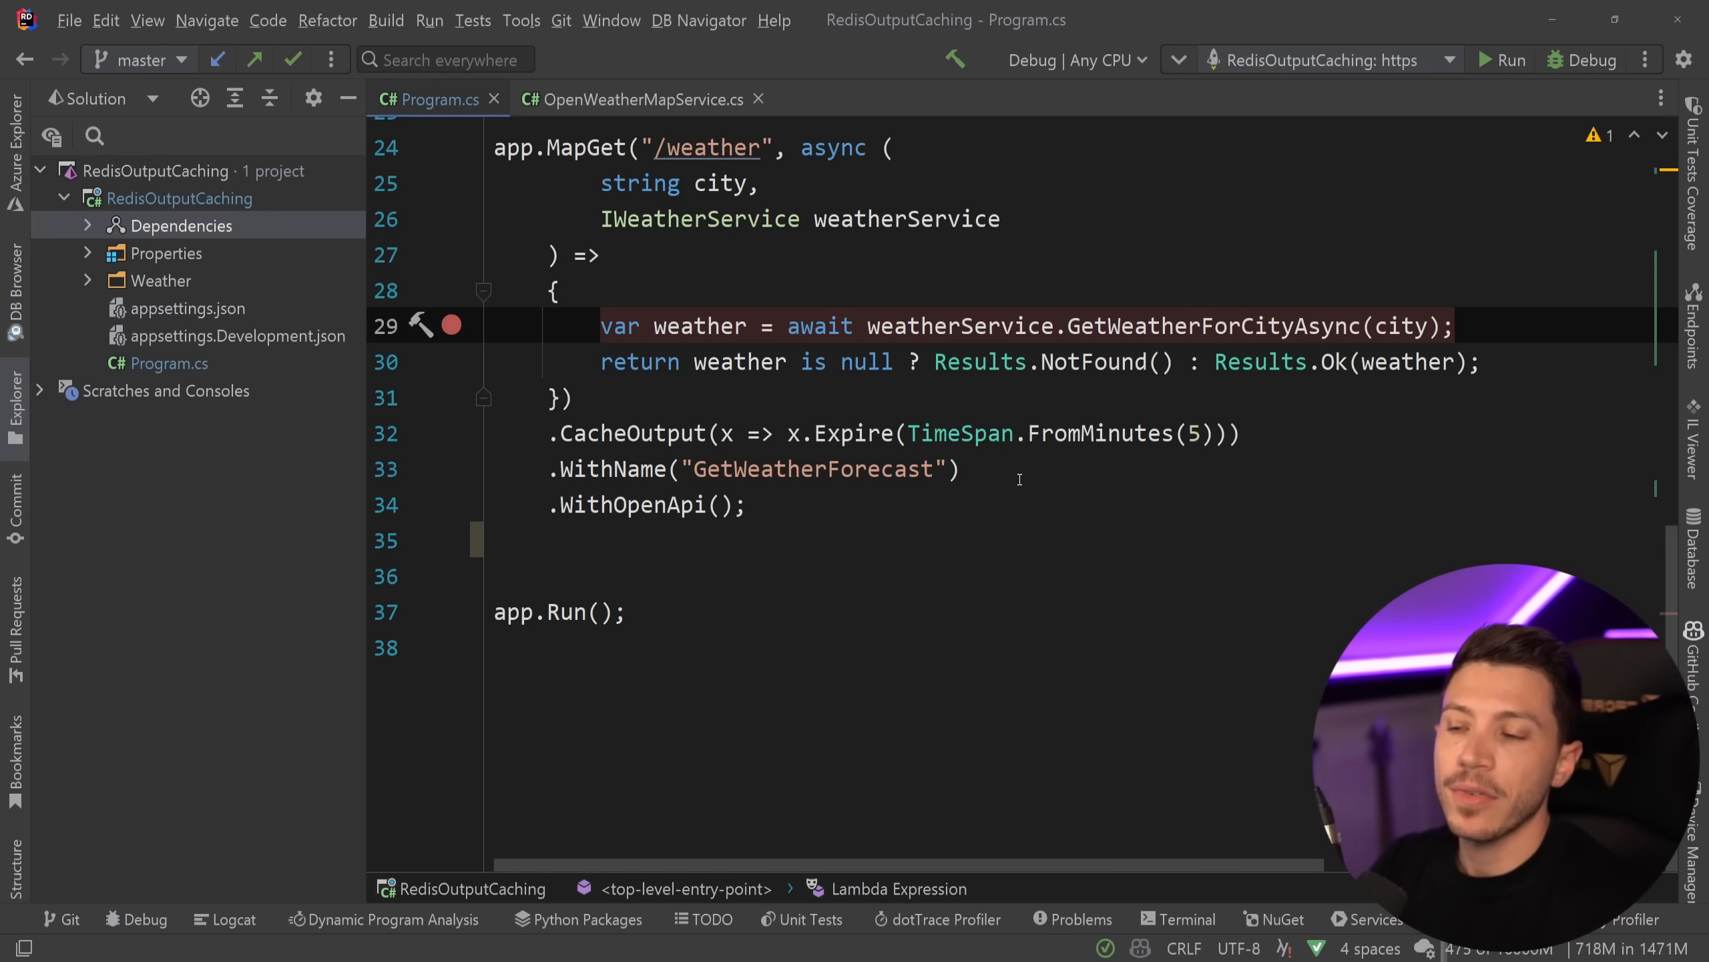
- Append .Tag("weather") after Expire(TimeSpan.FromMinutes(5)) in the /weather CacheOutput policy
click(1226, 432)
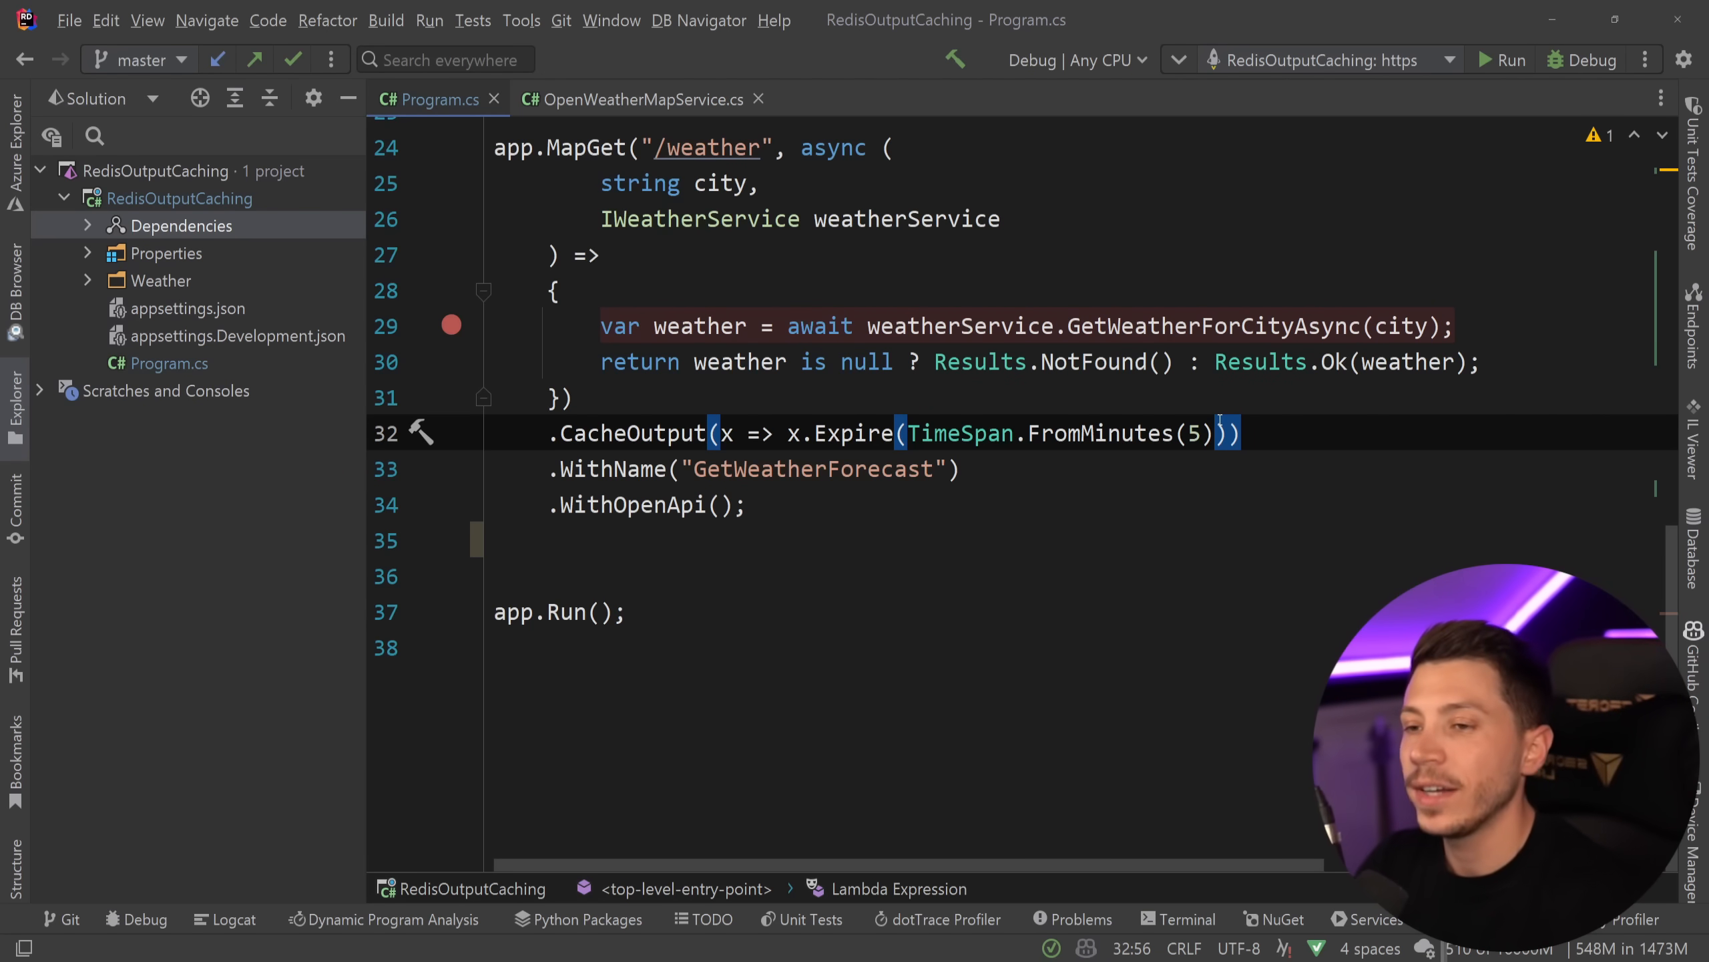
text(.Tag("weather)
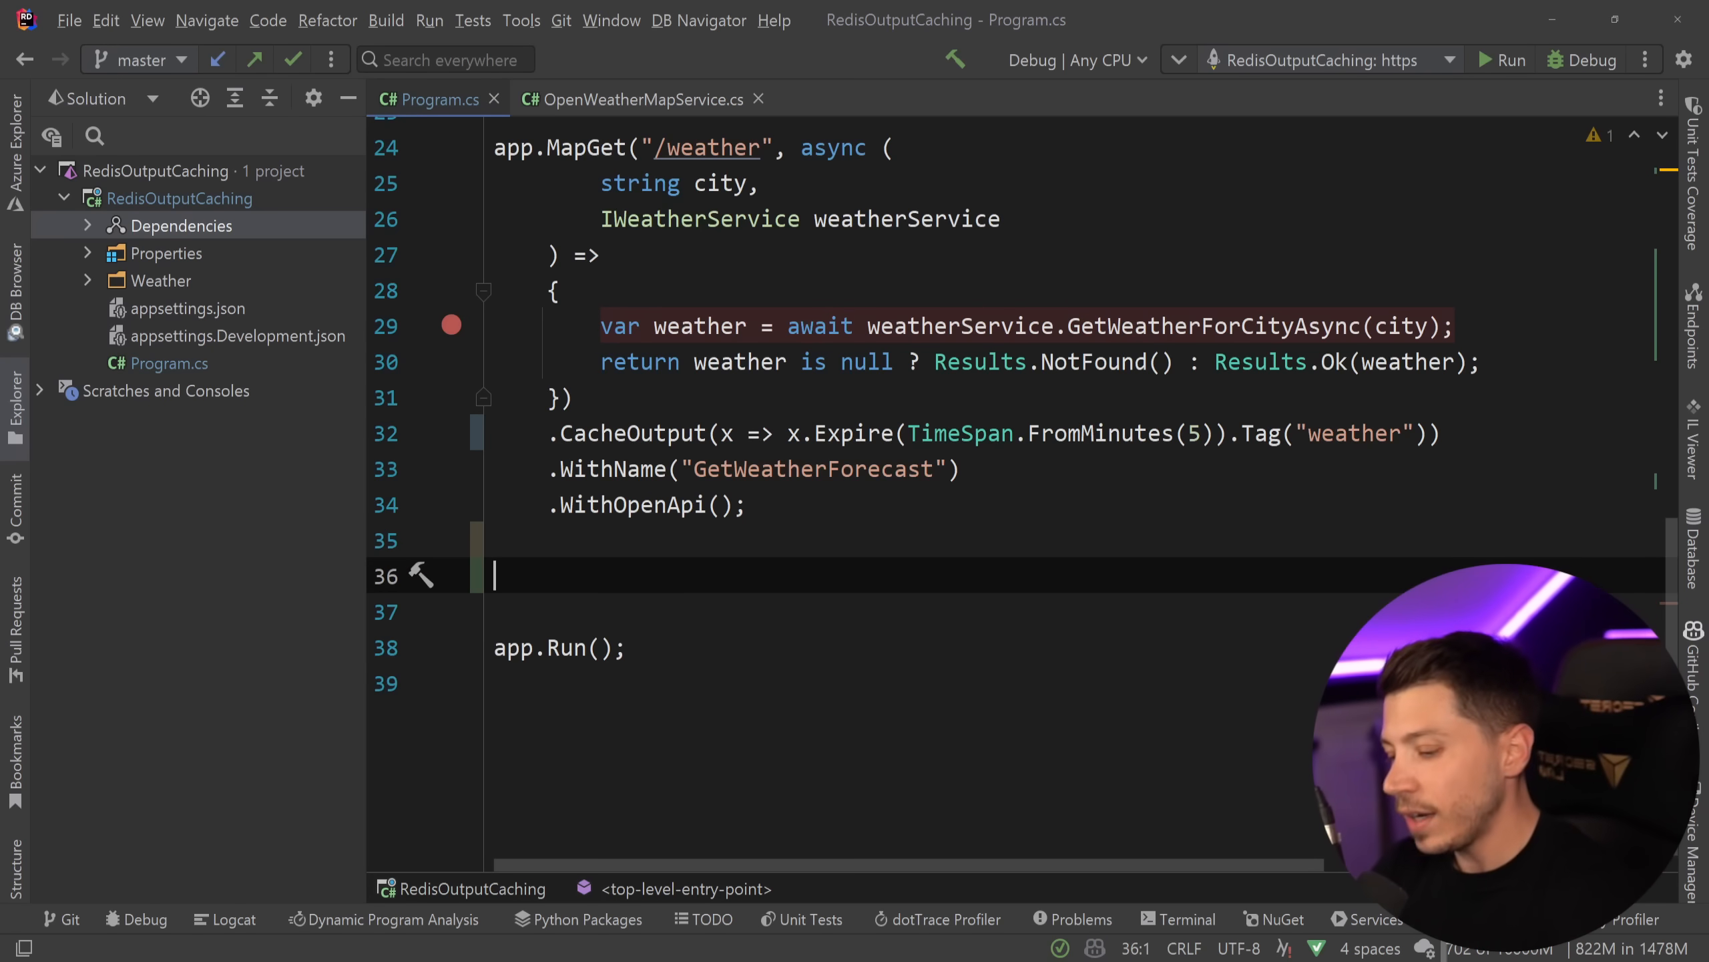
- Write app.MapGet("/inval") taking IOutputCacheStore, awaiting EvictByTagAsync("weather") and returning Results.Ok()
text(app.)
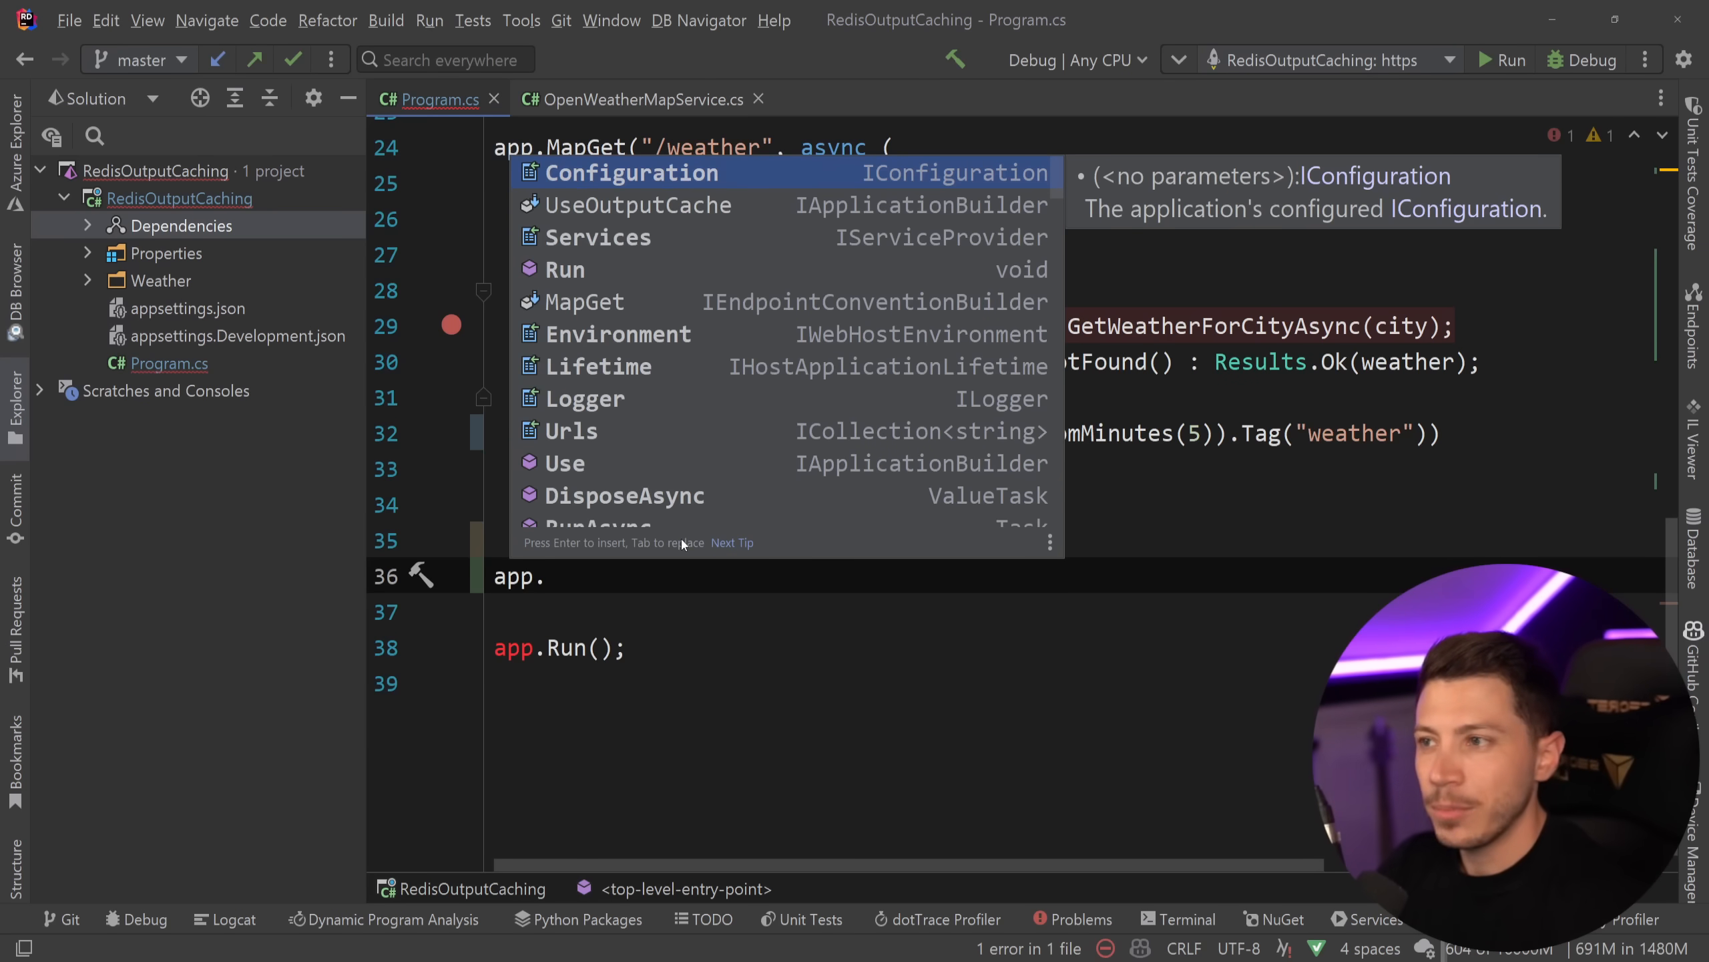
text(MapGet(")
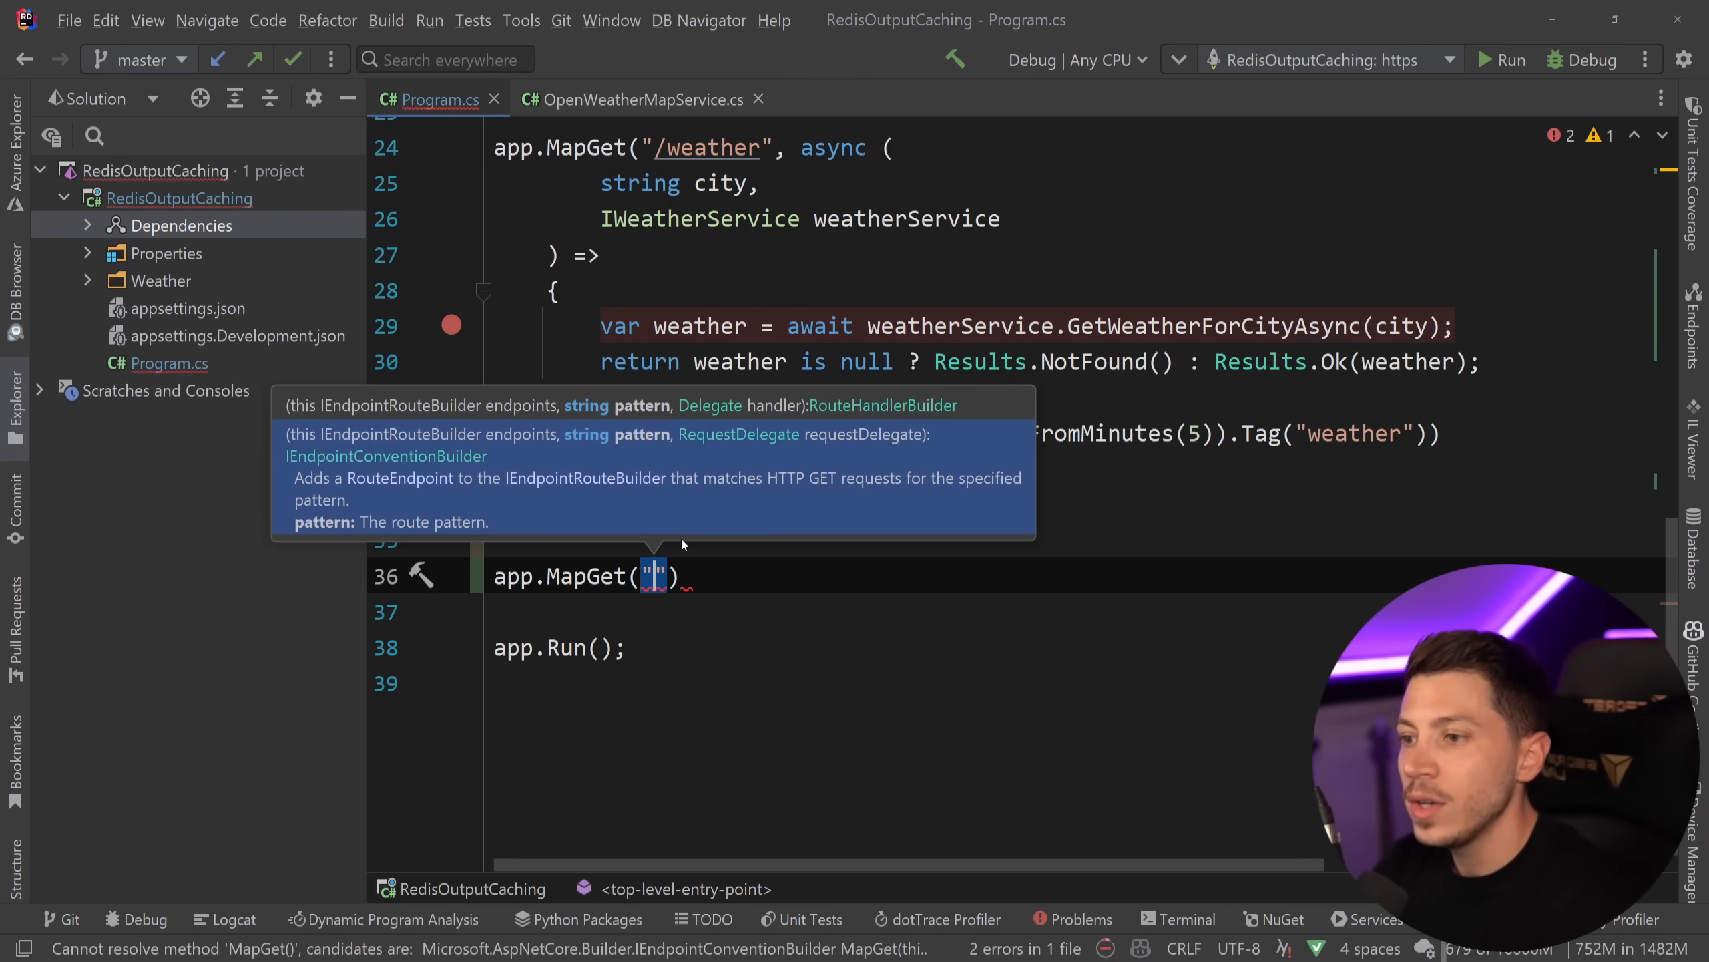
text(/inval)
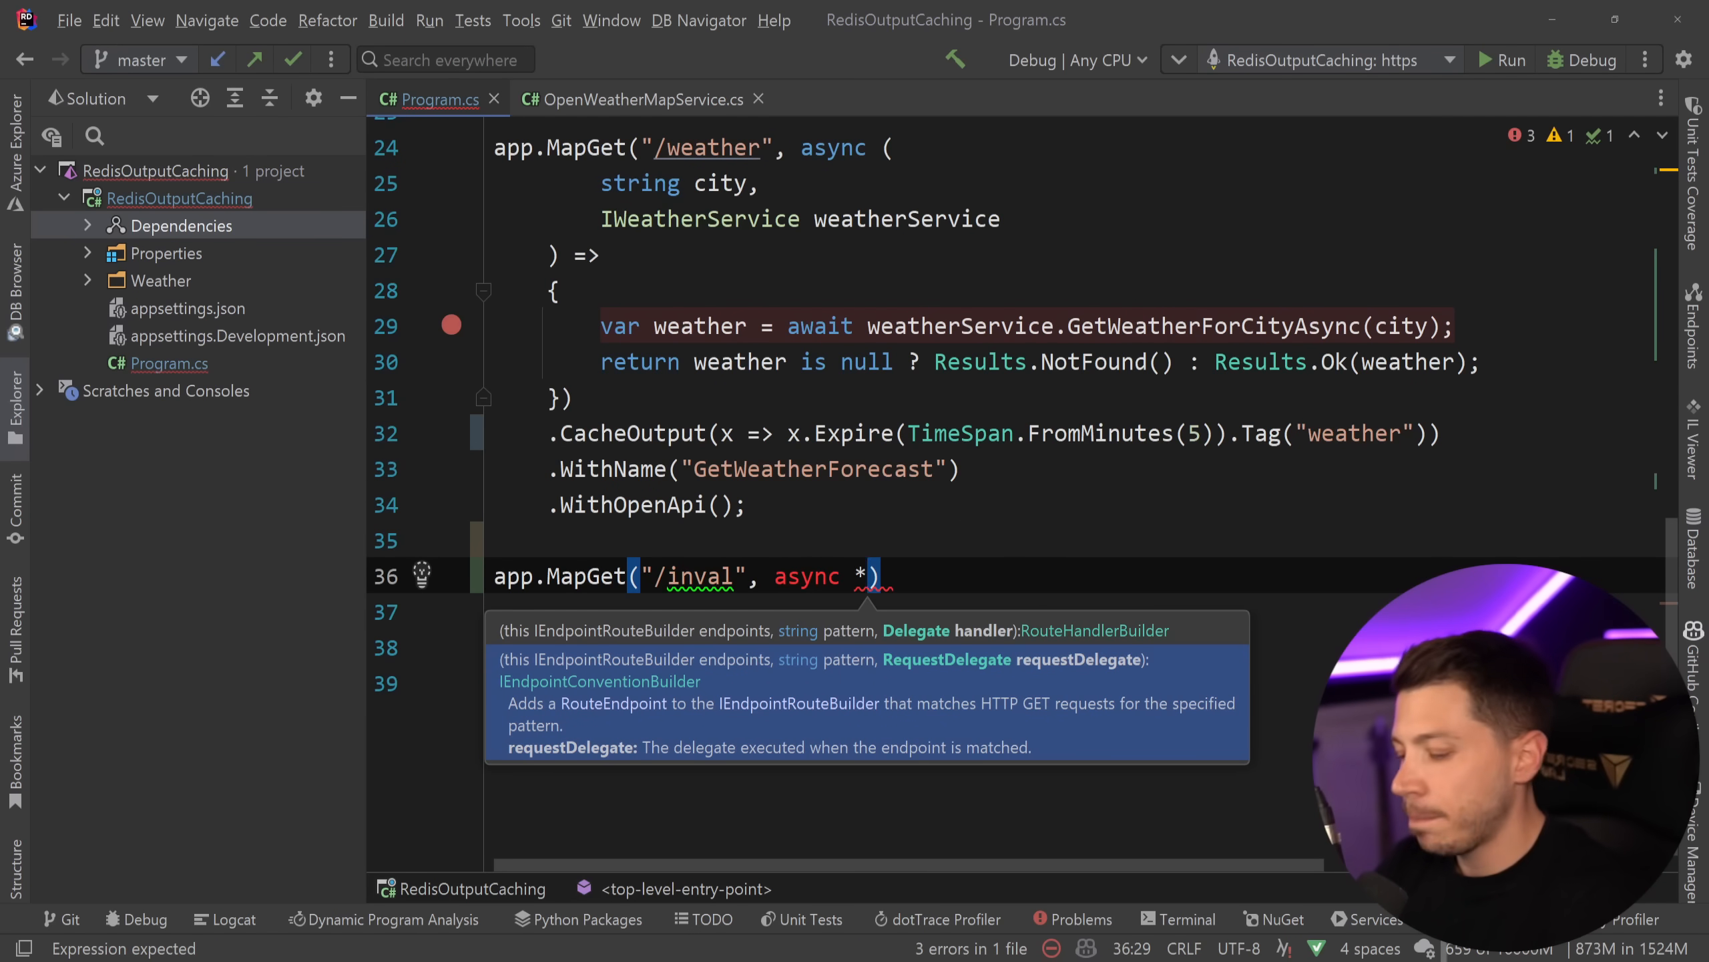
text(IOutputCacheStore sto)
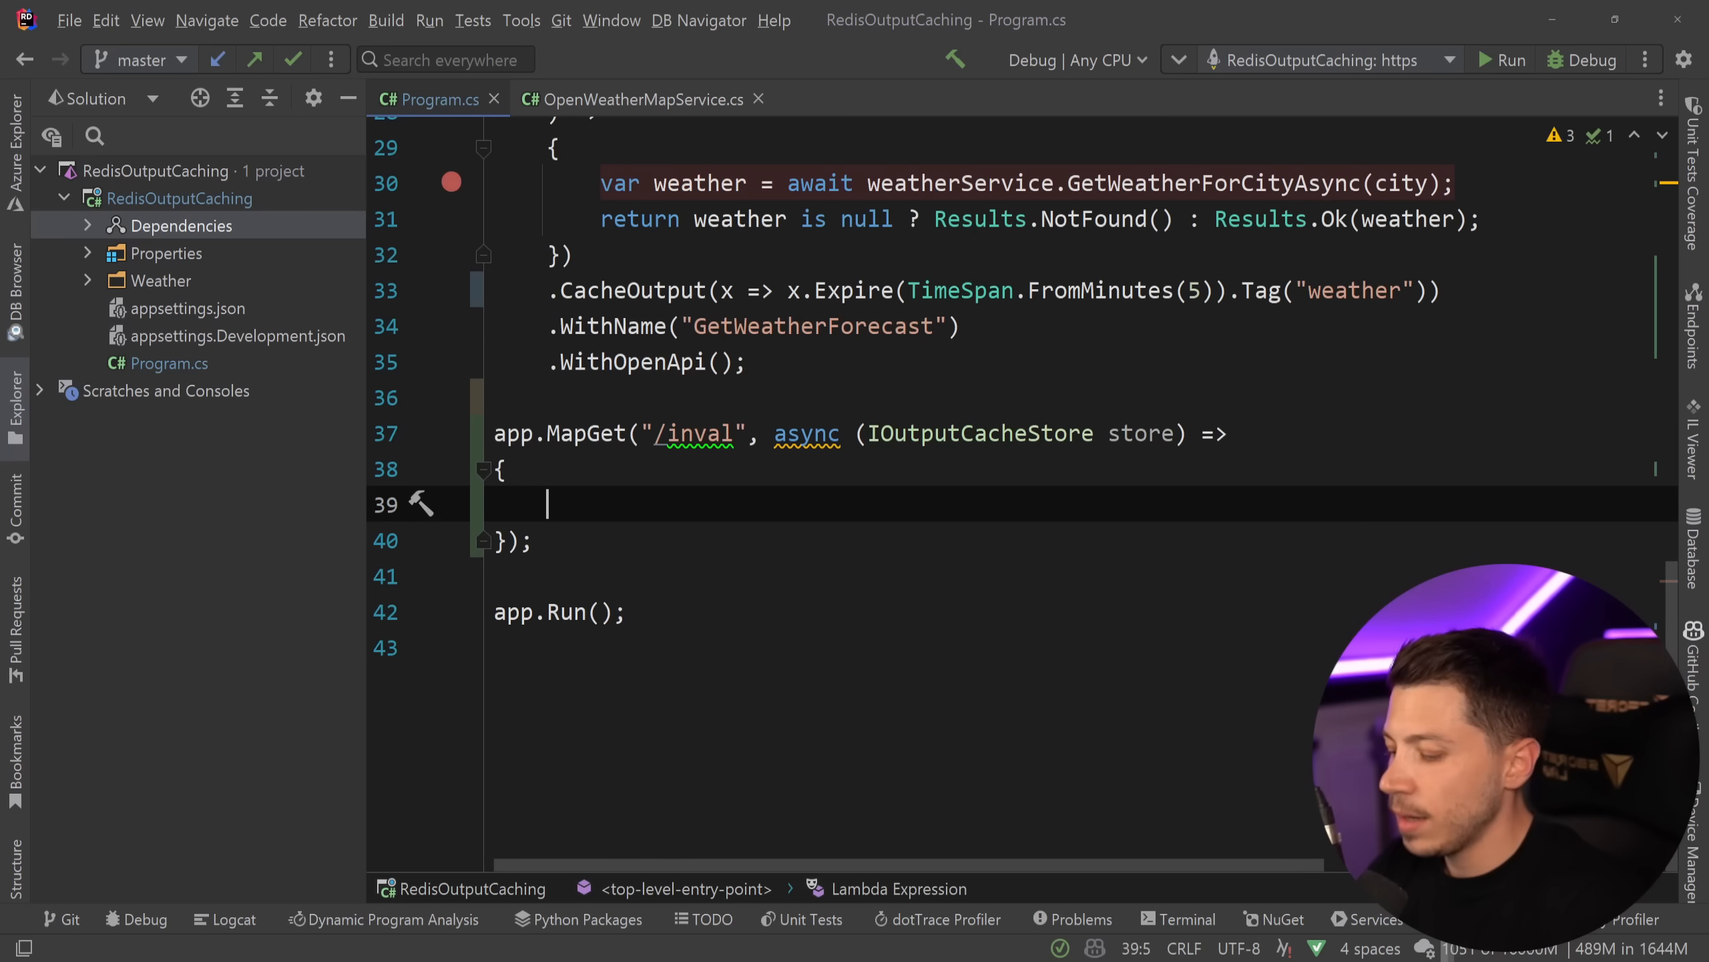
text(return Results.Ok();)
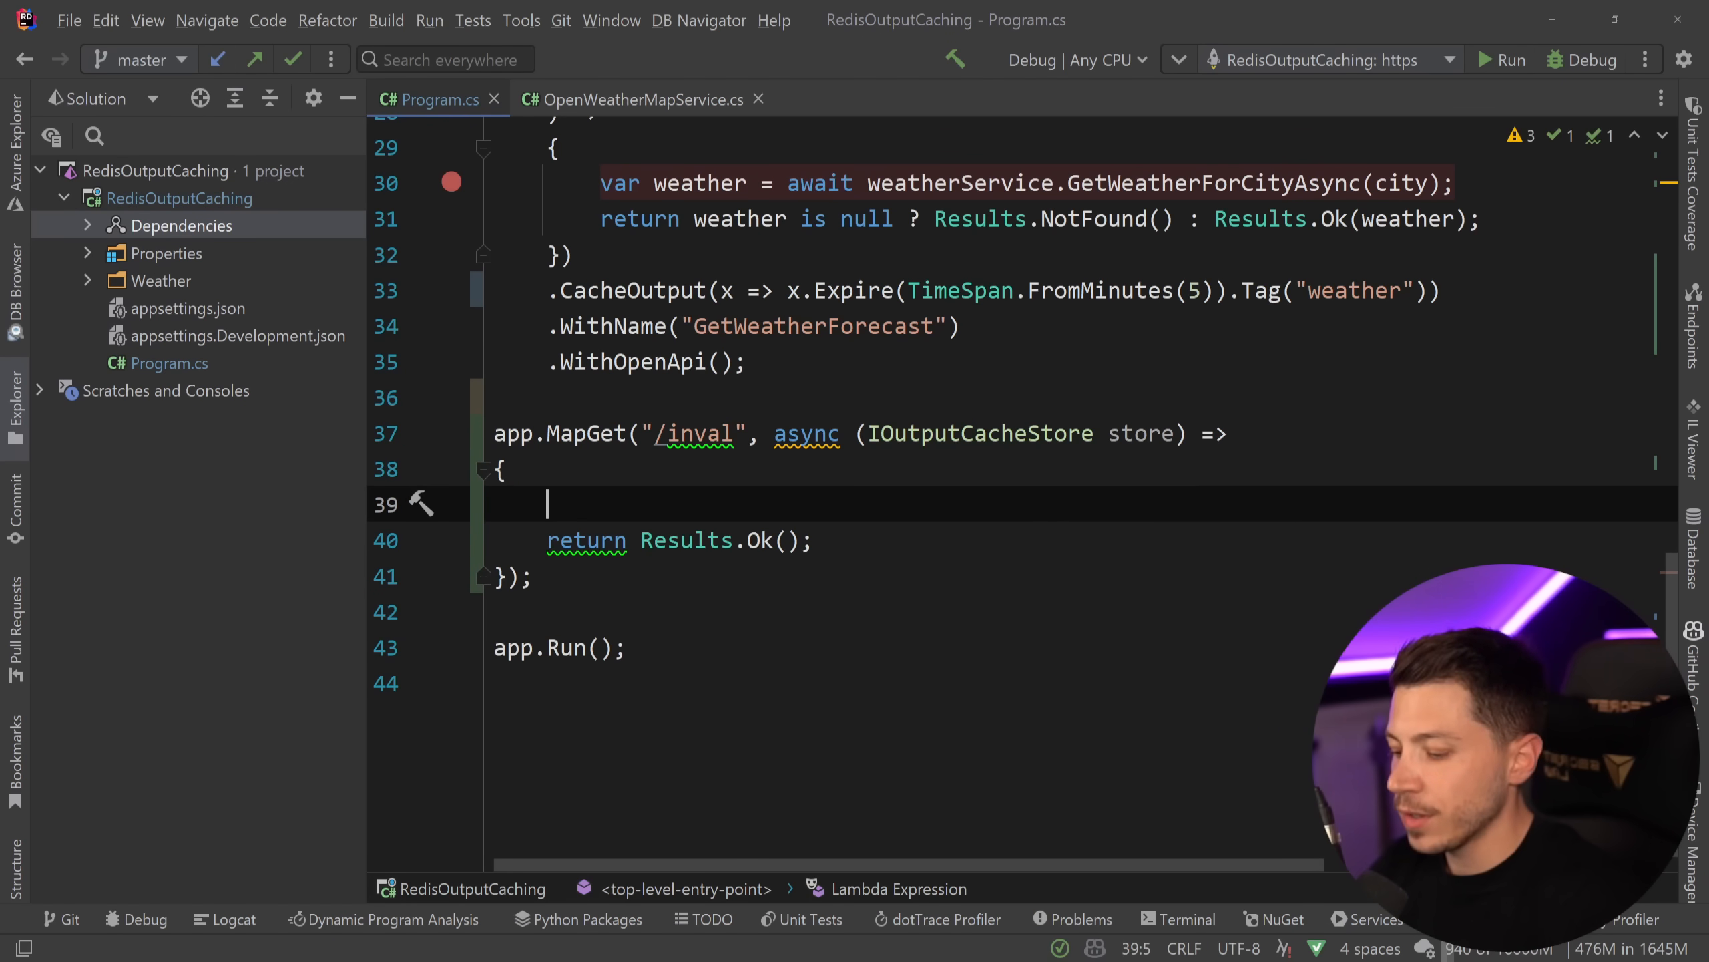
text(await store.I)
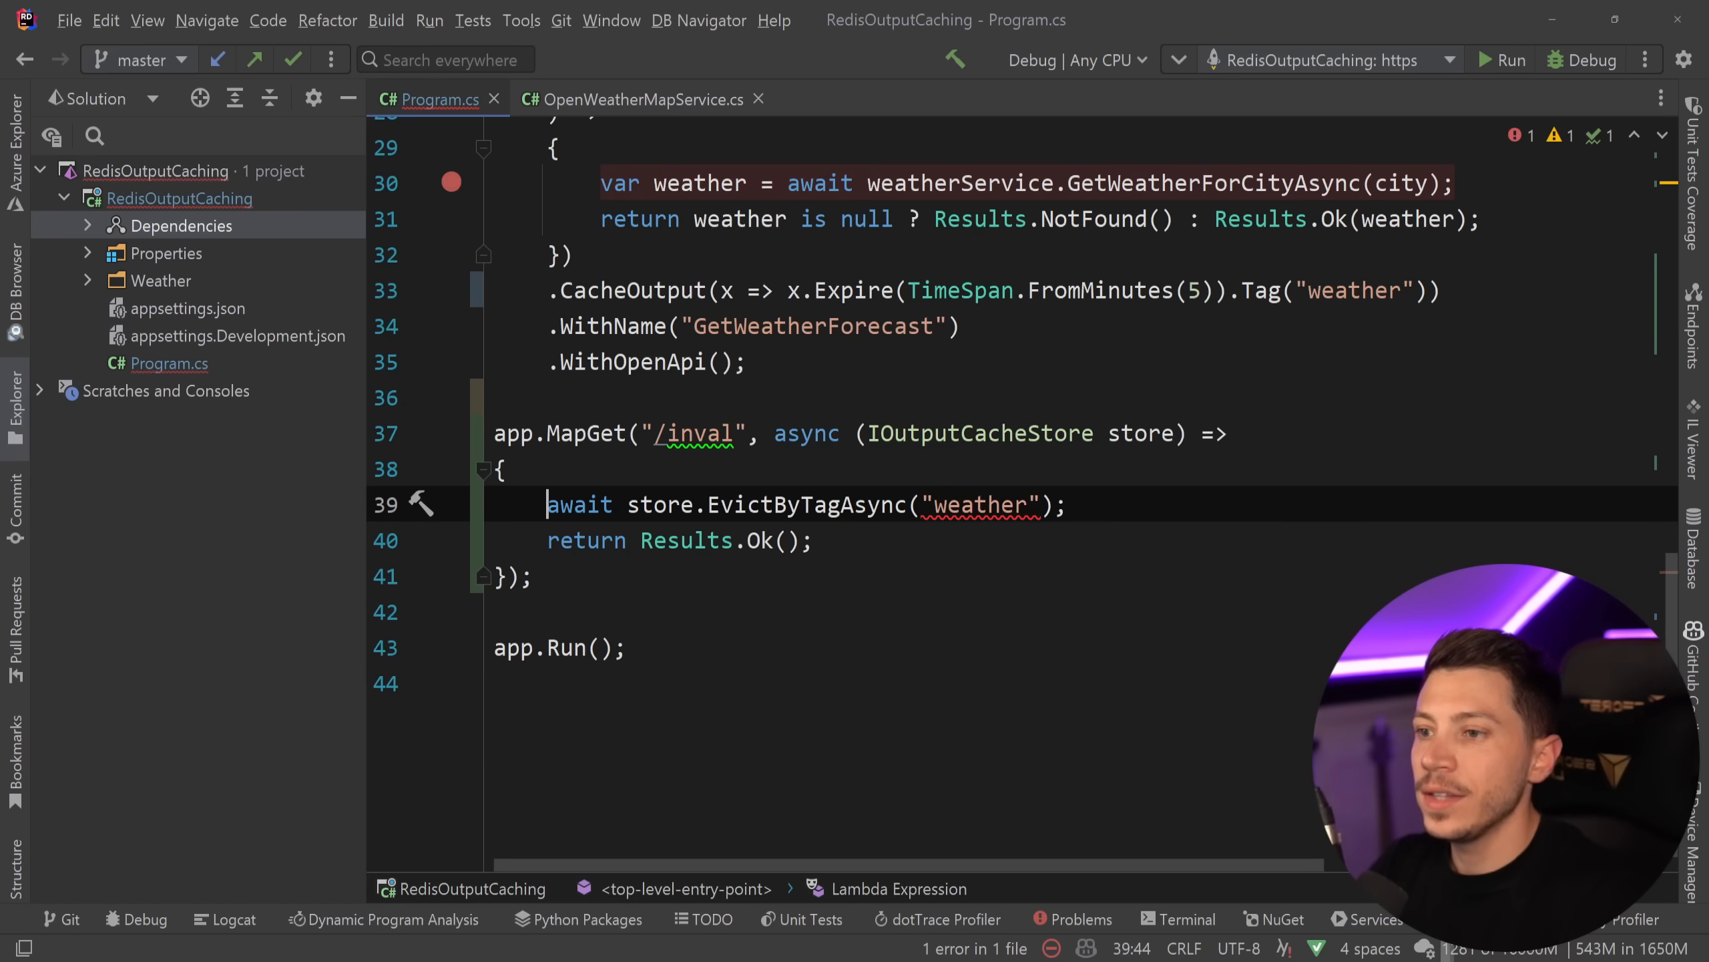
text(,)
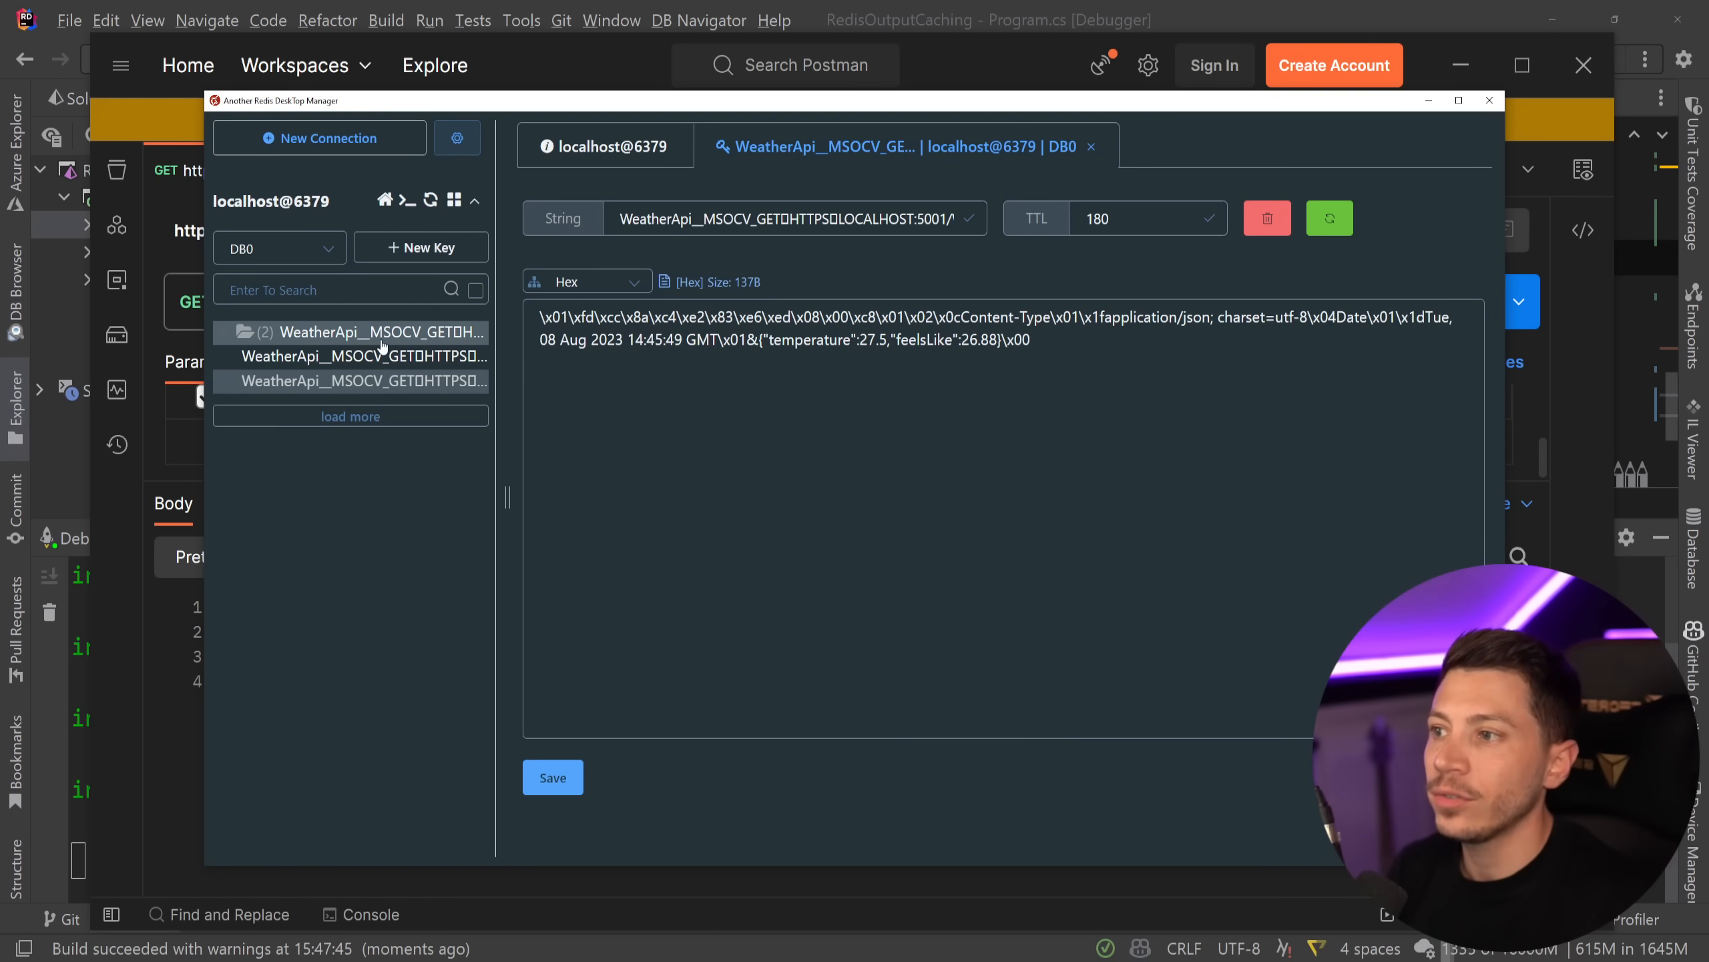
- Inspect the cached weather responses and the WeatherApi__MSOCT tag index listing the weather-tagged keys
click(359, 355)
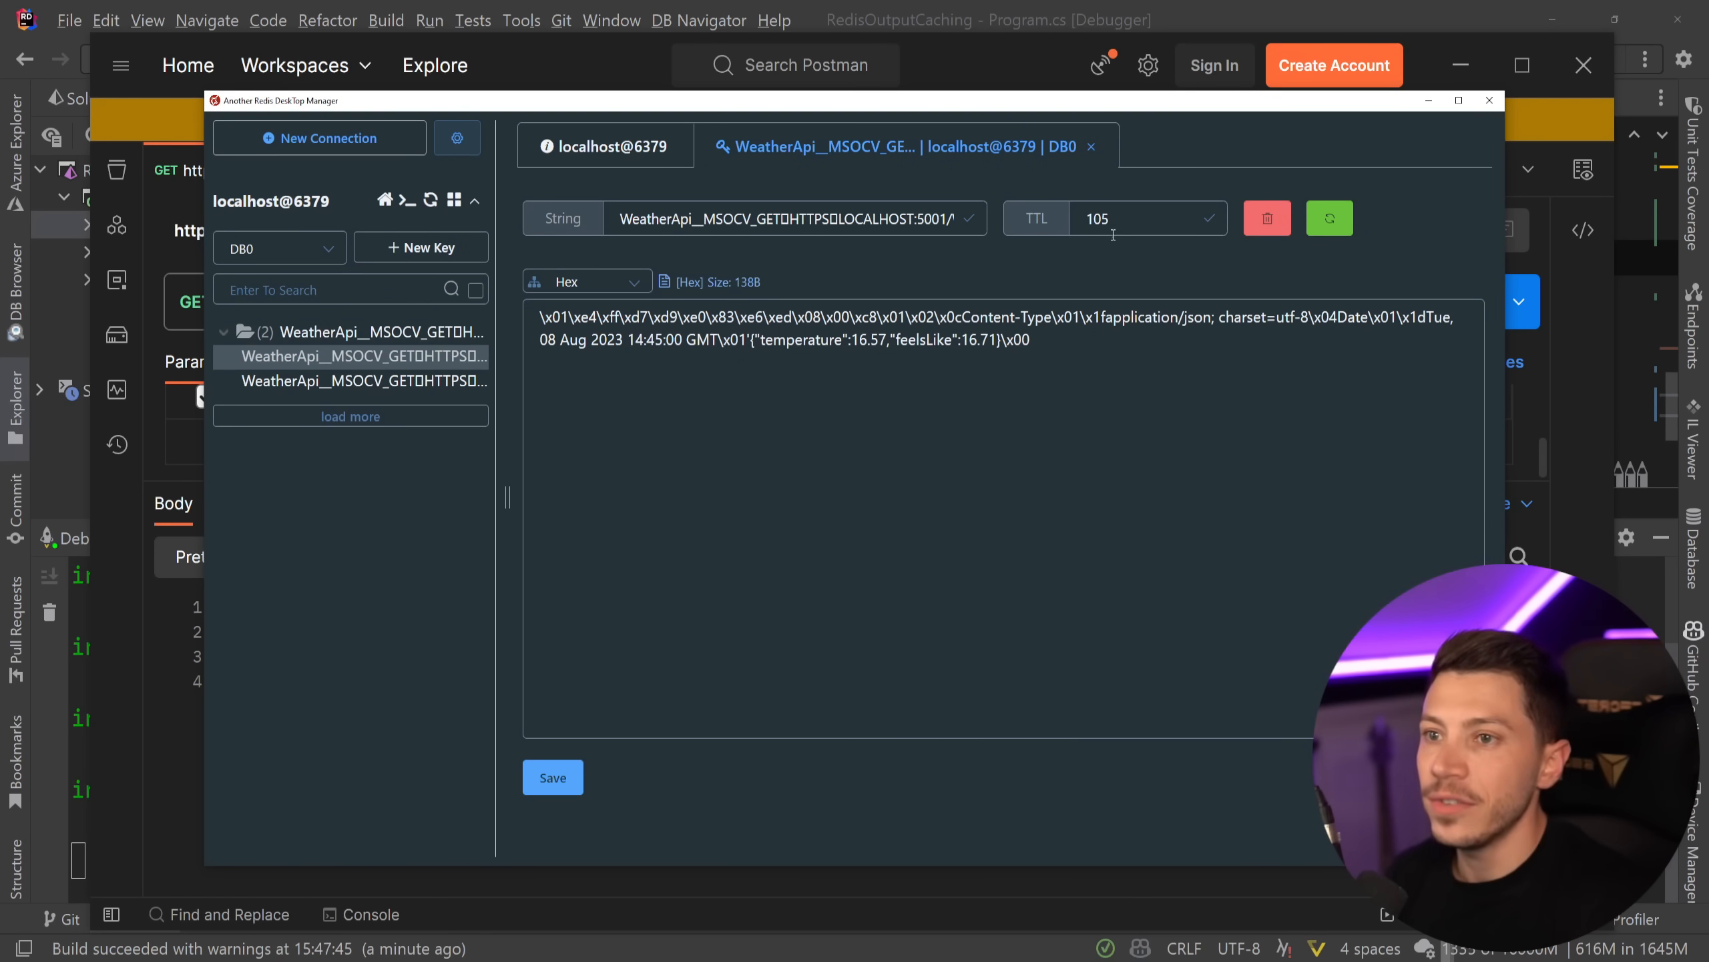
click(1268, 218)
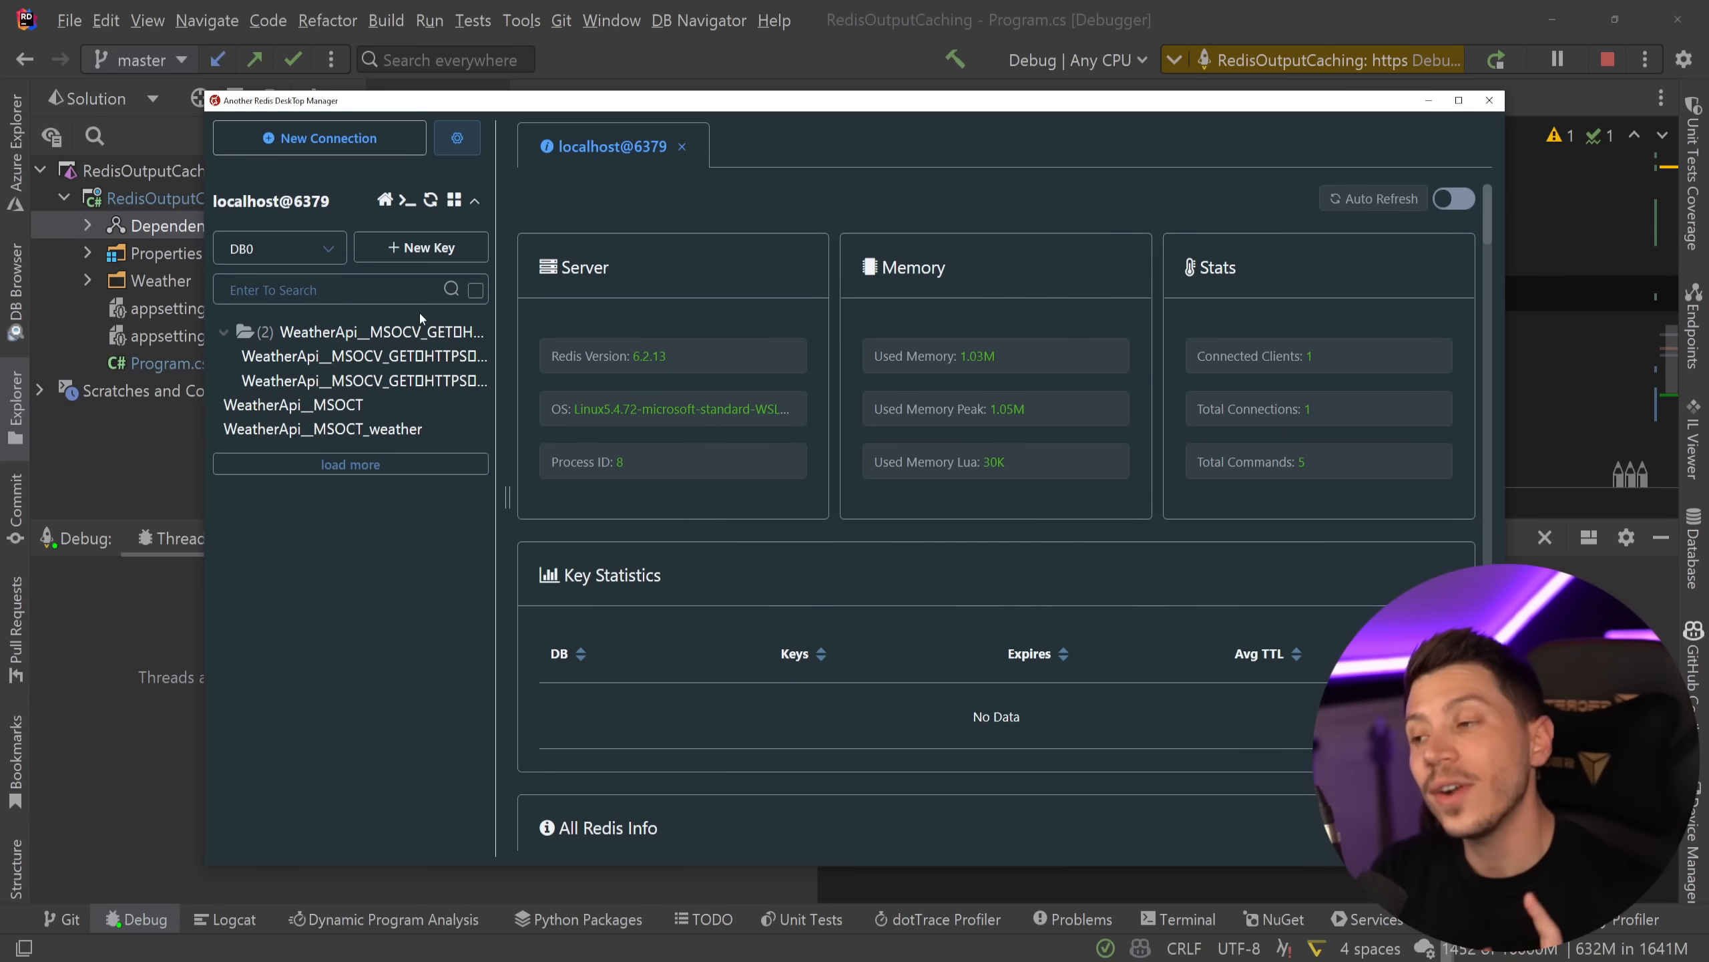
click(292, 404)
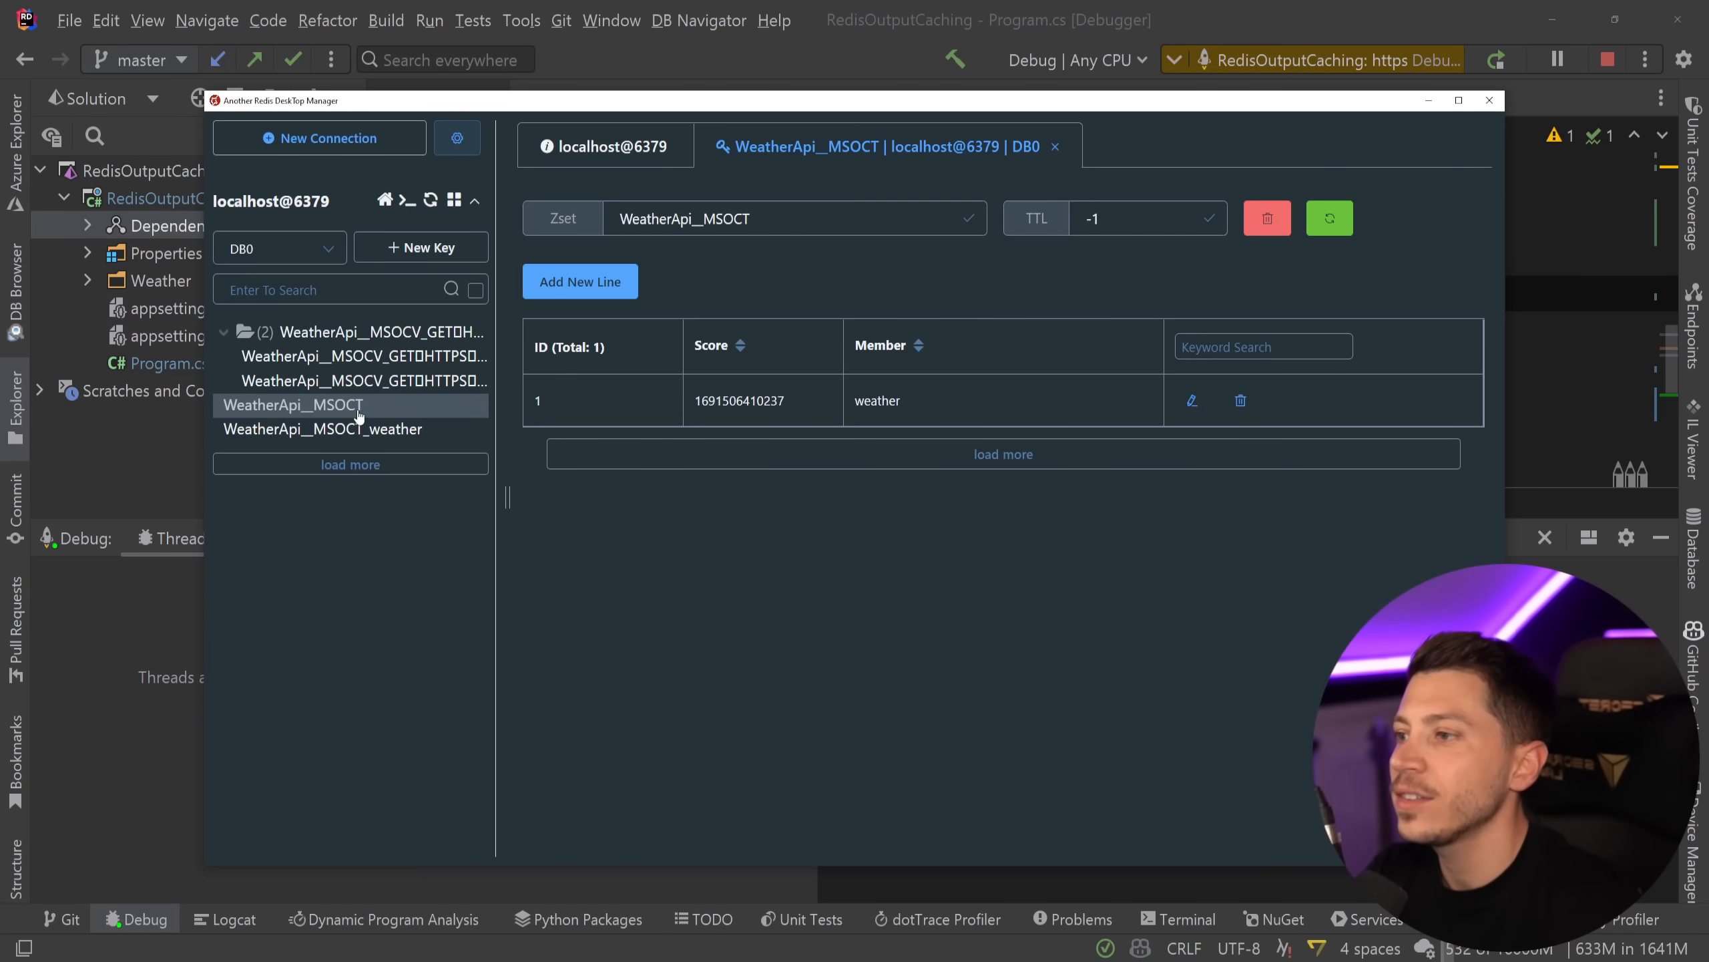
click(323, 429)
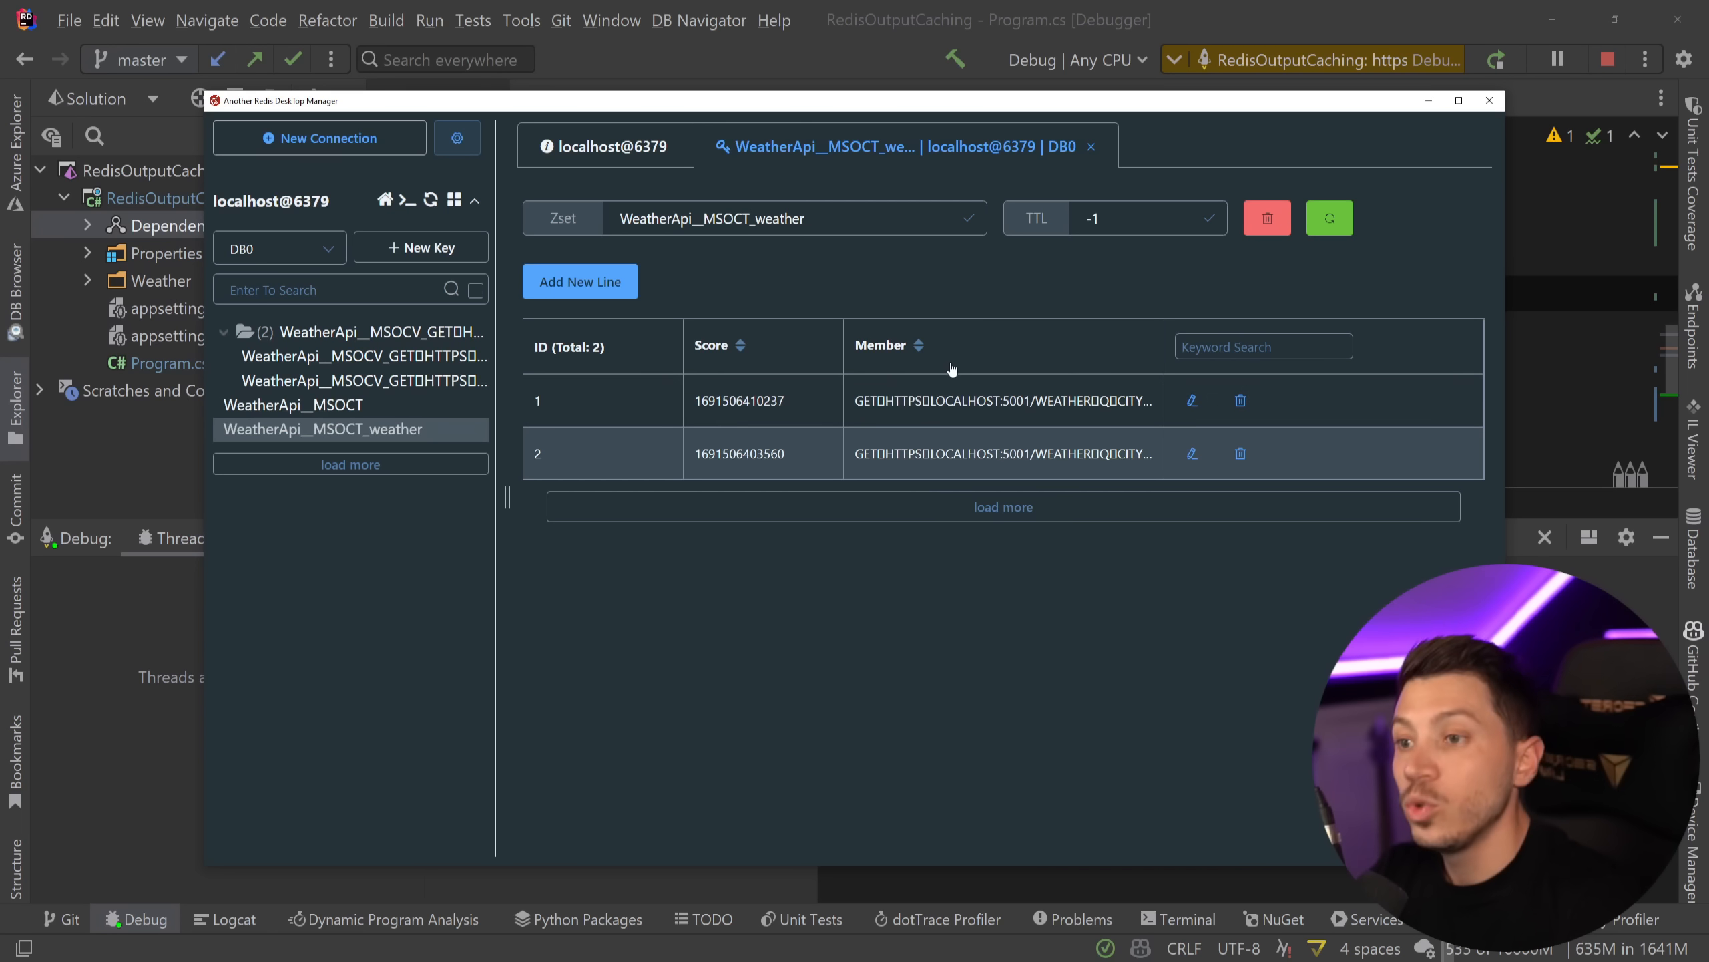
mouse_move(954, 359)
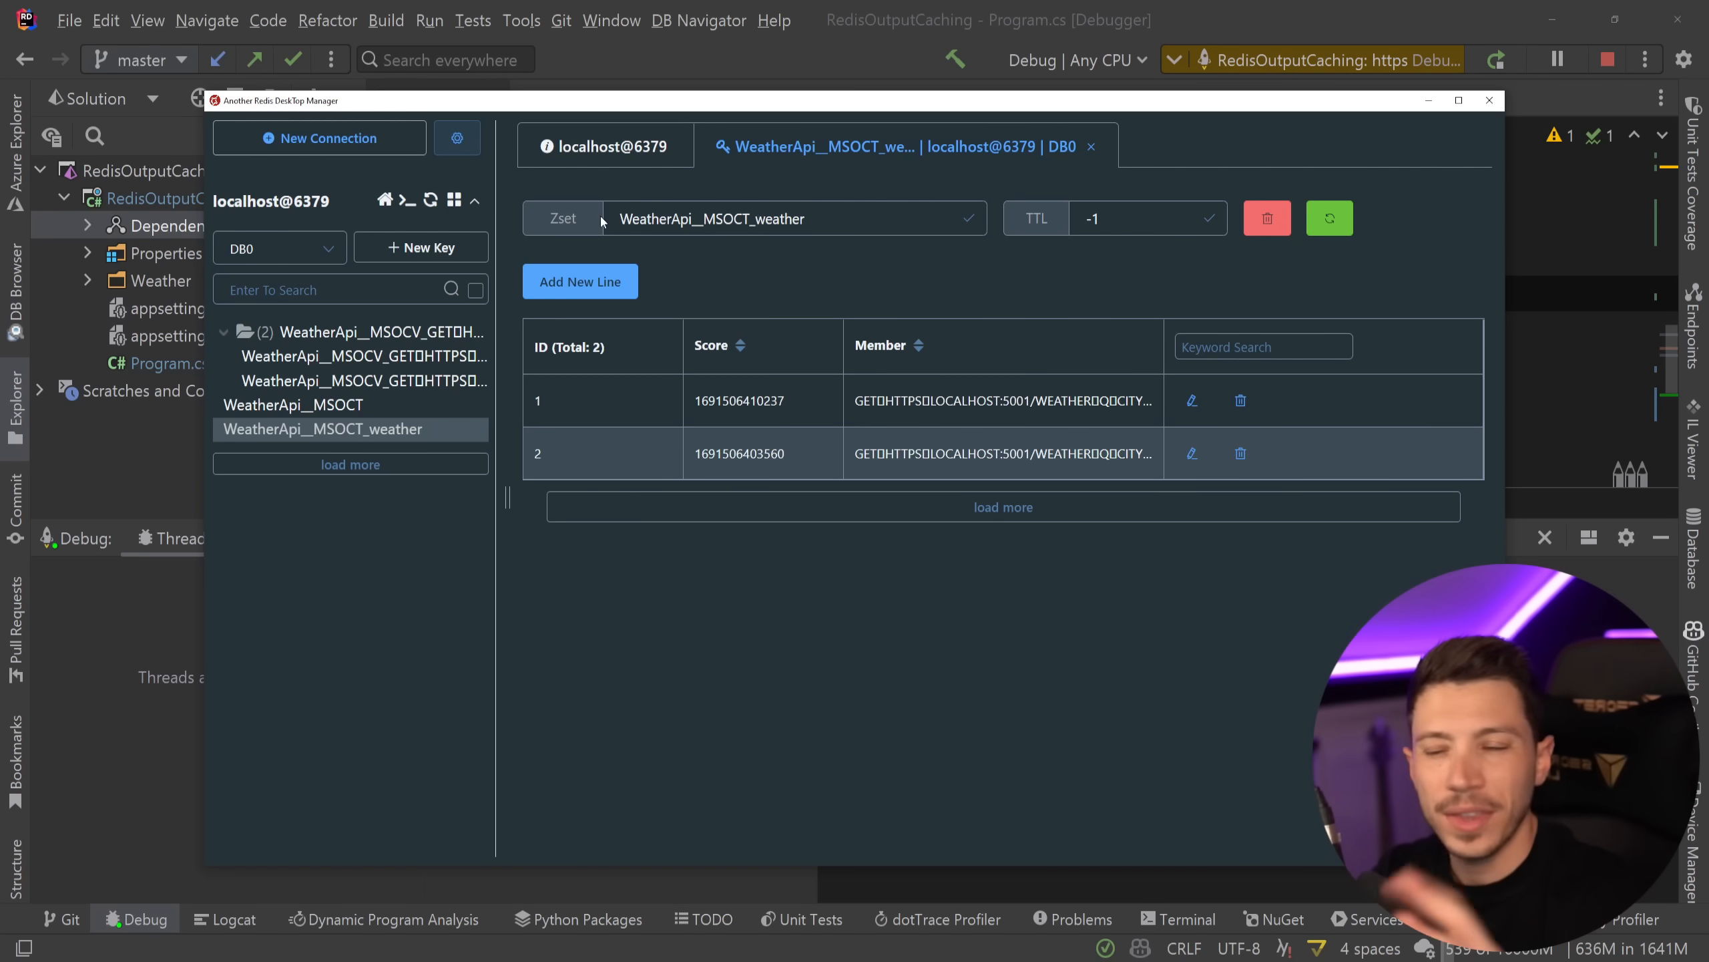
mouse_move(1008, 452)
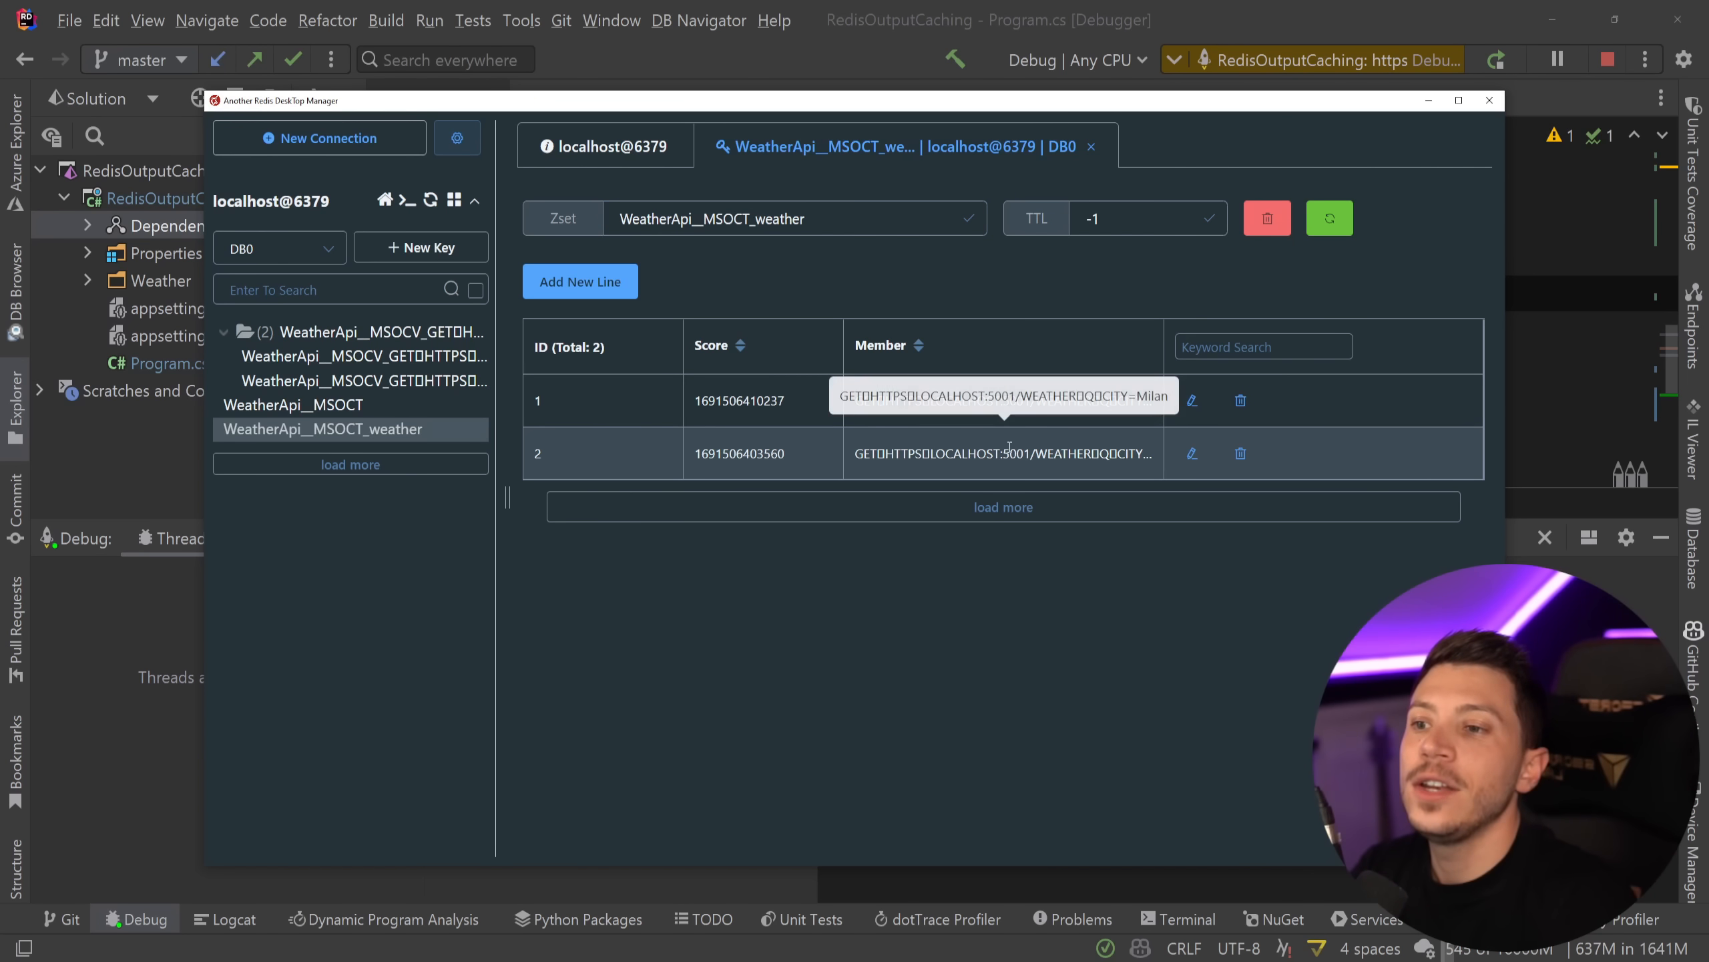
mouse_move(1002, 400)
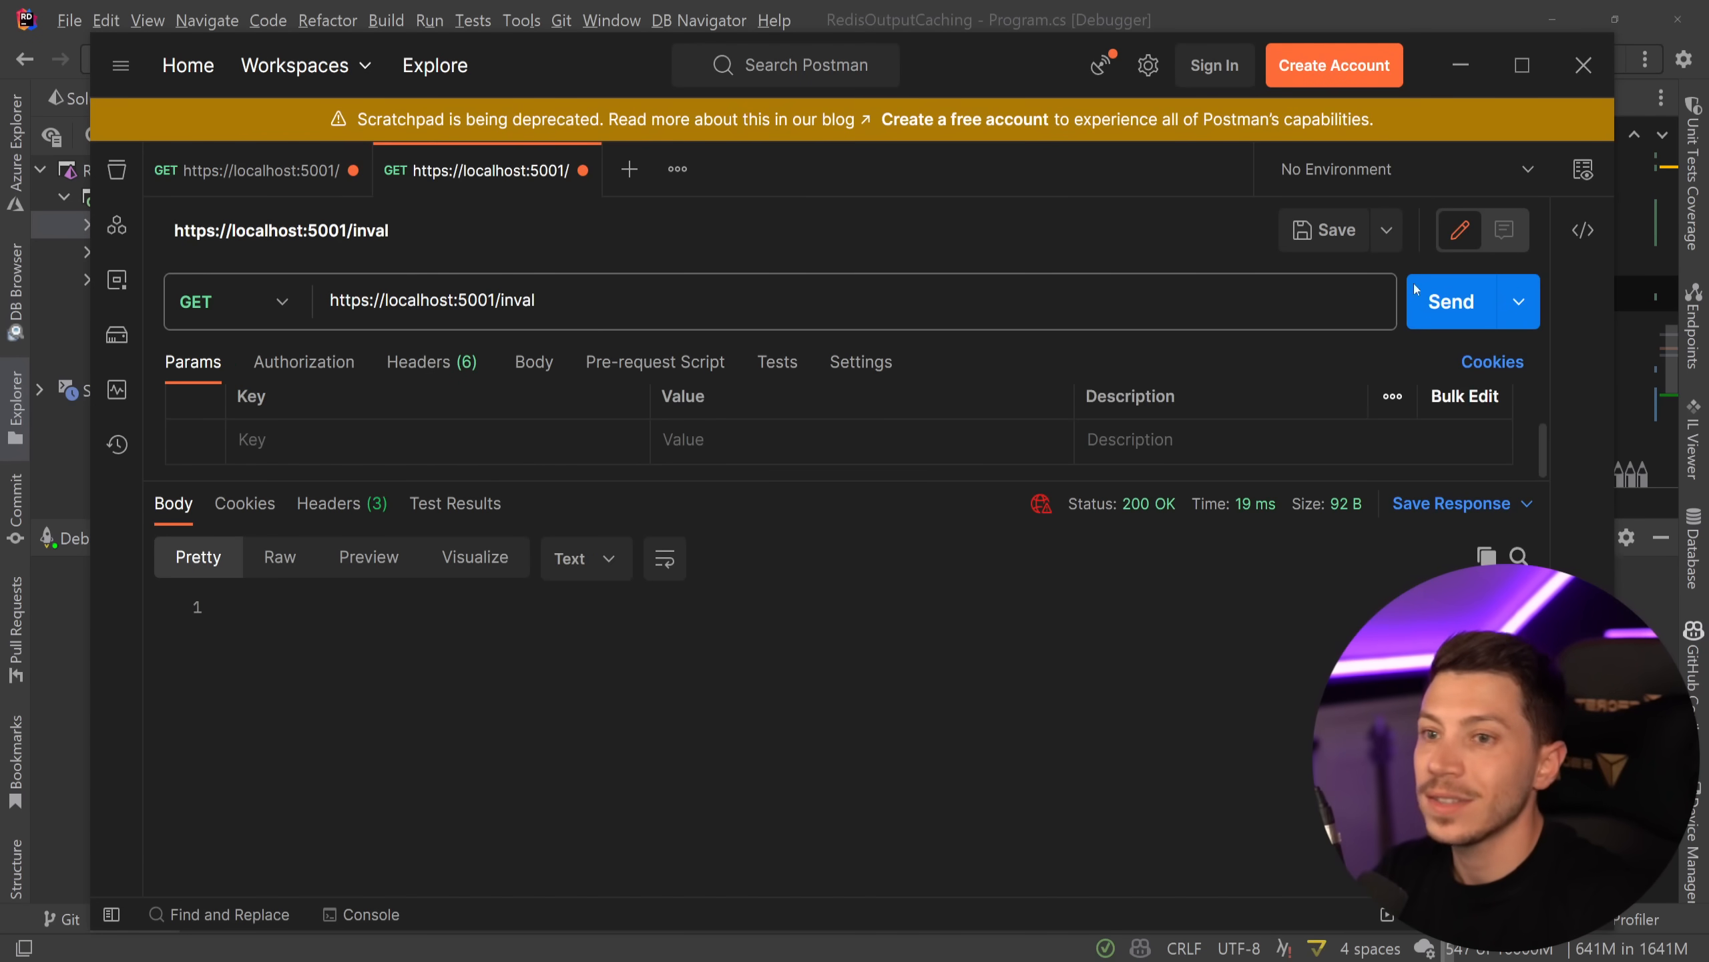
mouse_move(1450, 300)
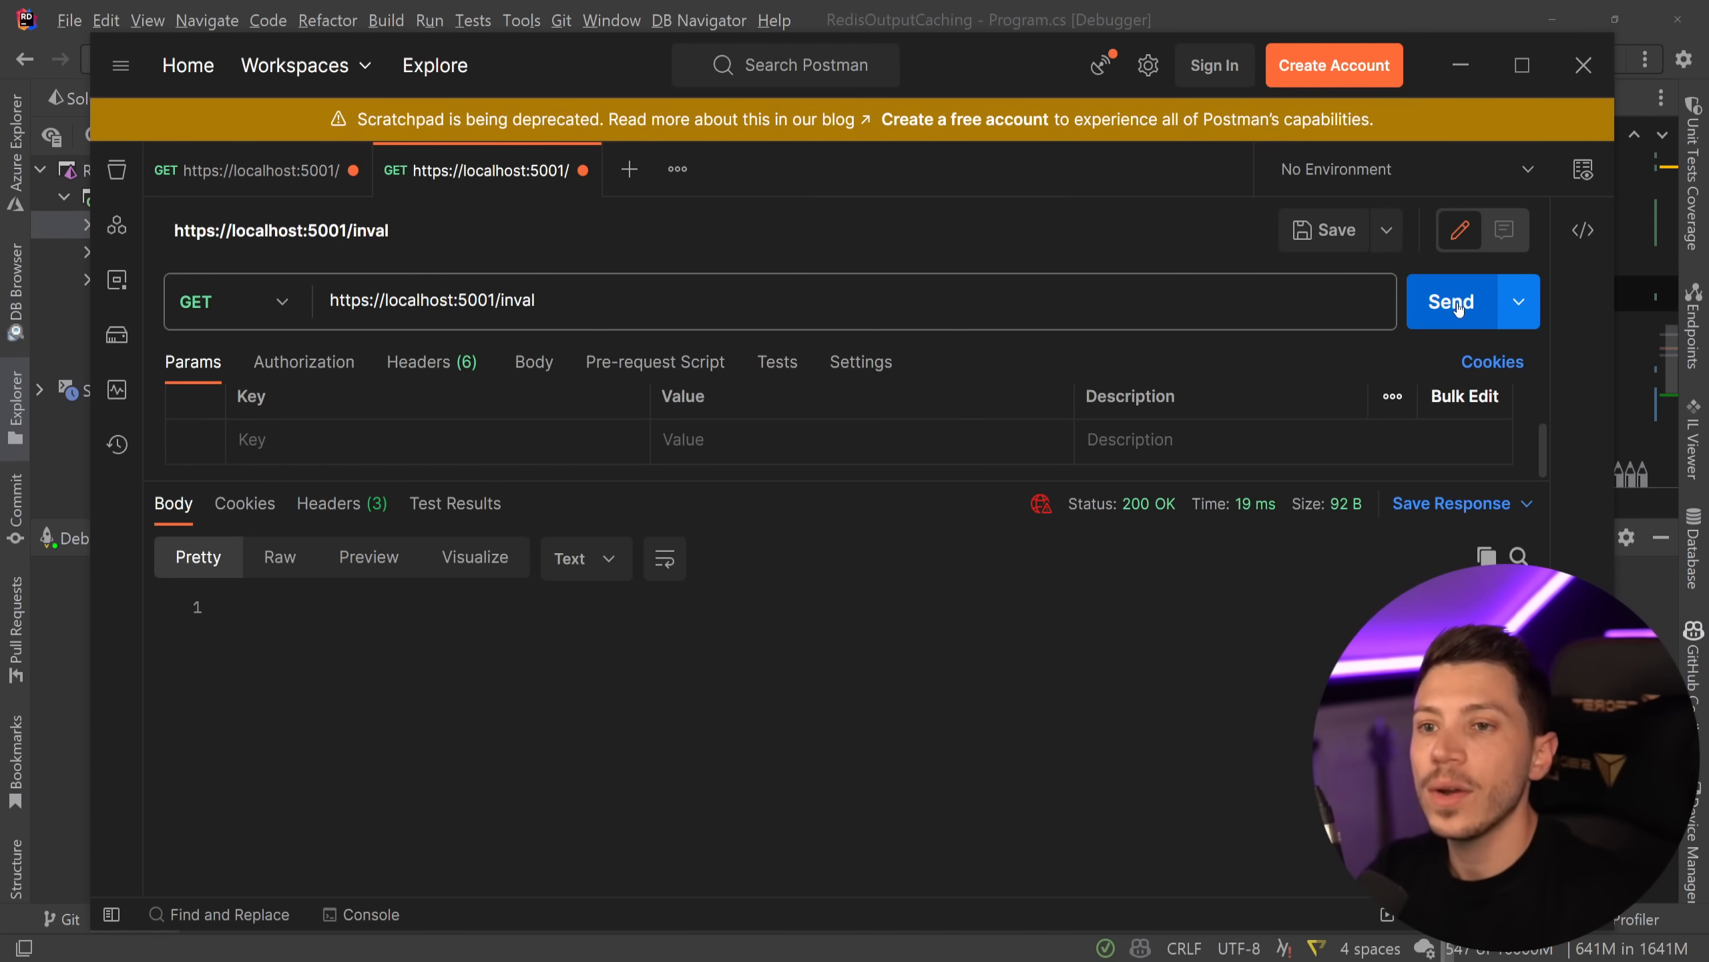
- Call GET /inval for 200 OK and confirm only the WeatherApi__MSOCT key remains in Redis
click(1452, 302)
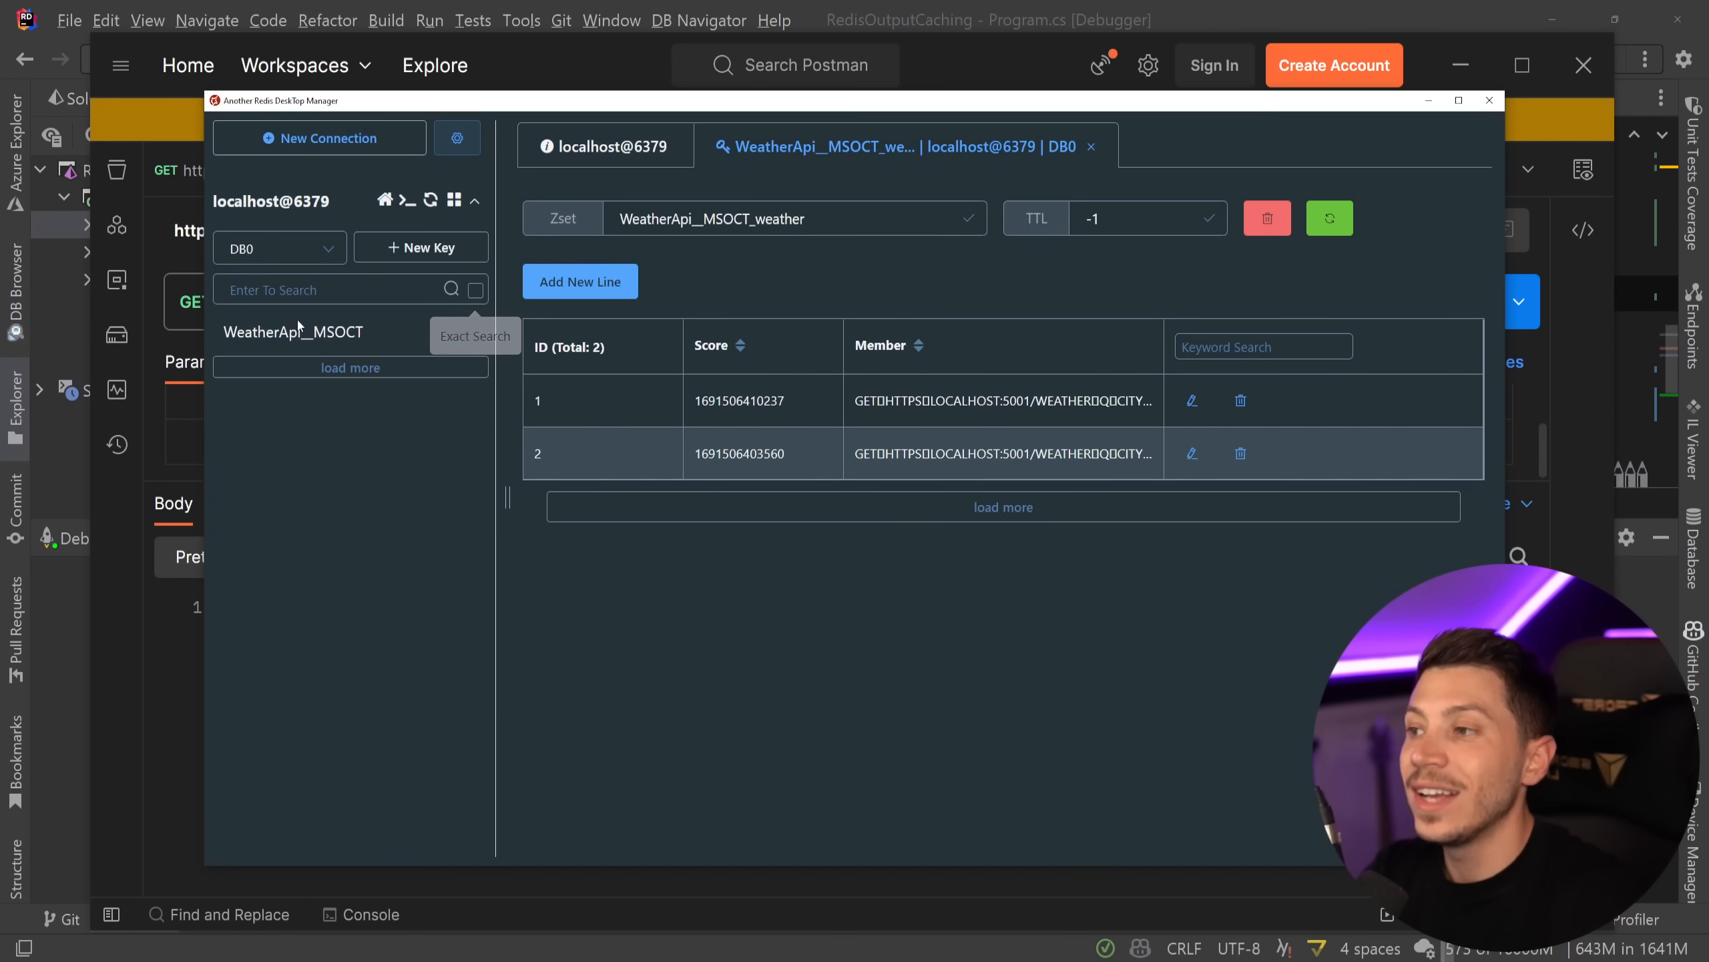
click(293, 331)
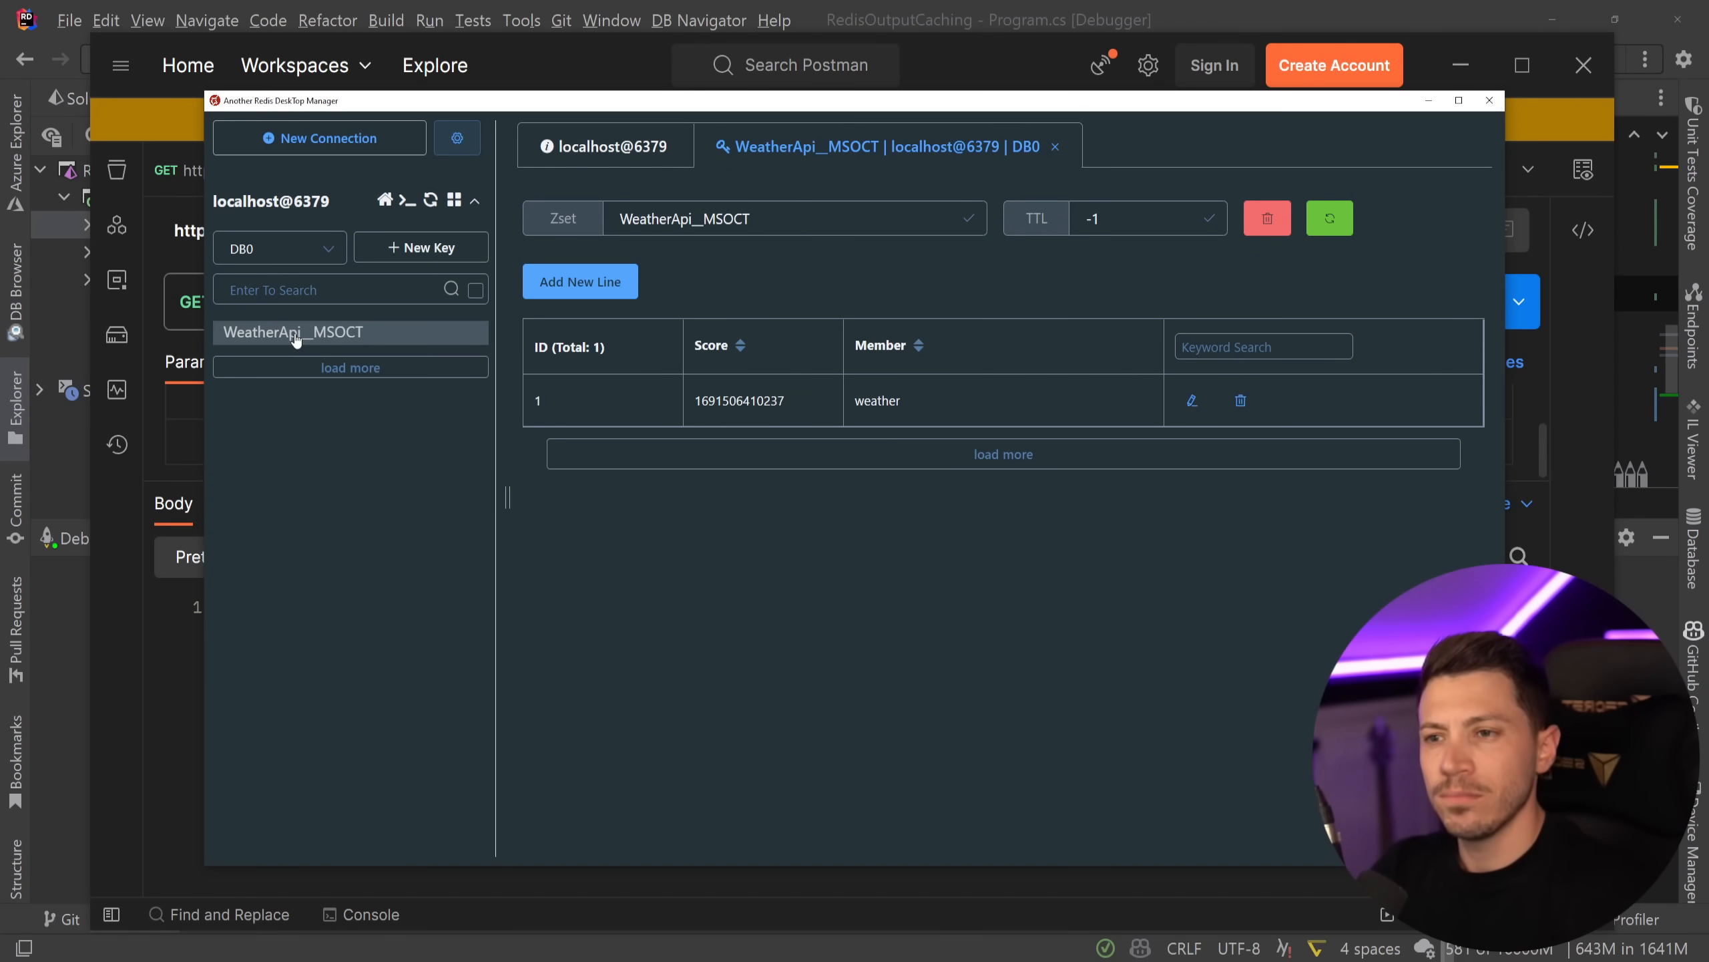
mouse_move(502, 377)
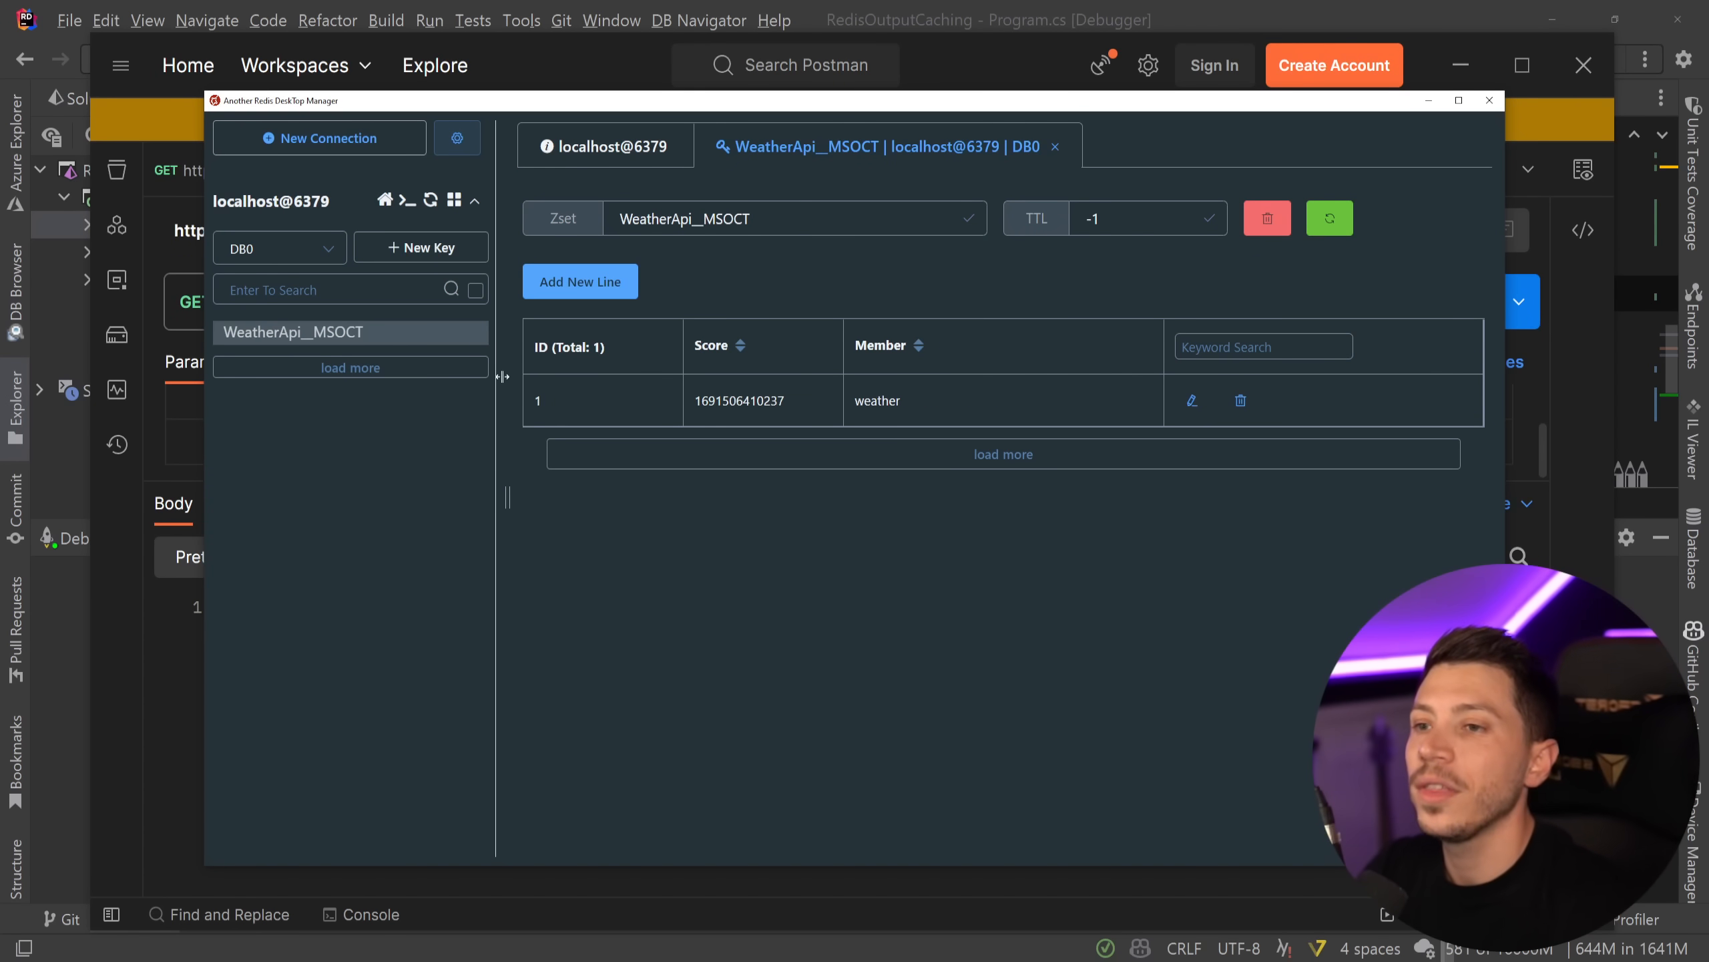
click(1489, 100)
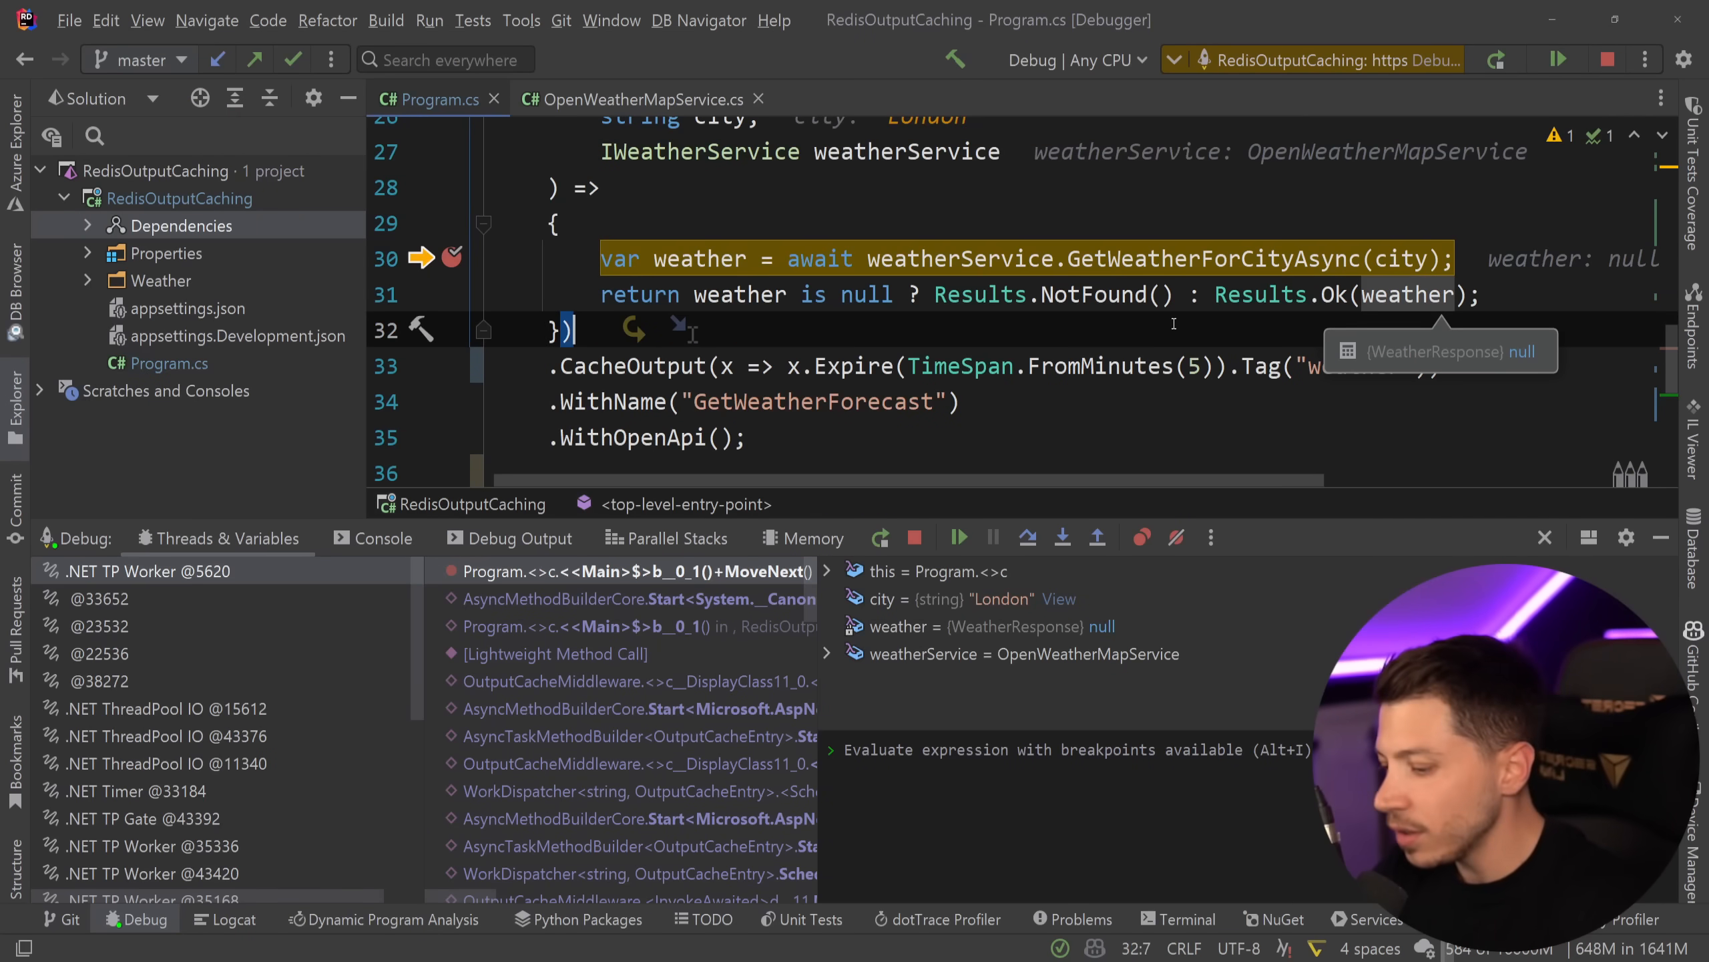
- Resume the request paused at the London breakpoint and stop the debug session
click(957, 537)
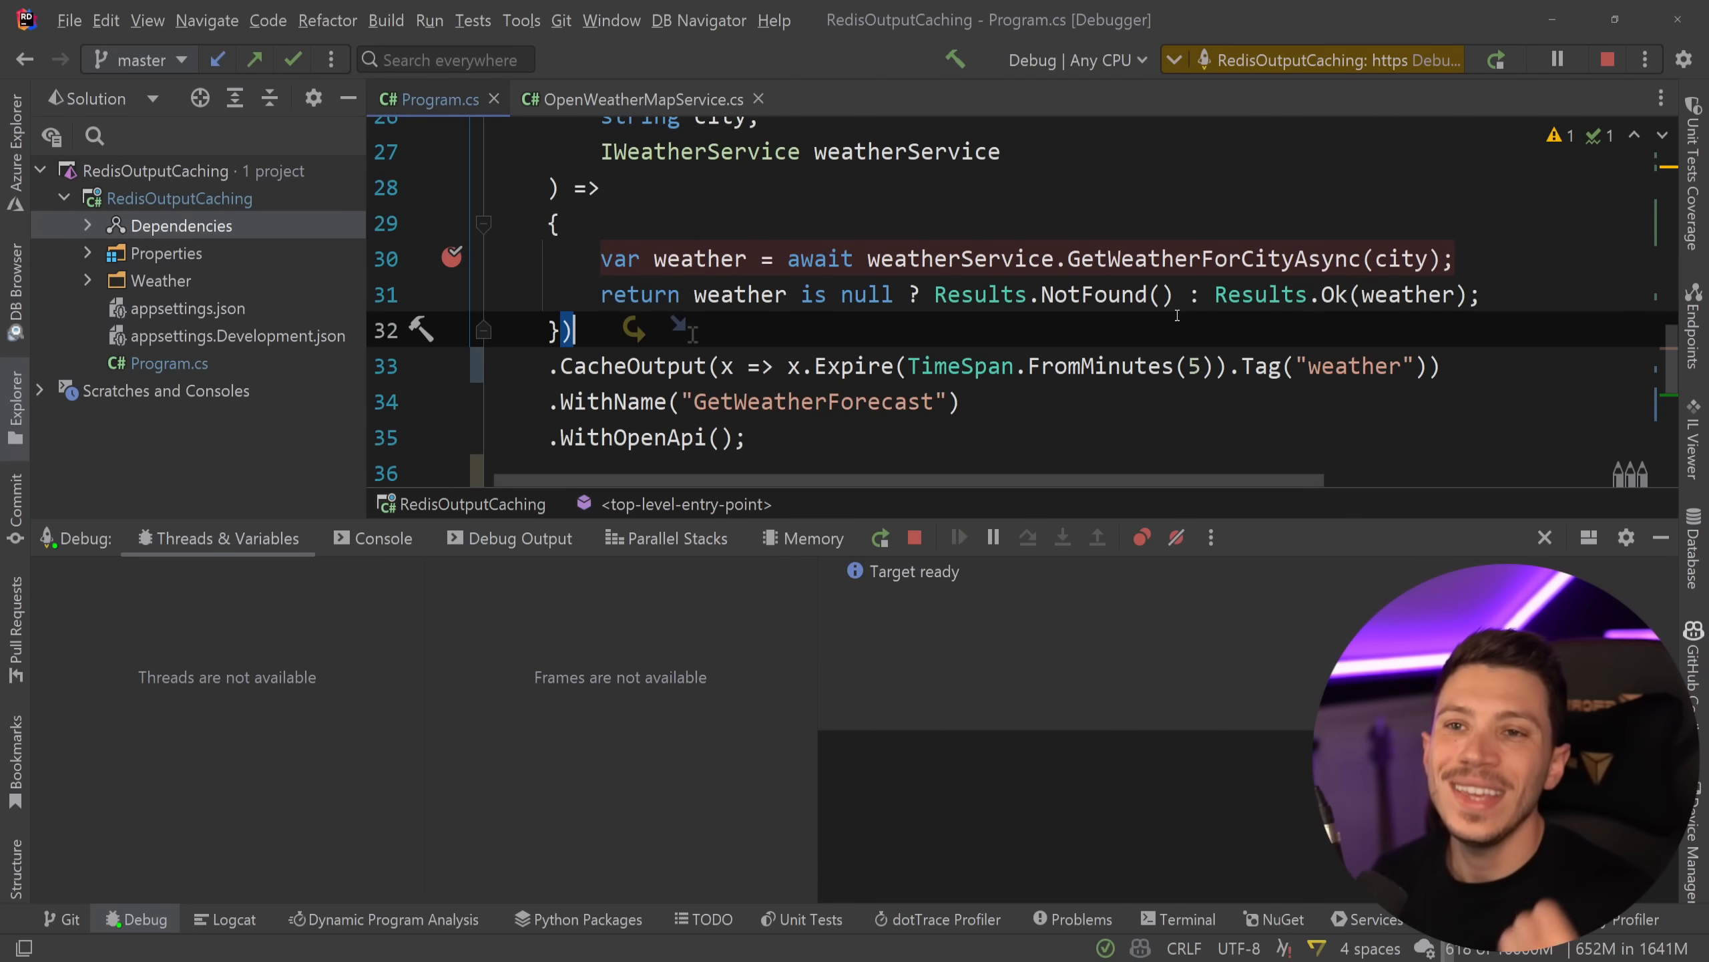
click(913, 537)
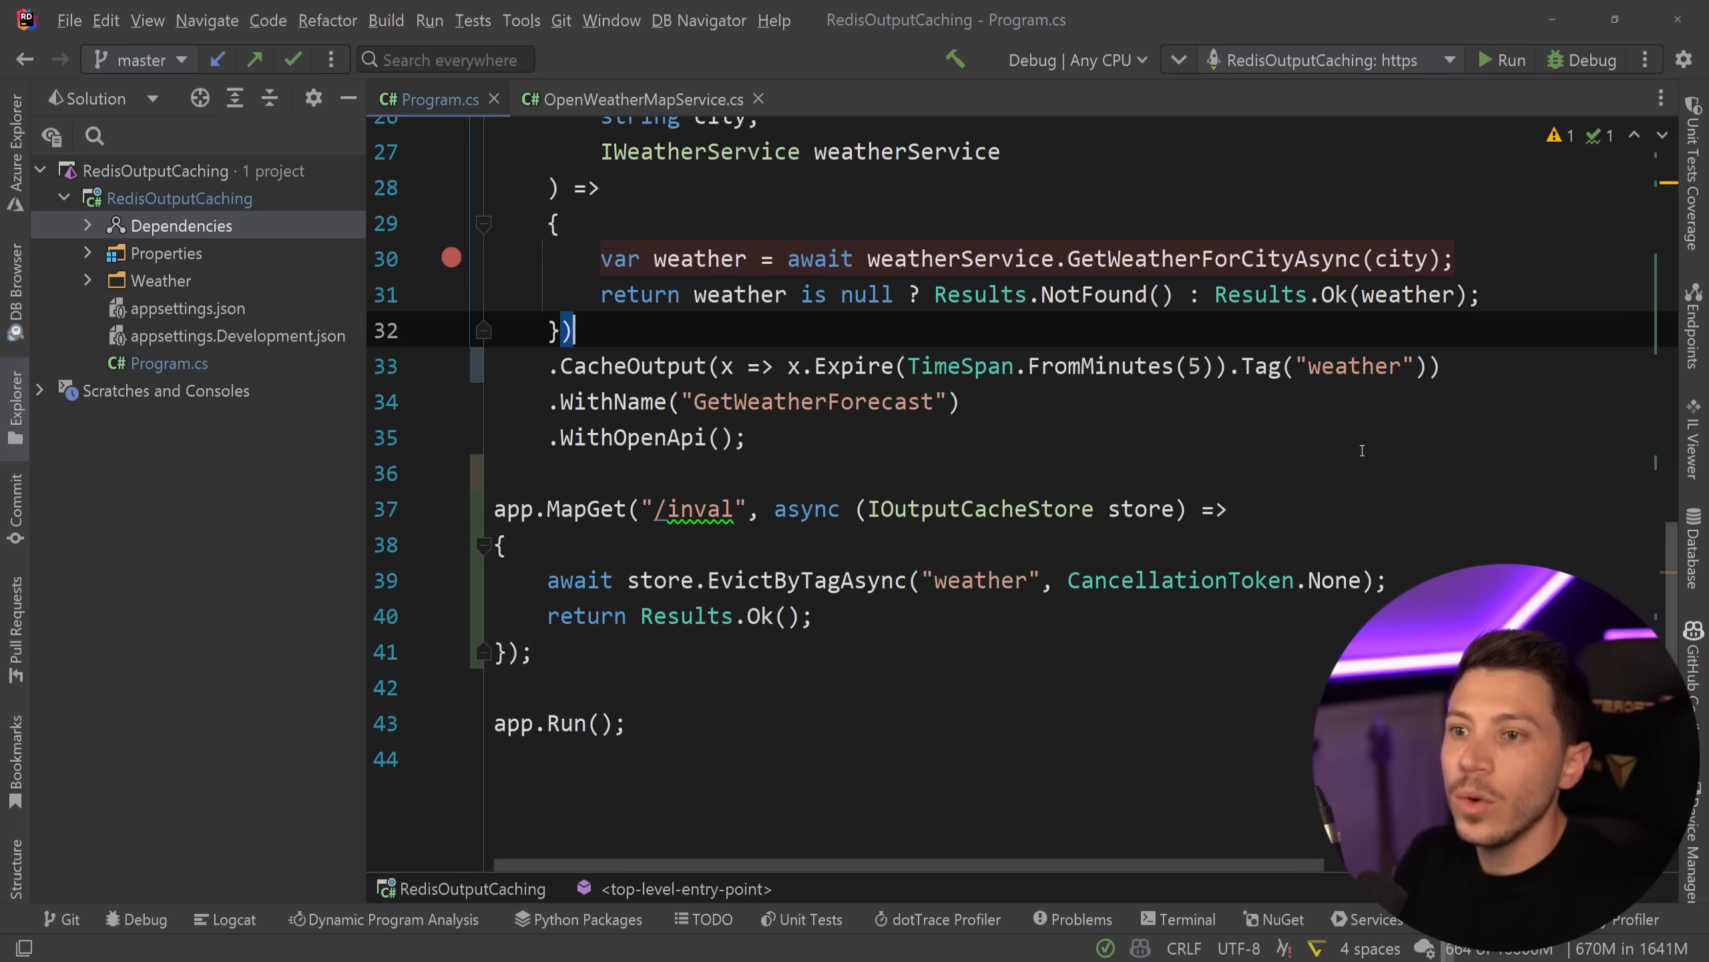
- Browse the CacheOutput policy builder and cache store sources, then write [OutputCache] before the /weather handler lambda
text(.)
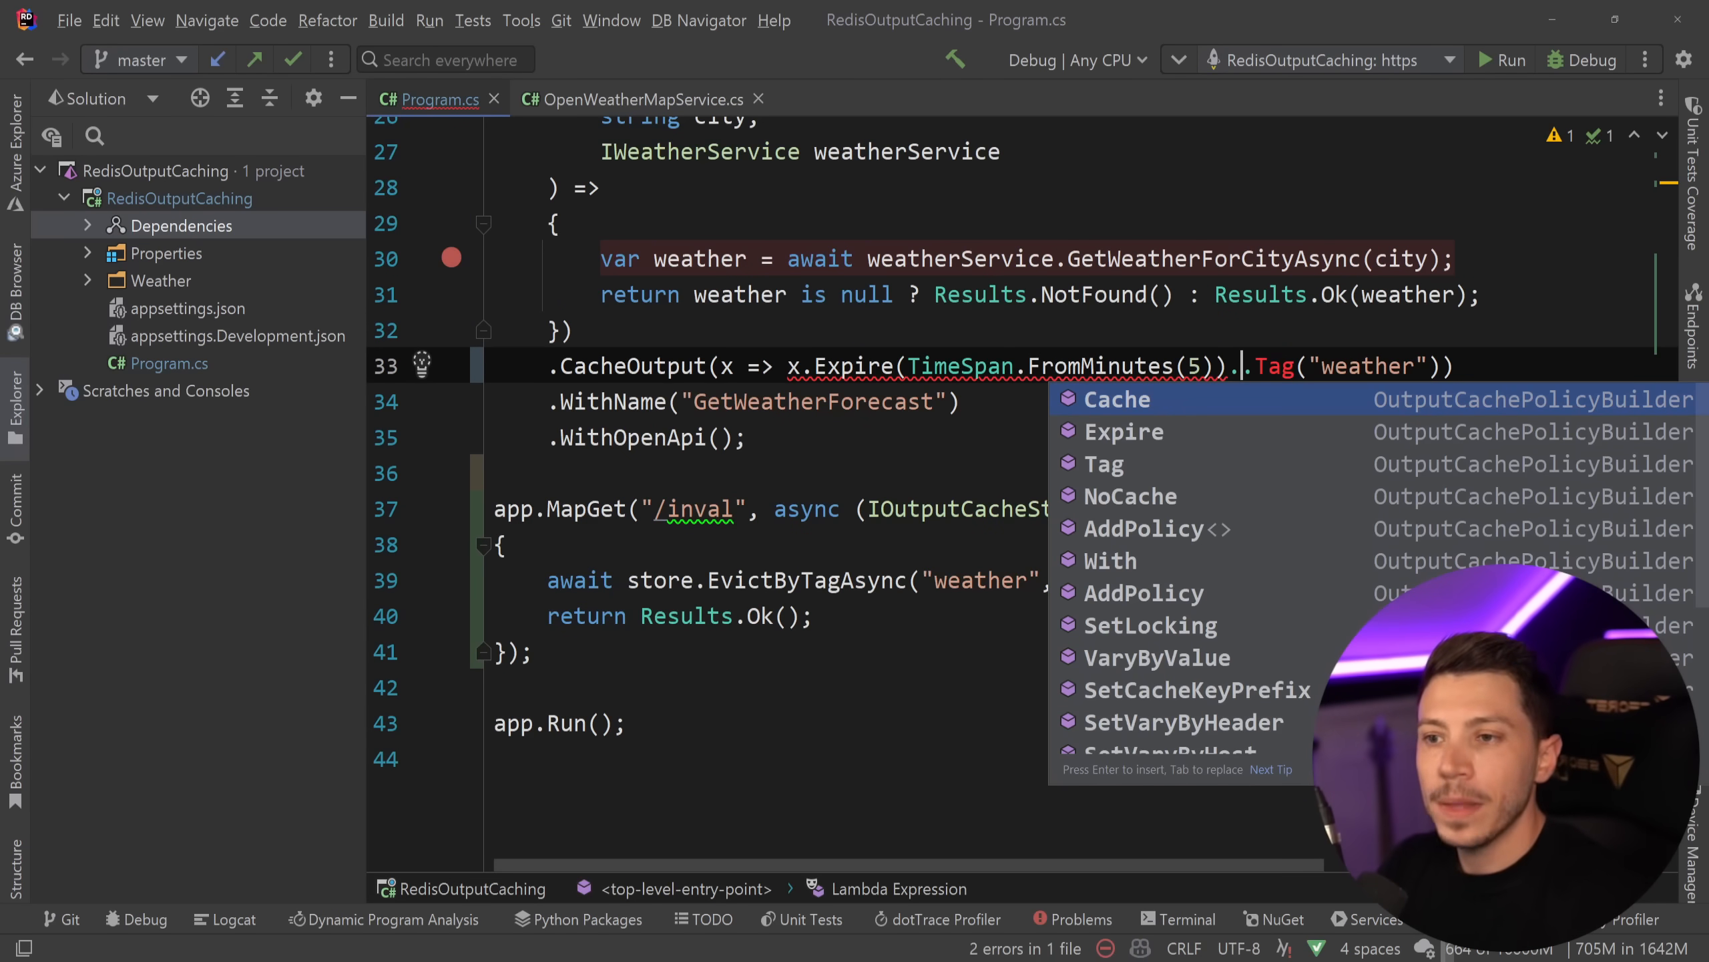
text(.)
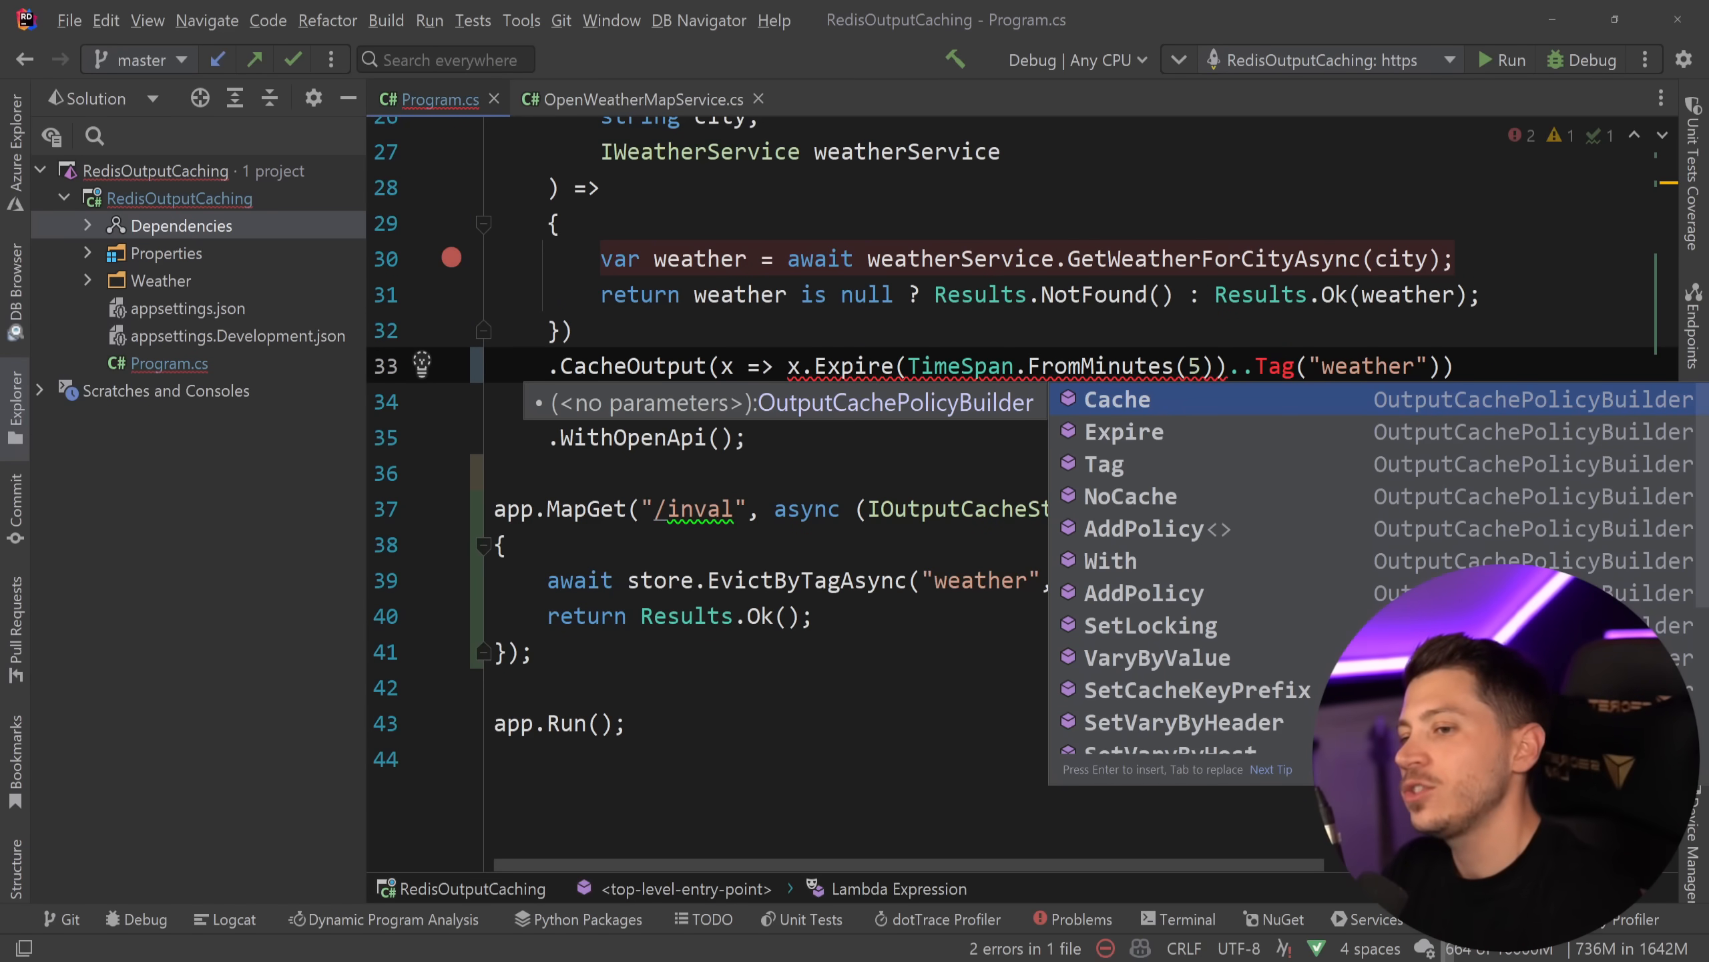
scroll(down, 3)
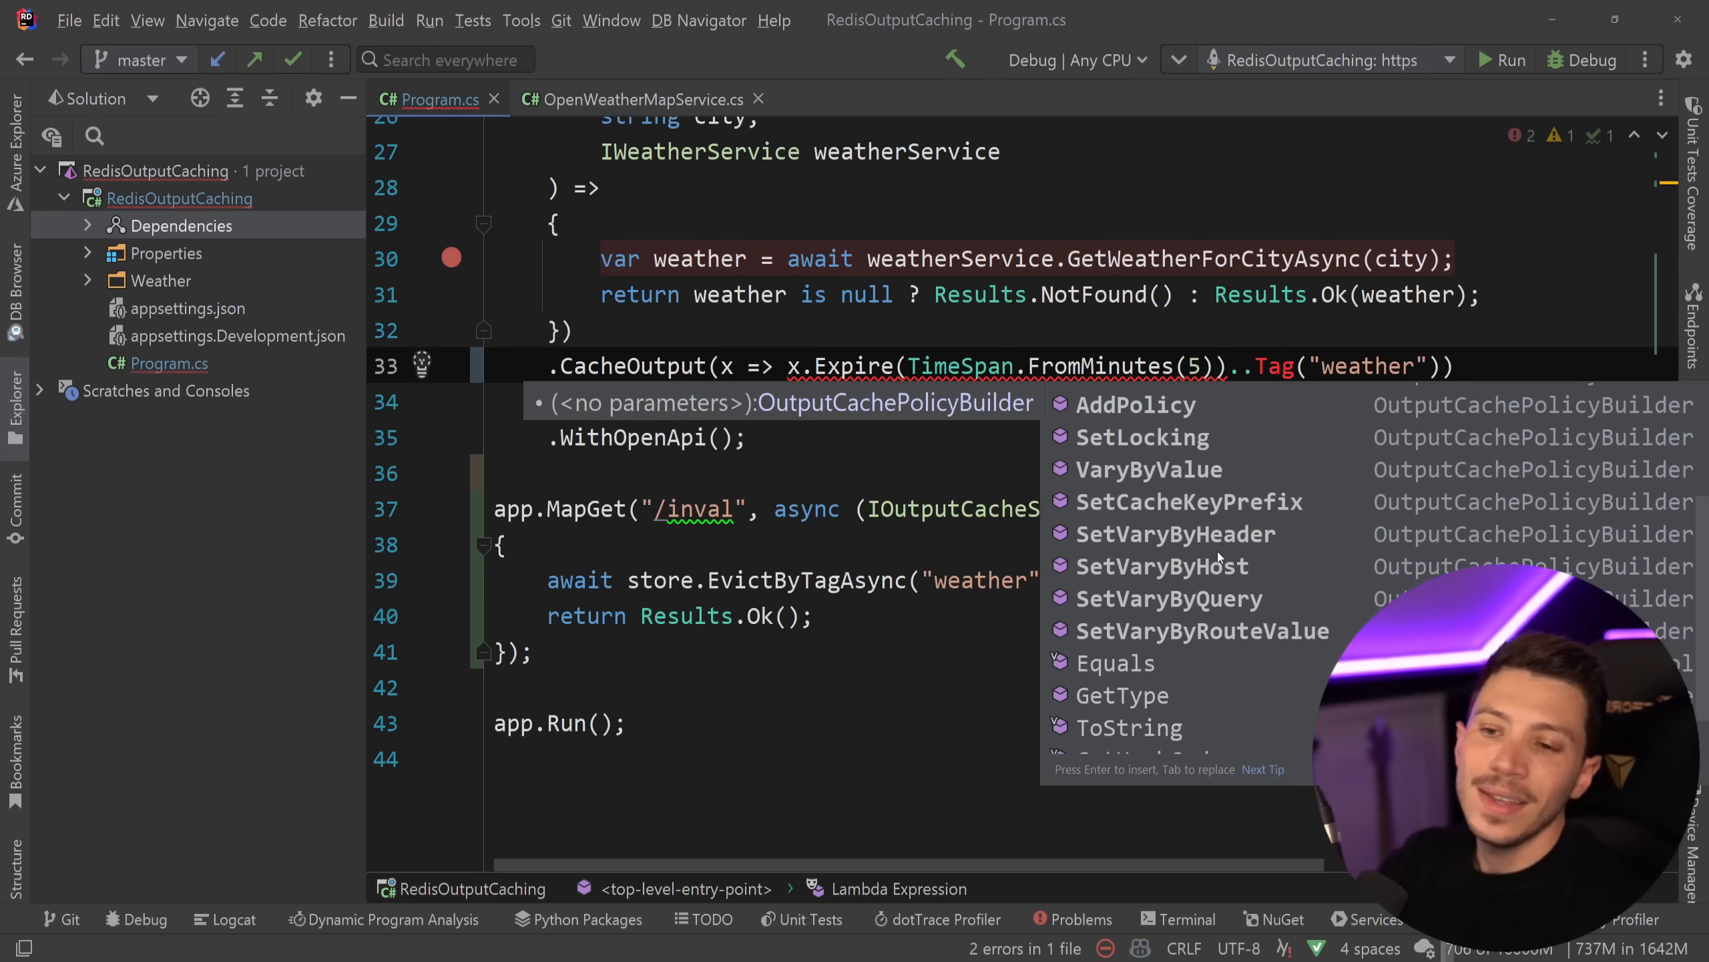
scroll(down, 3)
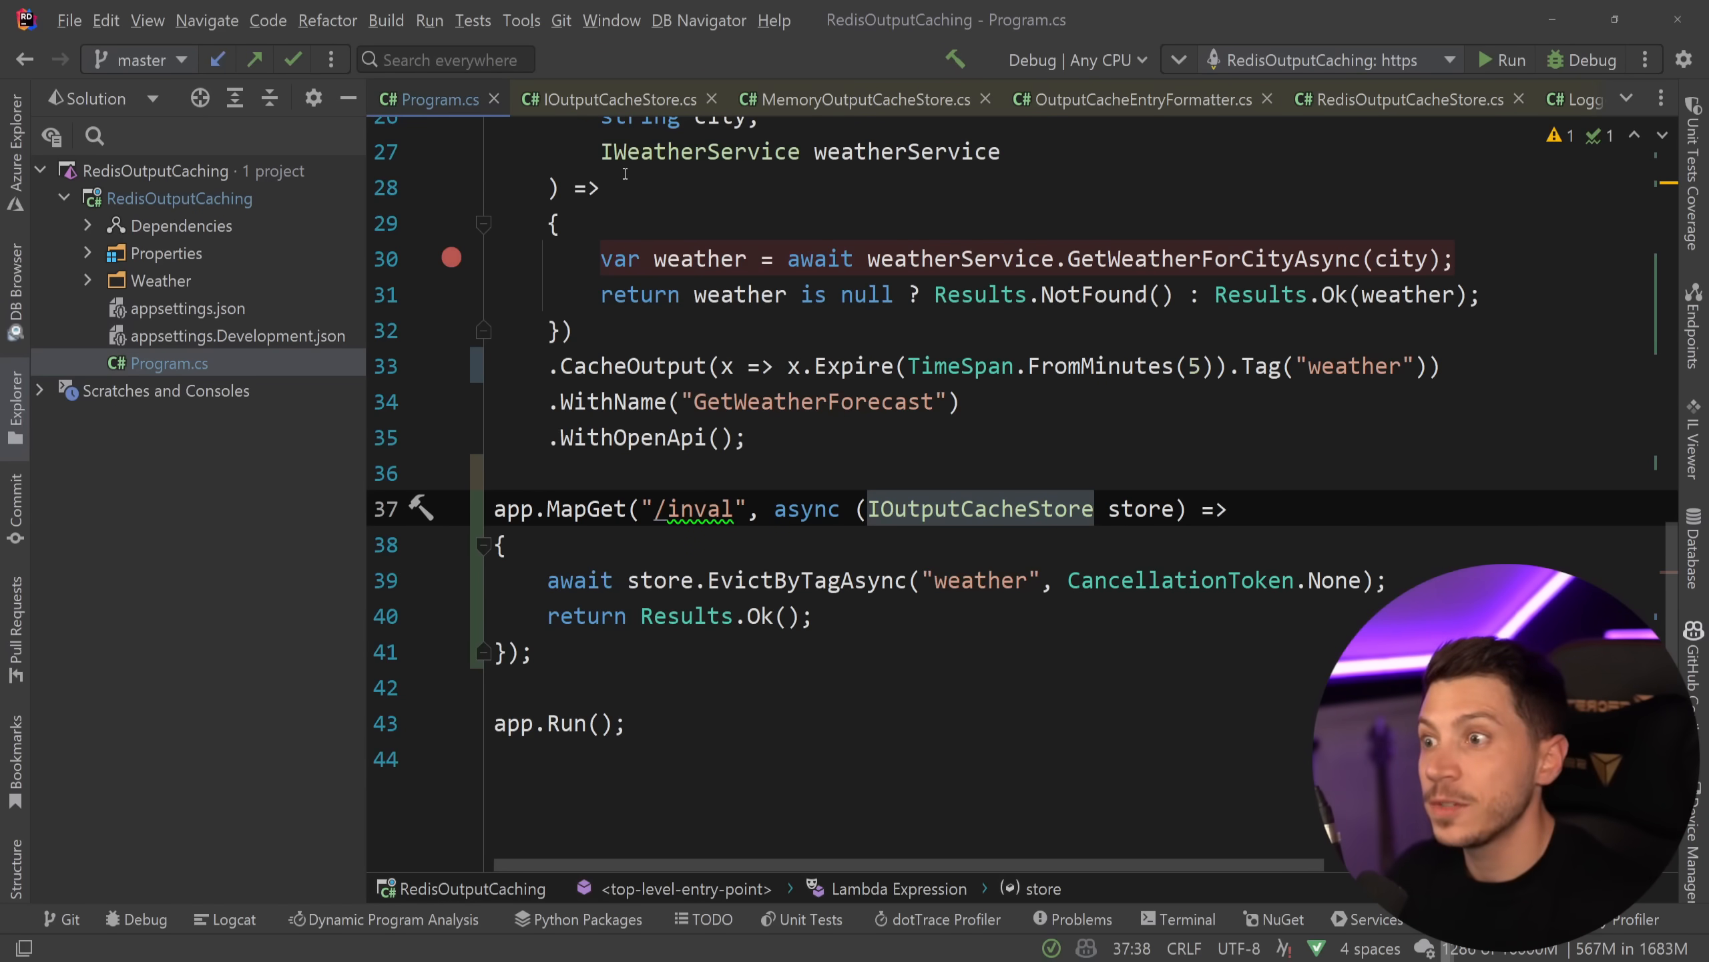
scroll(up, 3)
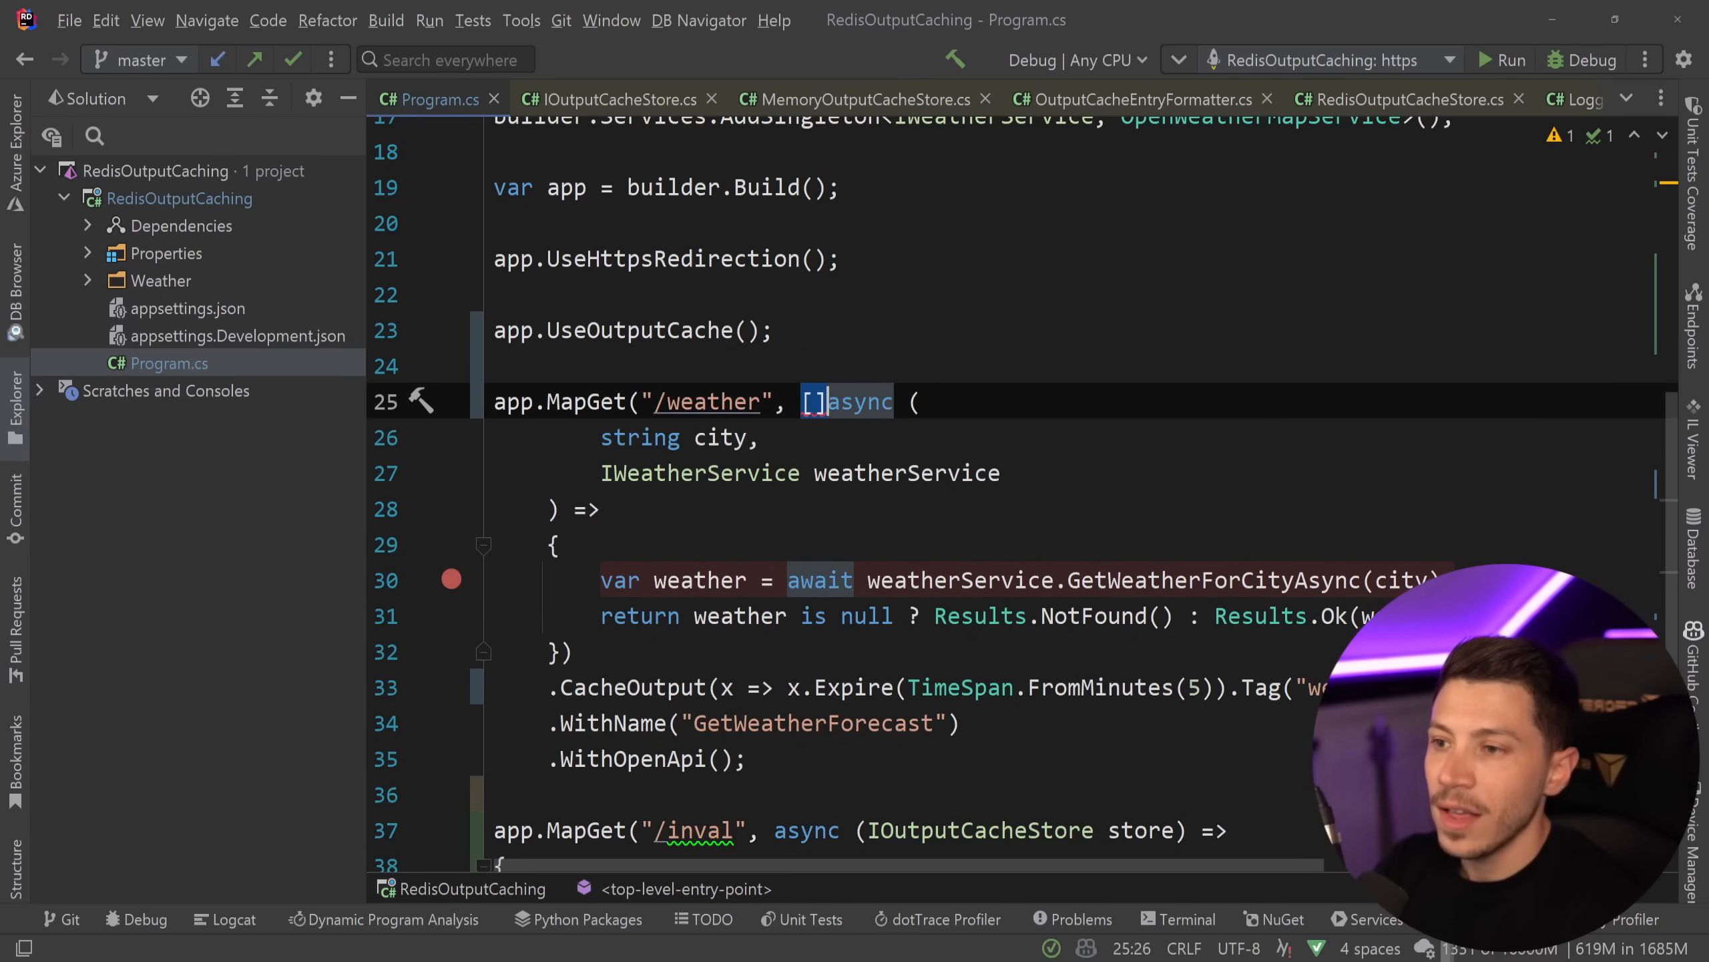
text(OutputCache)
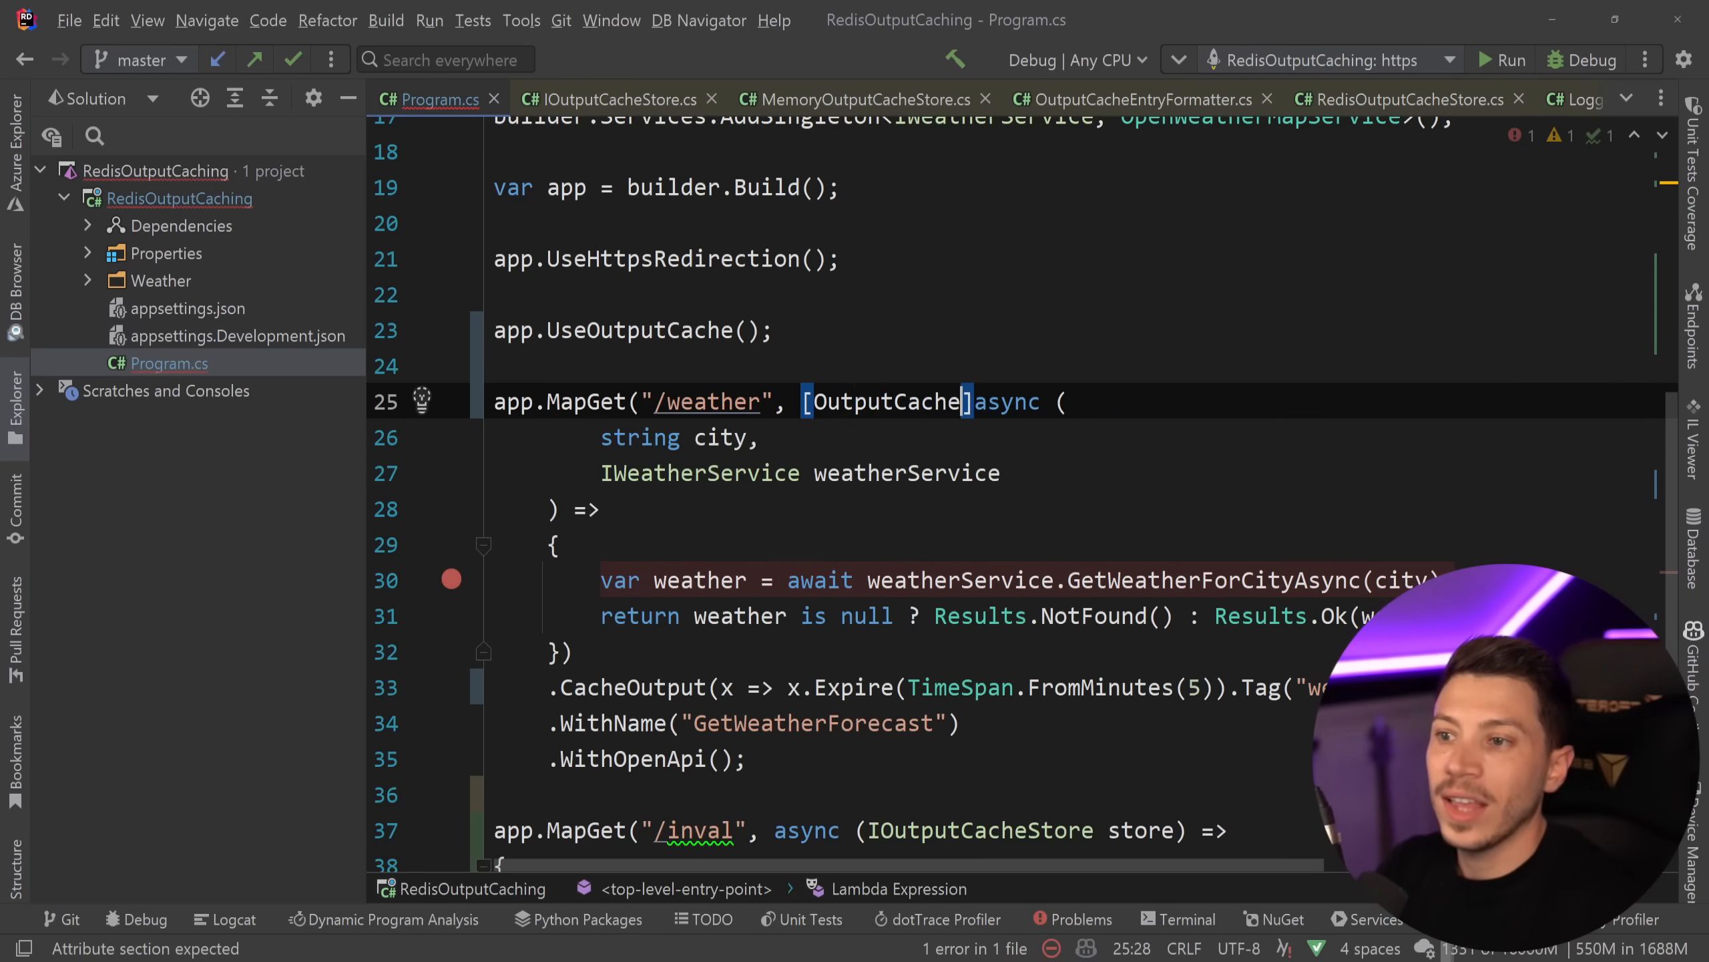